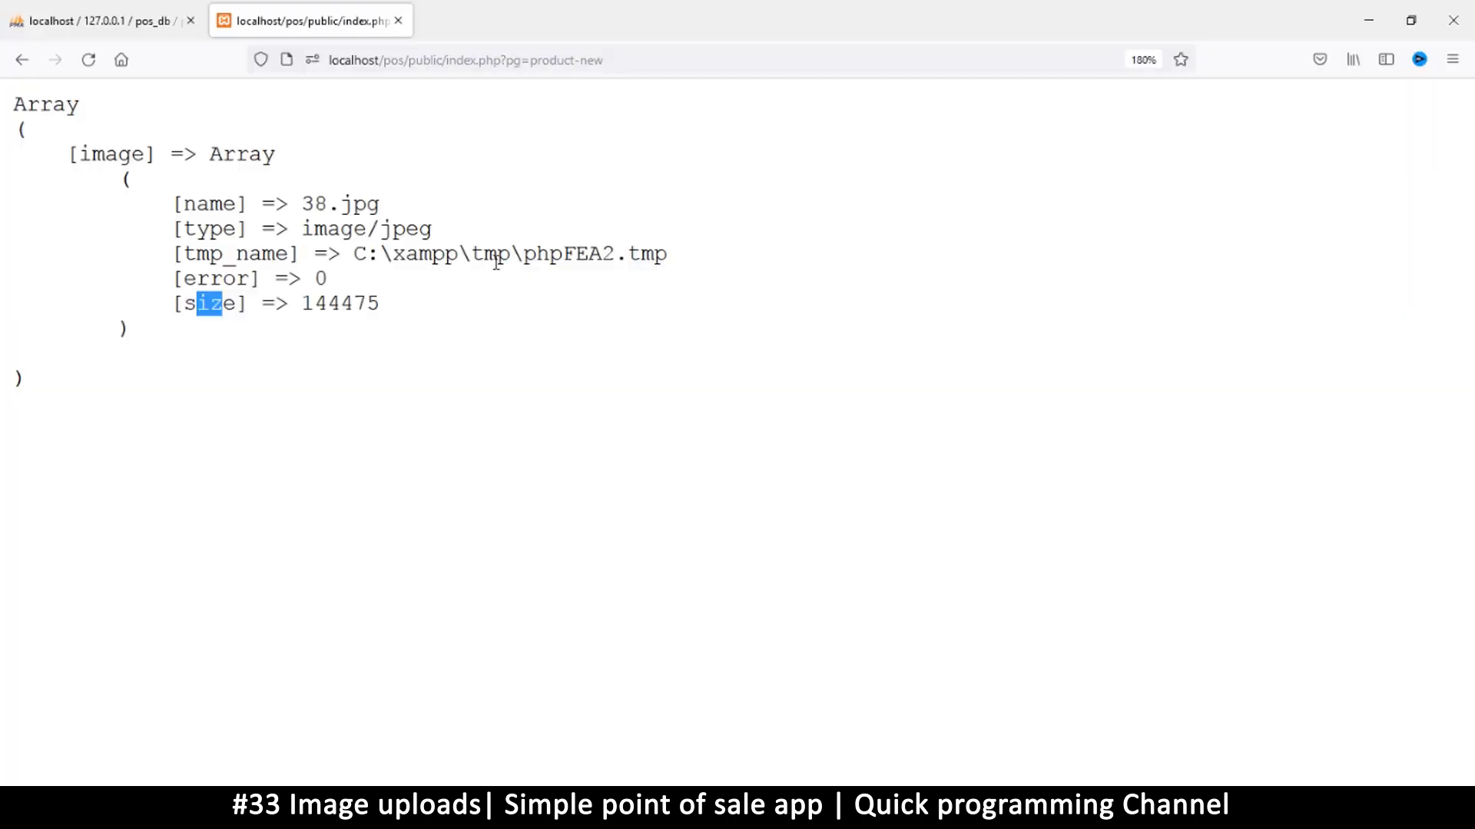
pyautogui.moveTo(655, 762)
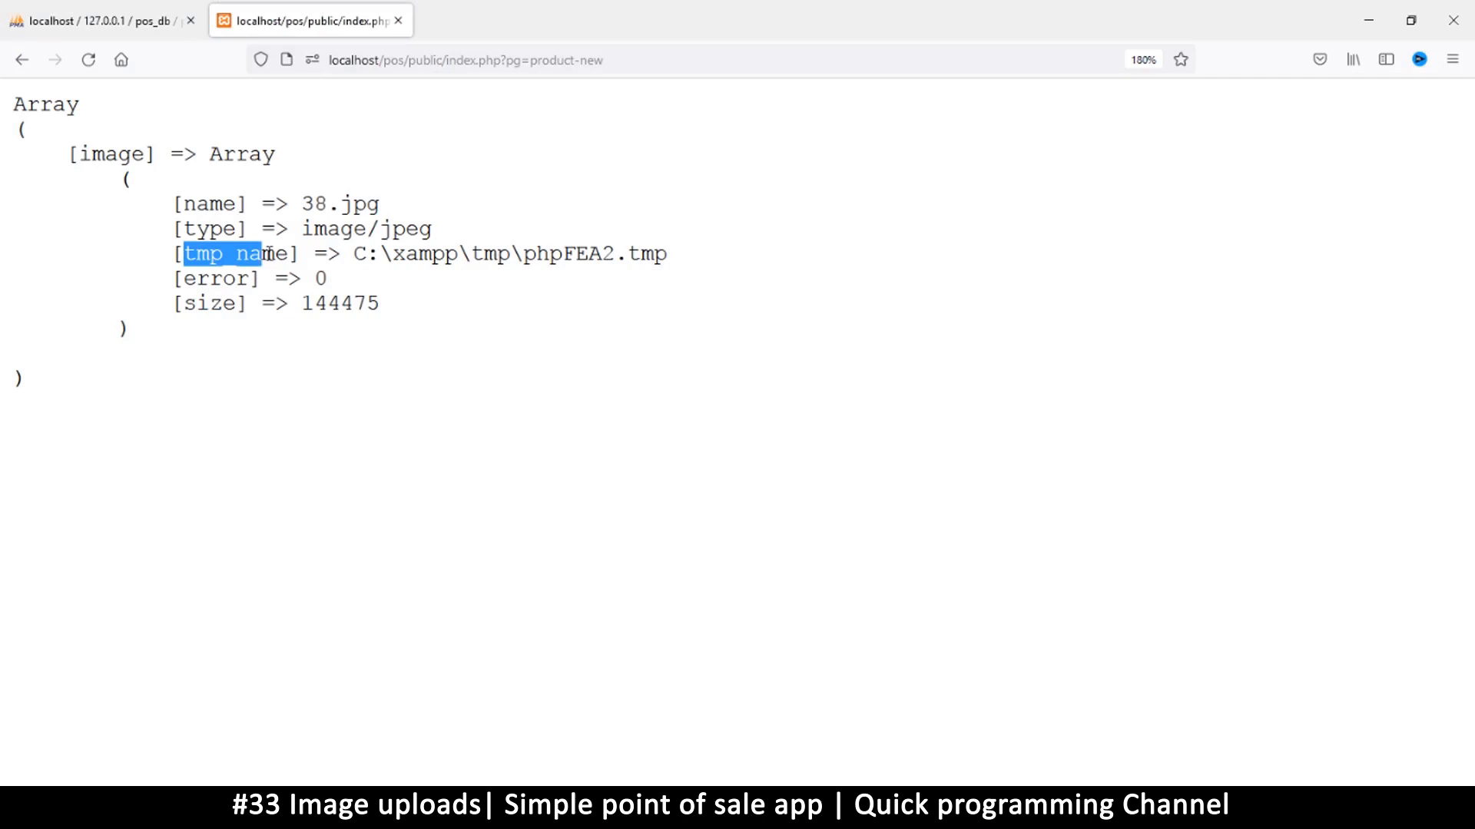
# Step: Review Product.php's image validation checks, then view the product-new controller code
pyautogui.moveTo(264, 253); pyautogui.dragTo(668, 253)
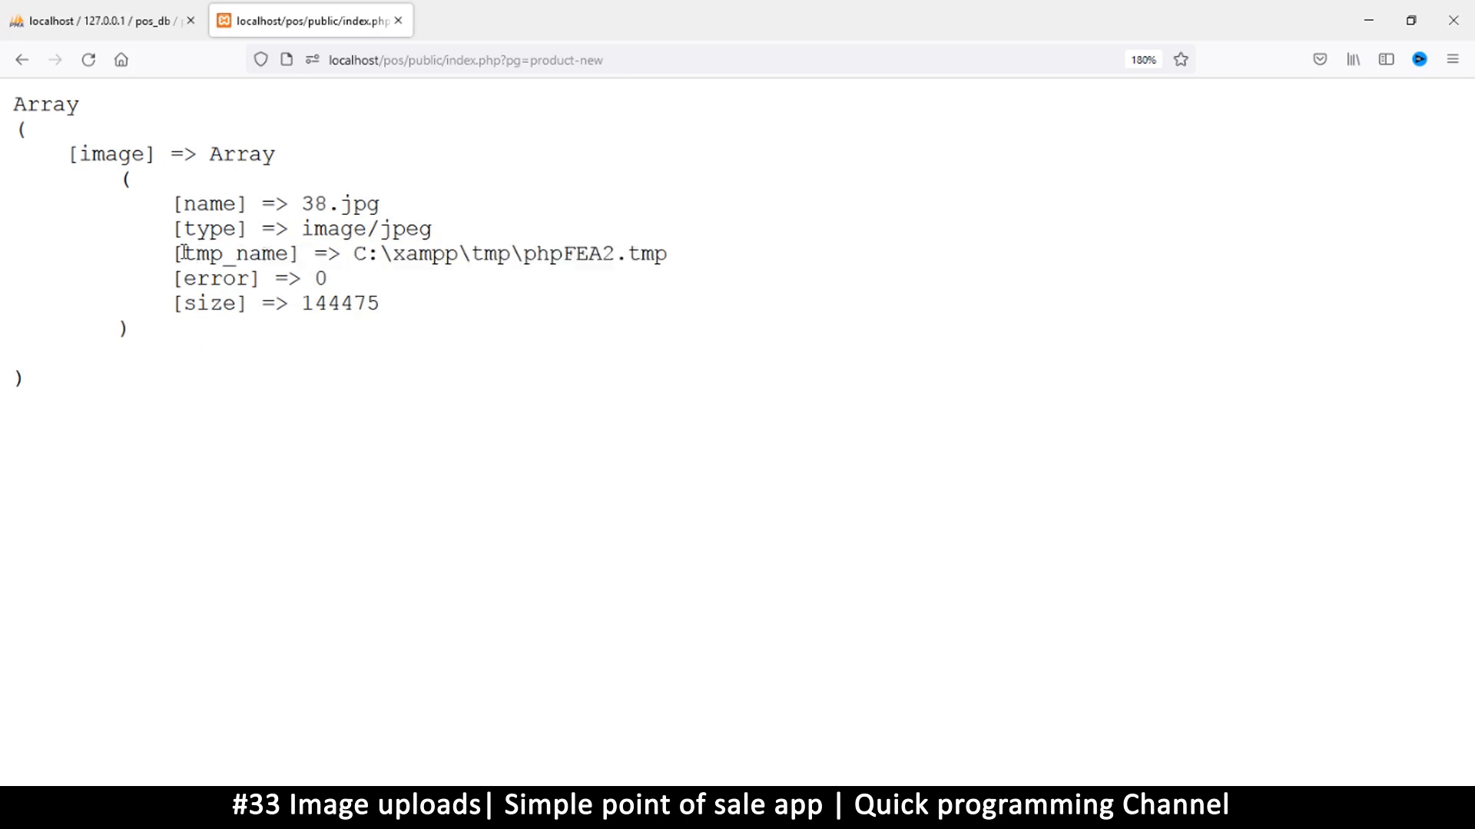
pyautogui.moveTo(179, 253); pyautogui.dragTo(665, 253)
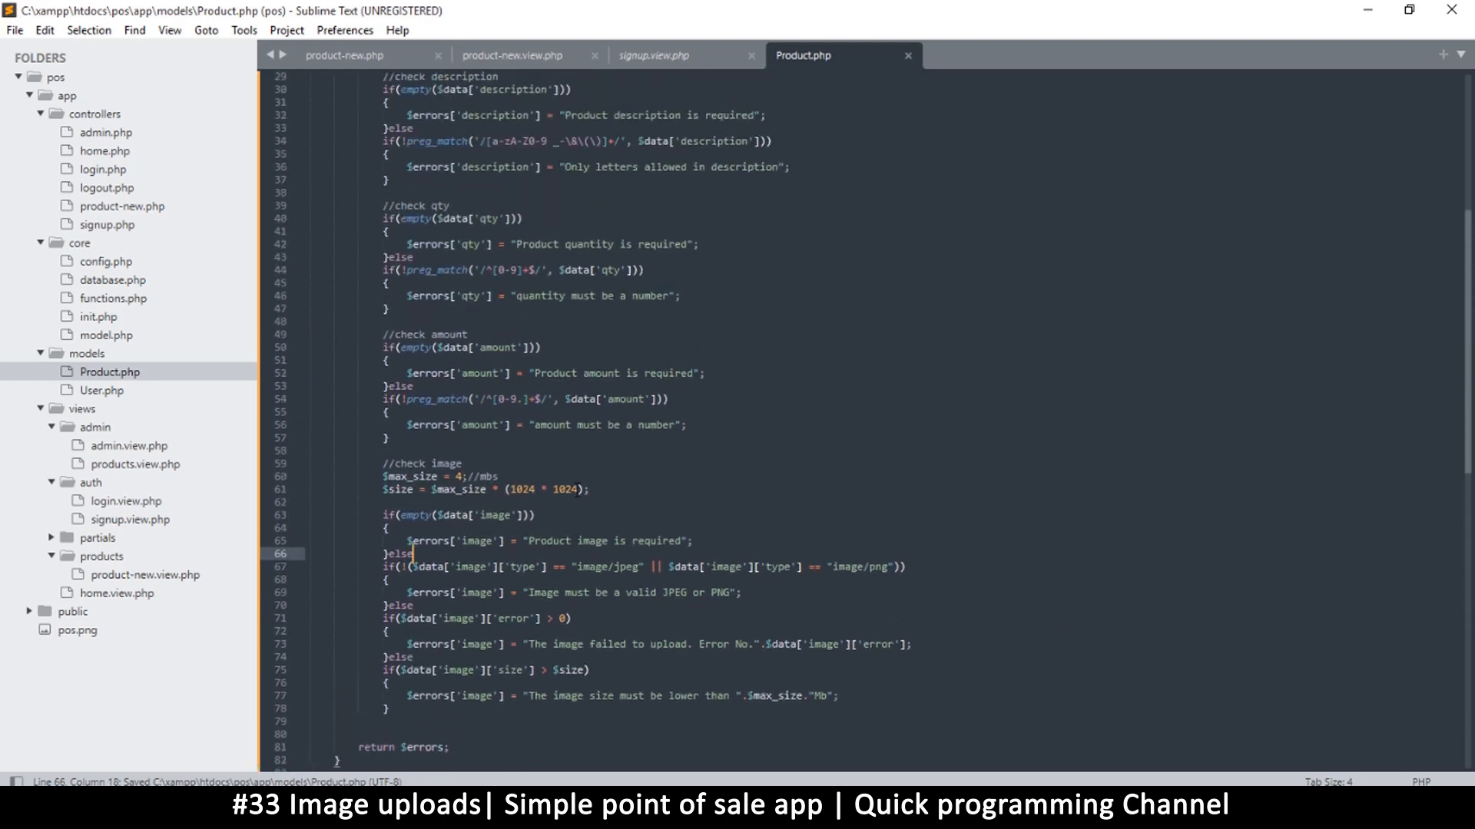
pyautogui.scroll(-3)
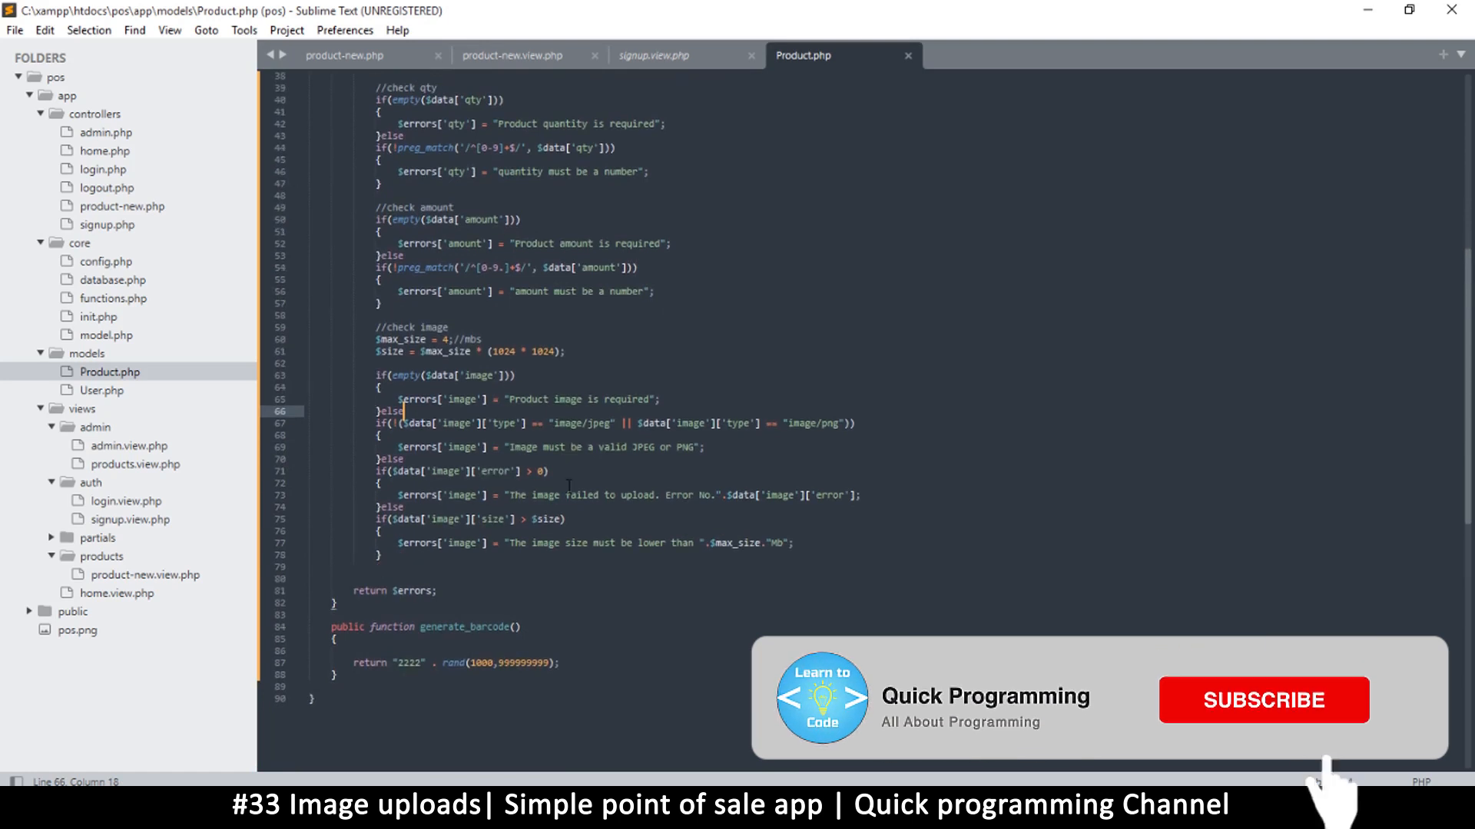
pyautogui.click(1262, 699)
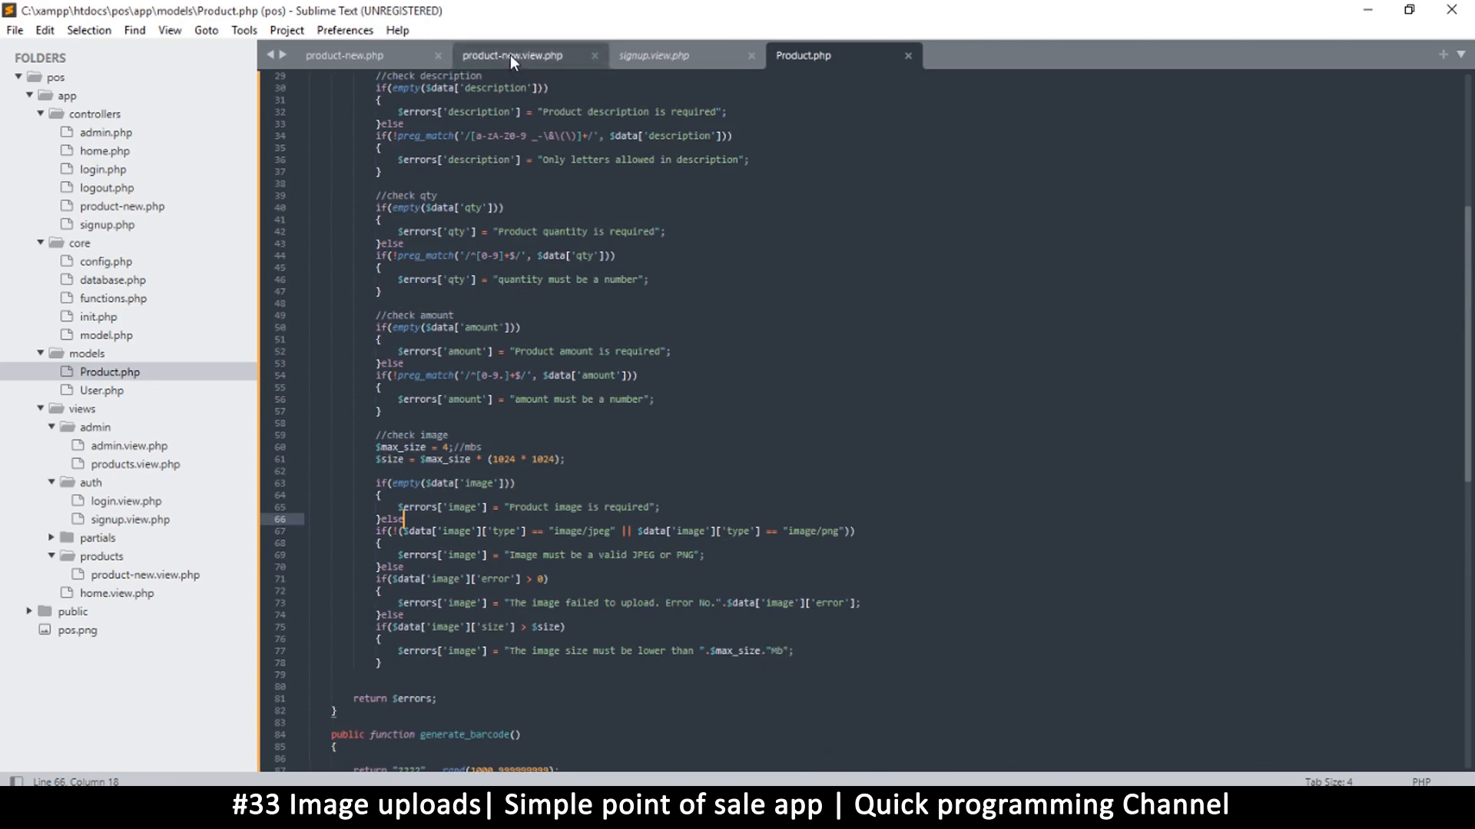
pyautogui.click(344, 55)
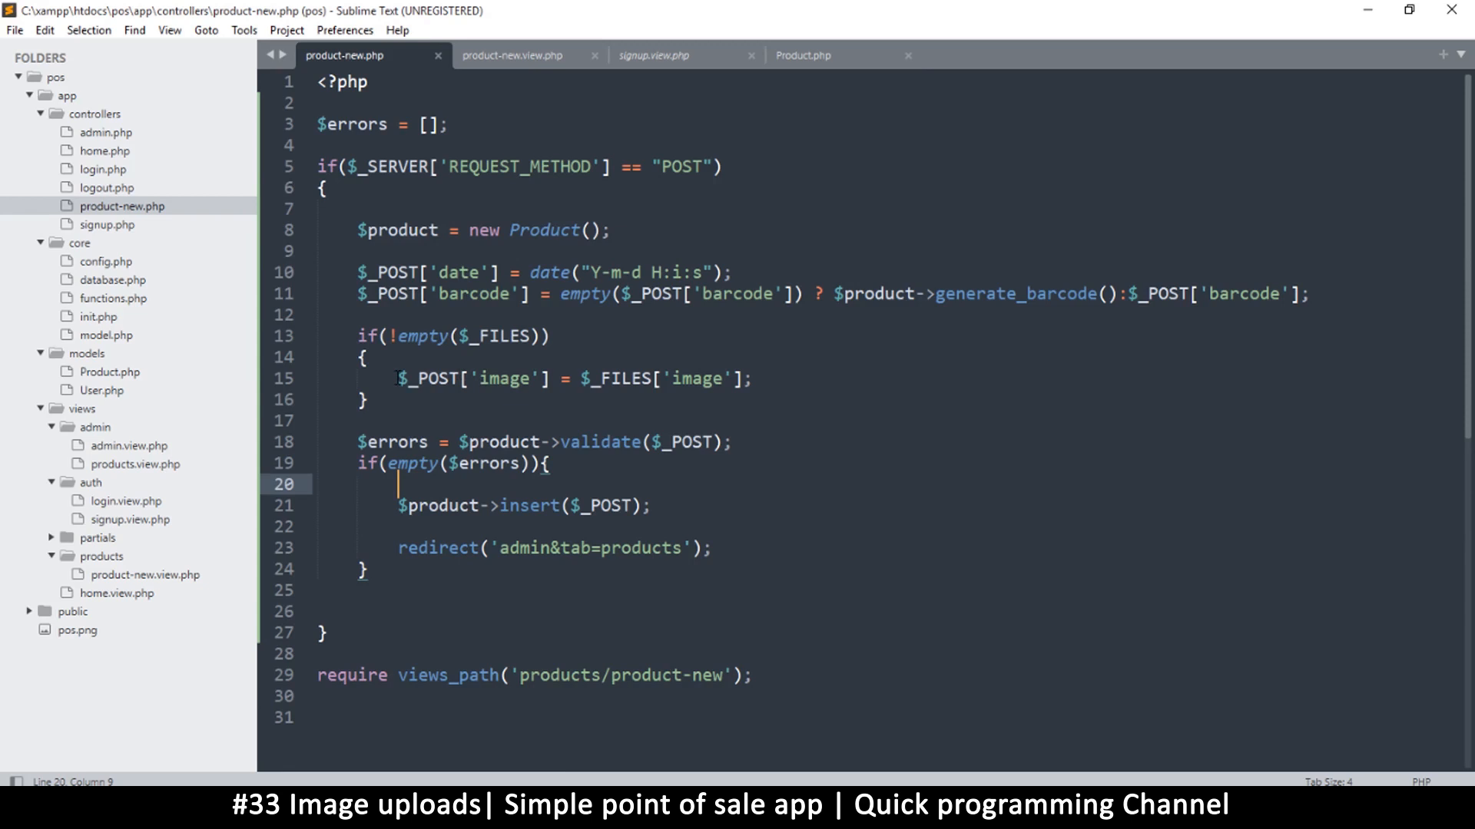
pyautogui.moveTo(399, 378); pyautogui.dragTo(550, 377)
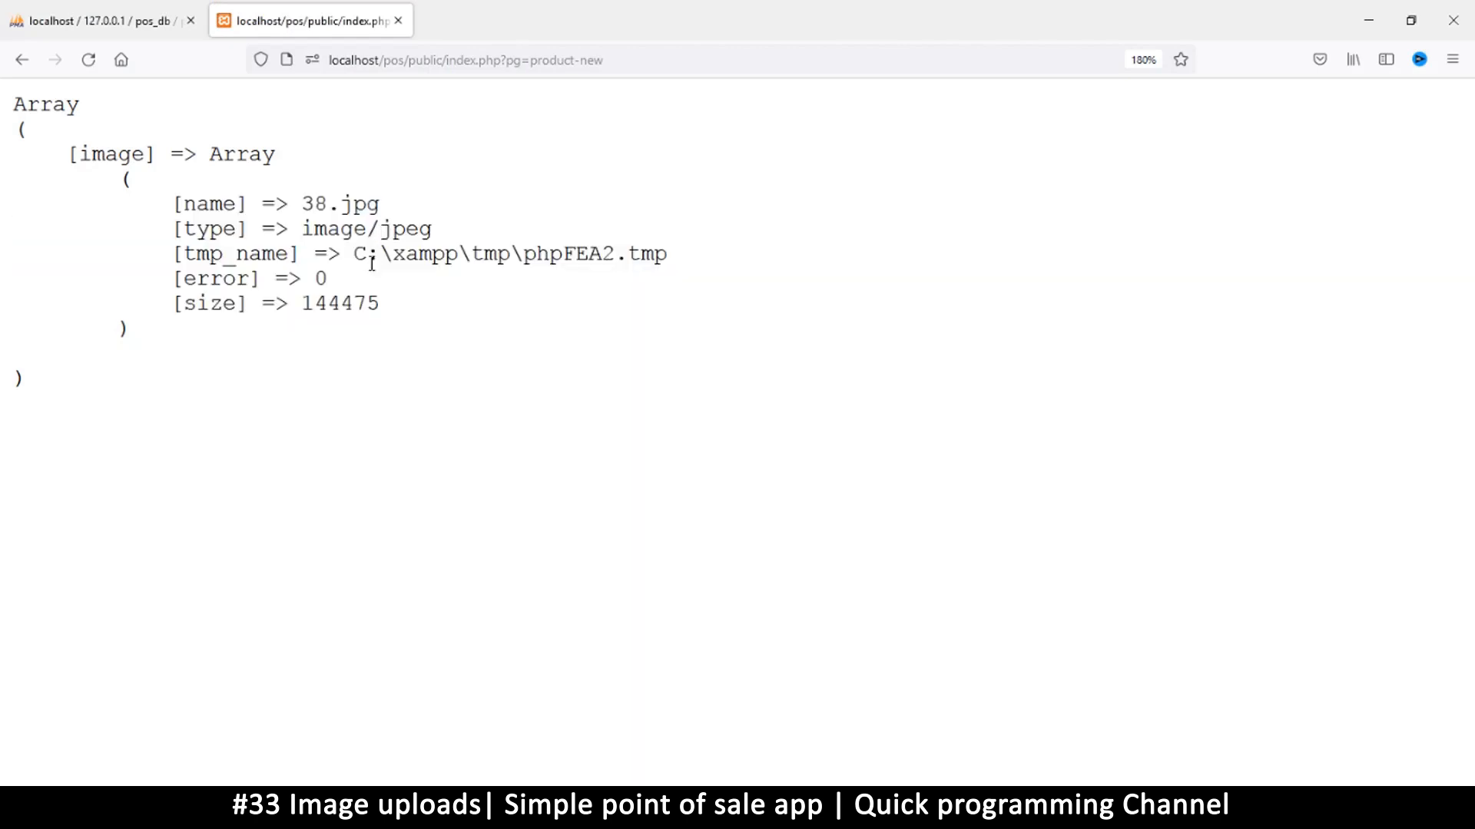
# Step: Check the $_FILES image dump in Firefox and return to product-new.php
pyautogui.moveTo(355, 254); pyautogui.dragTo(659, 254)
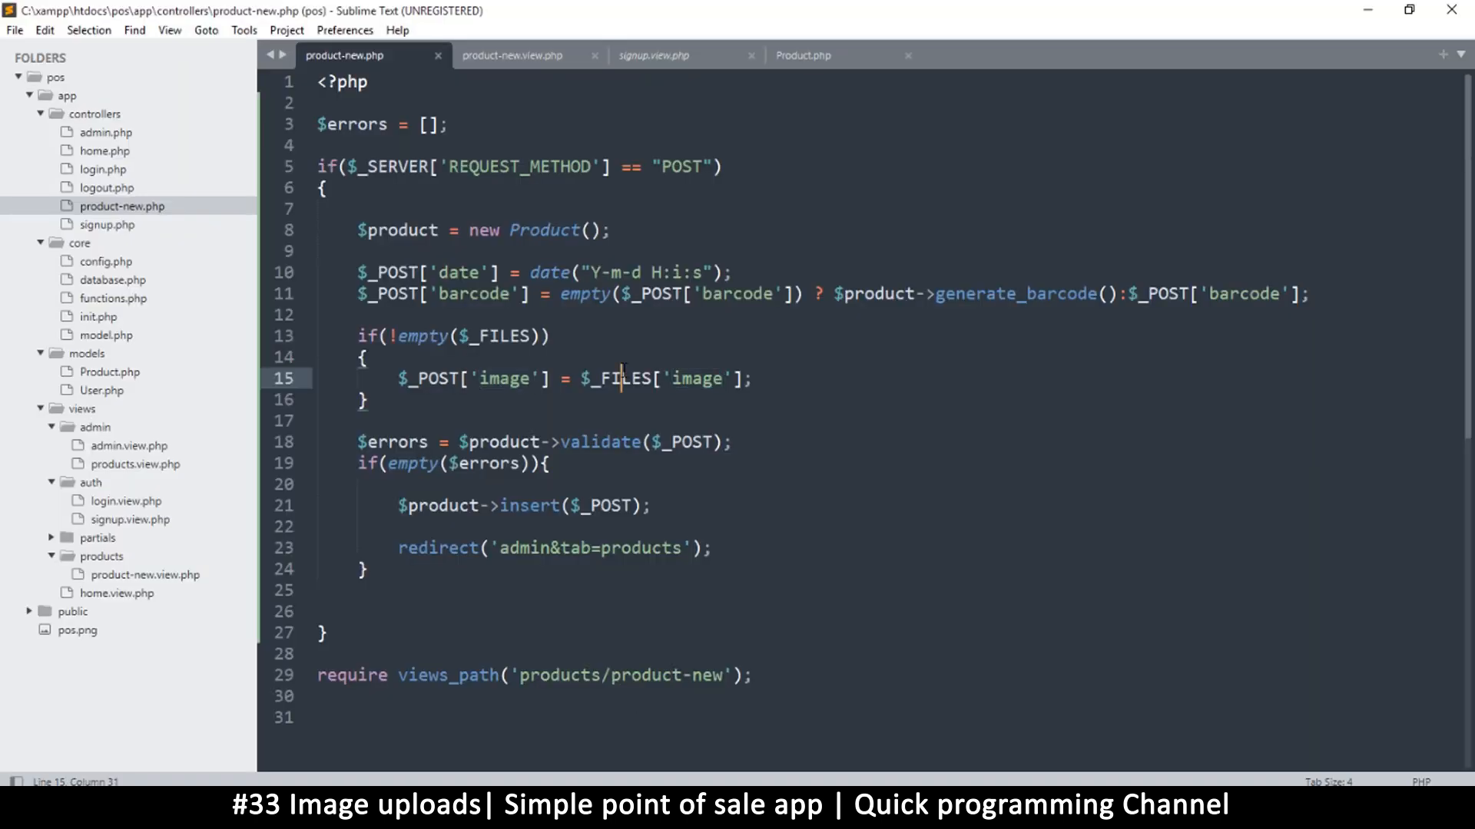
# Step: Save product-new.php and duplicate generate_barcode in Product.php as generate_filename
pyautogui.press('ctrl+s')
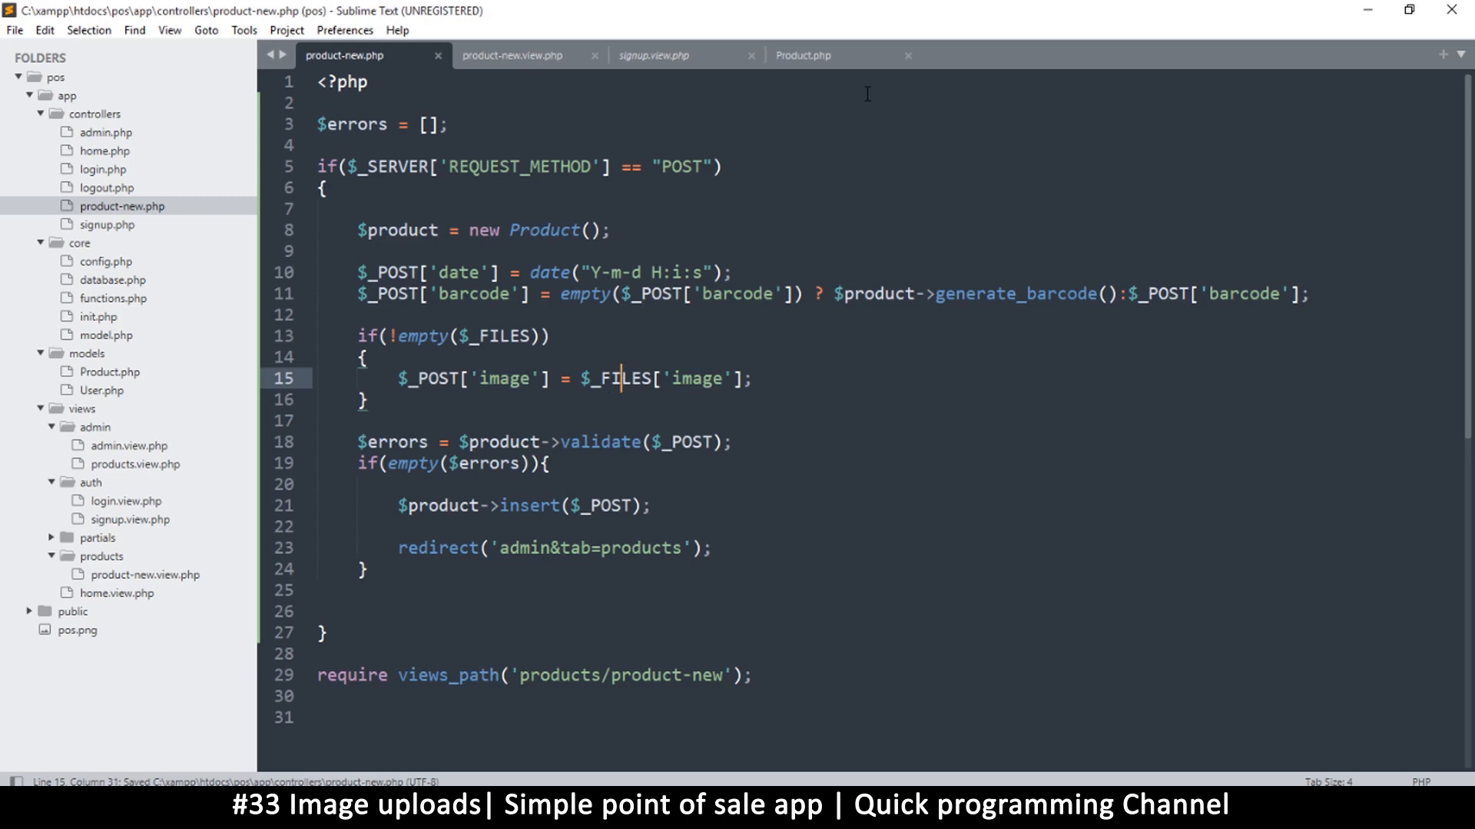
pyautogui.click(804, 55)
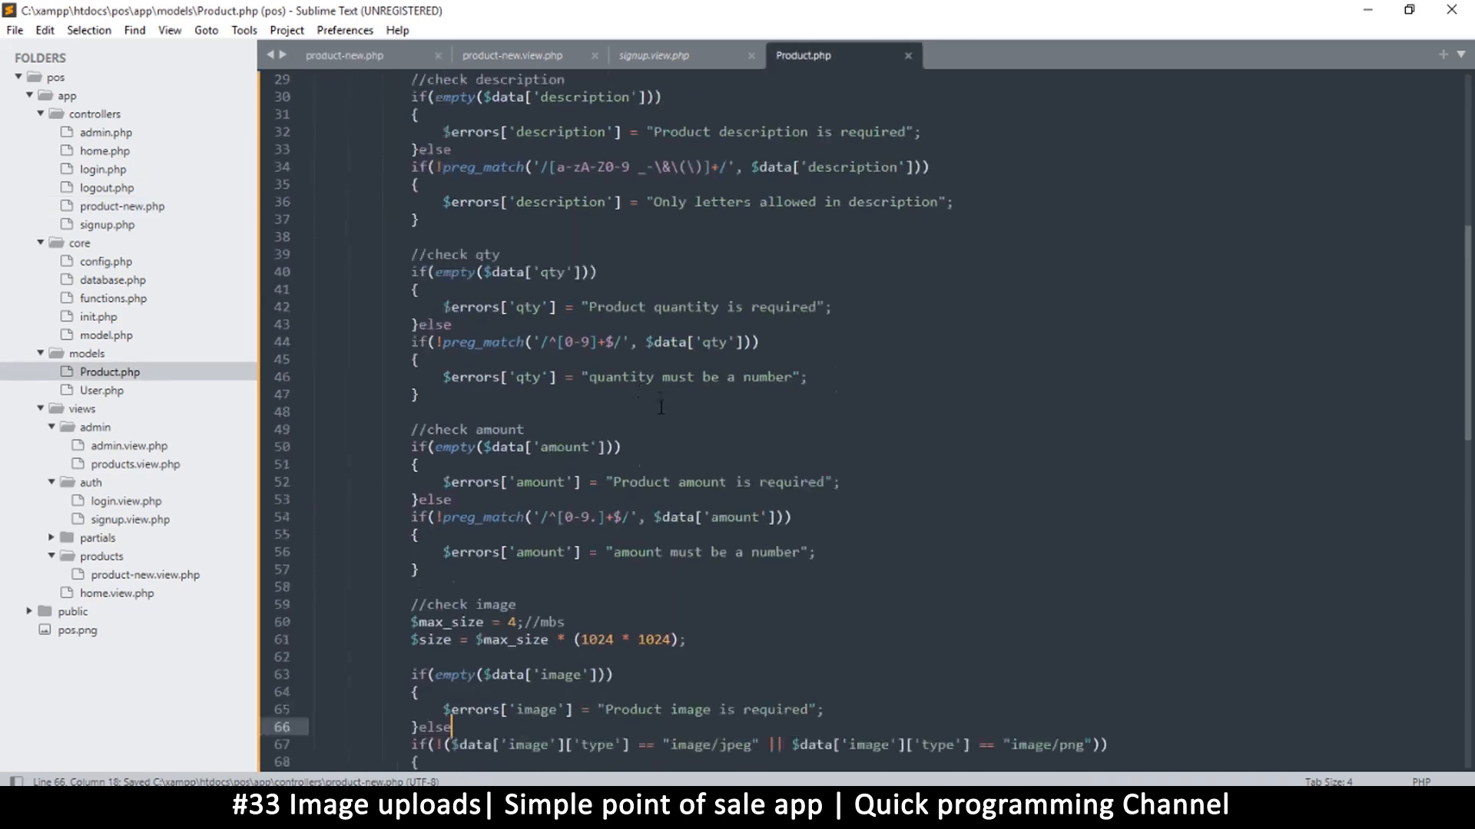
pyautogui.scroll(-3)
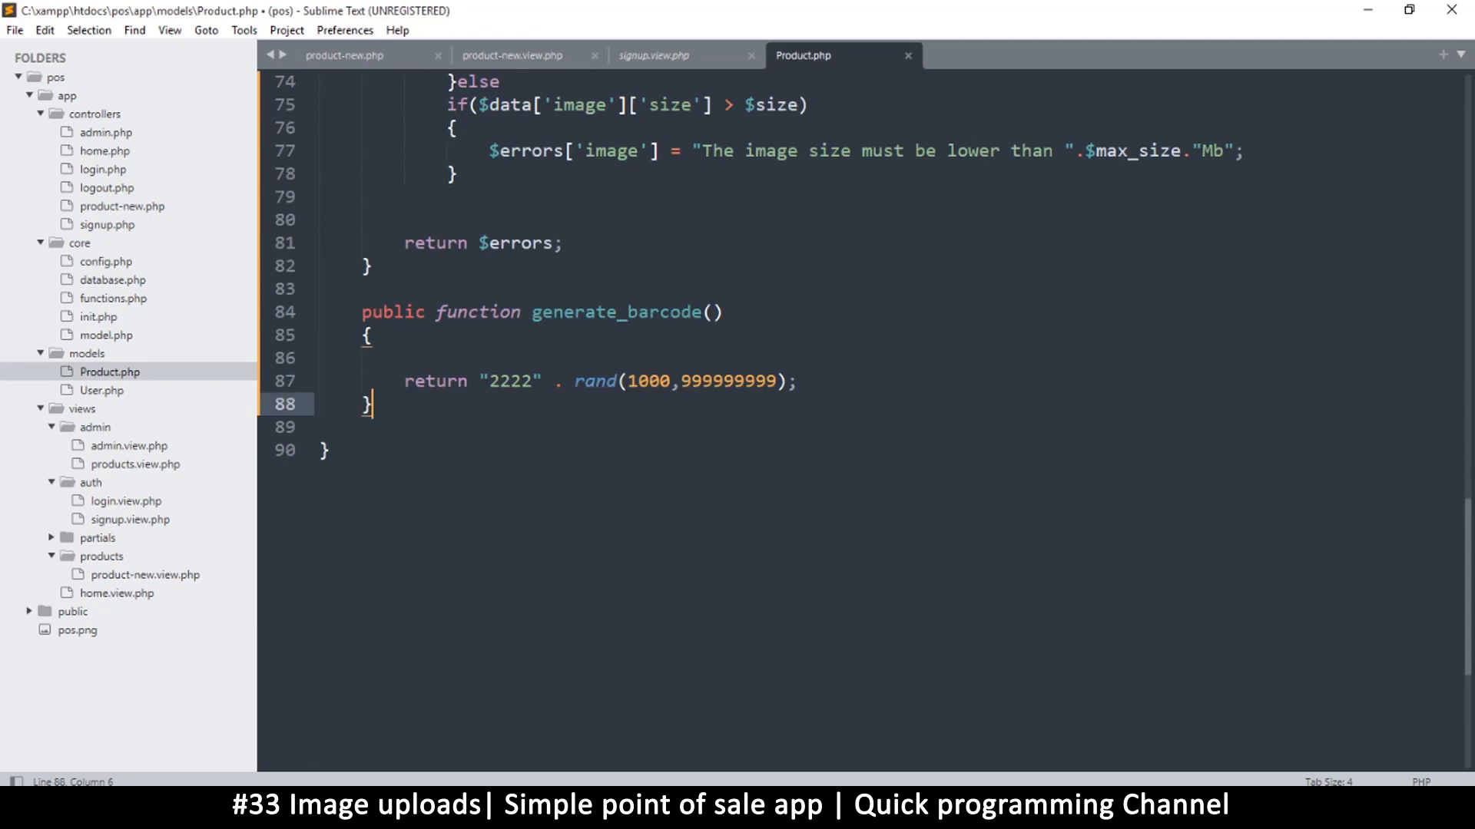
pyautogui.moveTo(360, 311); pyautogui.dragTo(381, 449)
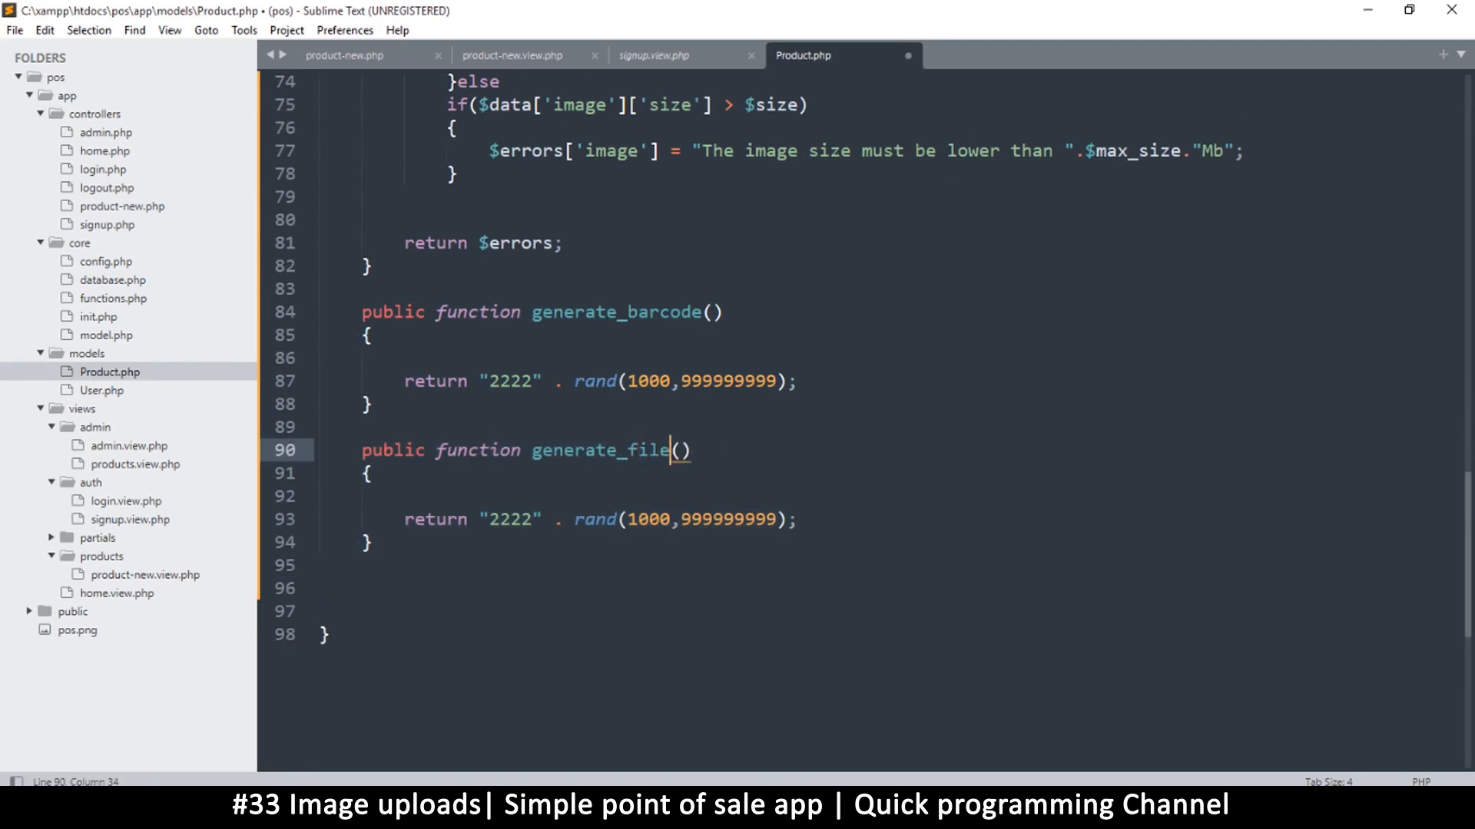
pyautogui.write('name')
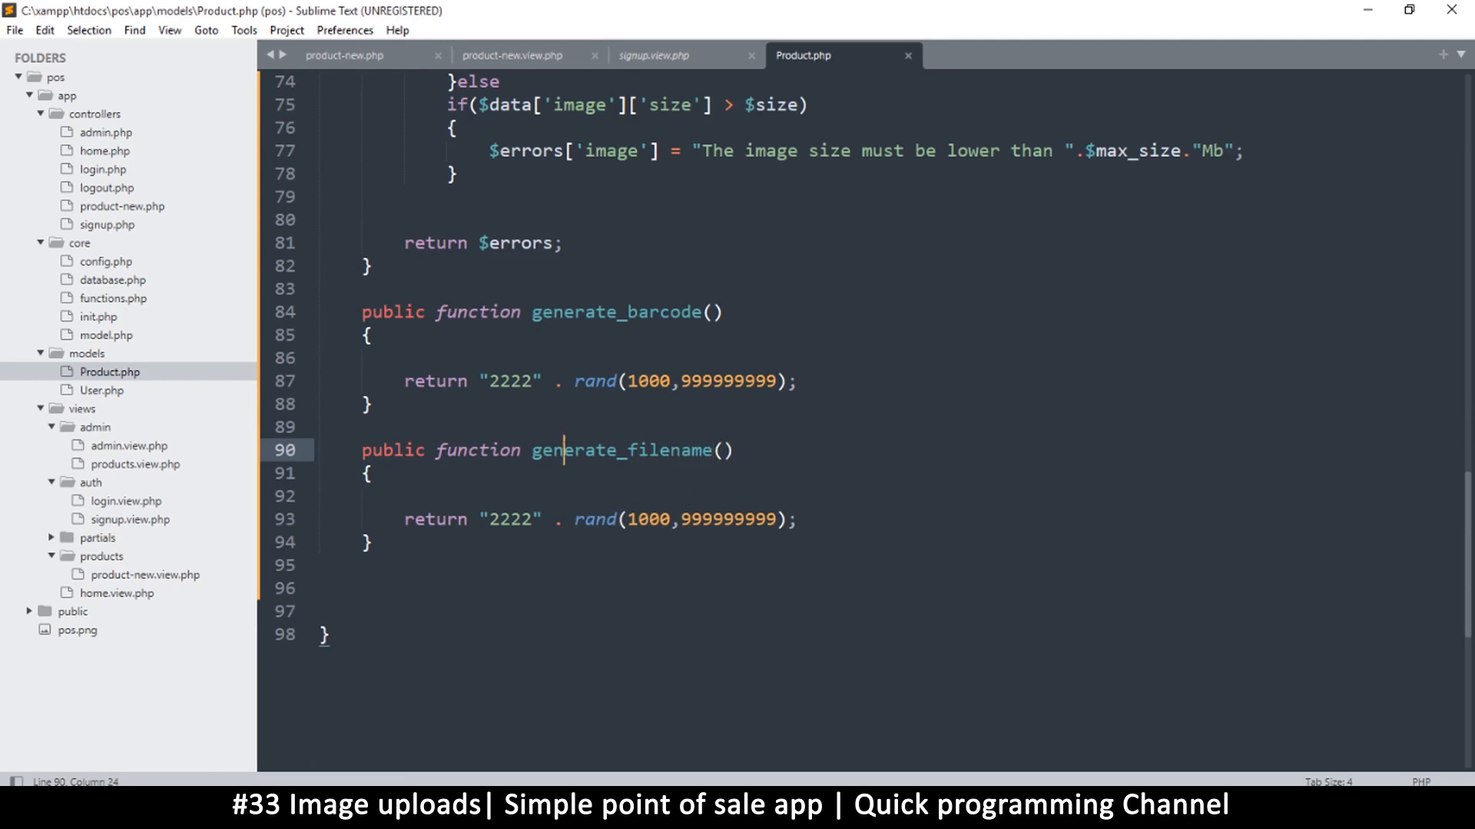
pyautogui.press('ctrl+s')
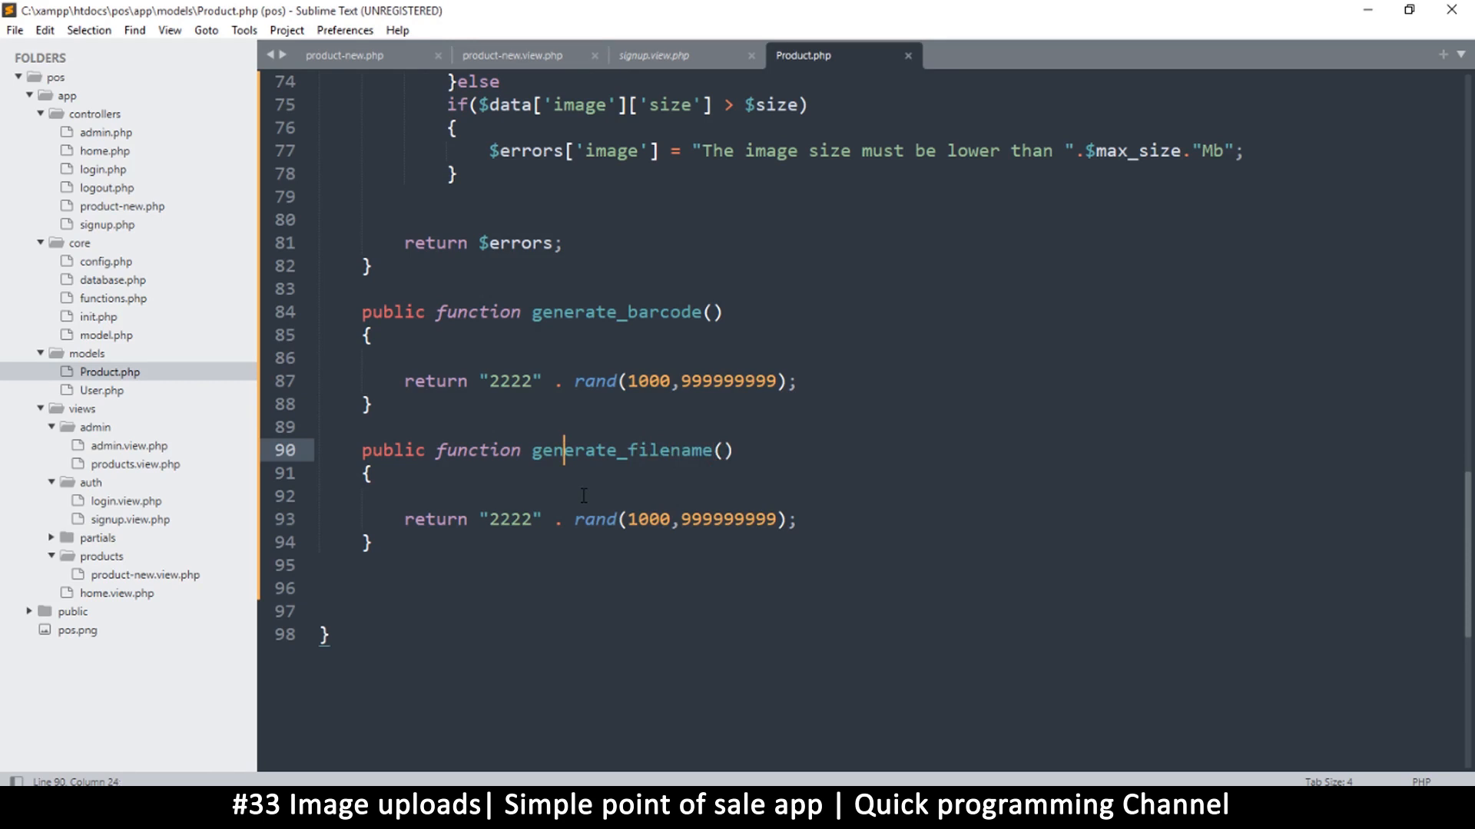
pyautogui.press('ctrl+s')
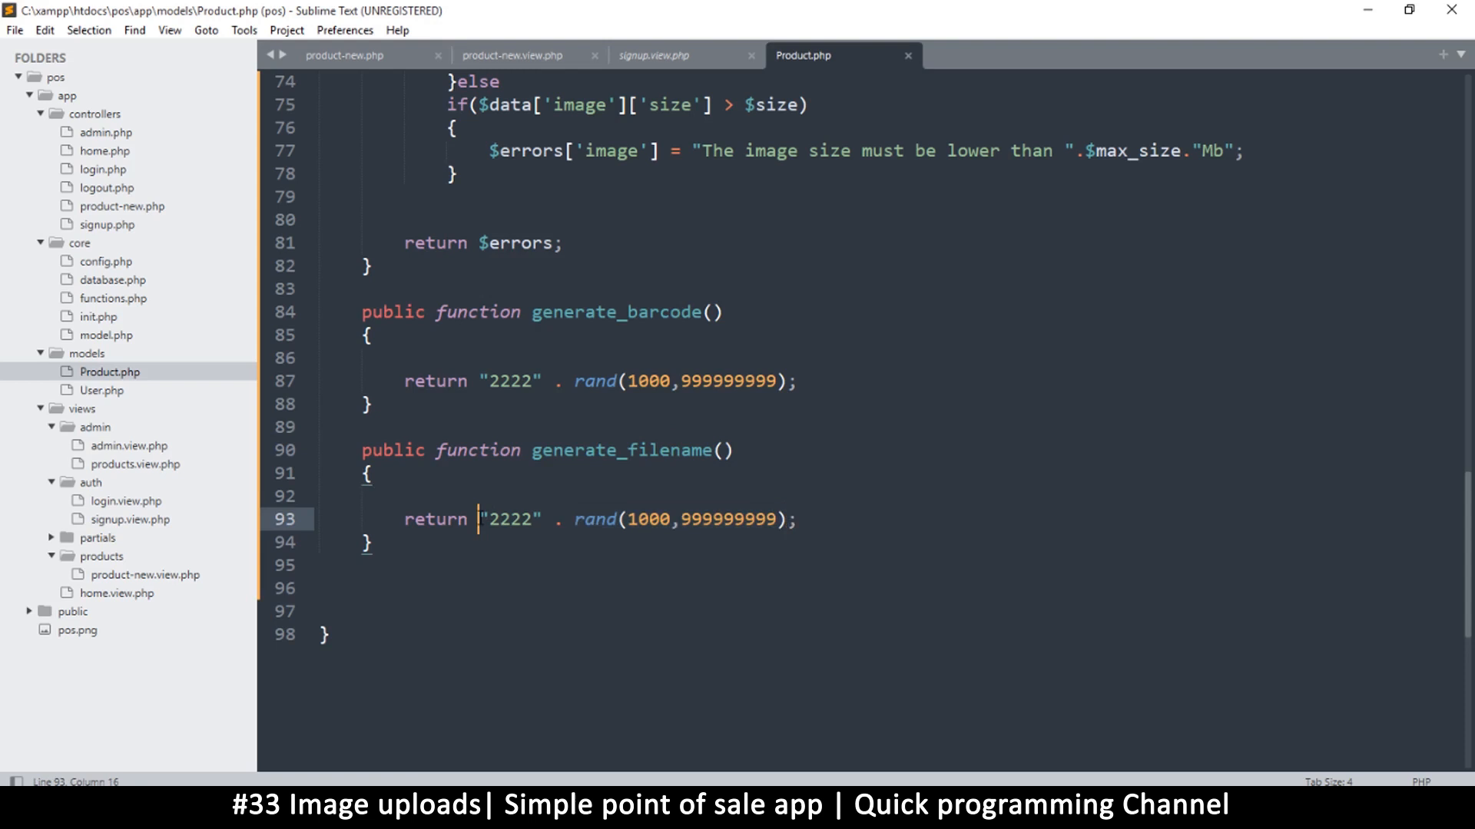
# Step: Wrap line 93's return in hash("sha1", ...), removing the "2222" prefix, and save
pyautogui.write('ha')
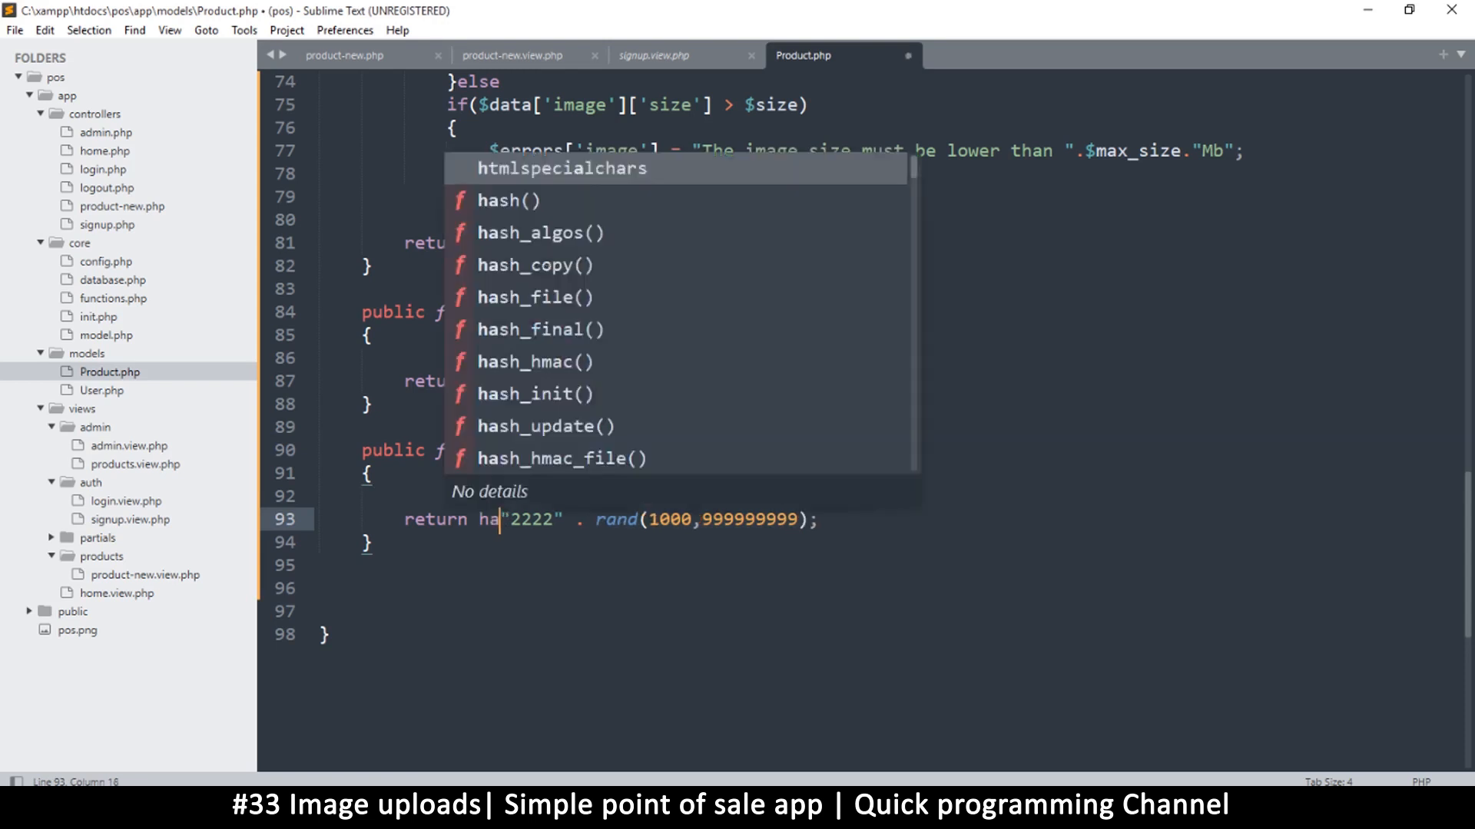
pyautogui.write('hash("",')
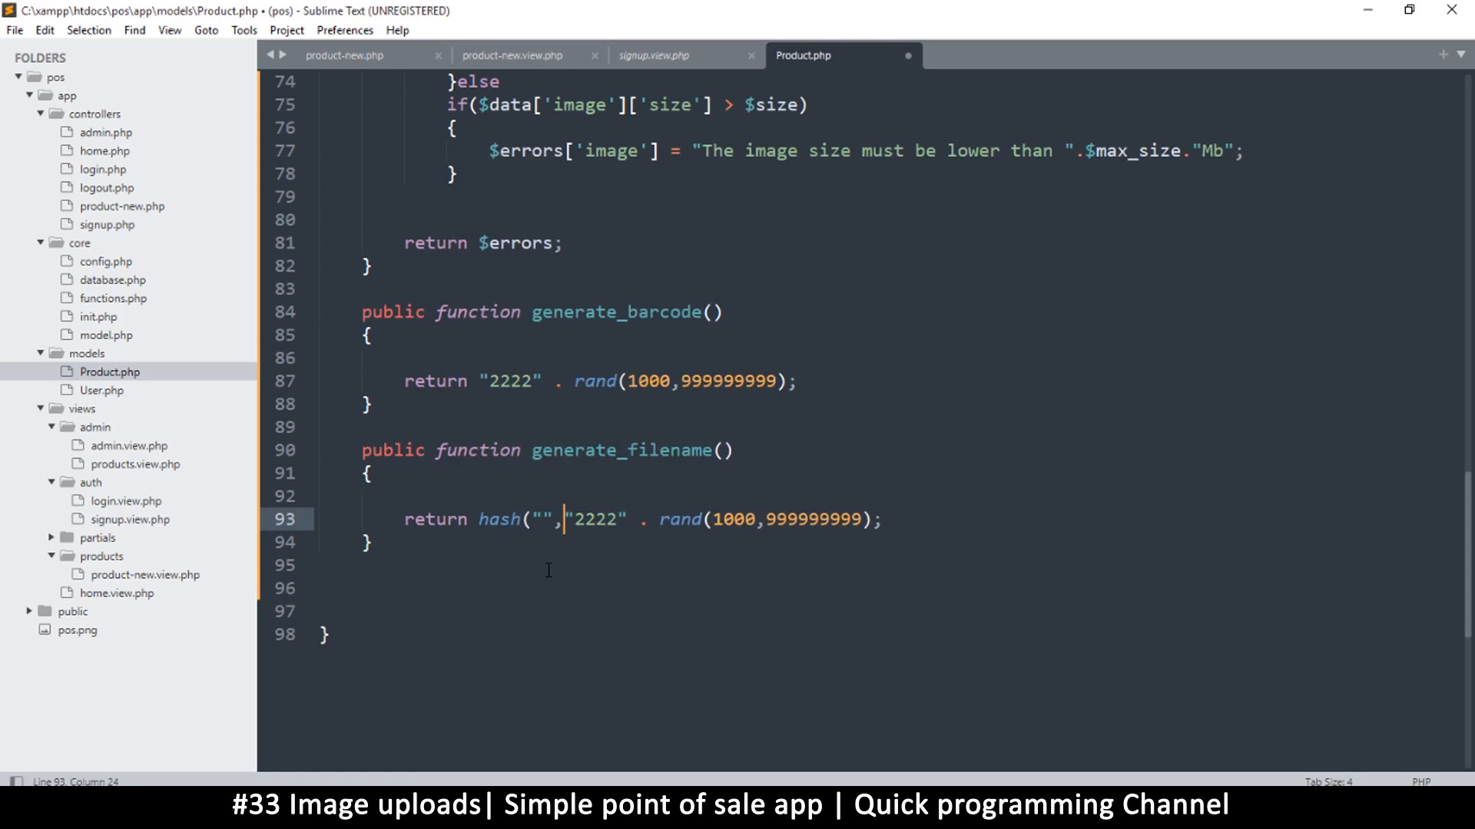
pyautogui.write('sh')
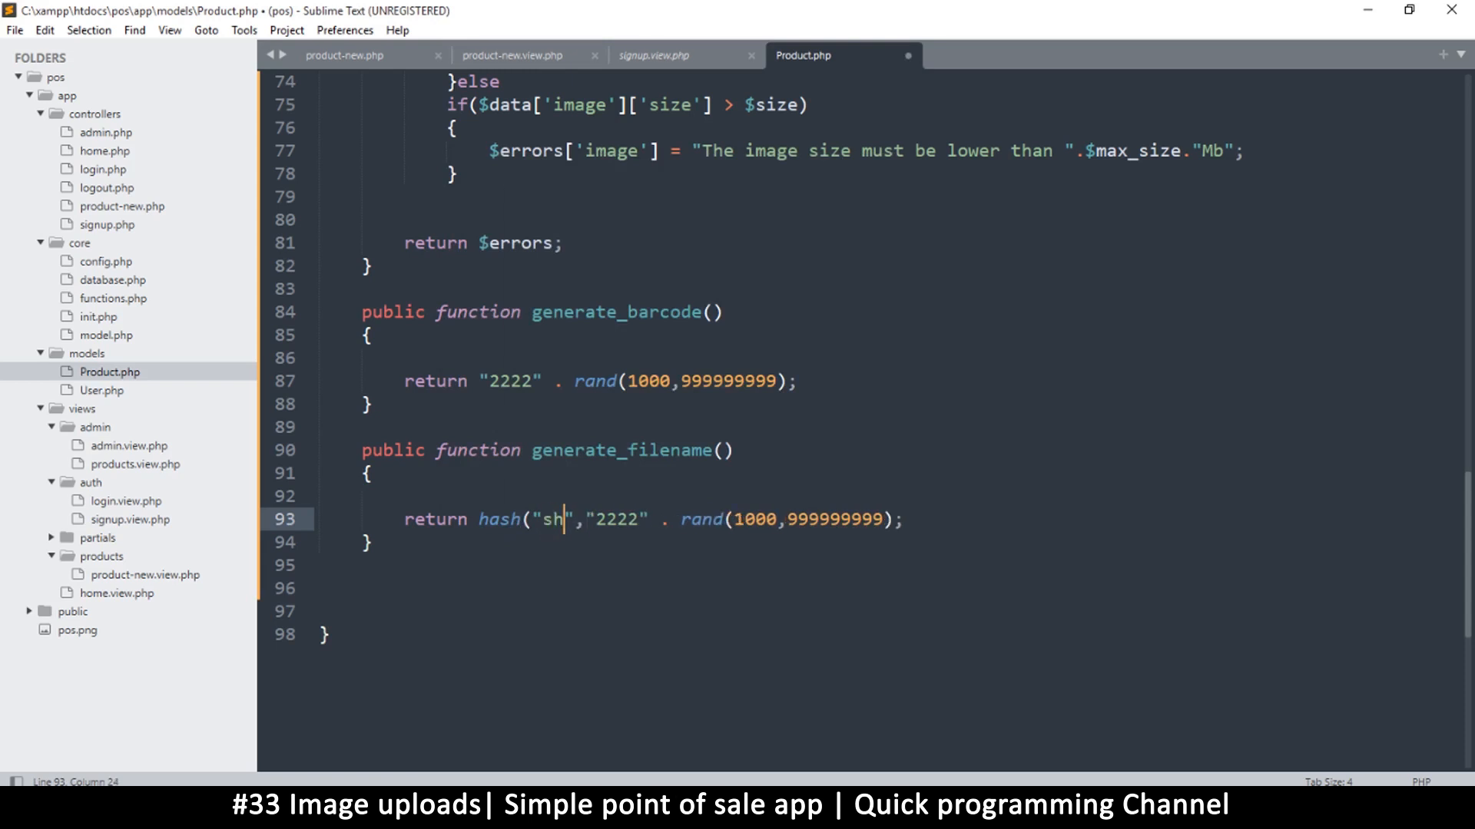
pyautogui.write('a1')
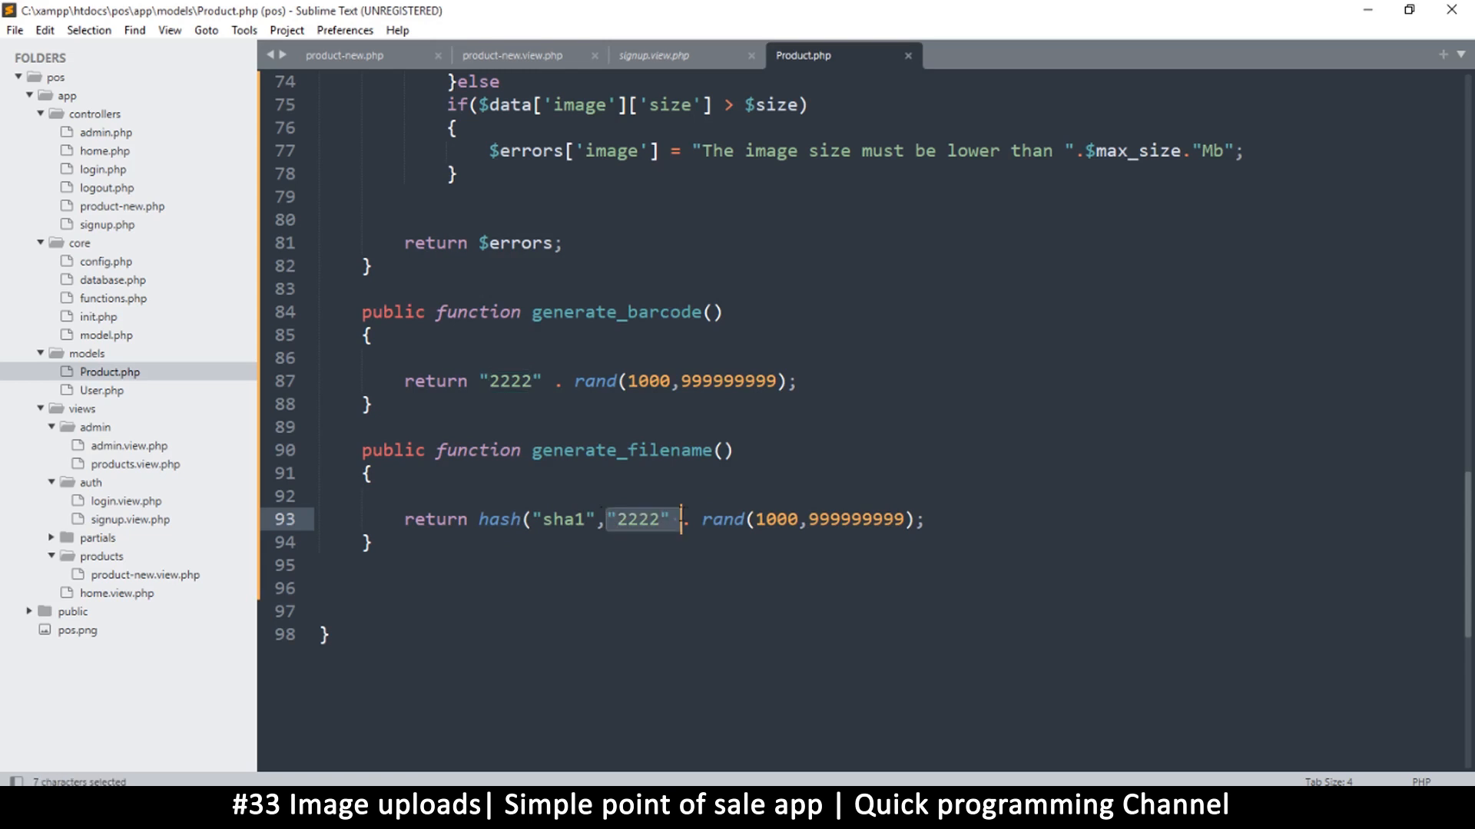
pyautogui.press('Delete')
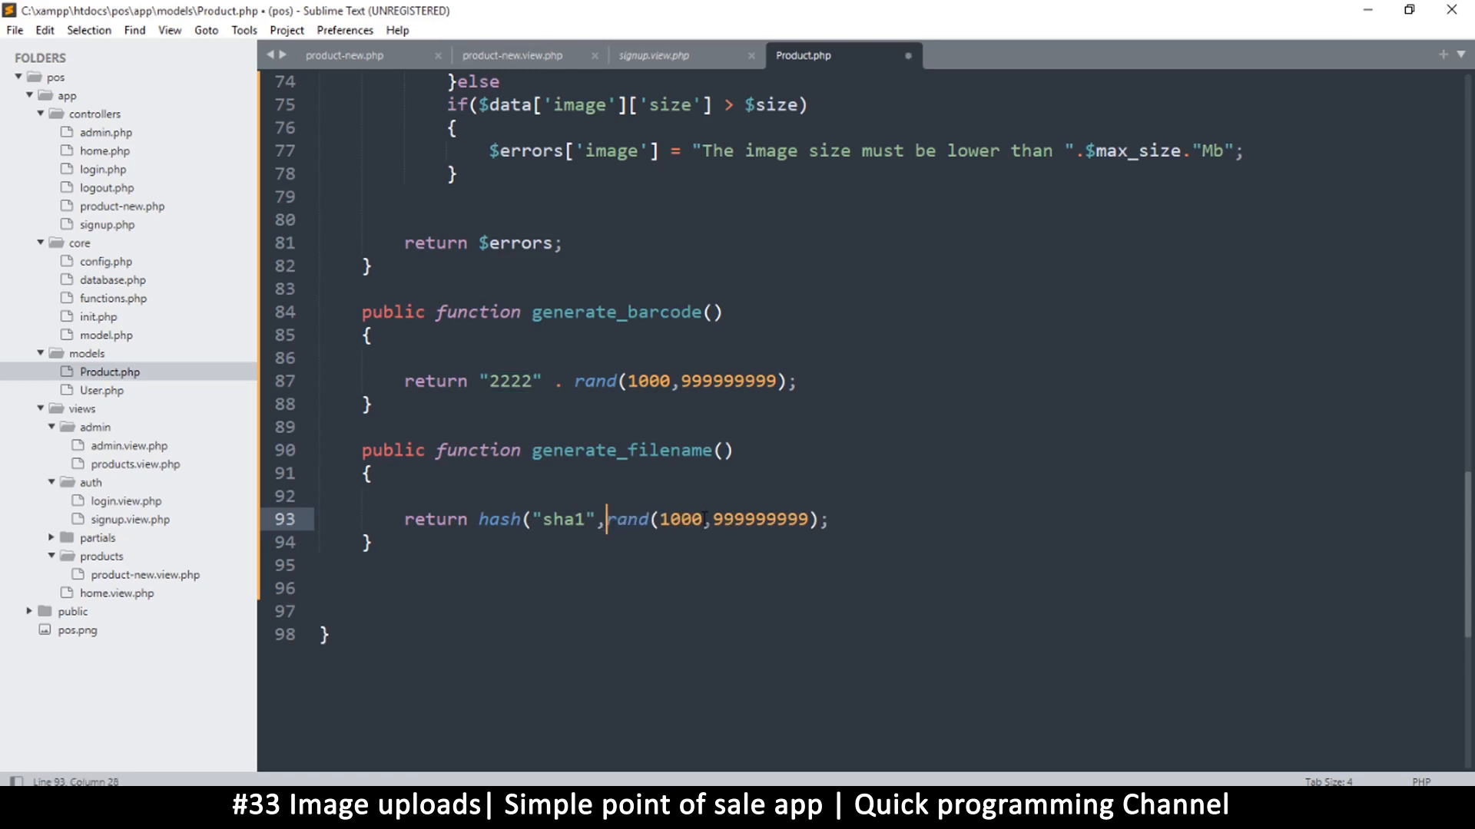
pyautogui.press('ctrl+s')
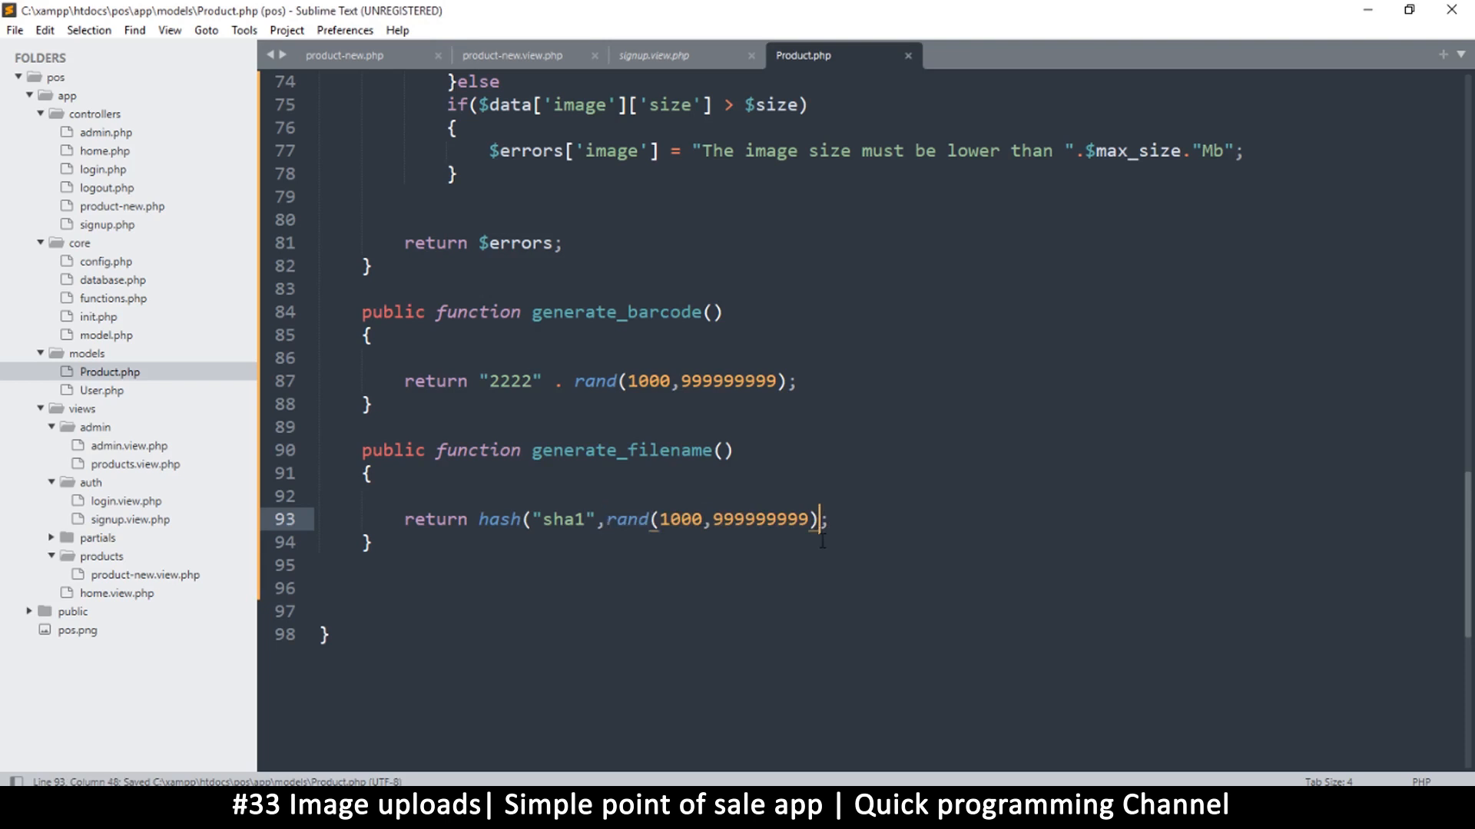
pyautogui.write(')')
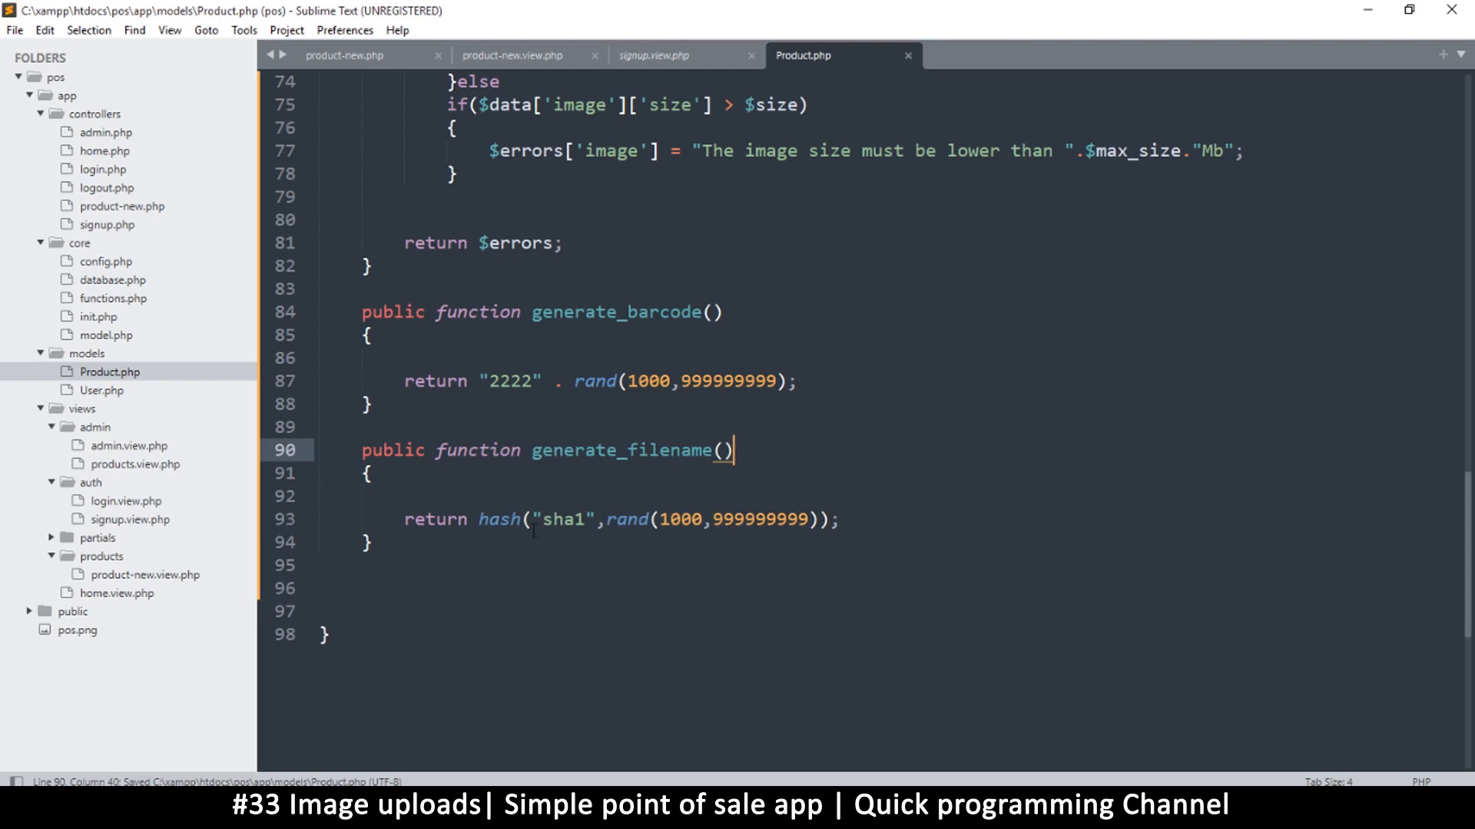
# Step: Append ."_".rand(1000,9999) after the hash call on line 93
pyautogui.moveTo(483, 518); pyautogui.dragTo(815, 519)
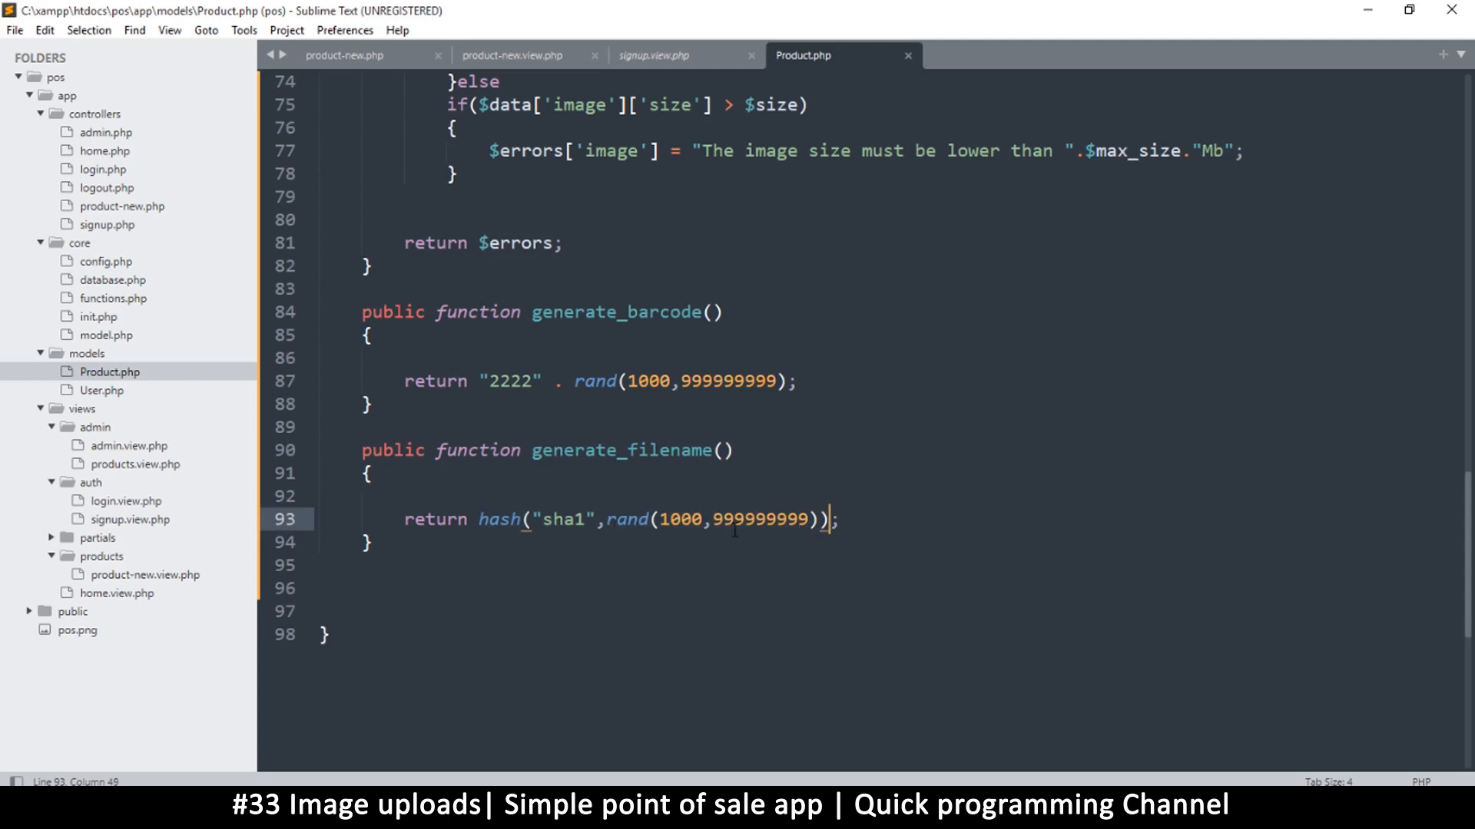
pyautogui.write('."')
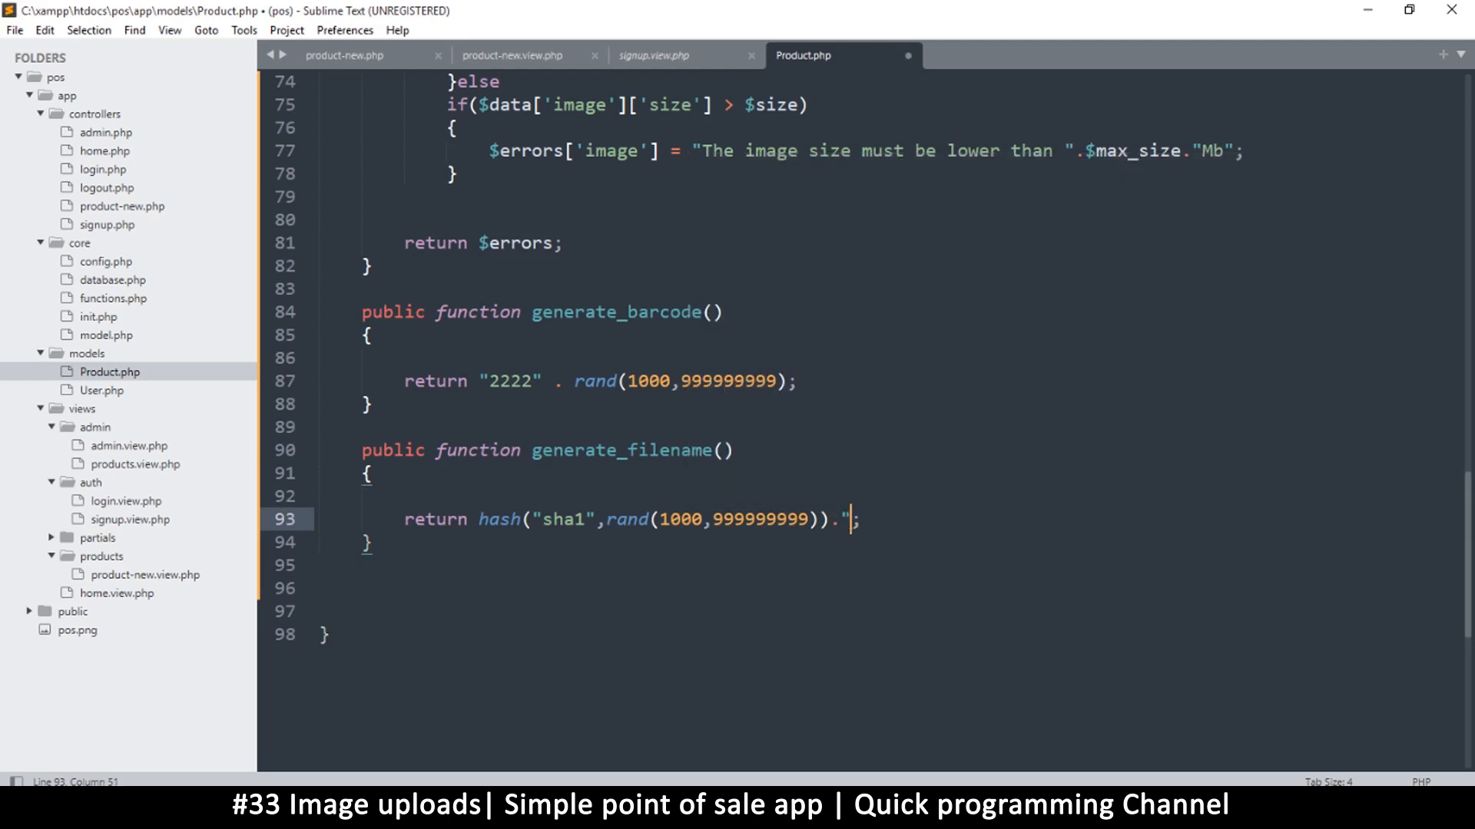
pyautogui.write('rea')
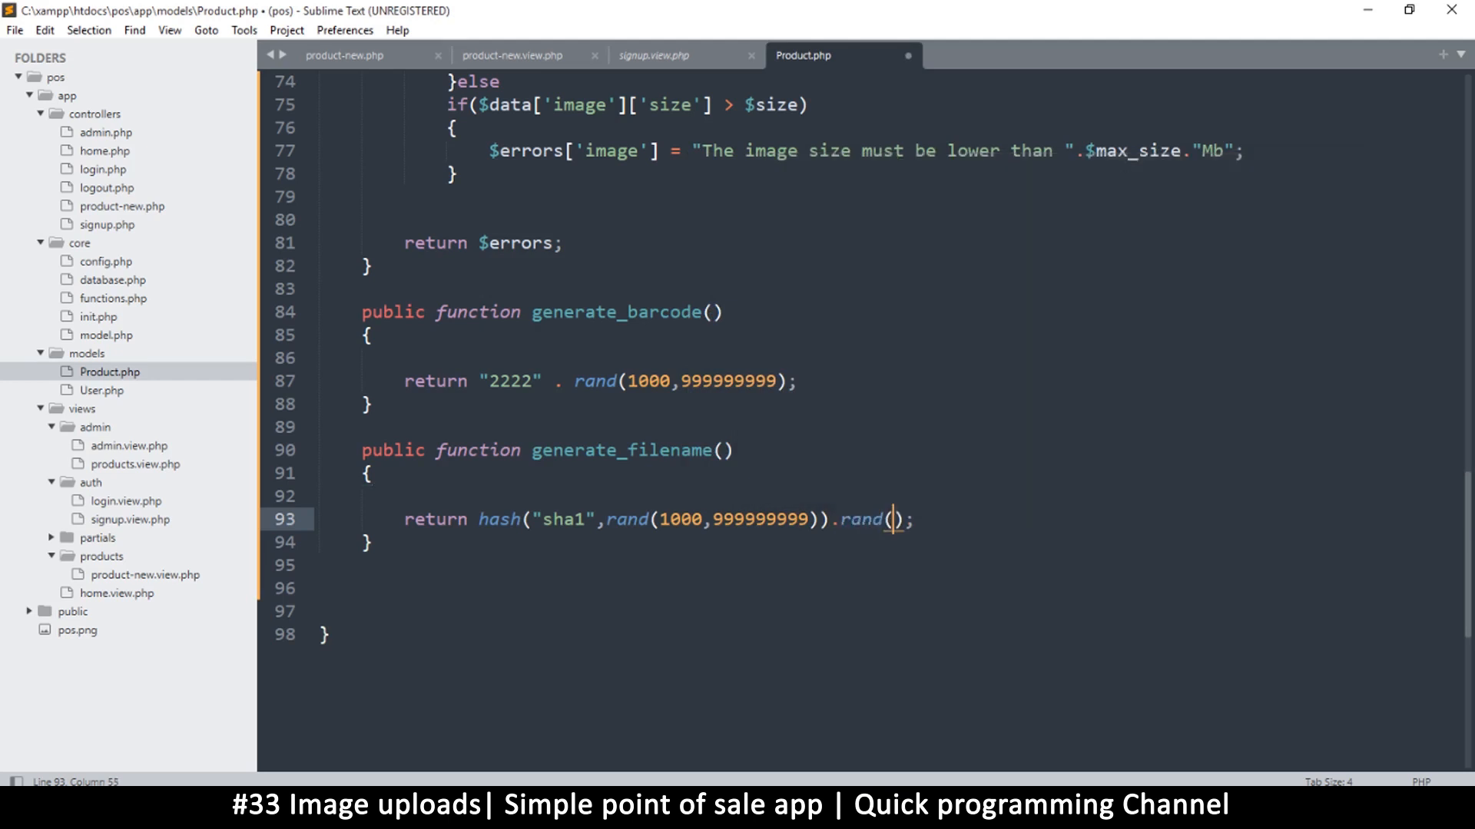
pyautogui.write('1')
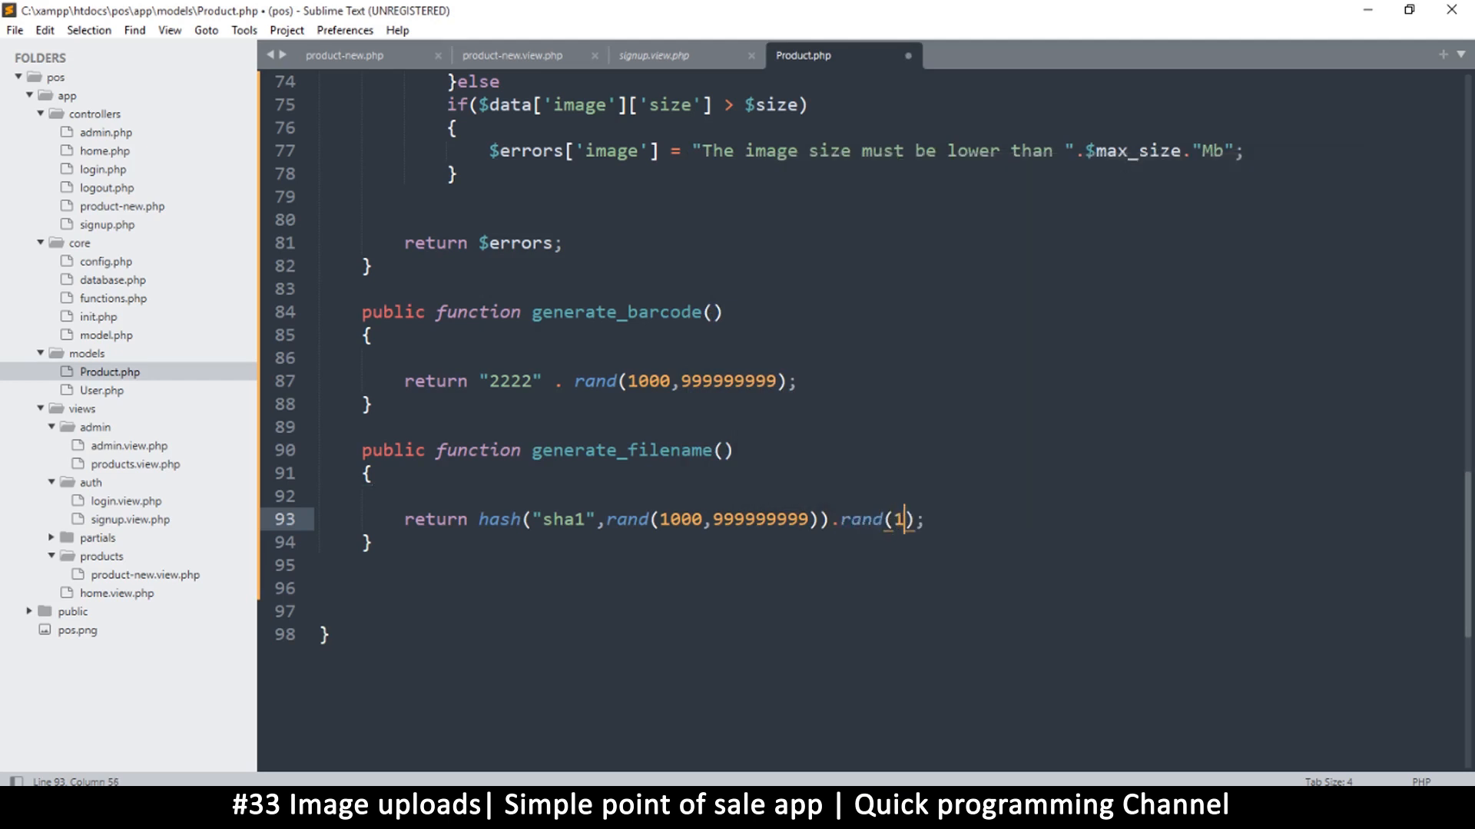
pyautogui.write('000')
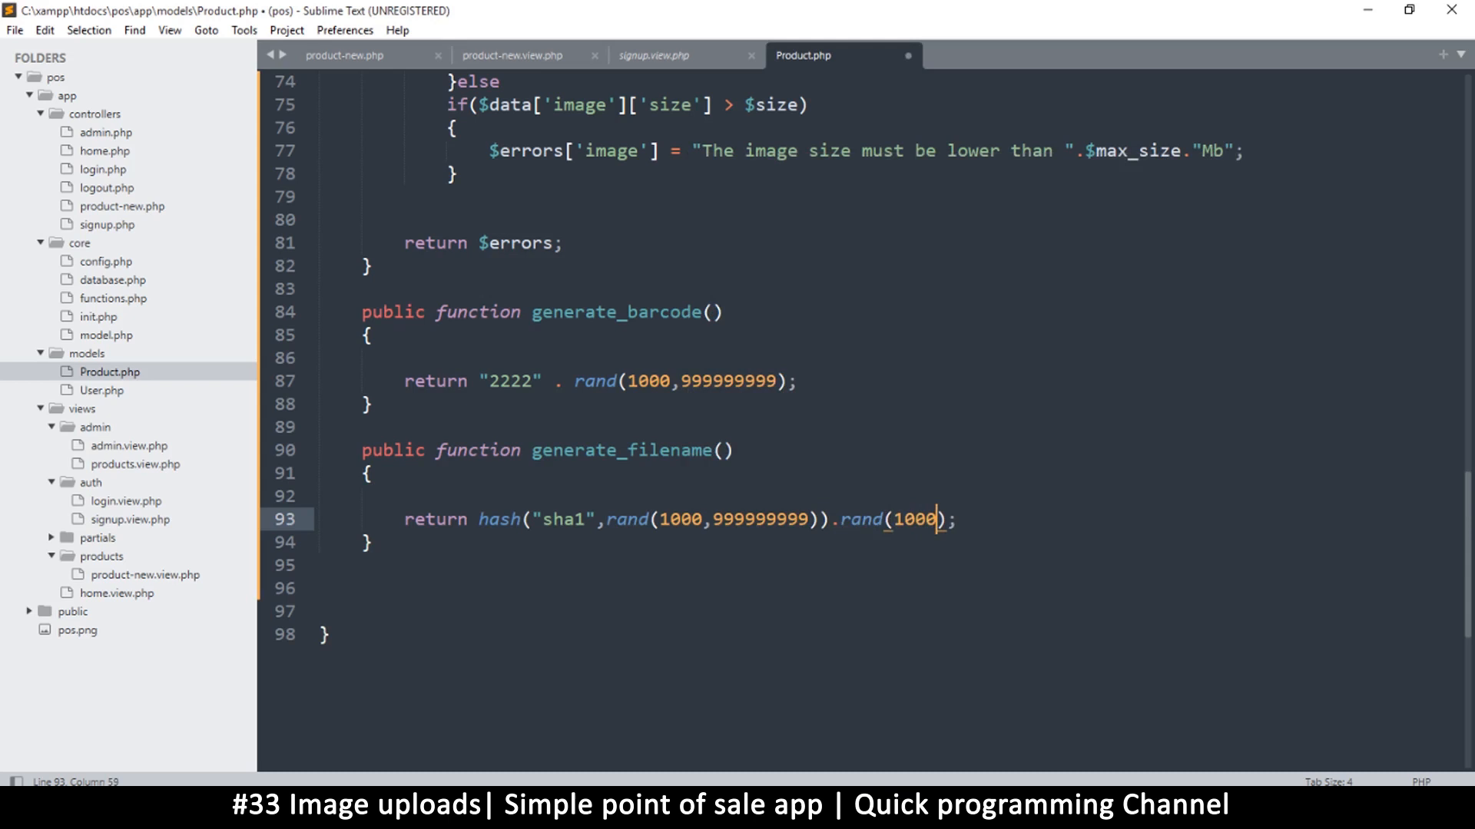
pyautogui.write(',9999')
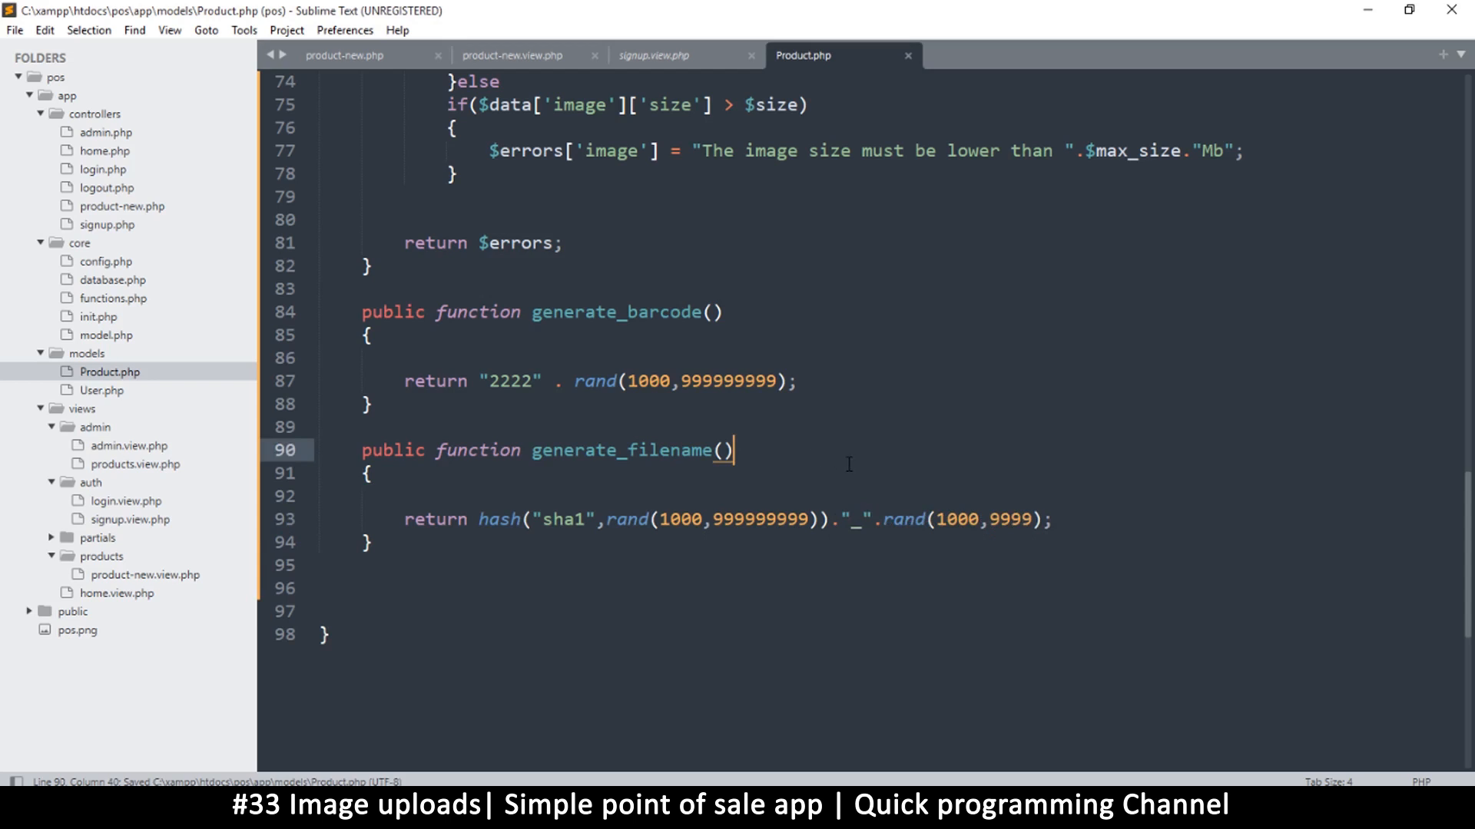
pyautogui.moveTo(766, 464)
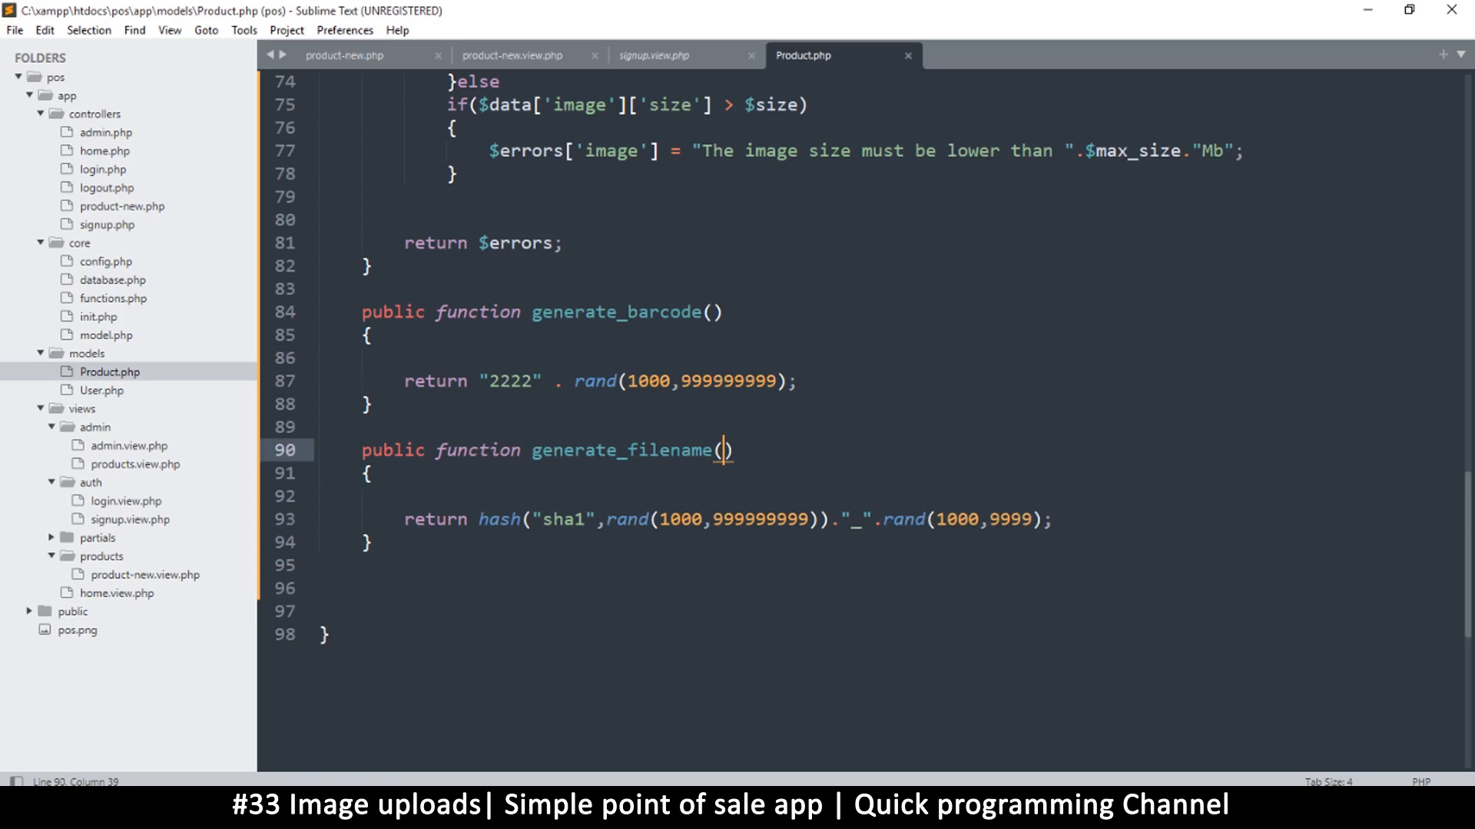
# Step: Add an $ext = "jpg" parameter and append ".".$ext to the returned filename
pyautogui.write('$ext')
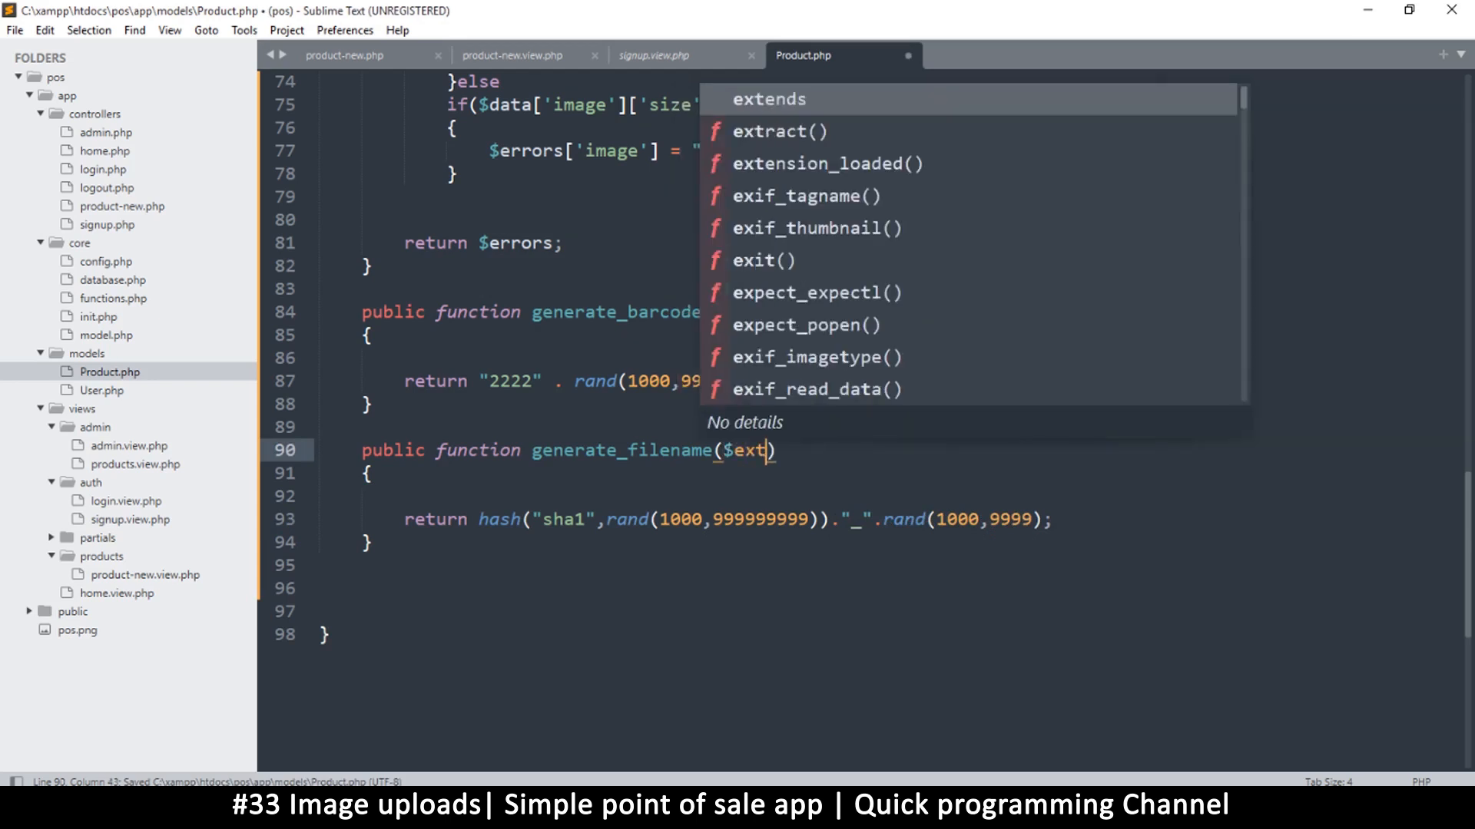
pyautogui.write('= "j')
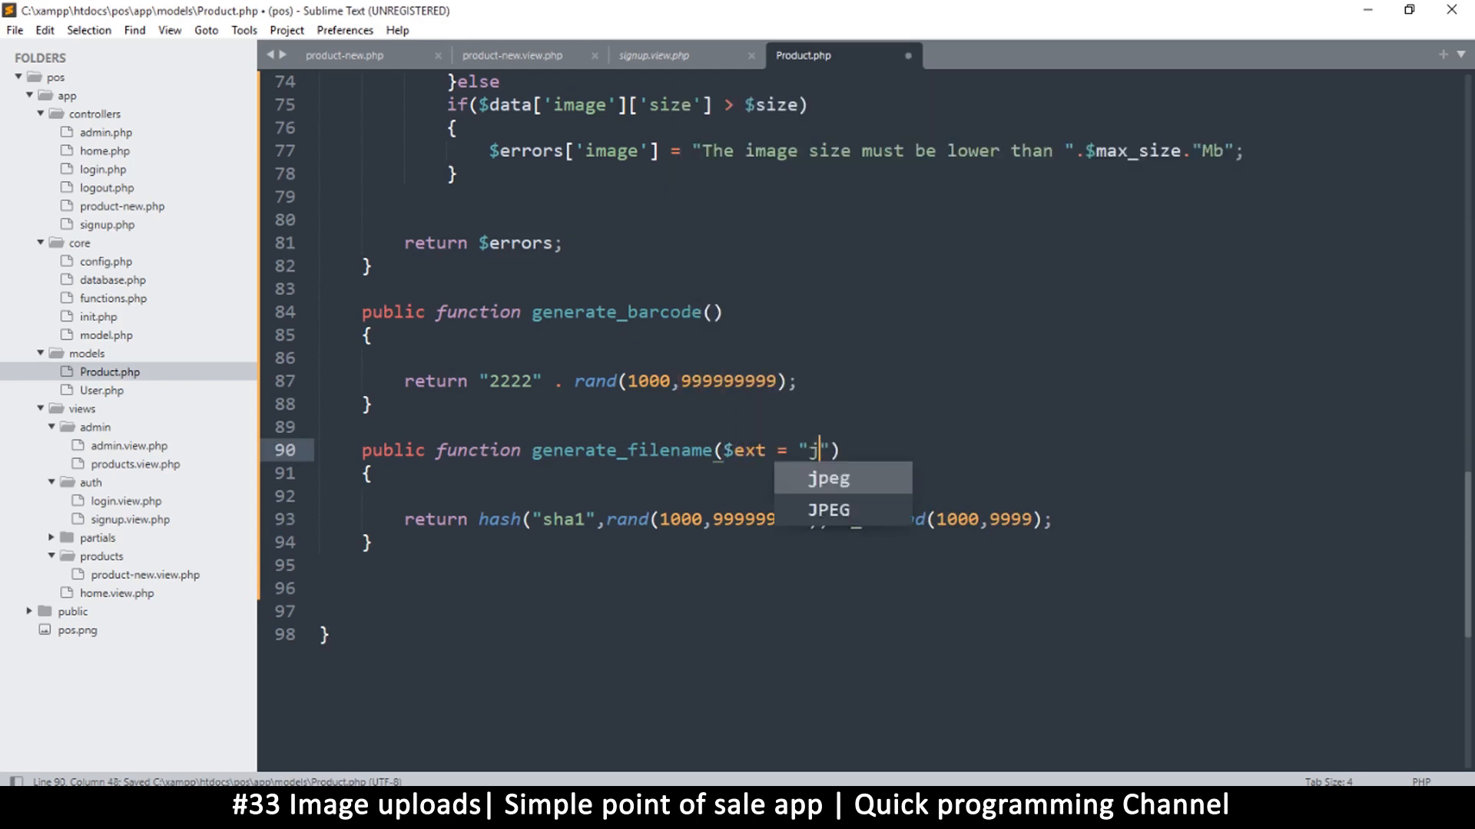
pyautogui.write('pg')
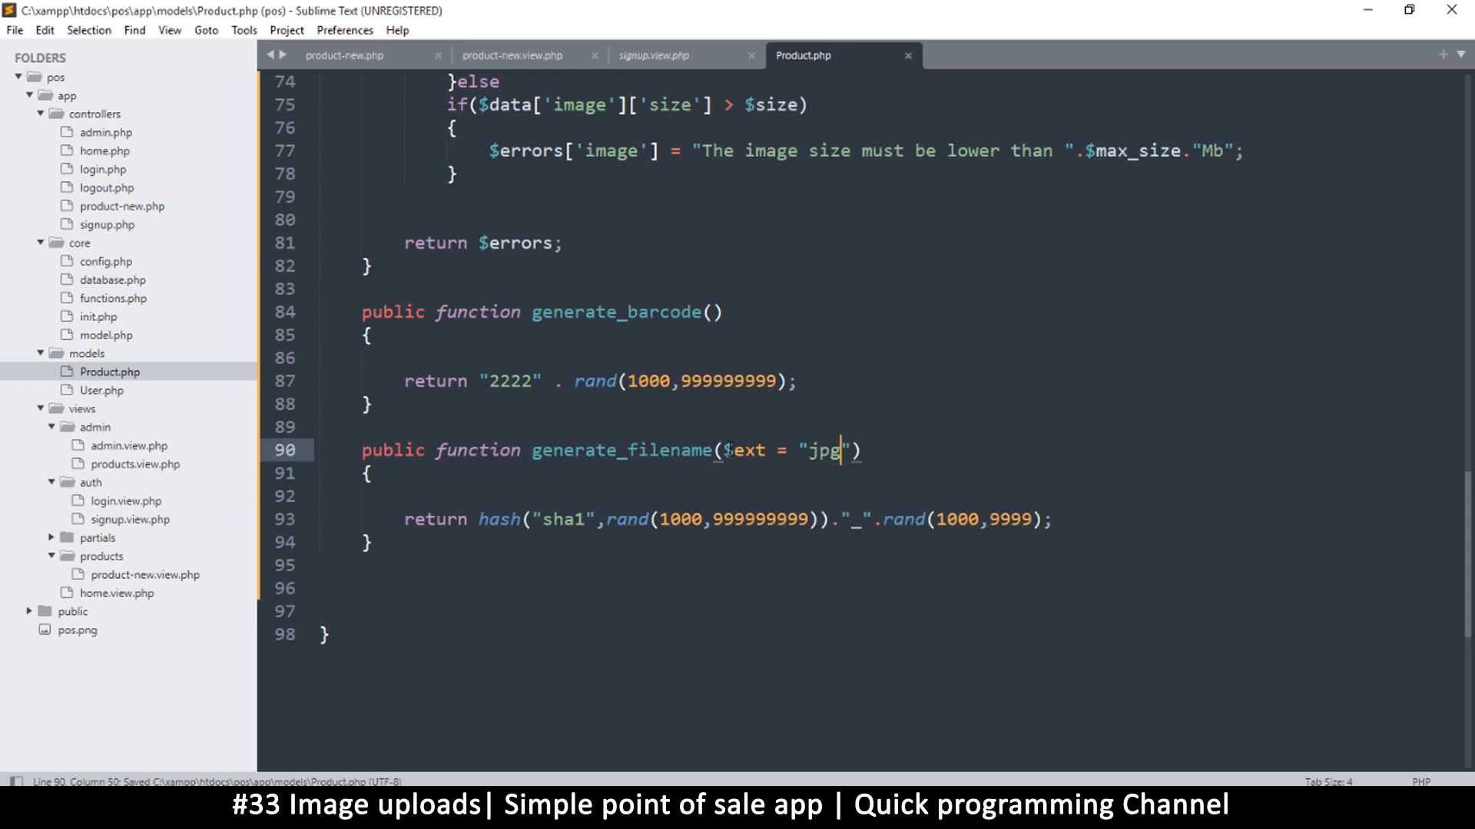
pyautogui.doubleClick(742, 449)
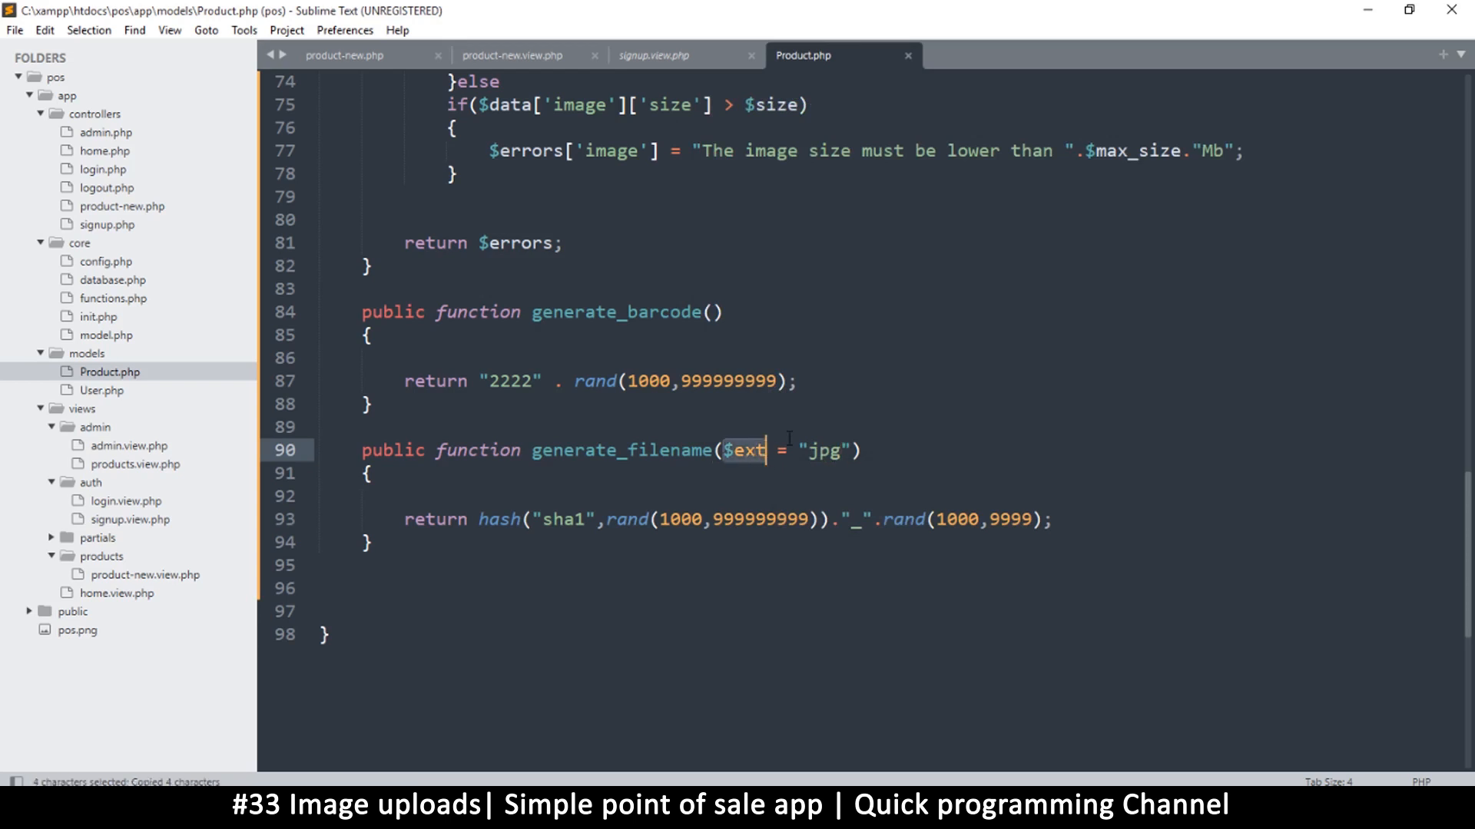
pyautogui.moveTo(741, 451)
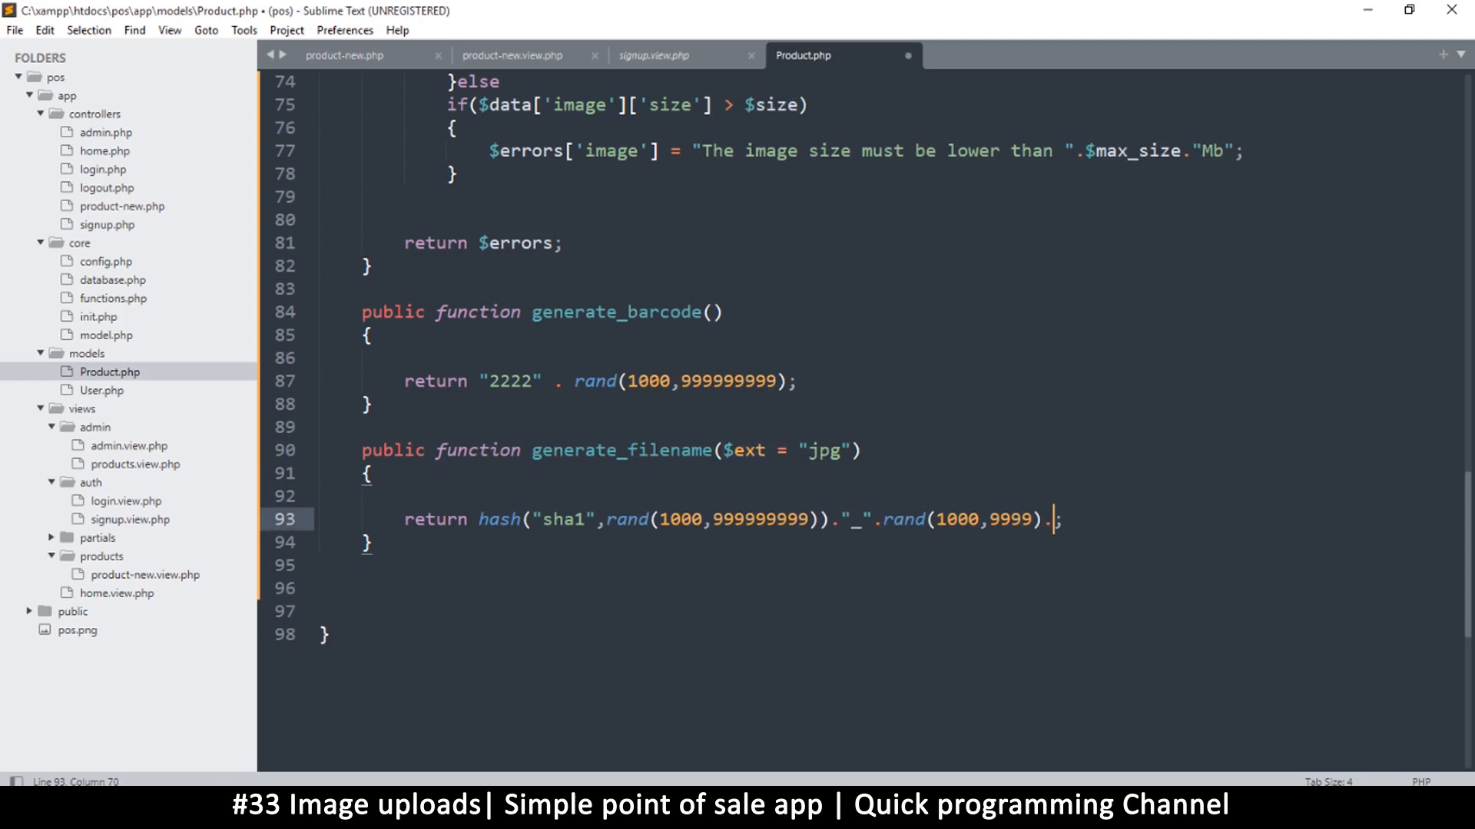
pyautogui.write('."')
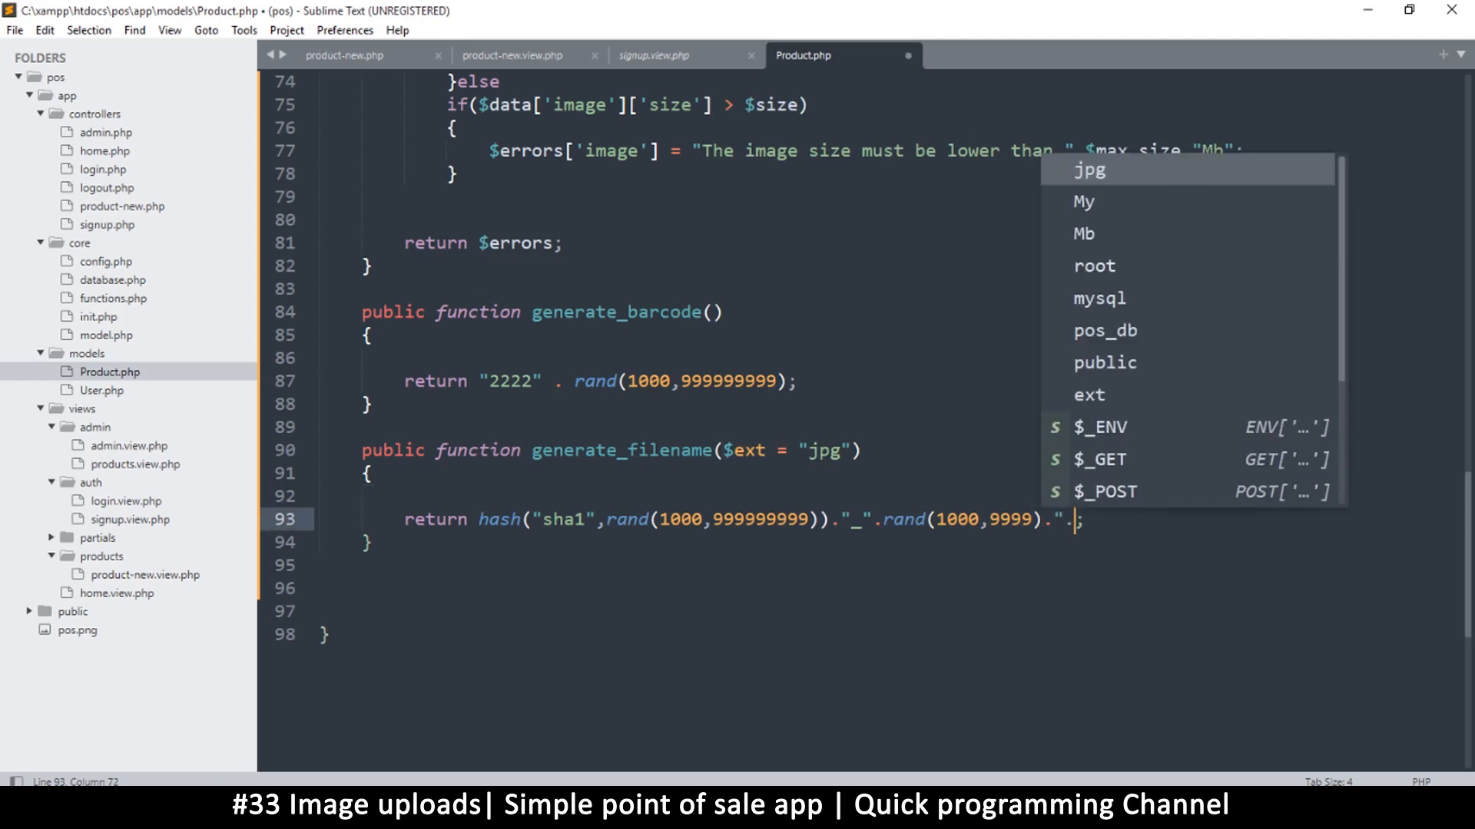
pyautogui.write('.')
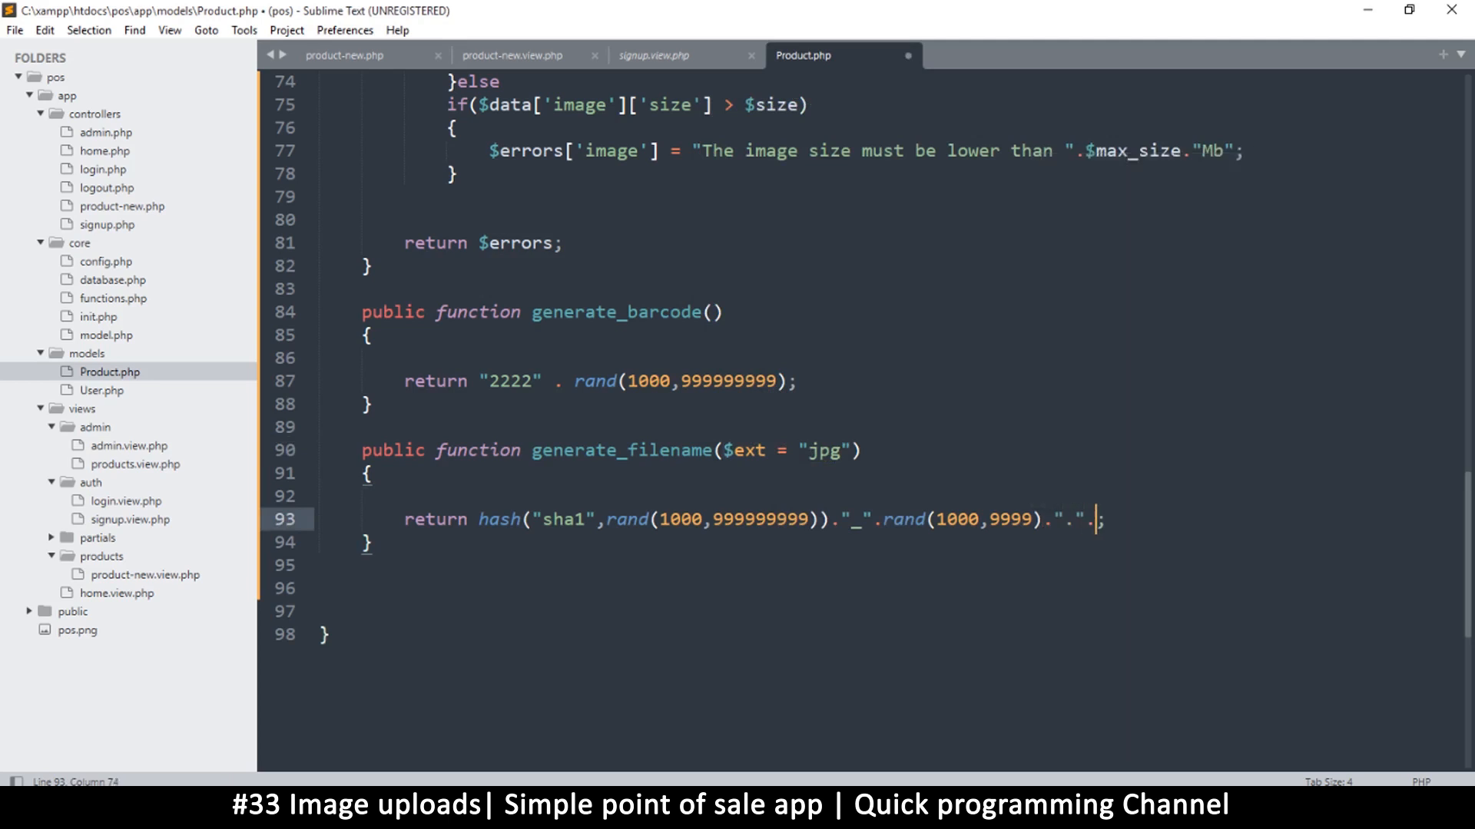
pyautogui.write('$ext')
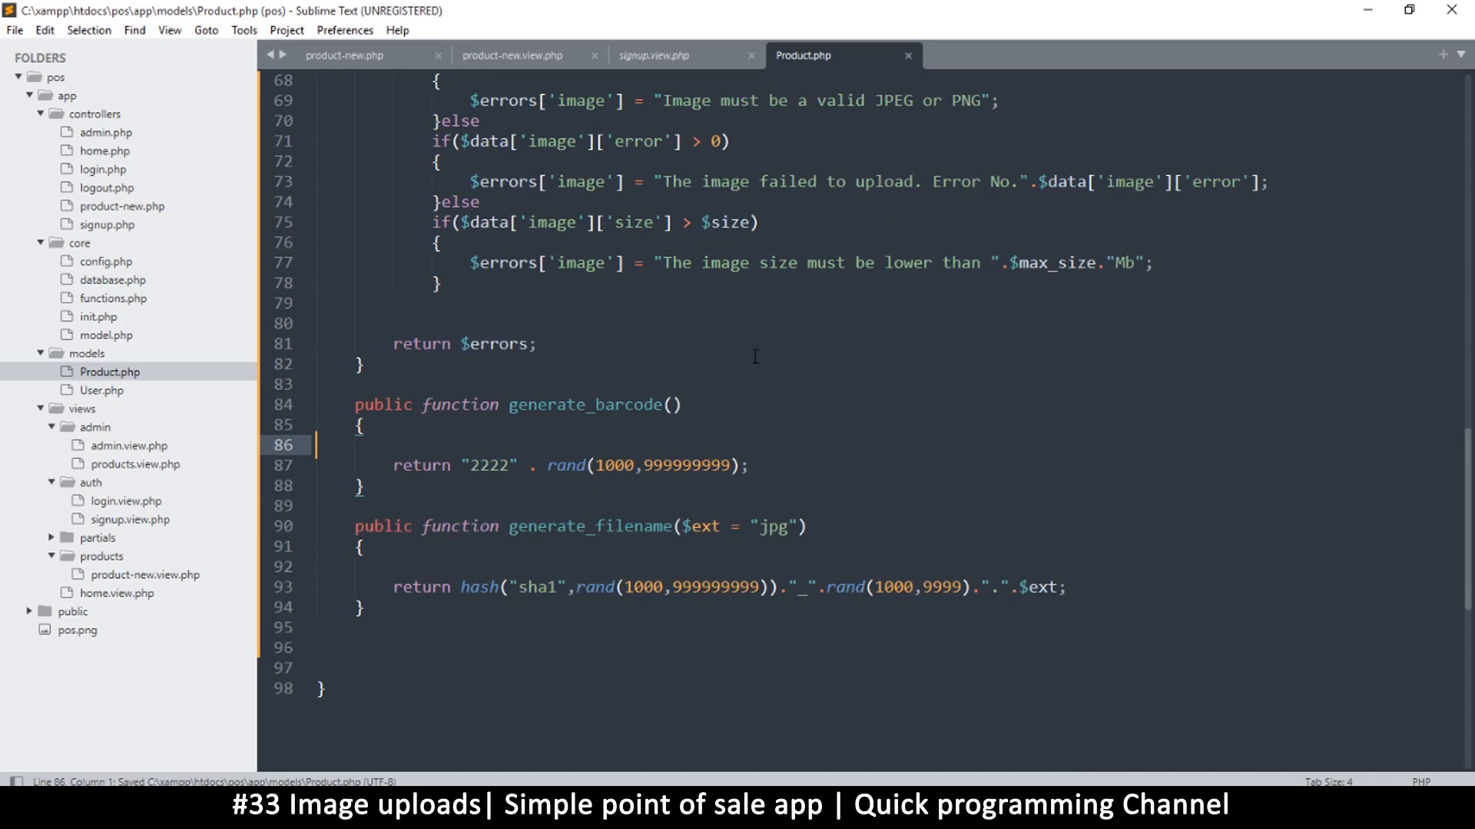
pyautogui.scroll(3)
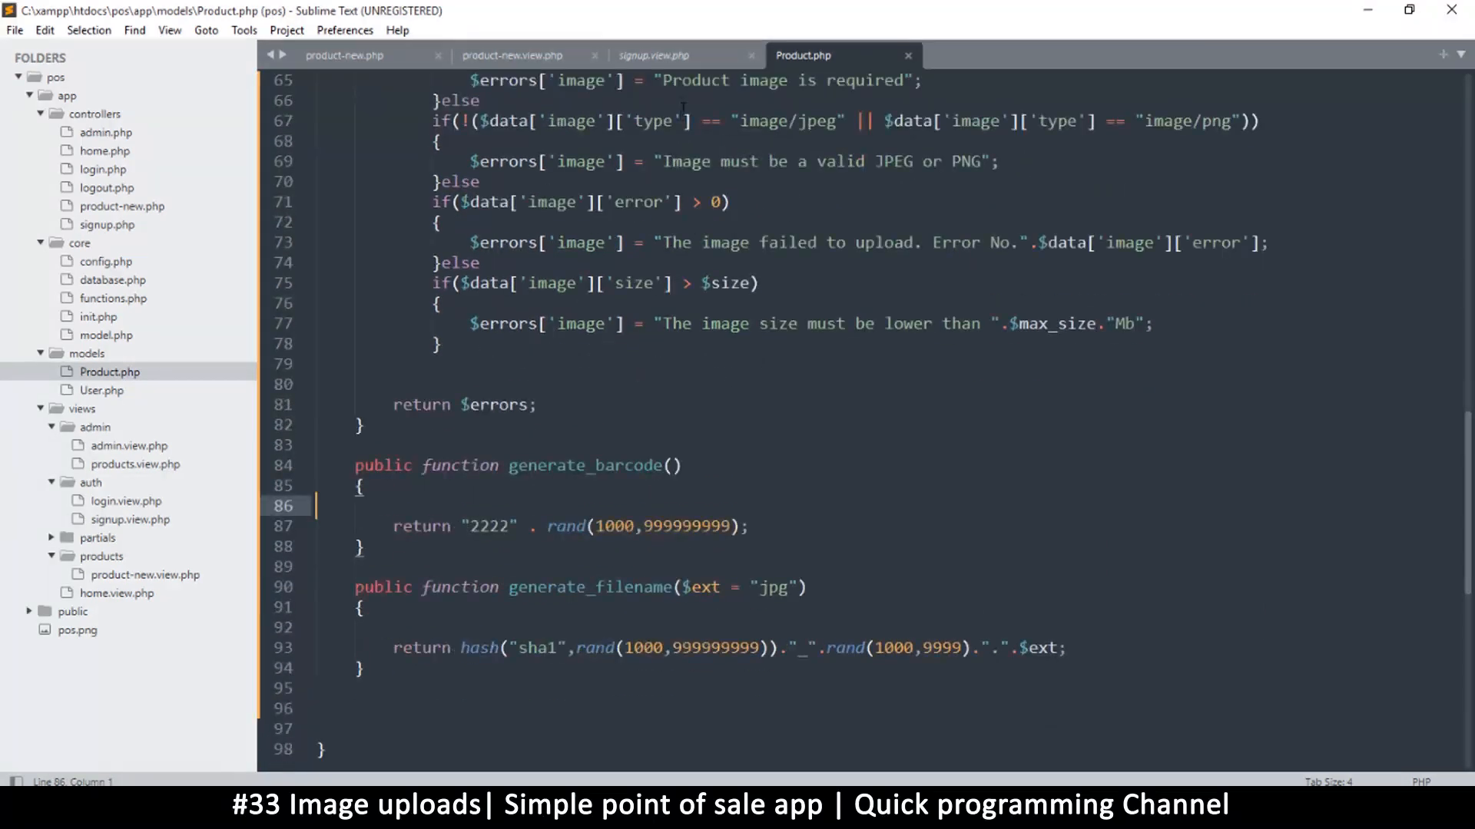
pyautogui.moveTo(344, 55)
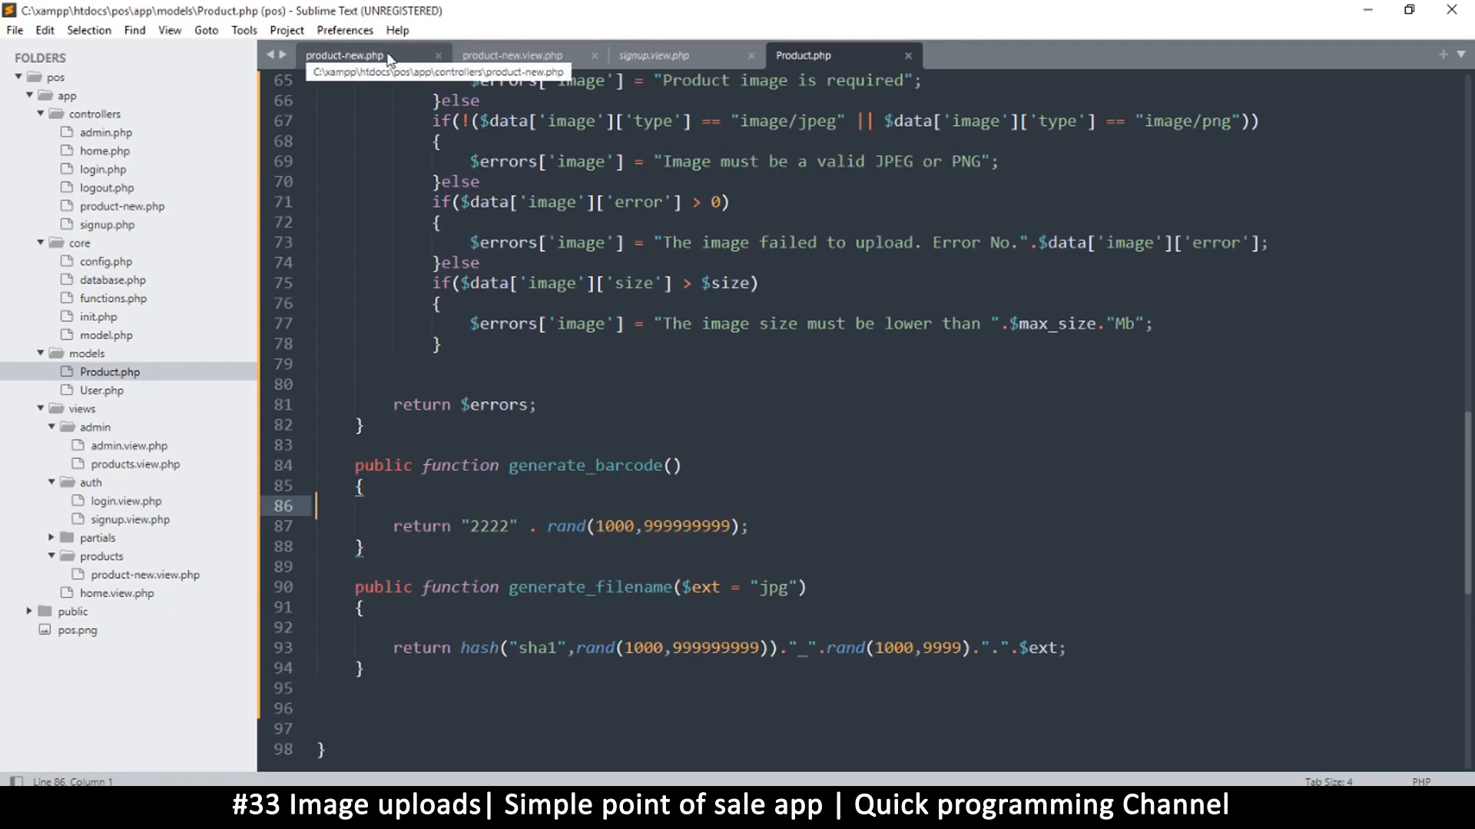
# Step: In product-new.php, add $folder = "uploads/" above the product insert
pyautogui.click(353, 54)
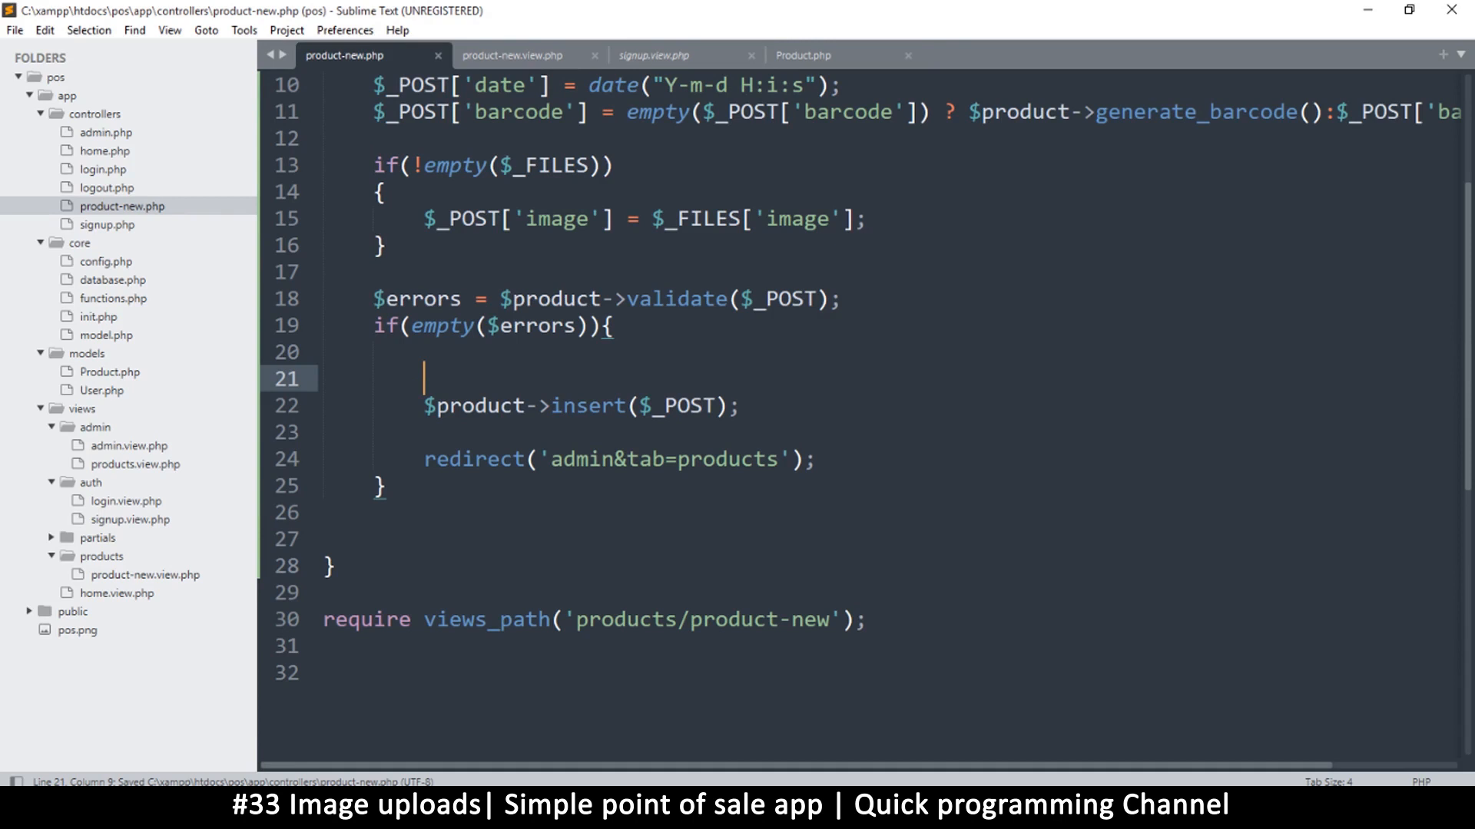
pyautogui.press('ctrl+s')
pyautogui.write('$folde')
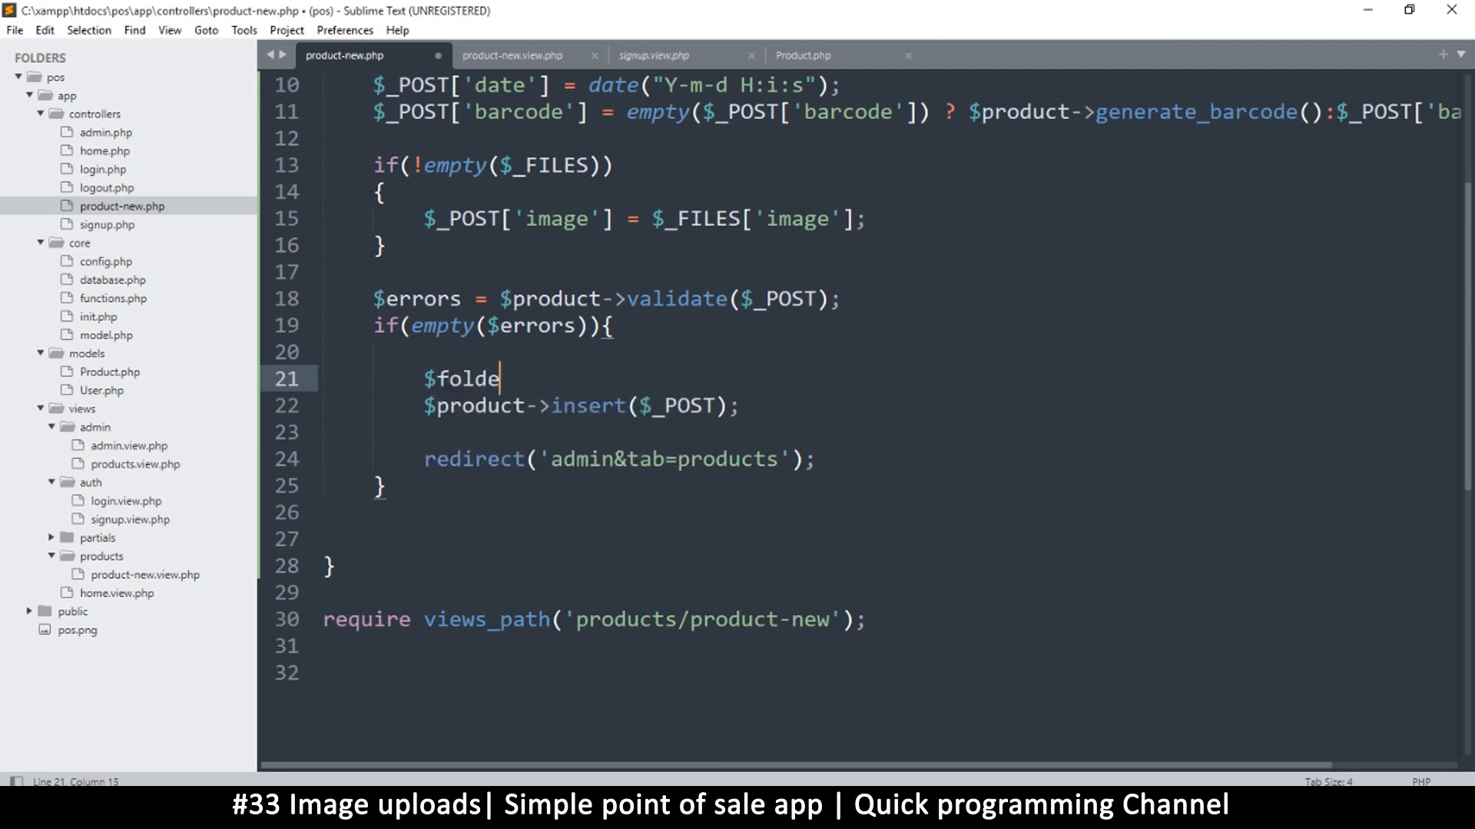
pyautogui.write('r = ""')
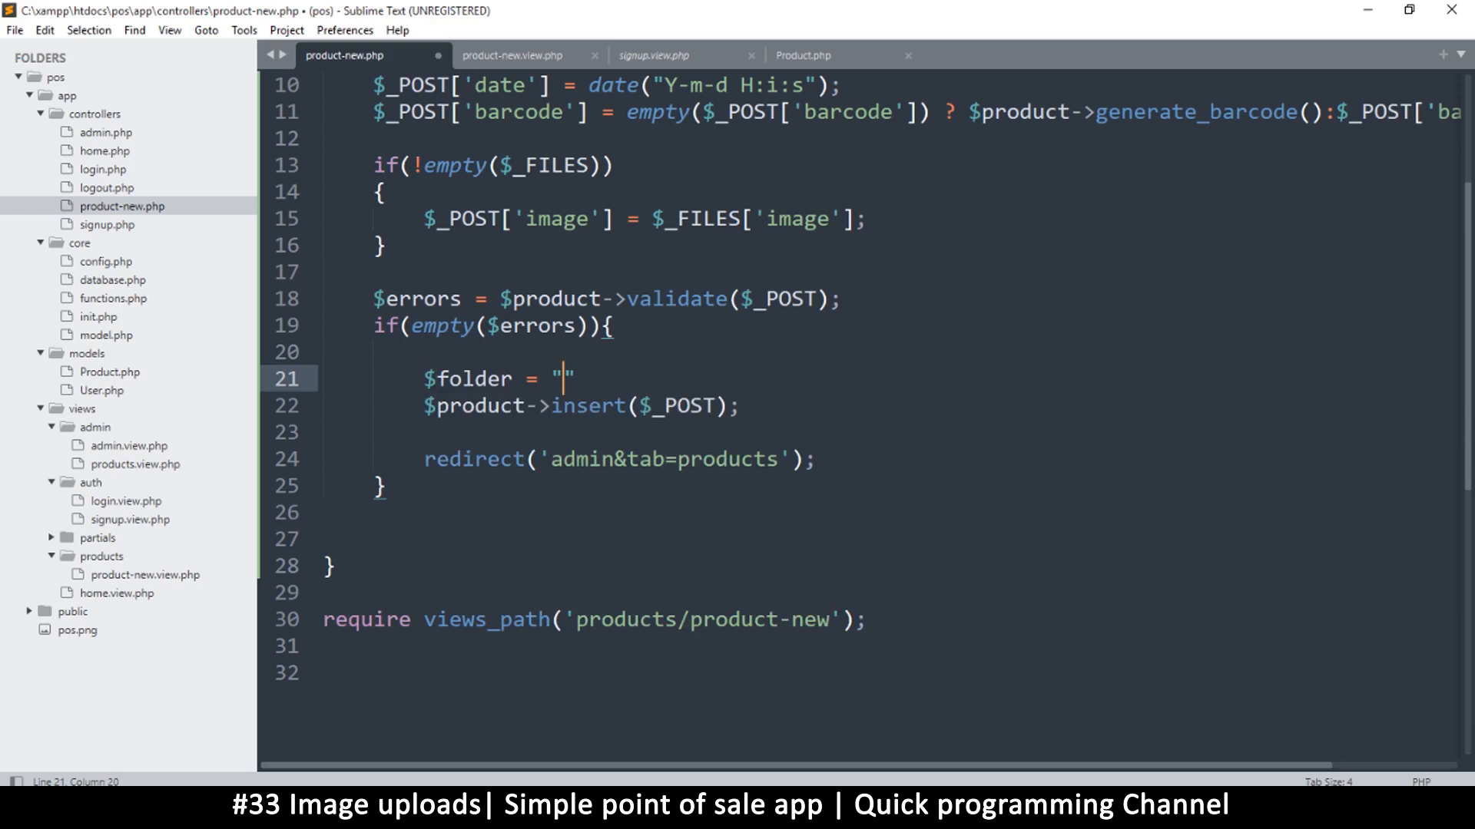
pyautogui.write('uploads/')
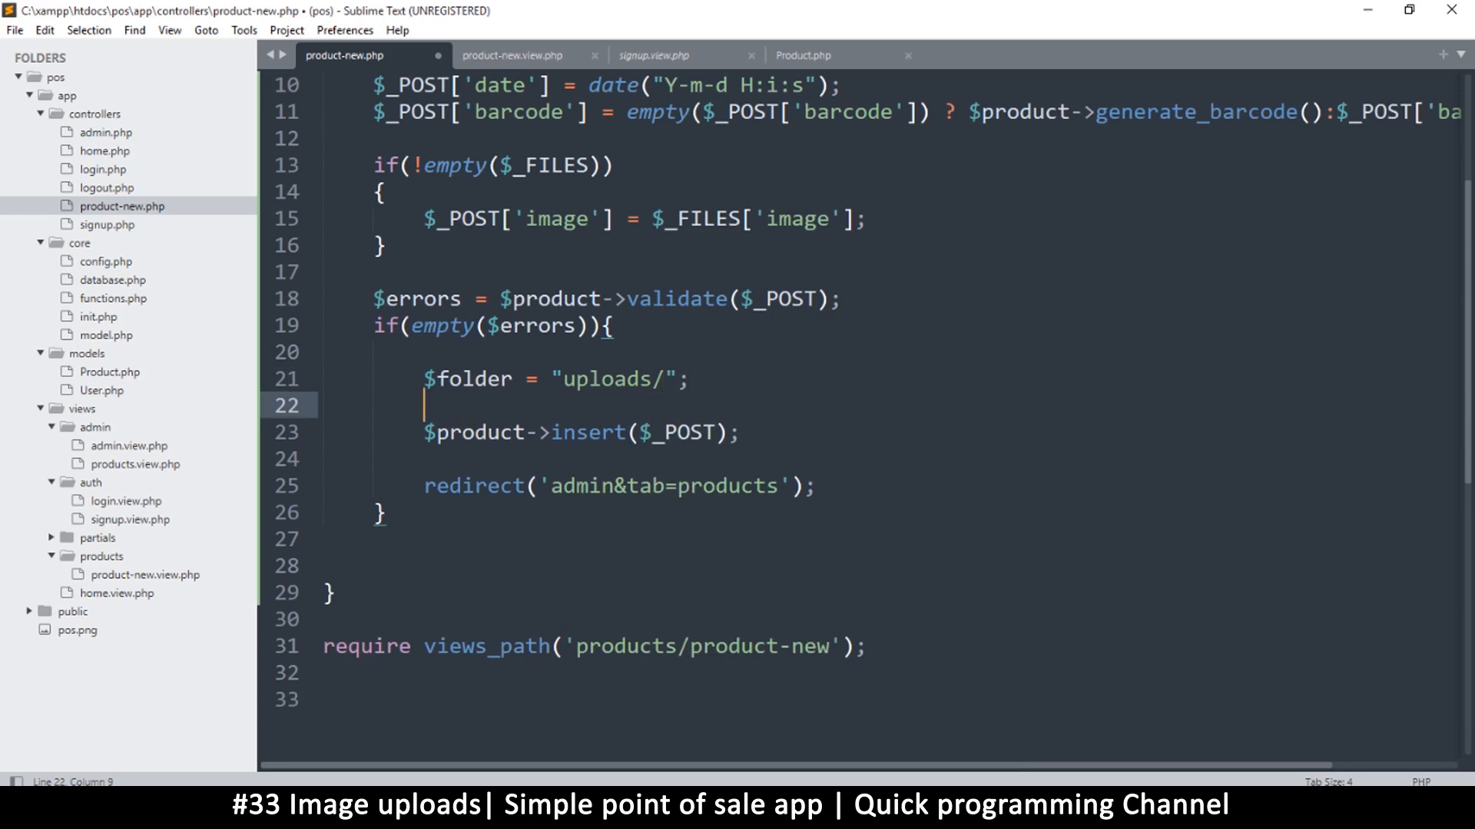
# Step: Add if(!file_exists($folder)) { mkdir($folder, 0777, true); } below the $folder line
pyautogui.write('if(fi')
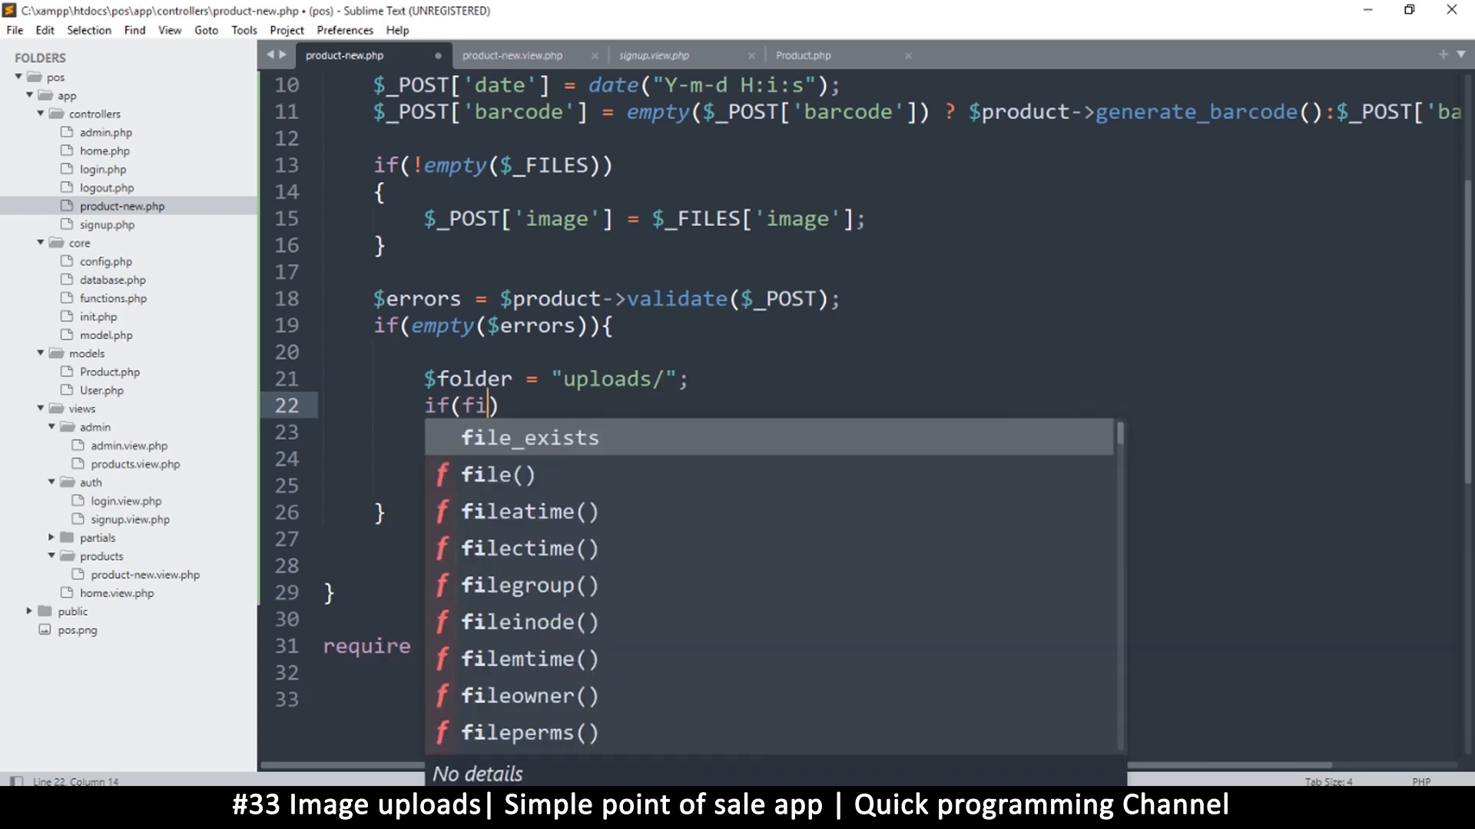
pyautogui.press('Tab')
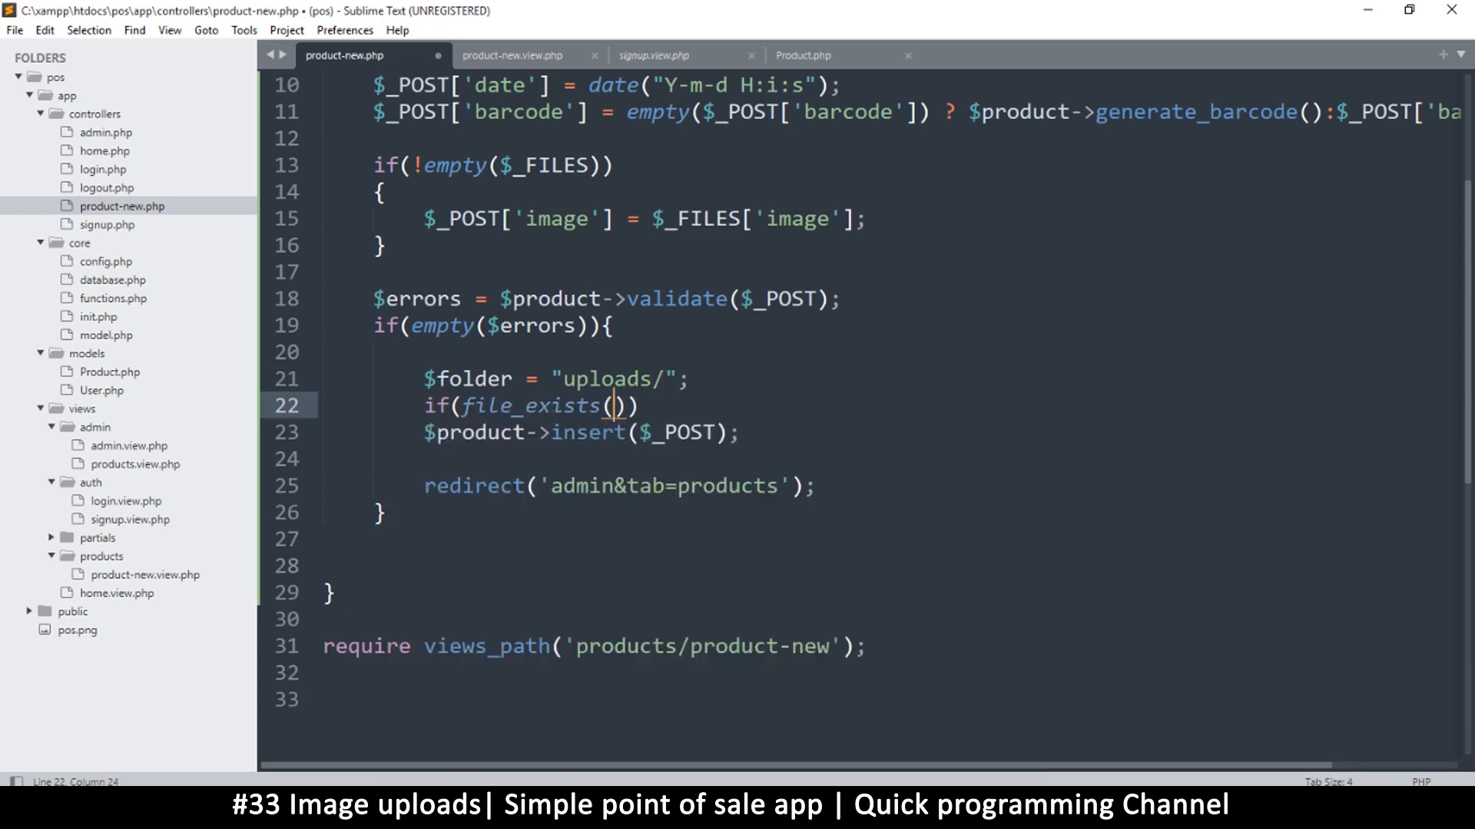
pyautogui.write('$folder')
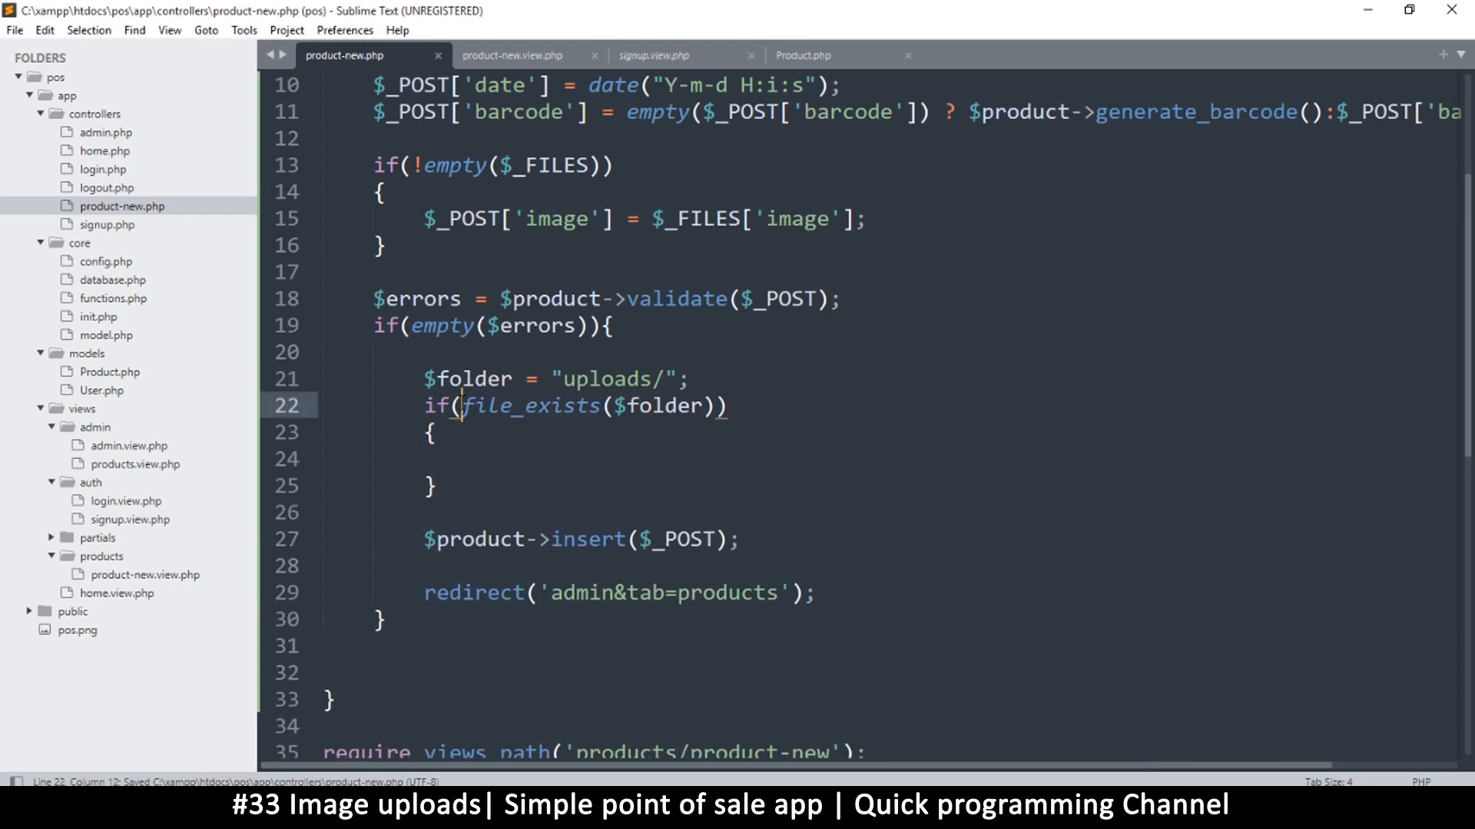
pyautogui.write('!')
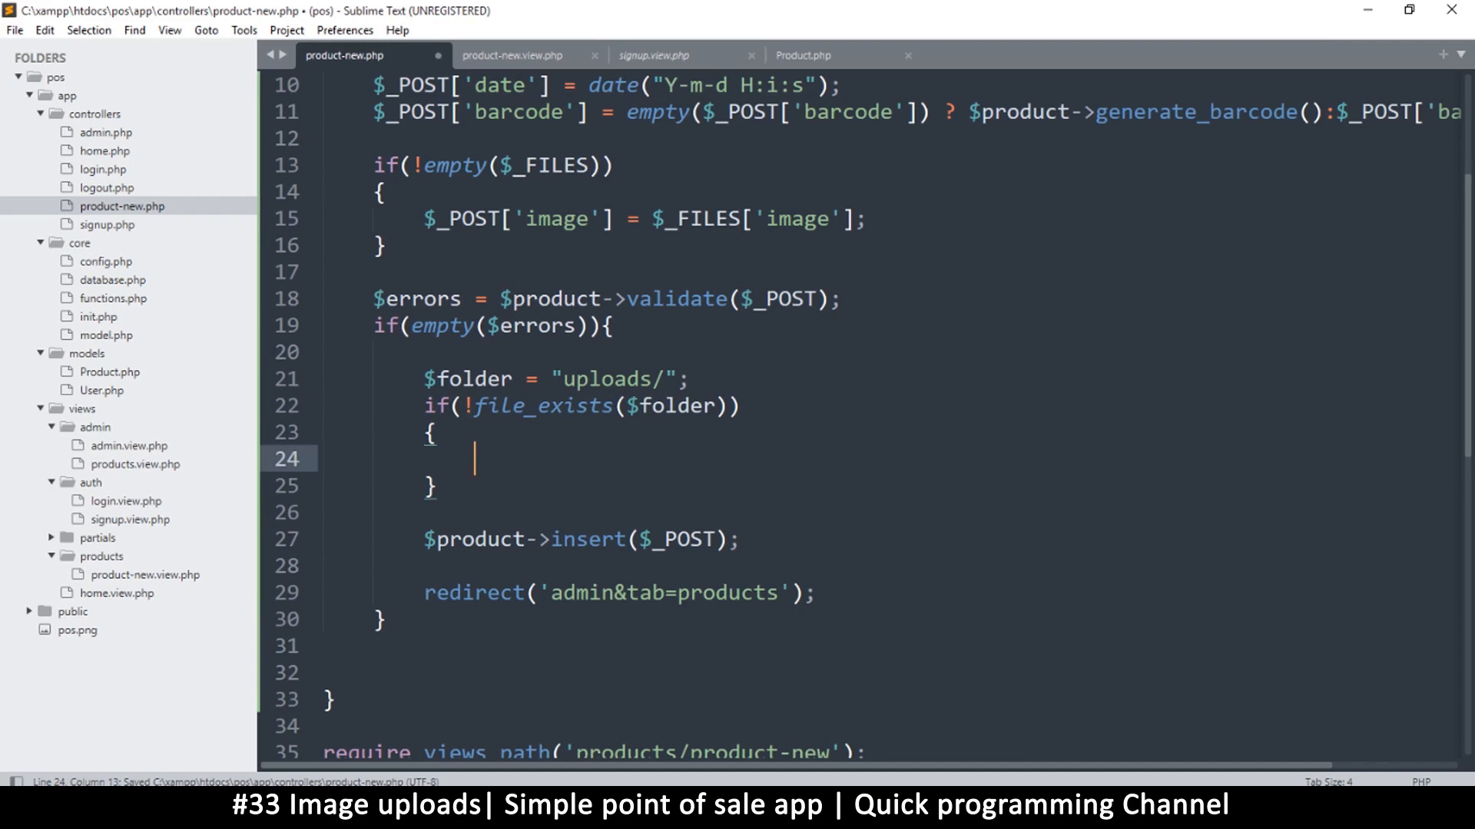
pyautogui.write('mkdir(pathname')
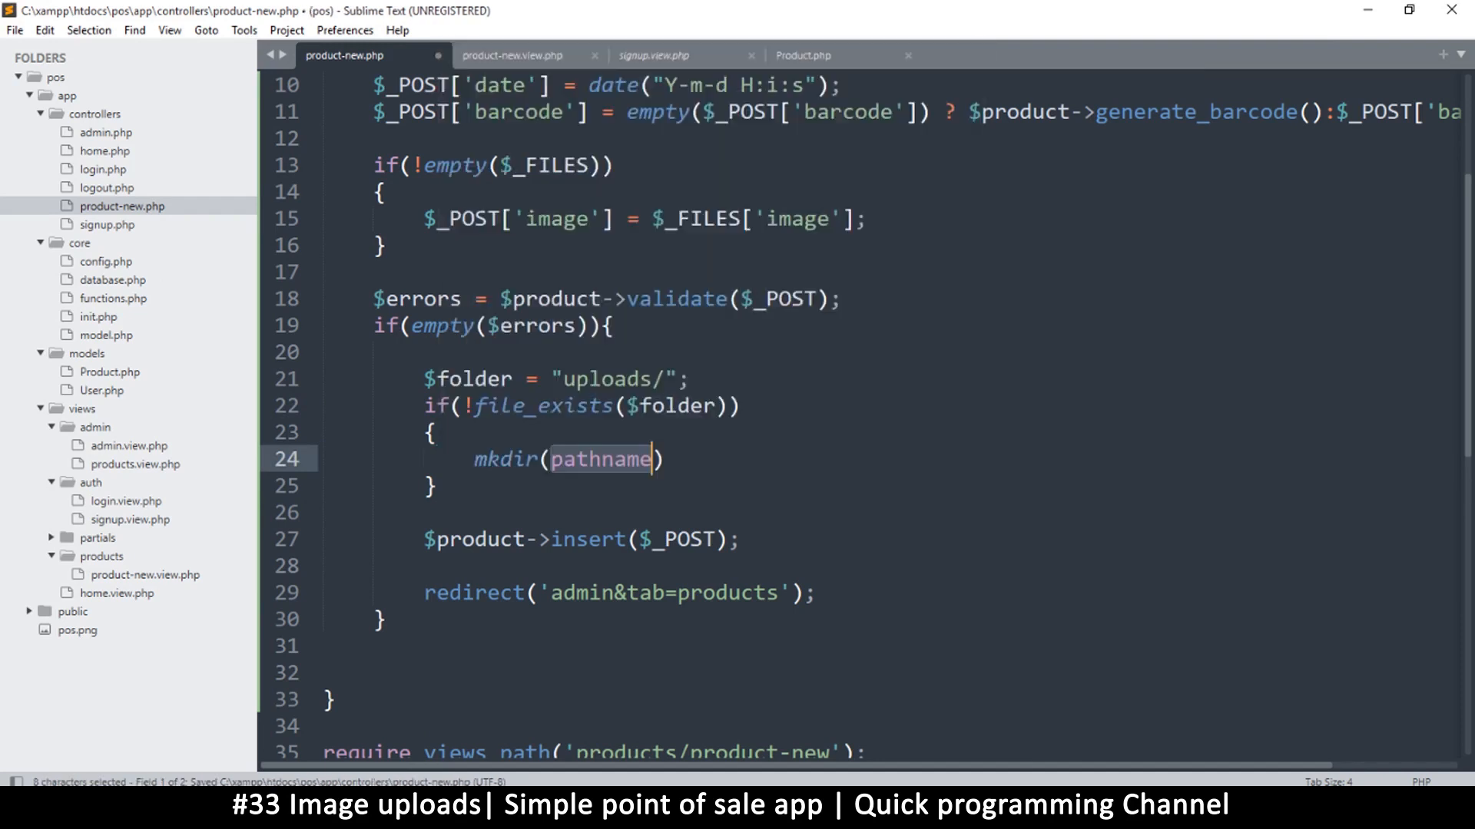
pyautogui.write('$f)')
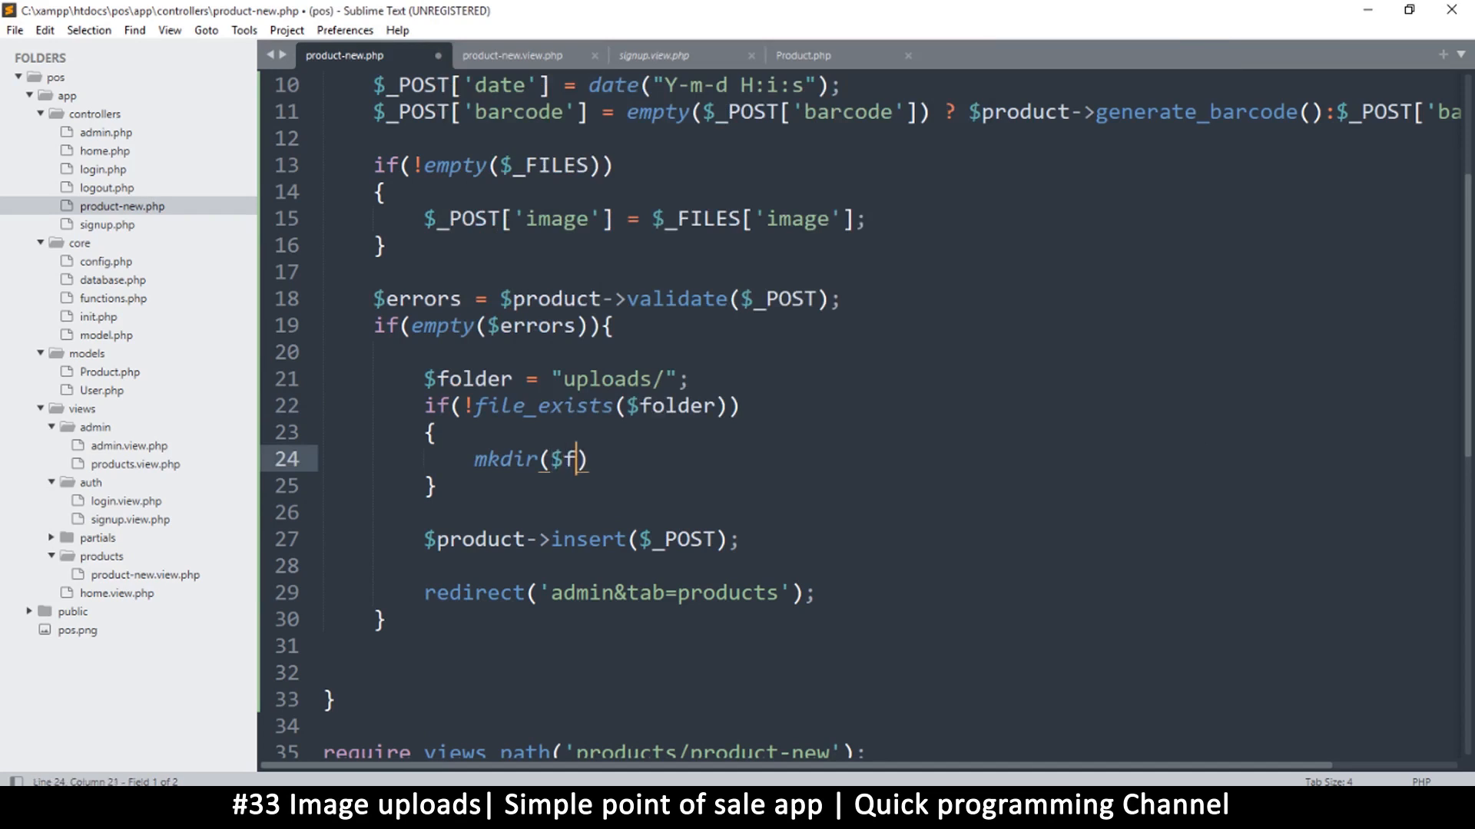
pyautogui.write('older,')
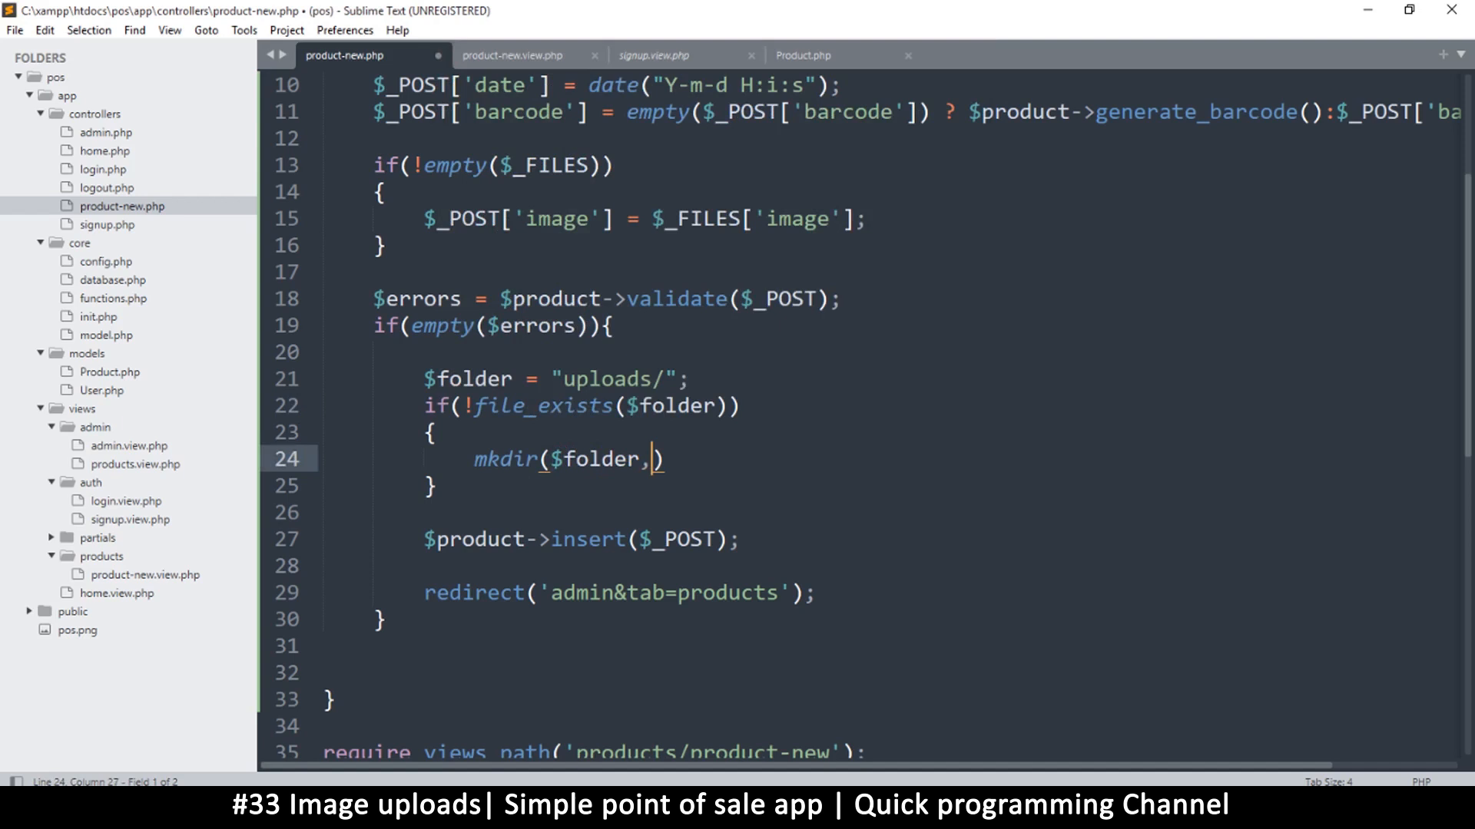
pyautogui.write('0777')
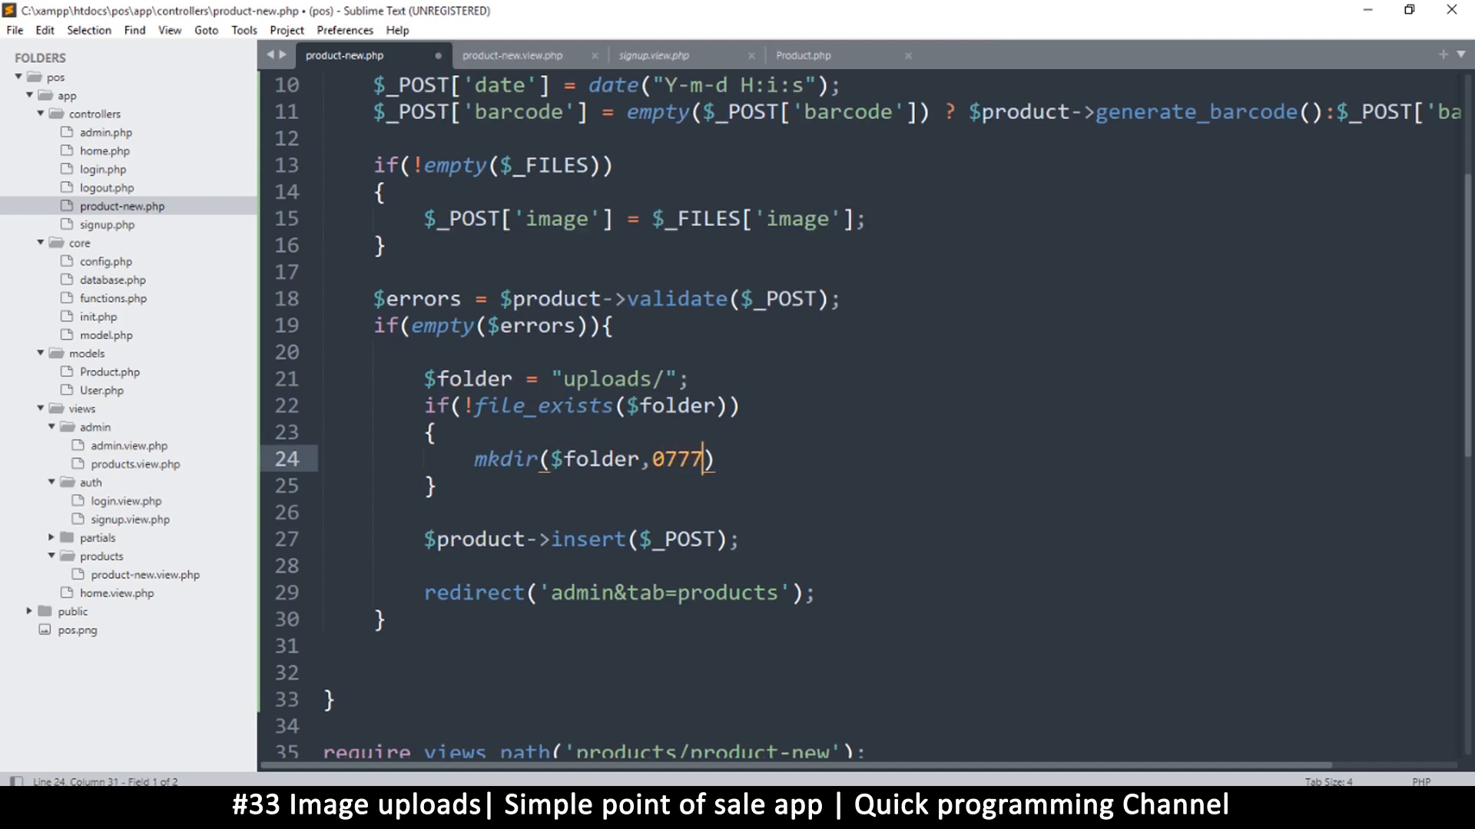
pyautogui.write(',ytrue')
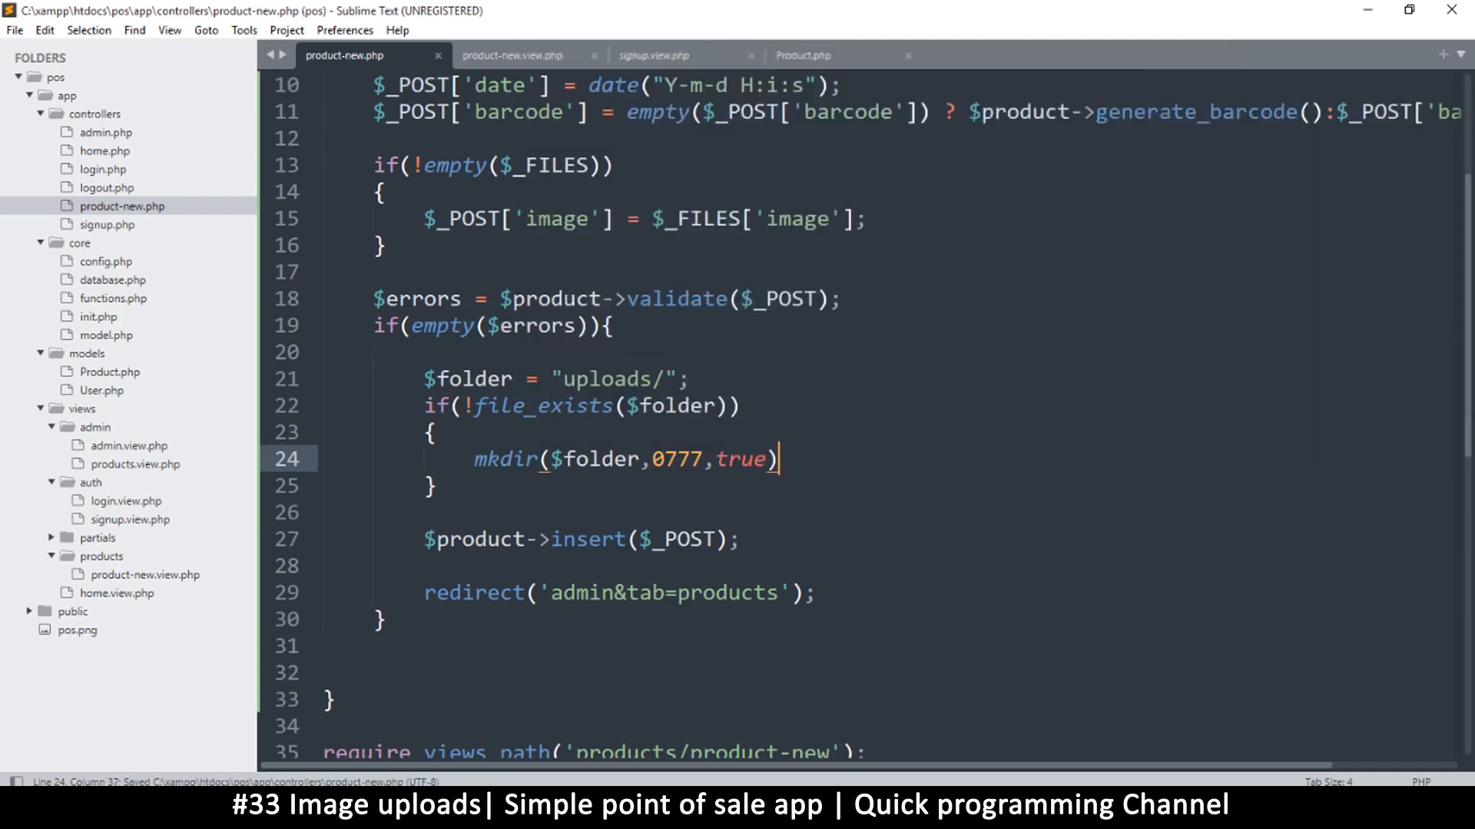
pyautogui.write(';')
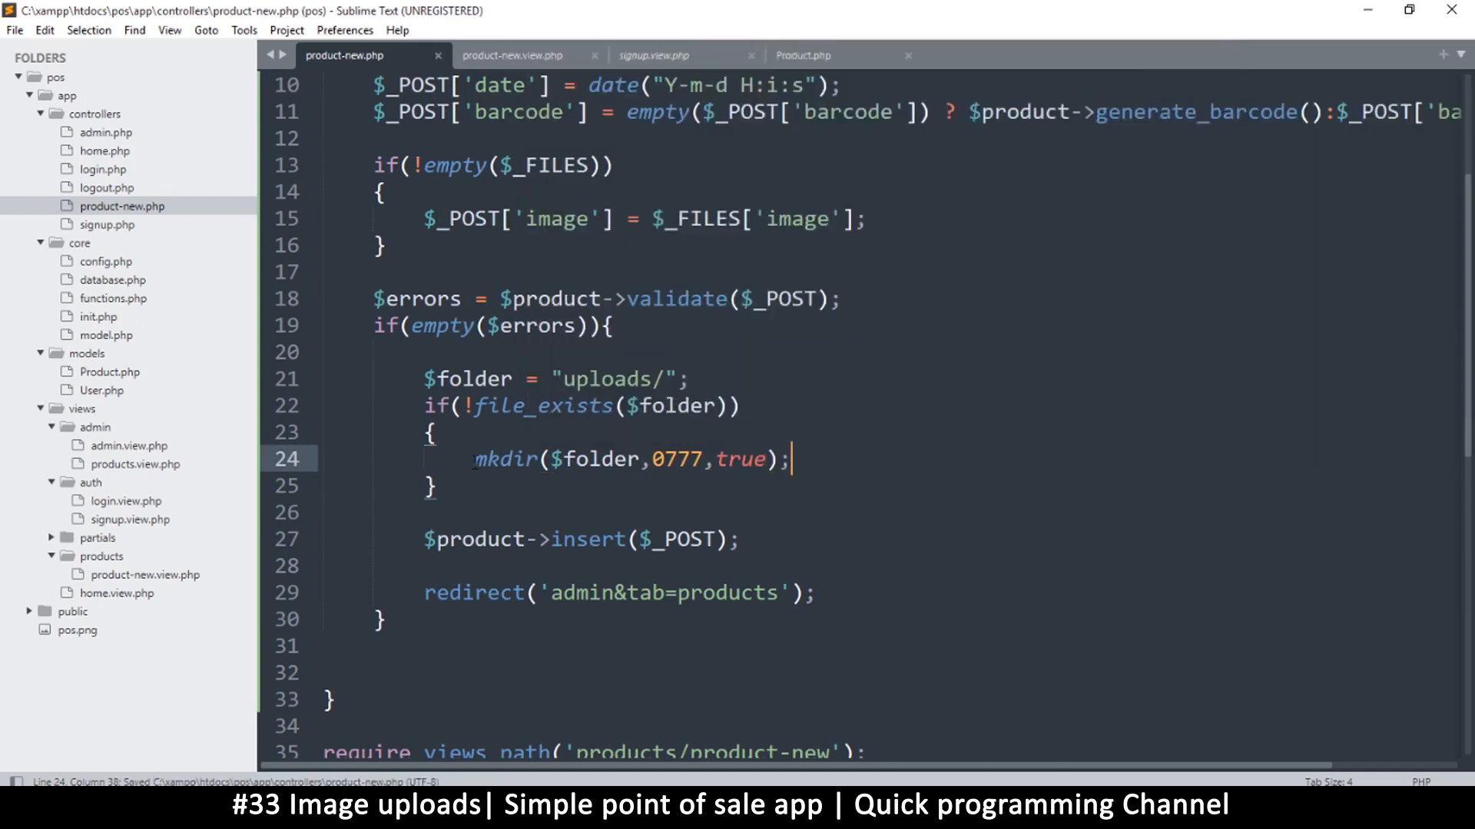
pyautogui.doubleClick(506, 460)
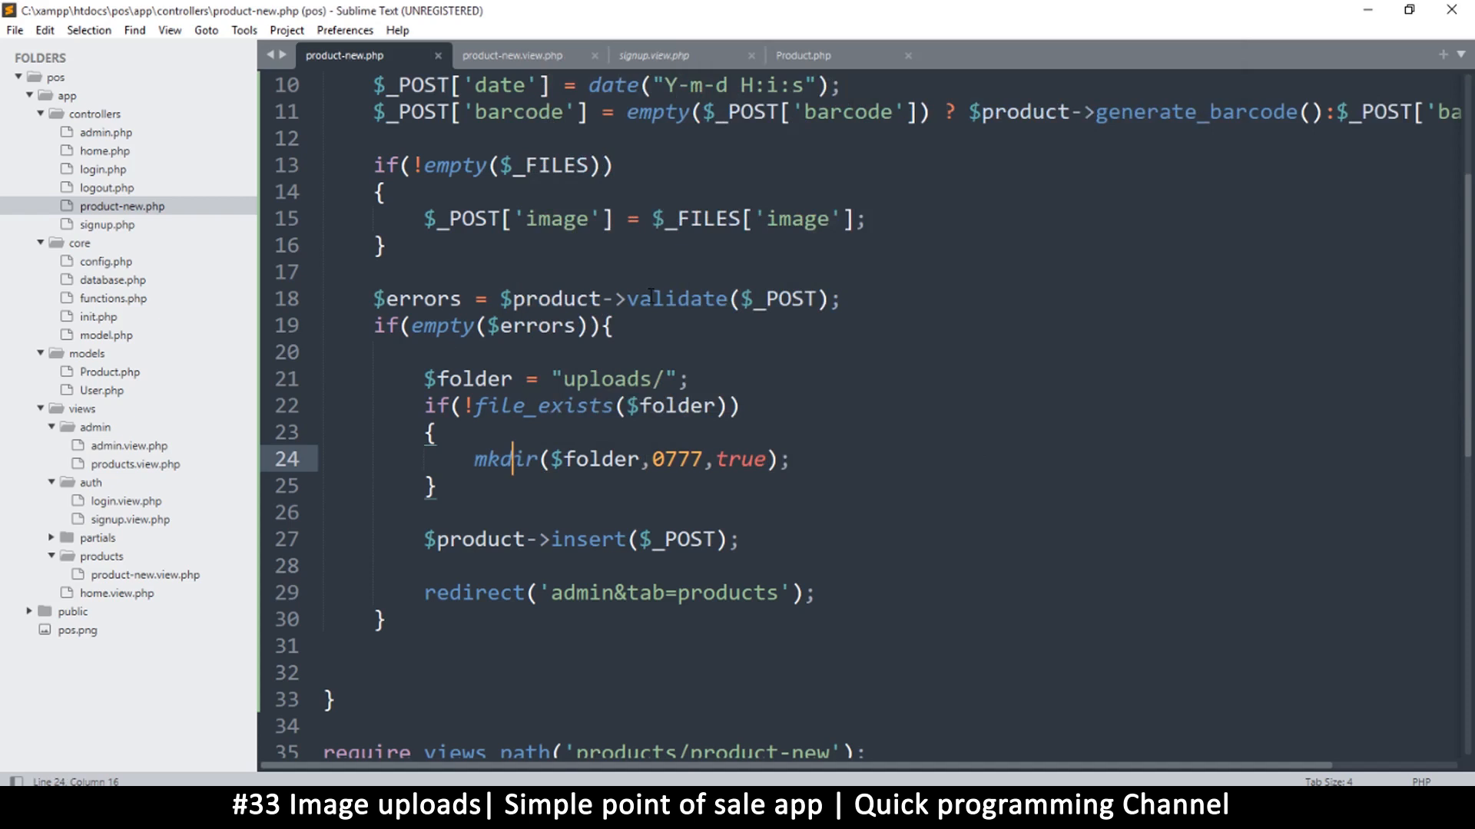
pyautogui.doubleClick(507, 459)
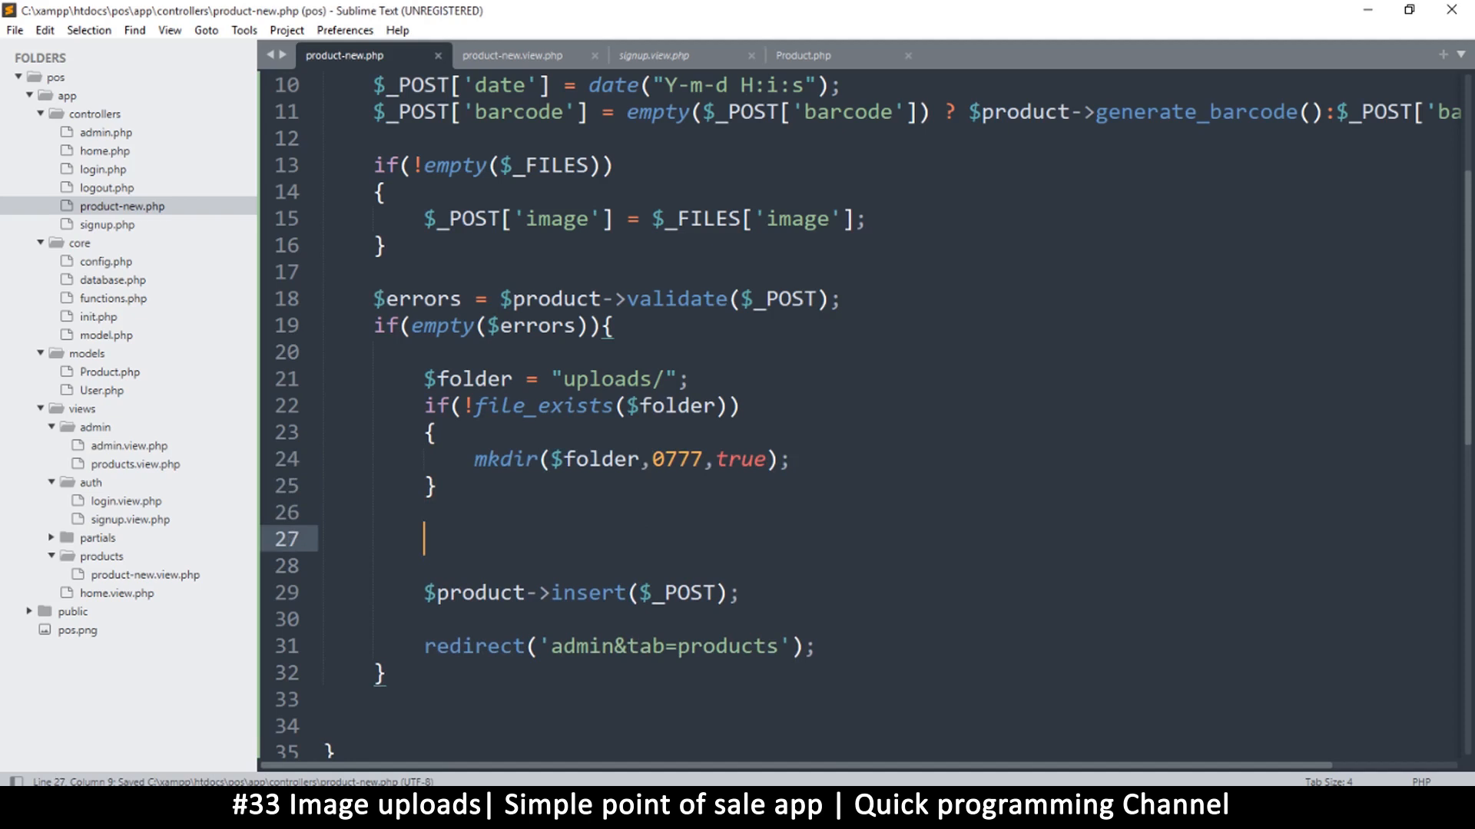
# Step: Insert a move_uploaded_file() call with $filename as its first argument
pyautogui.write('mo')
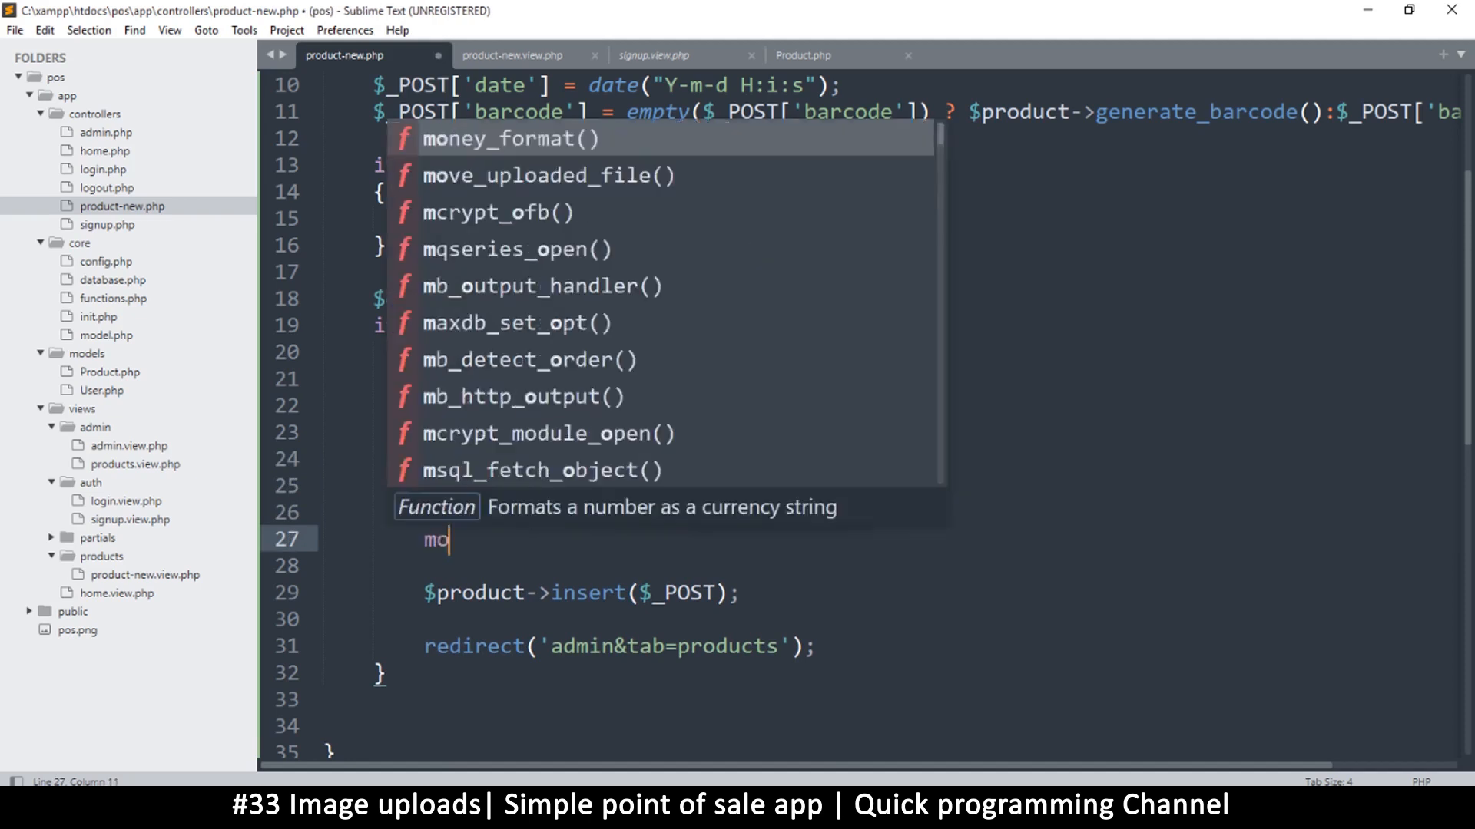
pyautogui.write('ve')
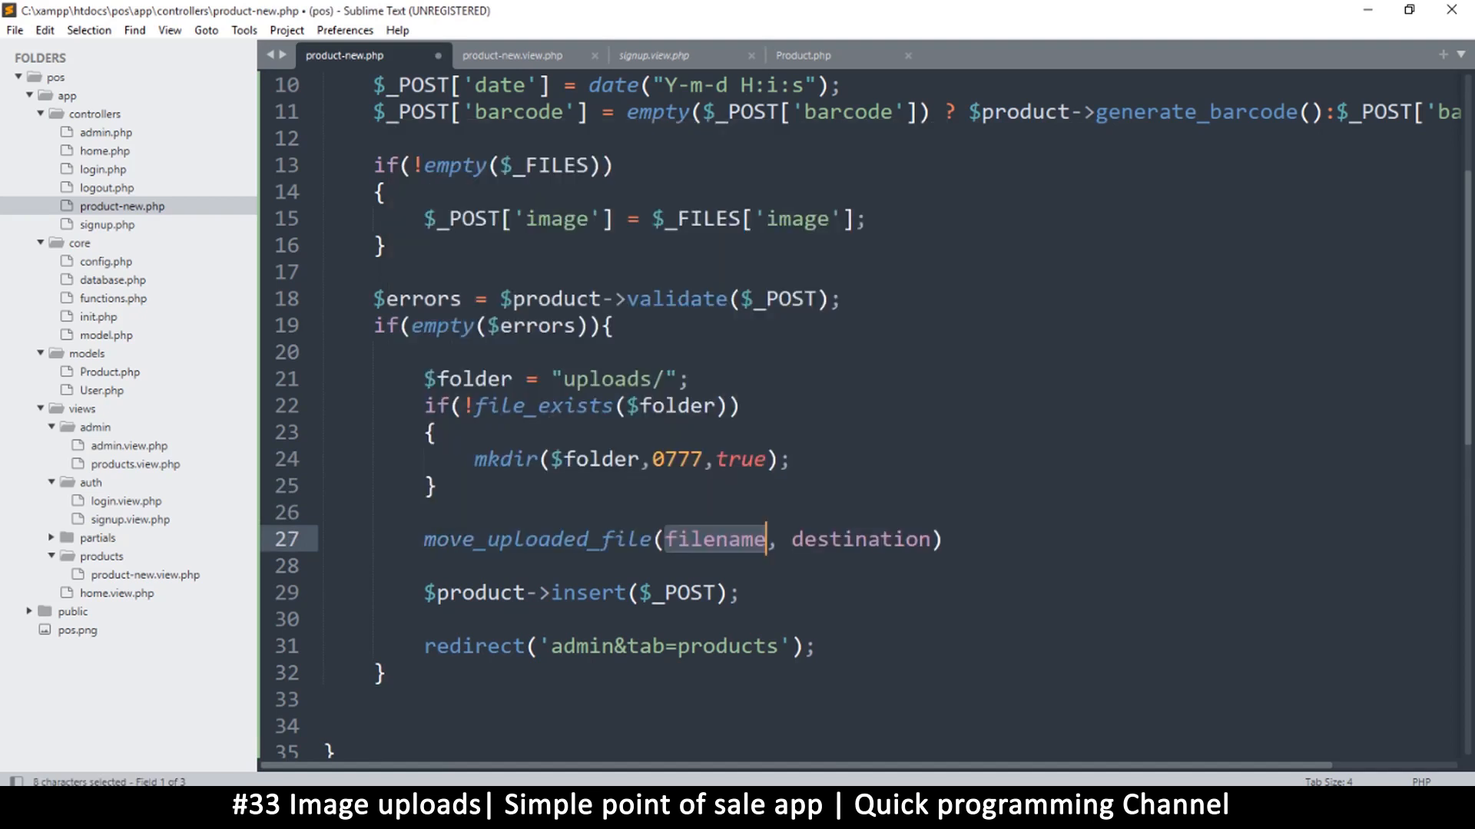
pyautogui.moveTo(678, 560)
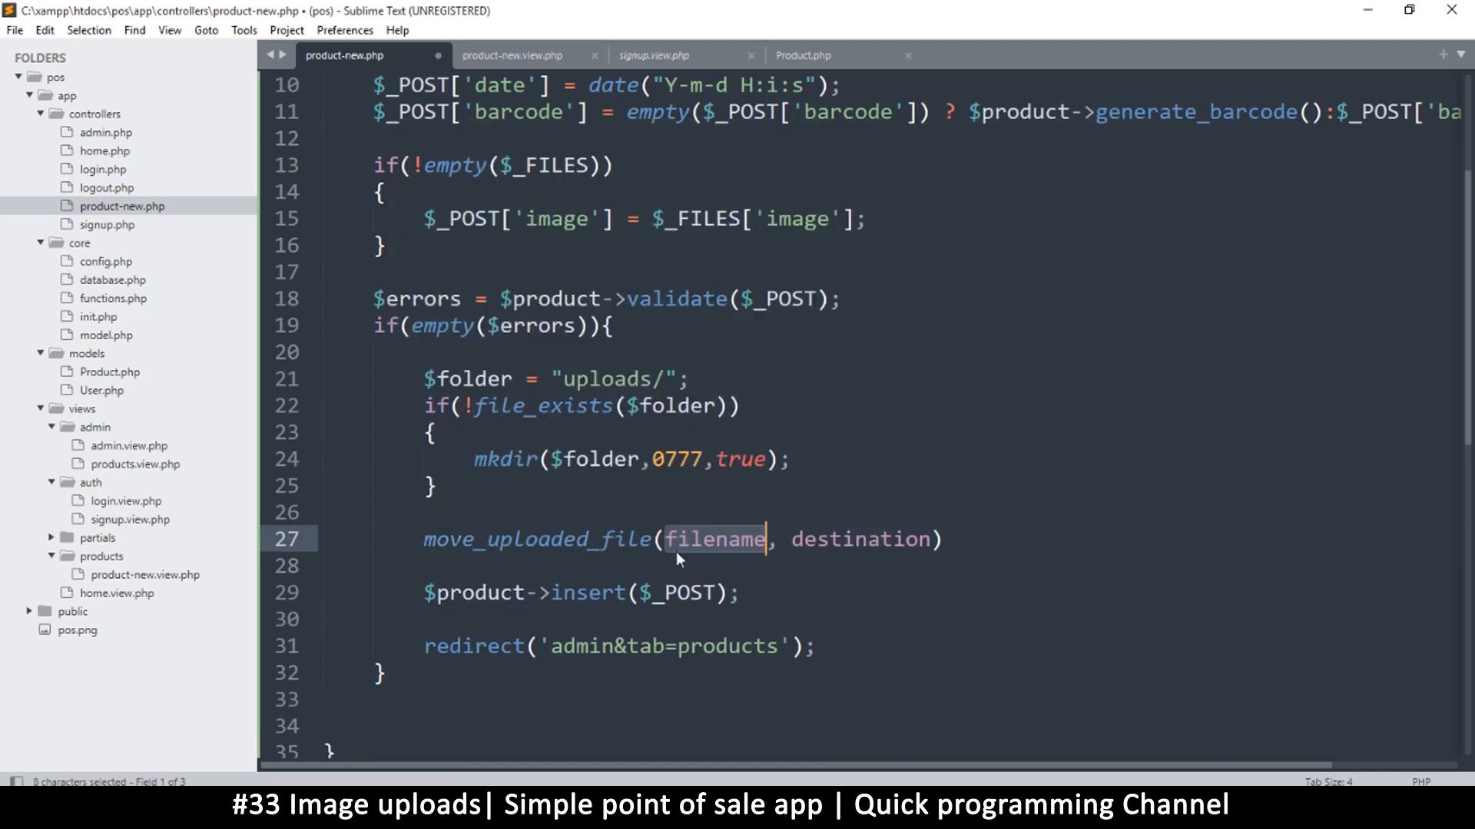
pyautogui.write('$')
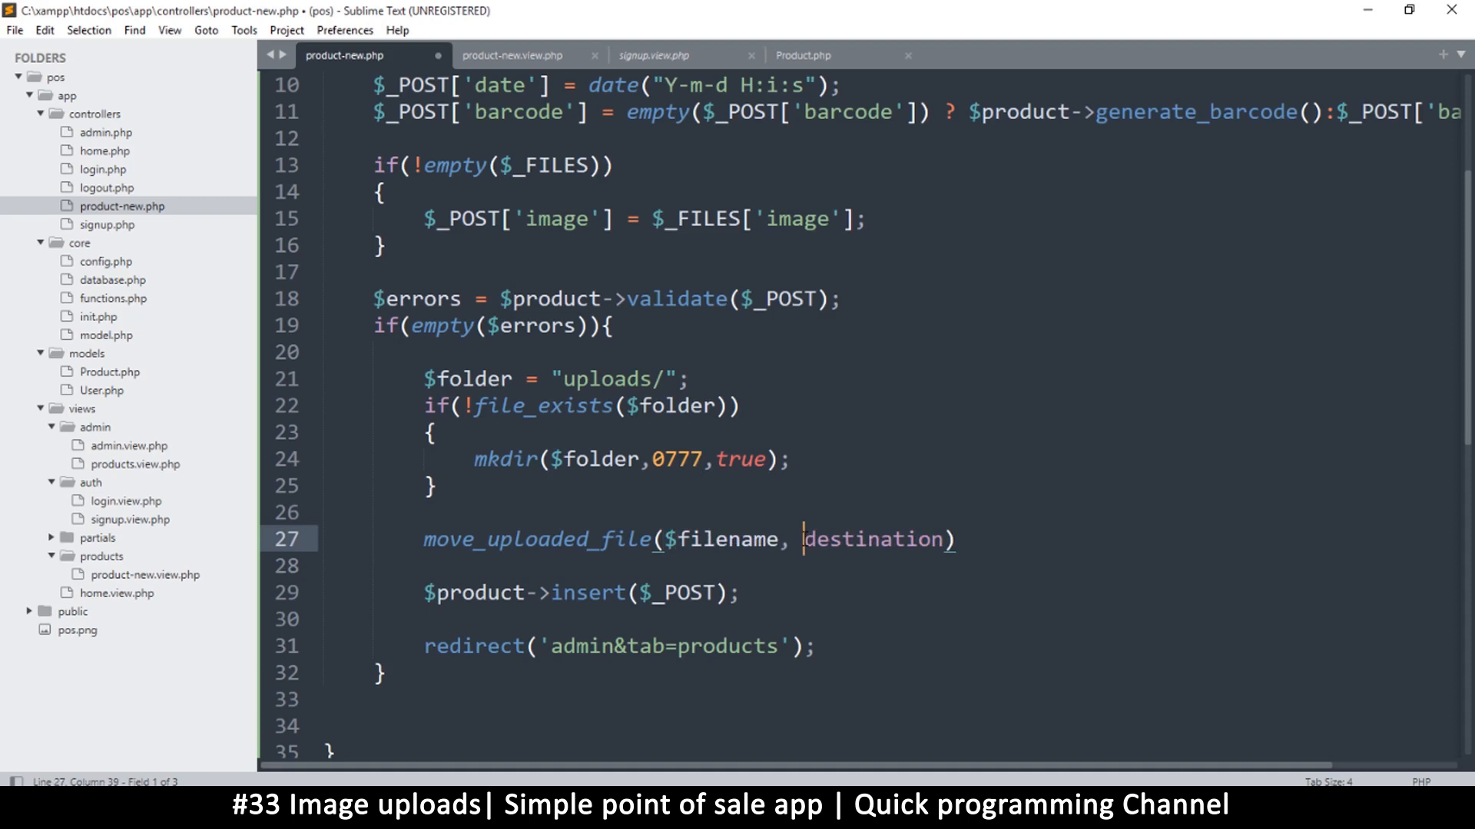
pyautogui.write('$')
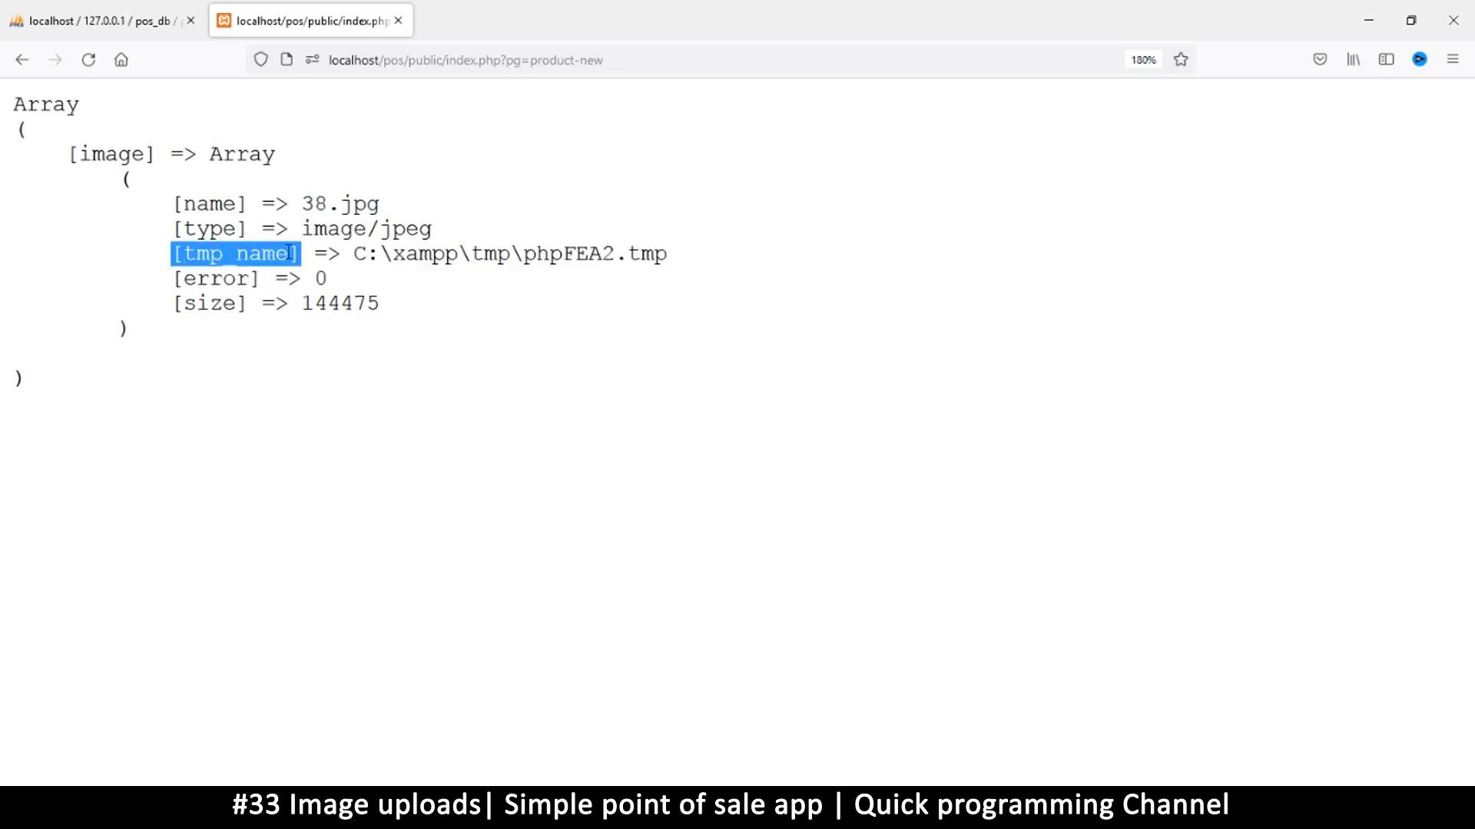
# Step: Copy the tmp_name key from the uploaded image's array in Firefox
pyautogui.doubleClick(113, 154)
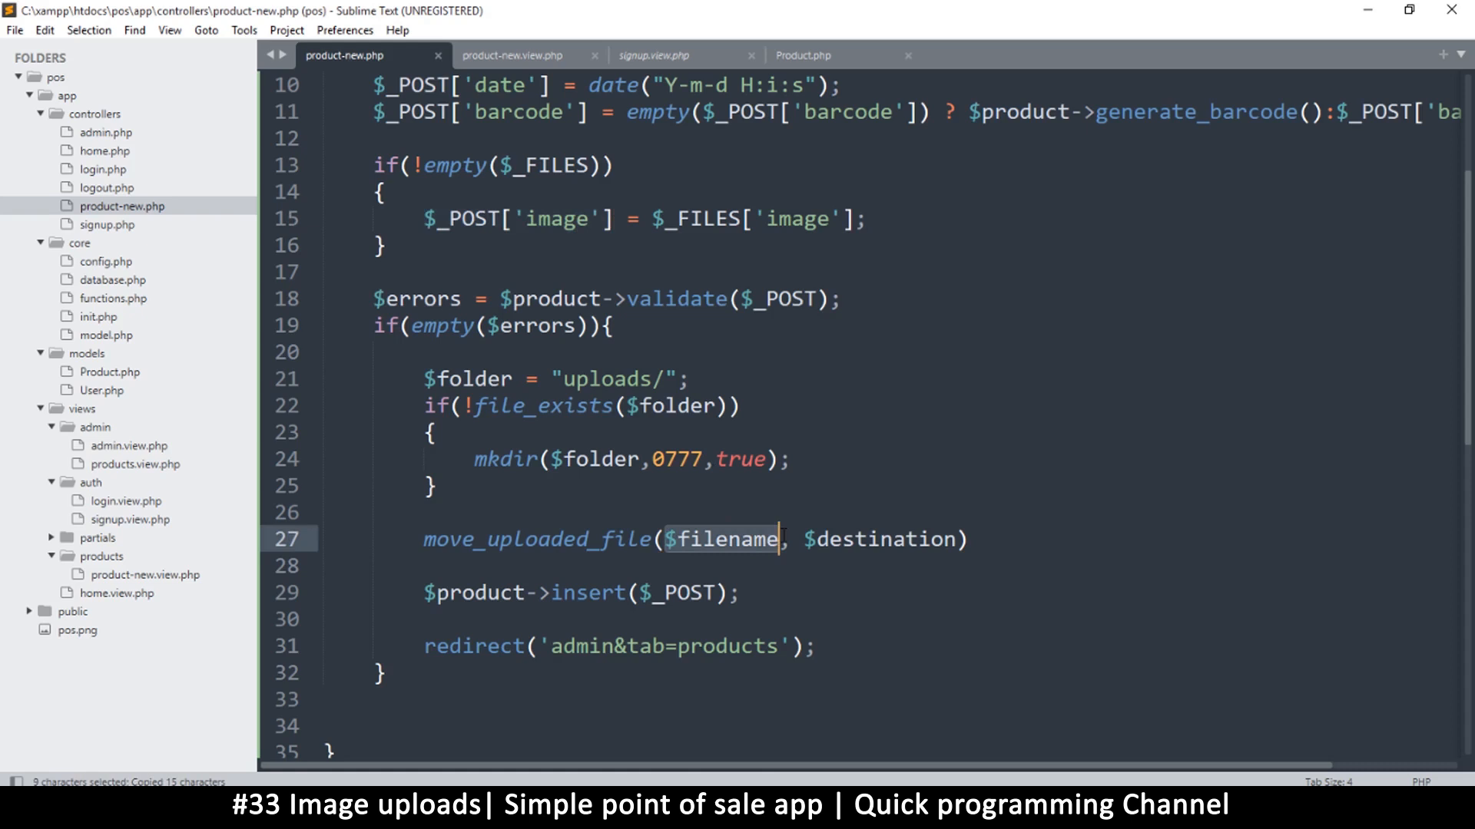
# Step: Make move_uploaded_file read from $_POST['image']['tmp_name'], end the statement, and grab $destination
pyautogui.write("$_POST['image'][")
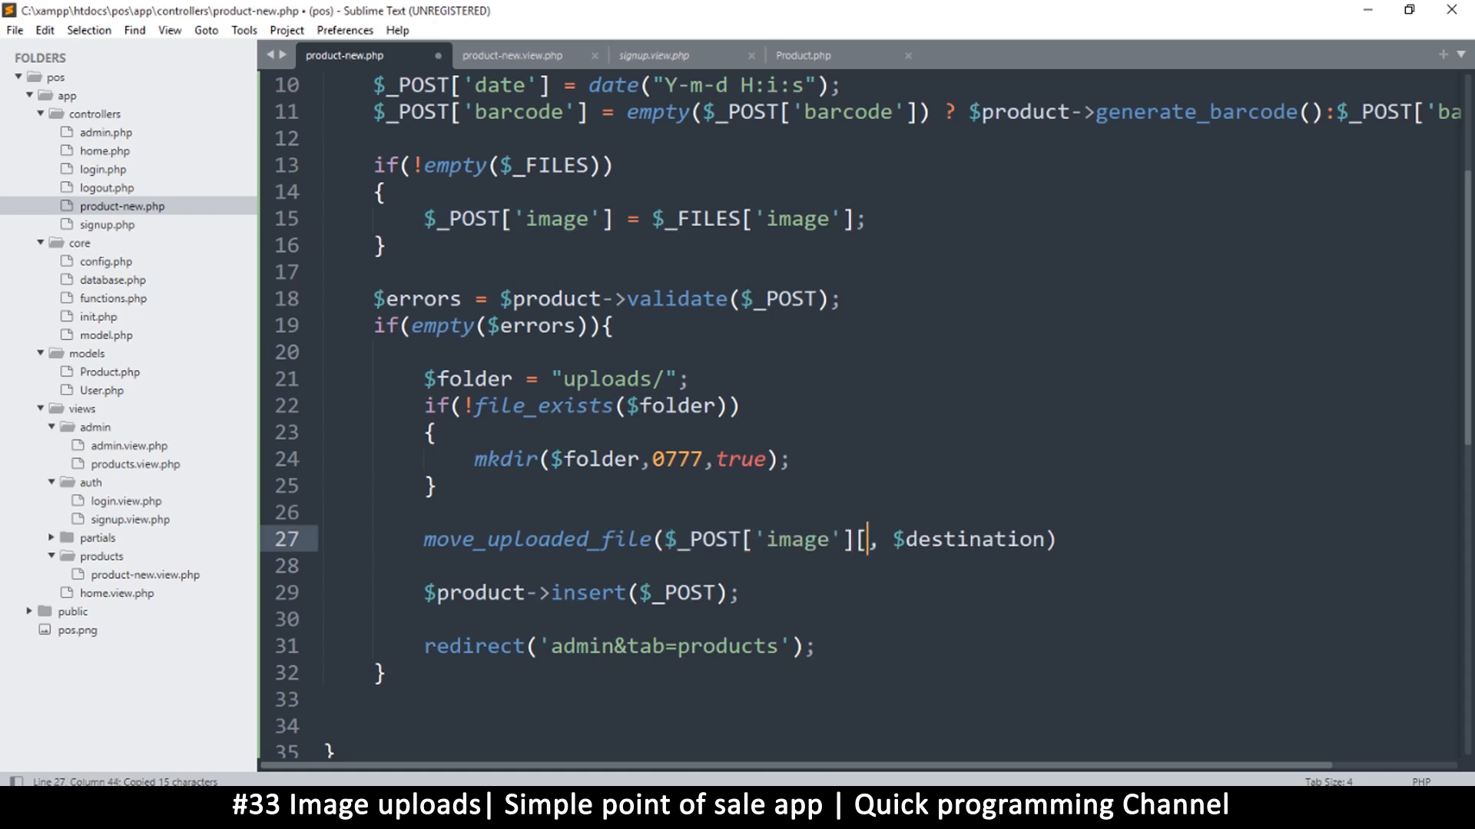
pyautogui.write('tmp_nam')
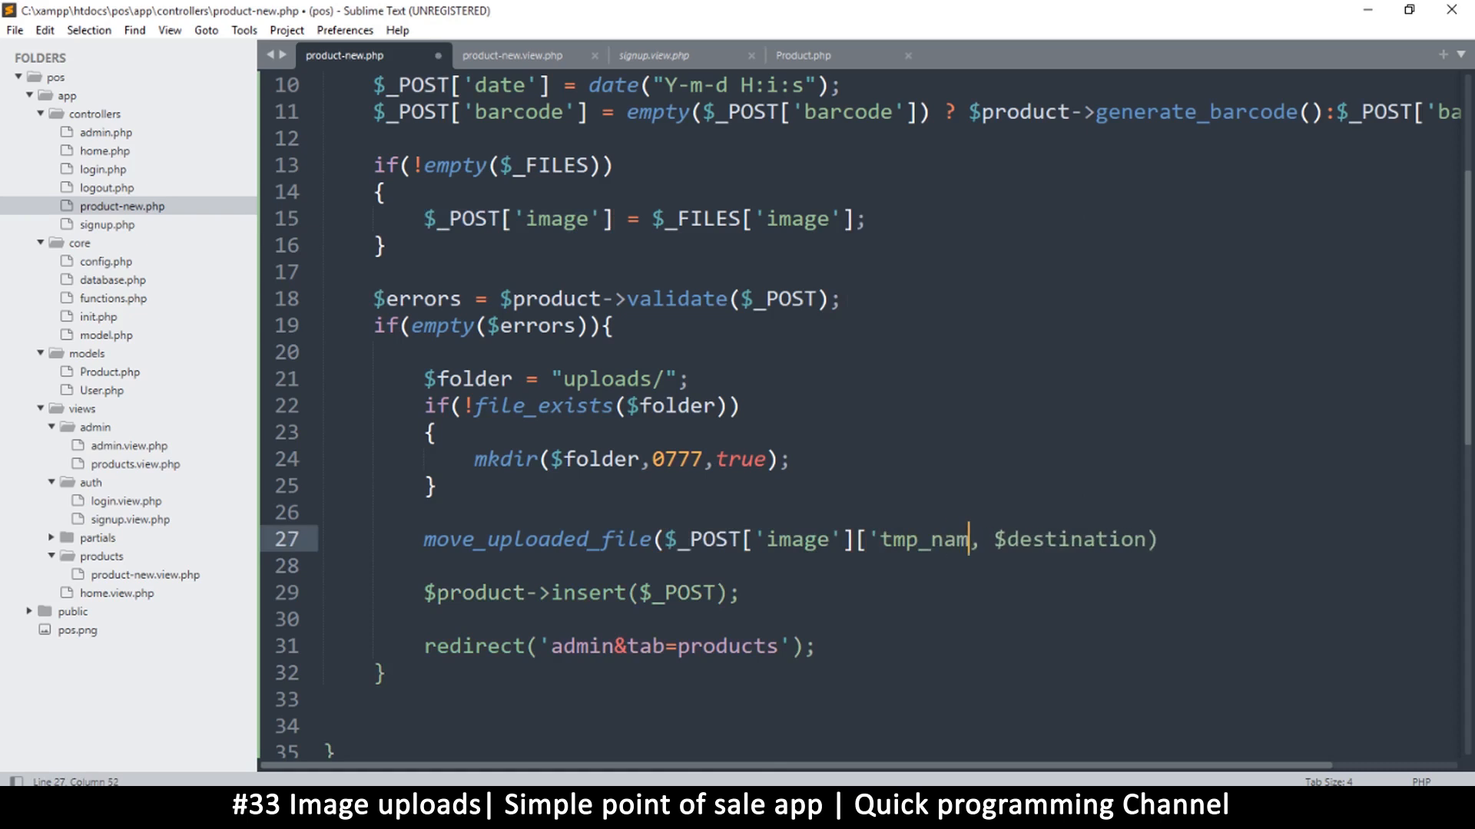
pyautogui.write("e']")
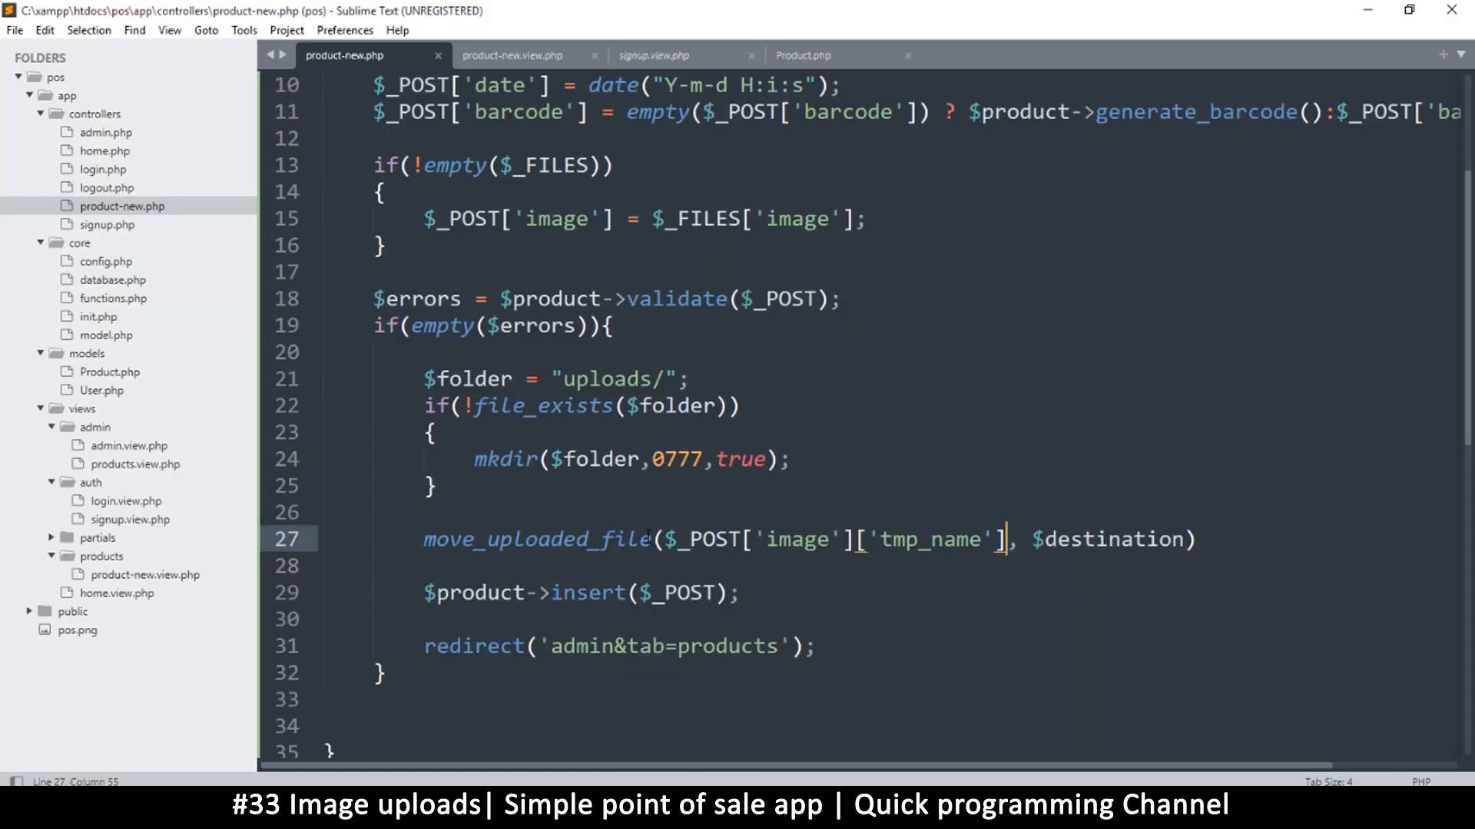
pyautogui.click(1072, 539)
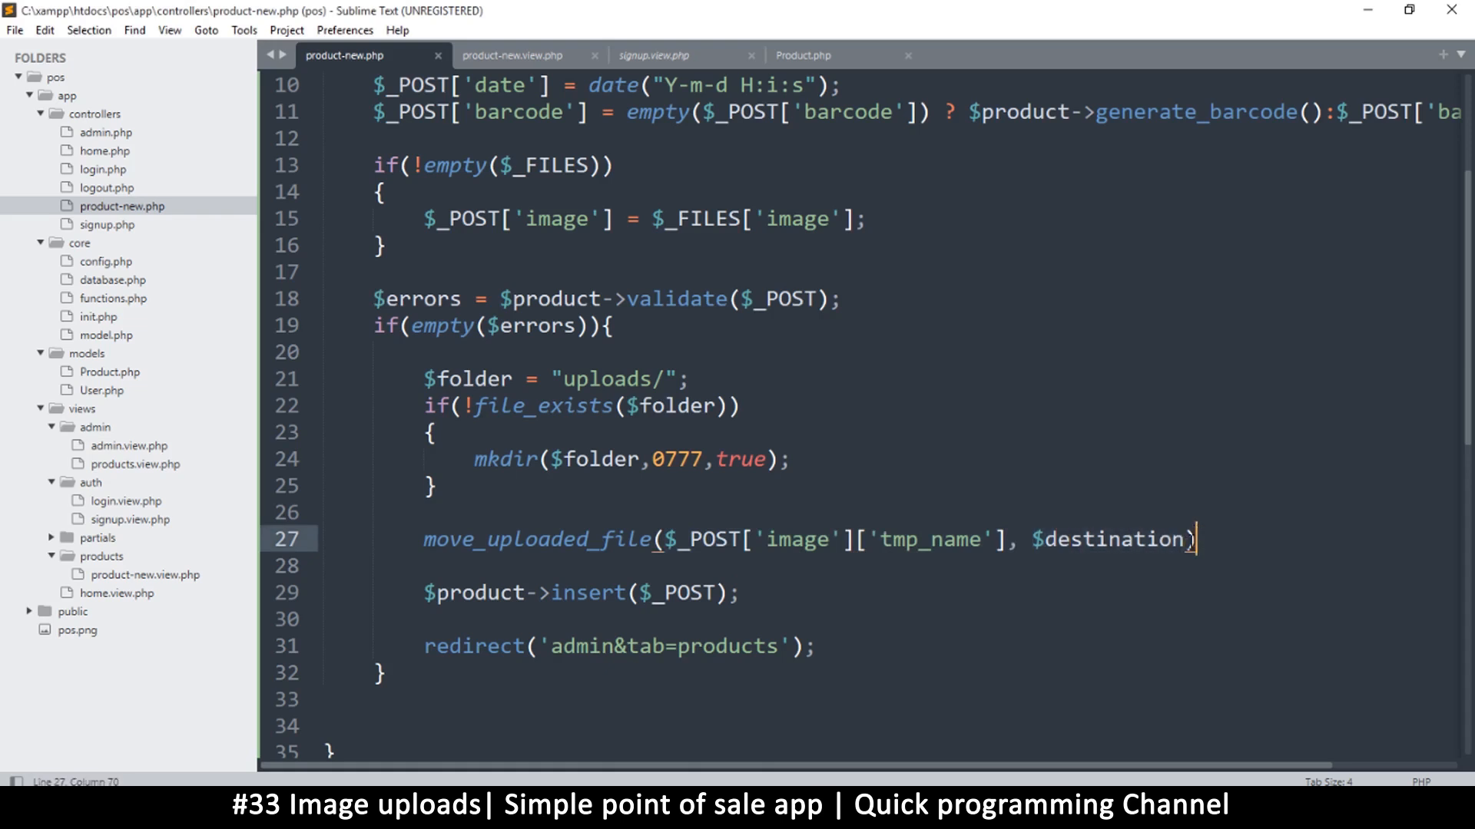
pyautogui.write(';')
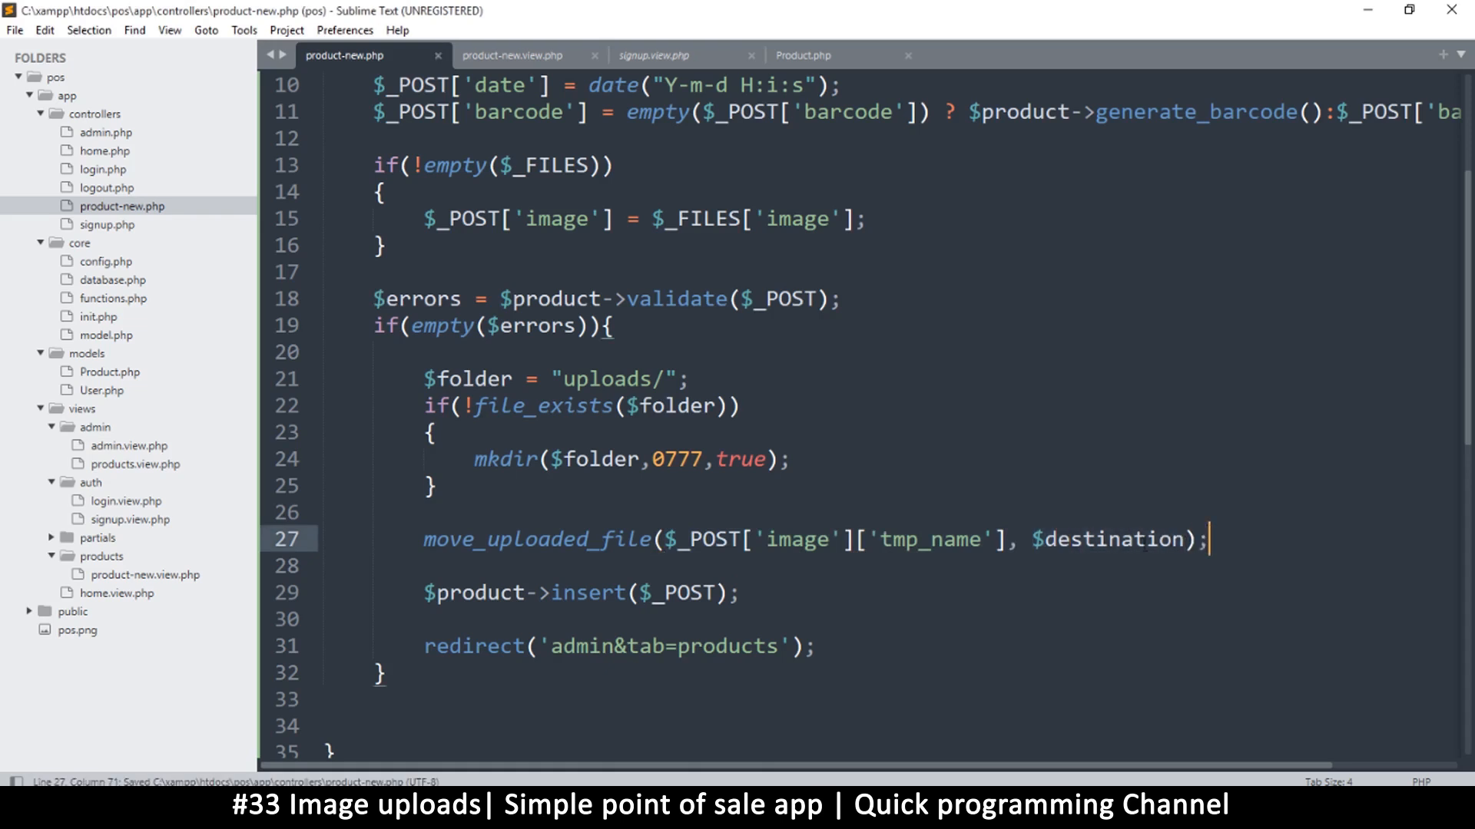
pyautogui.doubleClick(1106, 539)
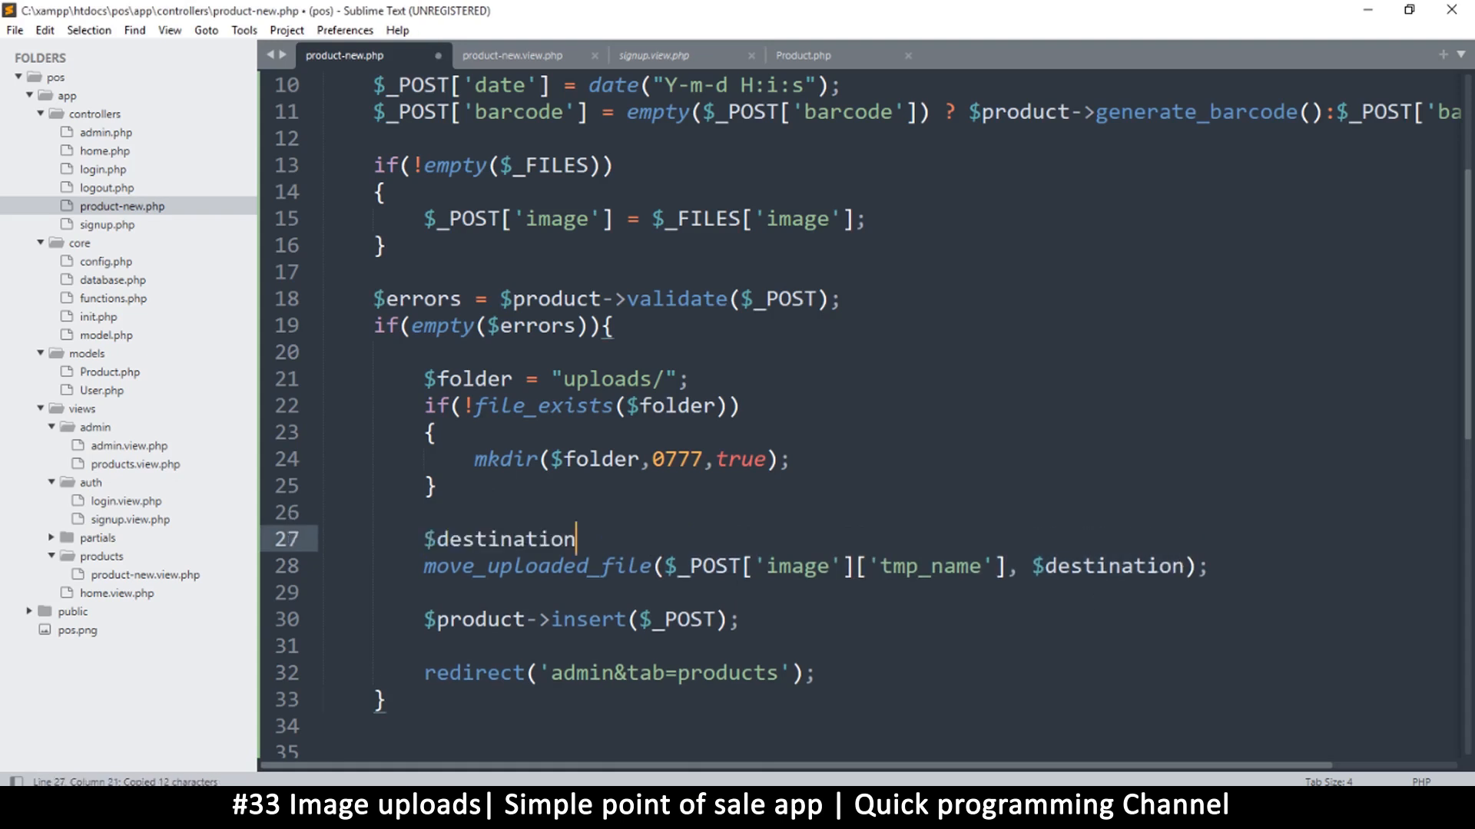
# Step: Assign $destination = $product->generate_filename()
pyautogui.write('=')
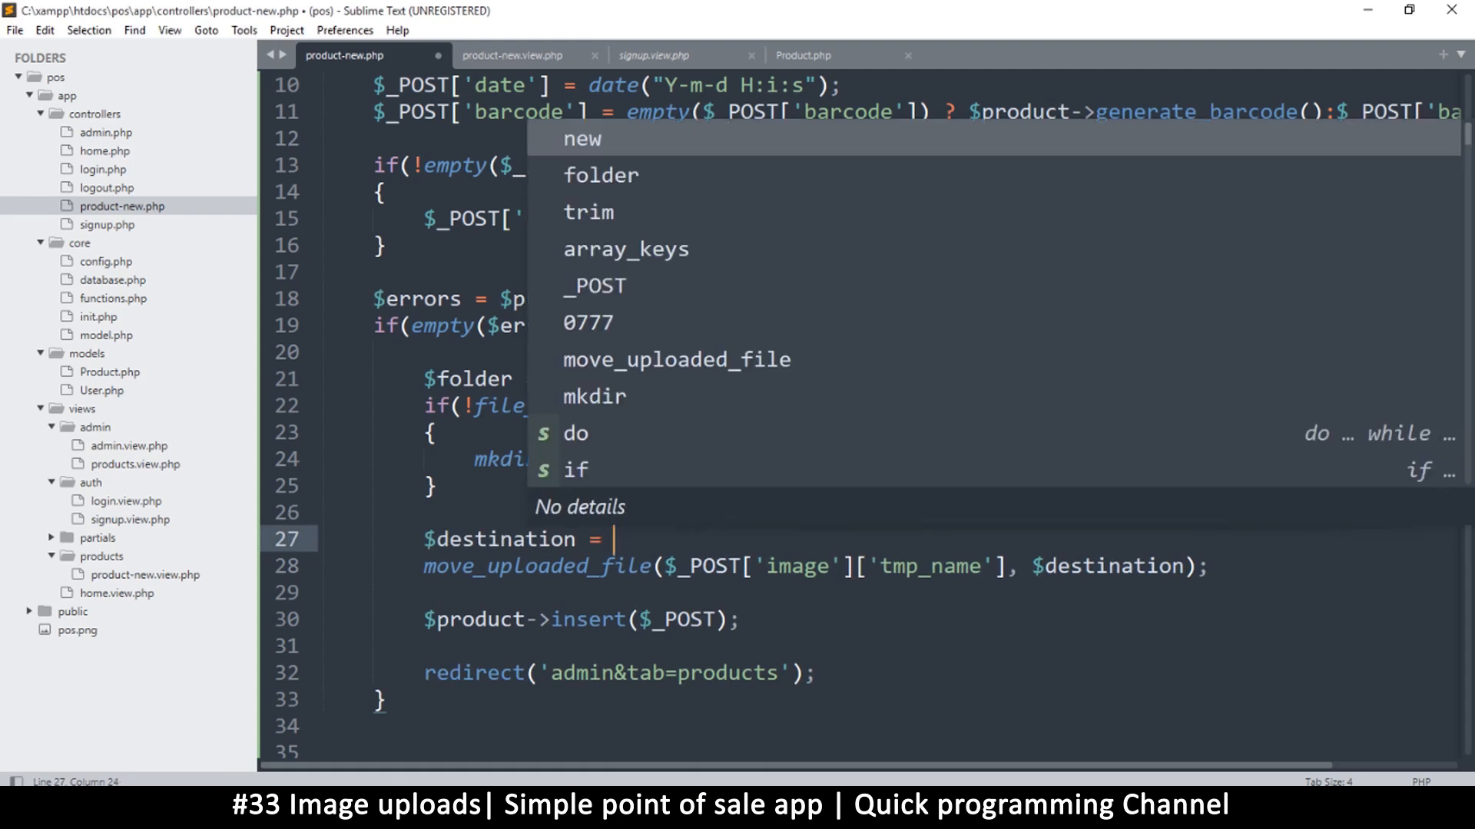
pyautogui.write('$product->generate_')
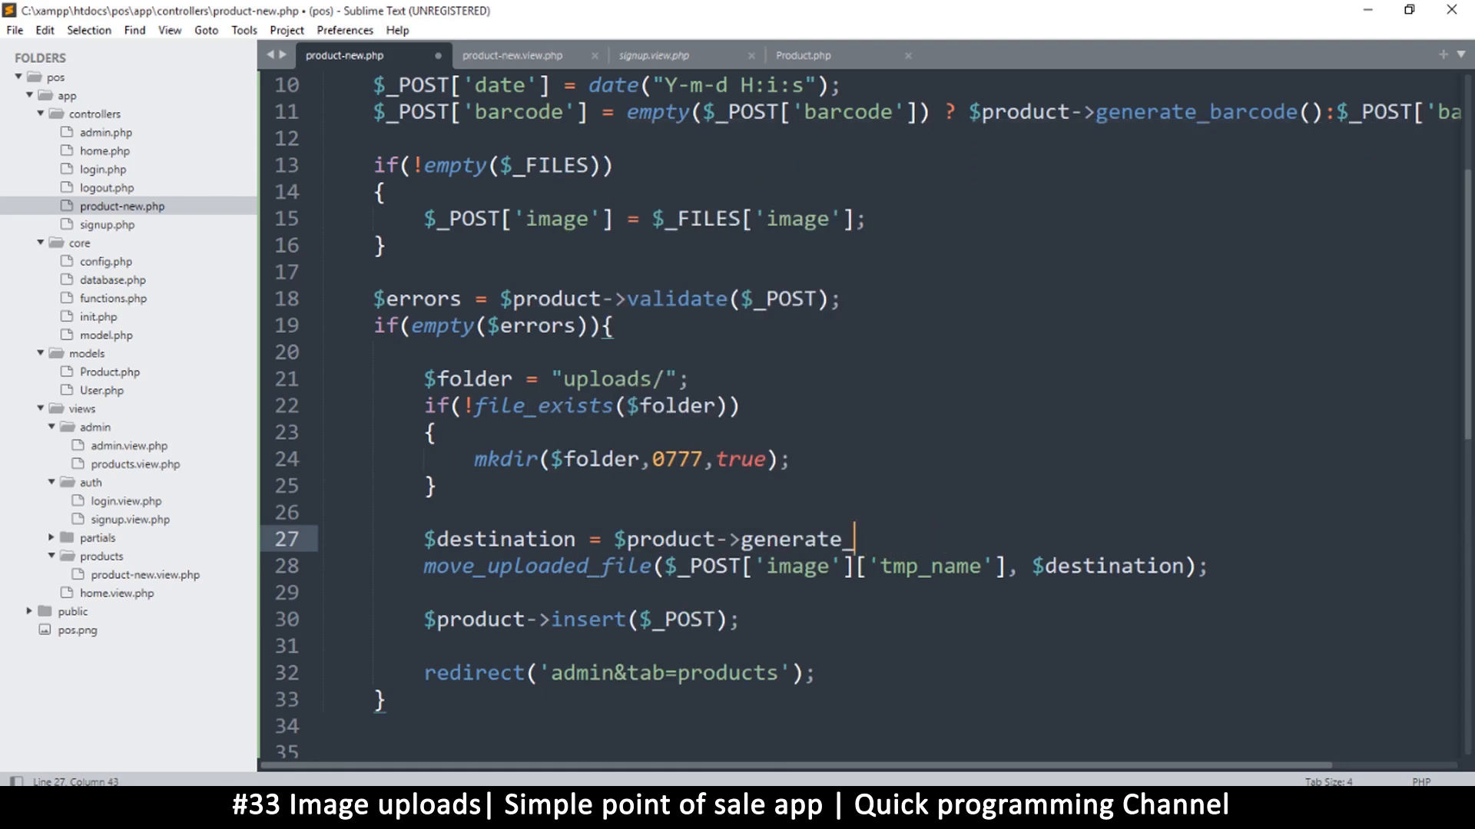
pyautogui.write('filename')
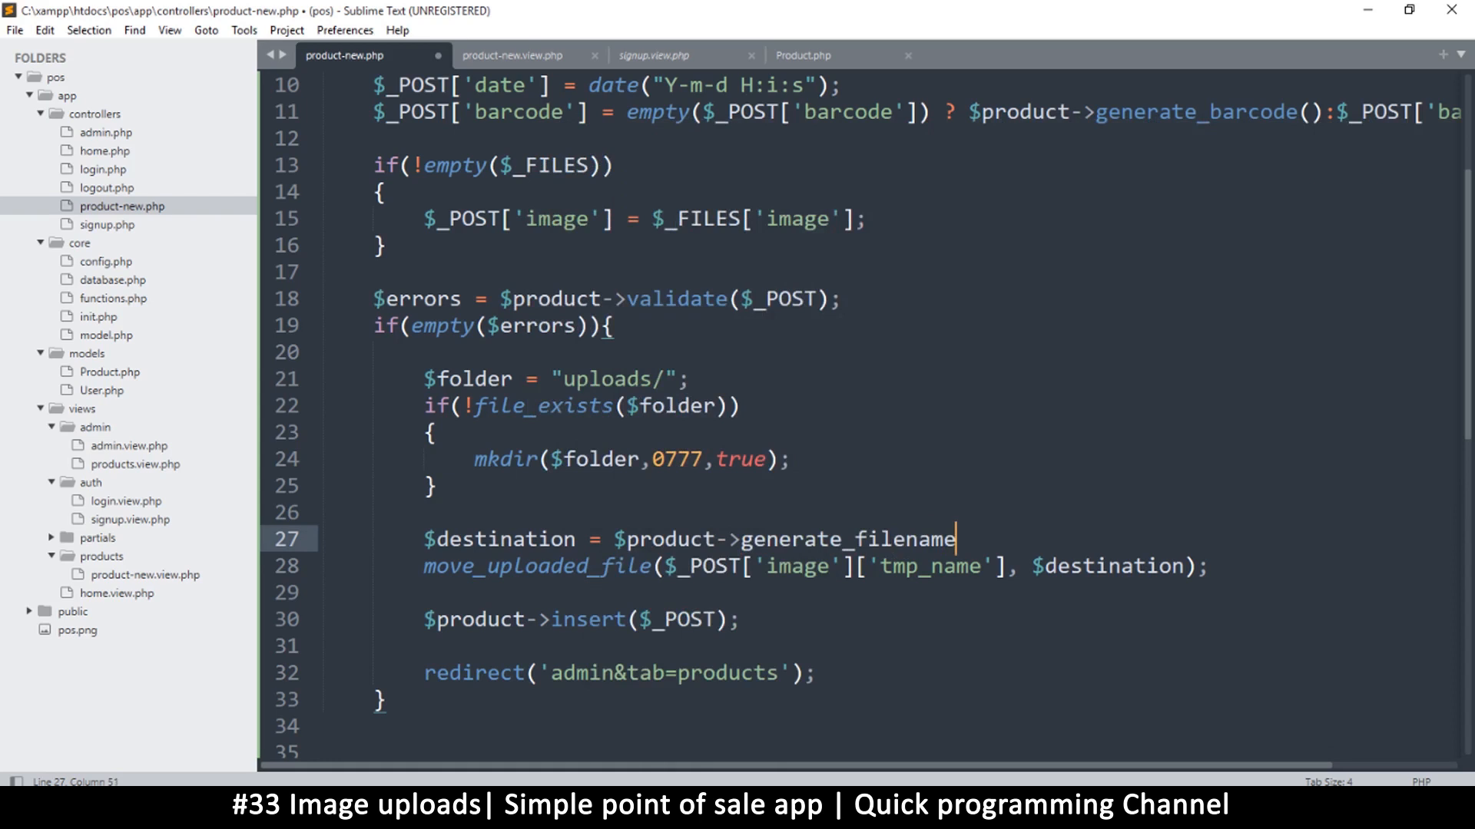
pyautogui.write('();')
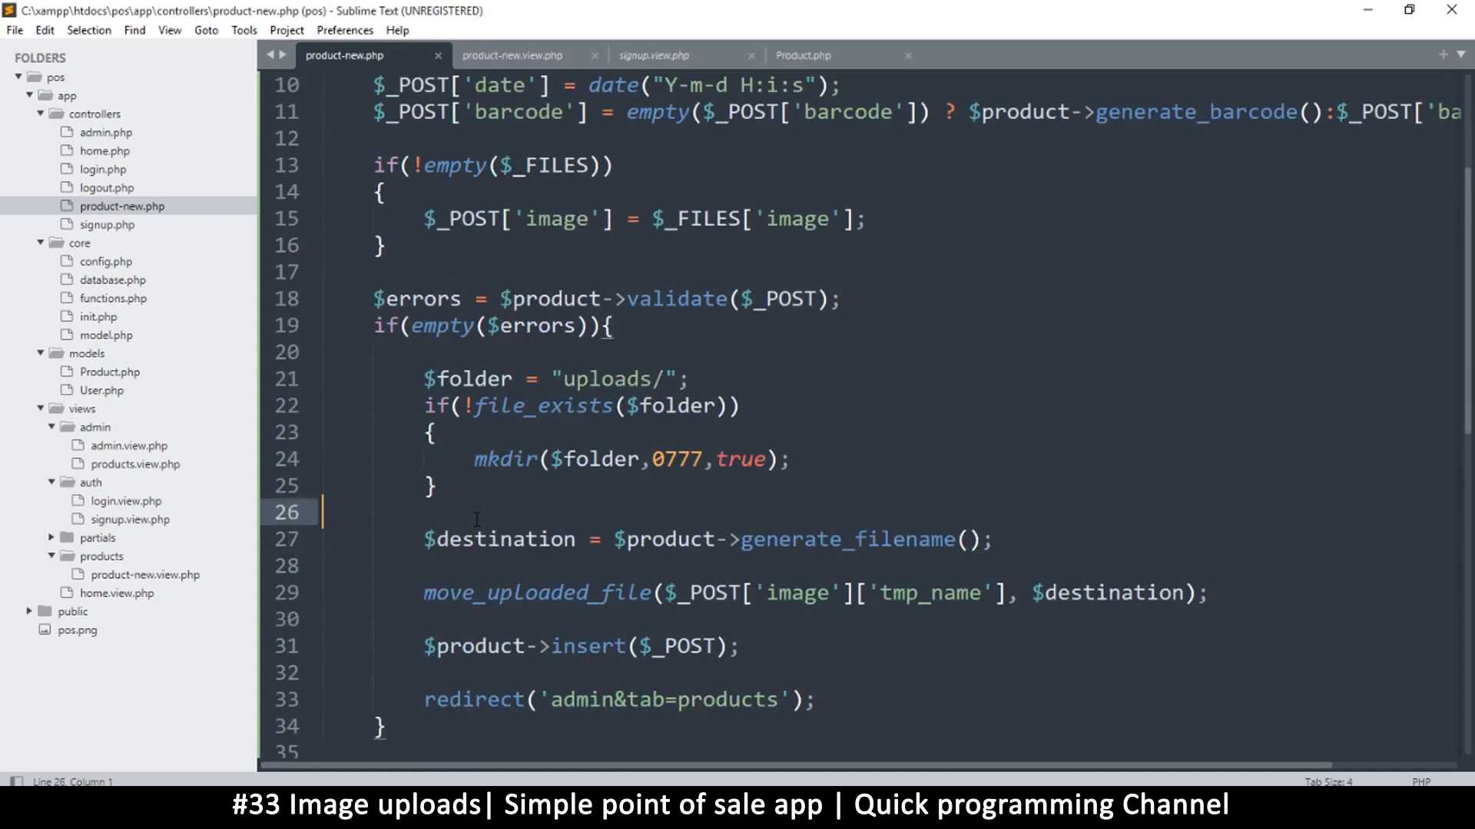
# Step: Start a $ext line above calling pathinfo on $_POST['image']['name']
pyautogui.press('enter')
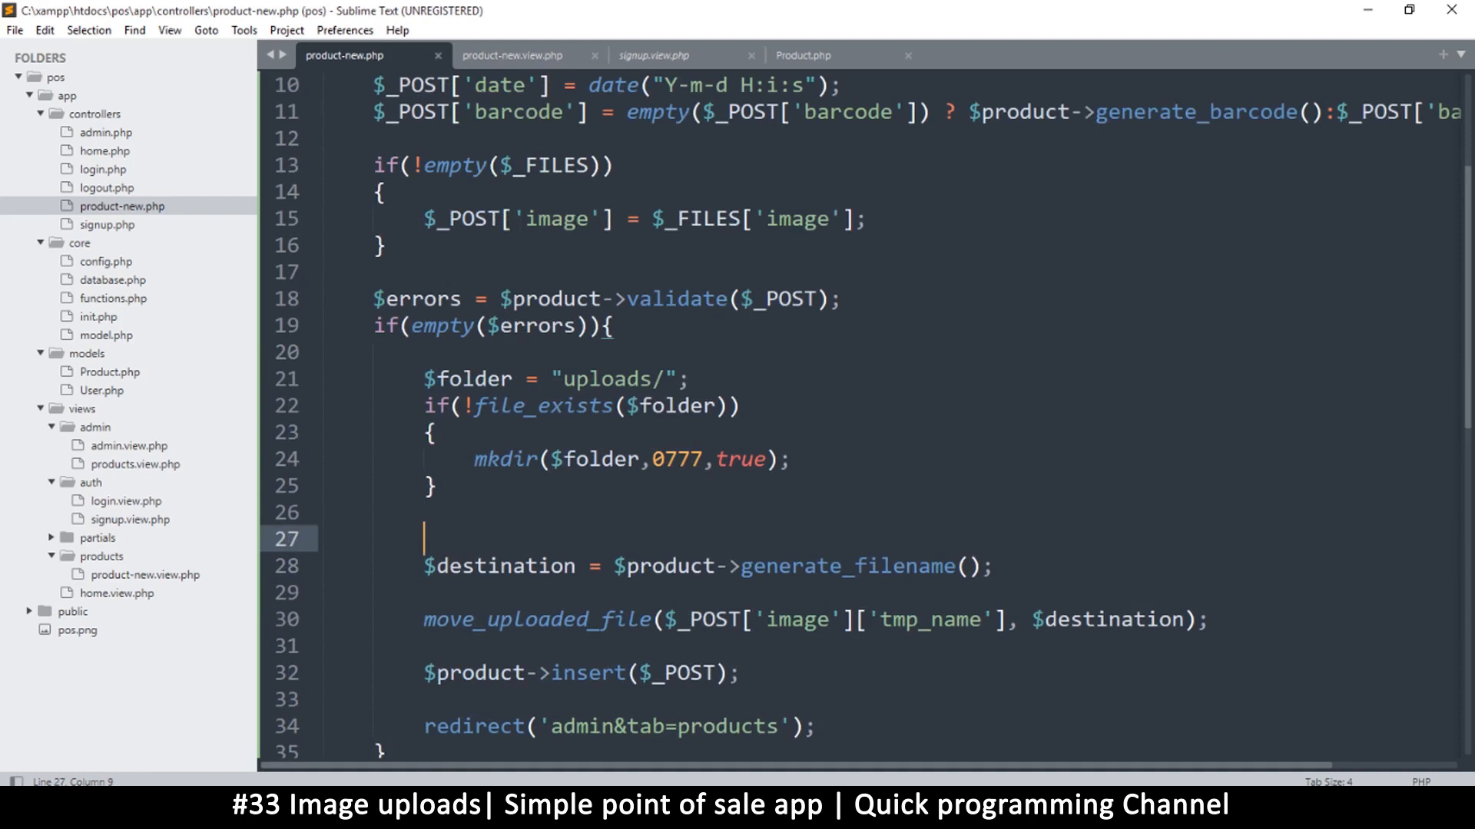
pyautogui.write('$ext =')
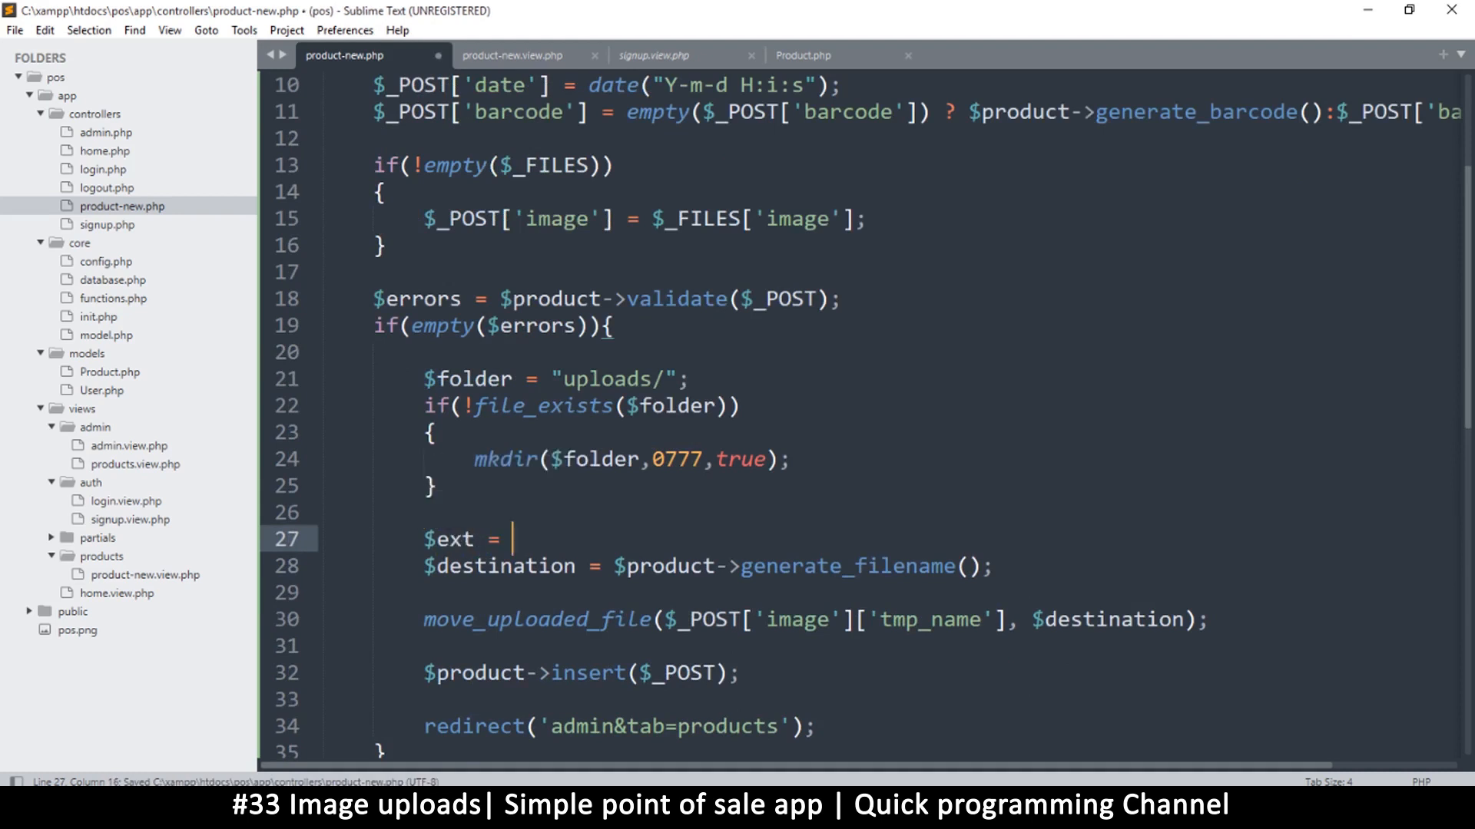
pyautogui.write('pathinfo(path')
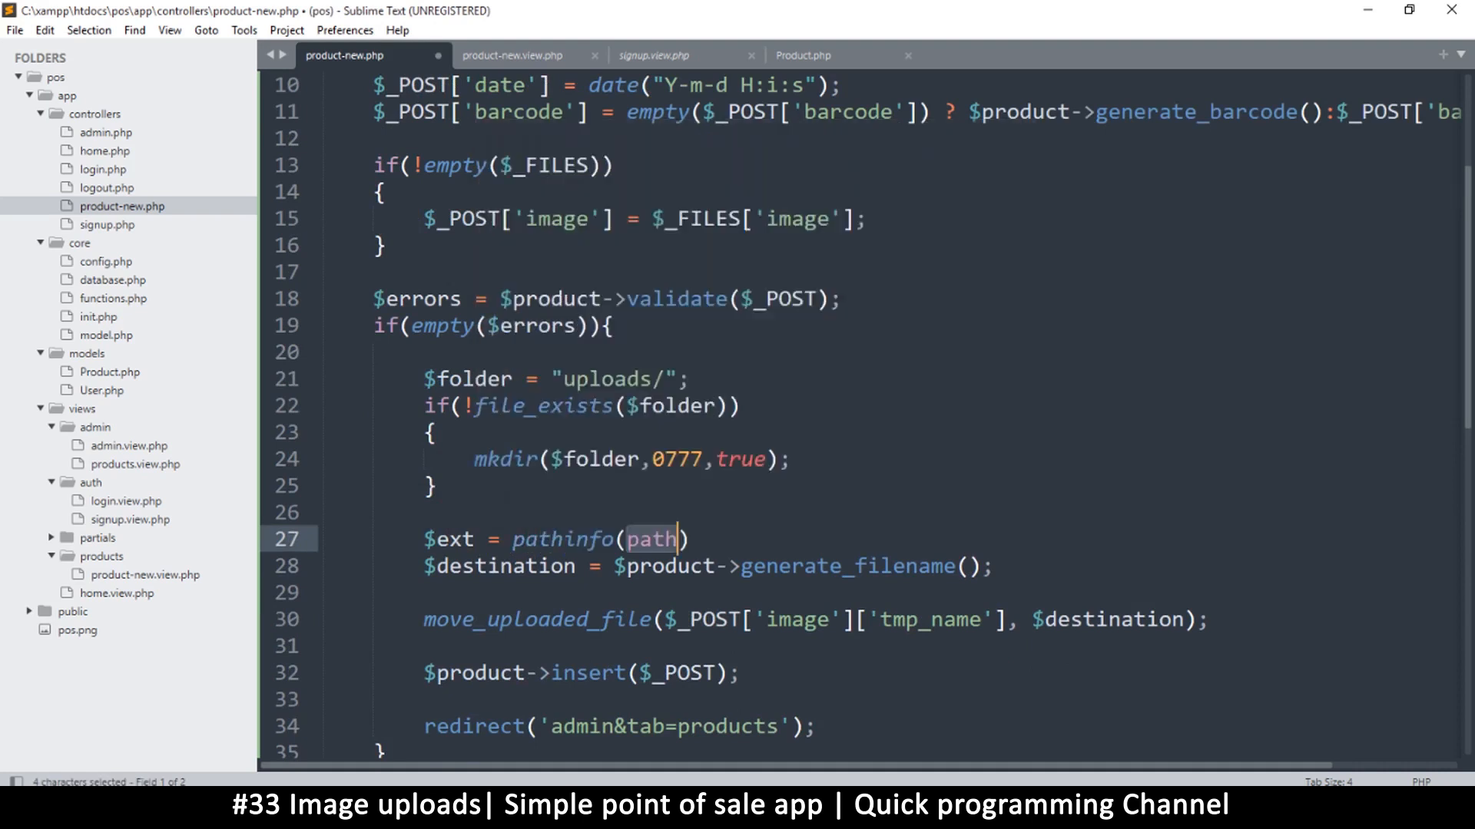
pyautogui.moveTo(485, 293)
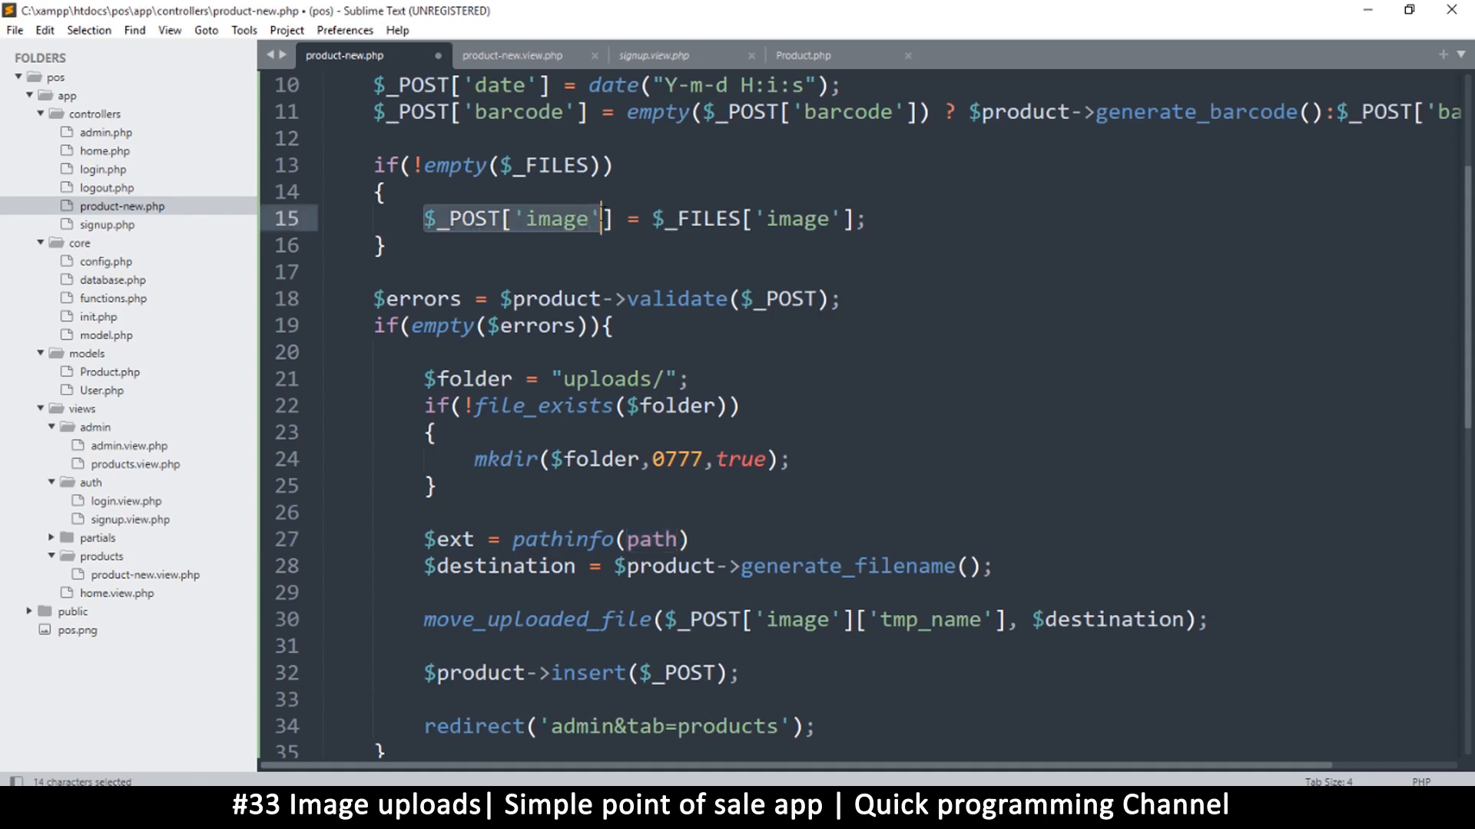
pyautogui.click(626, 539)
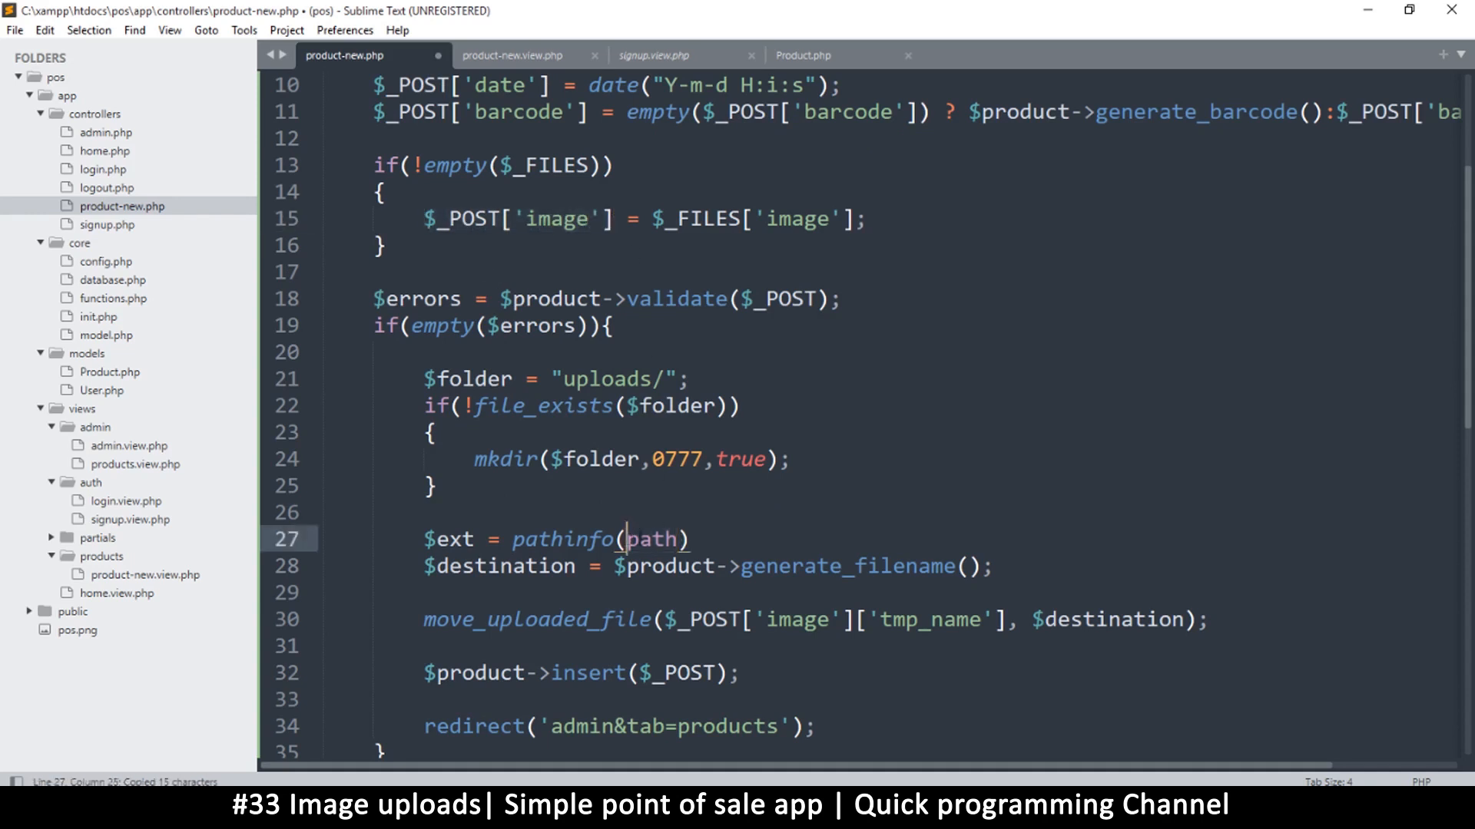
pyautogui.write("$_POST['image']")
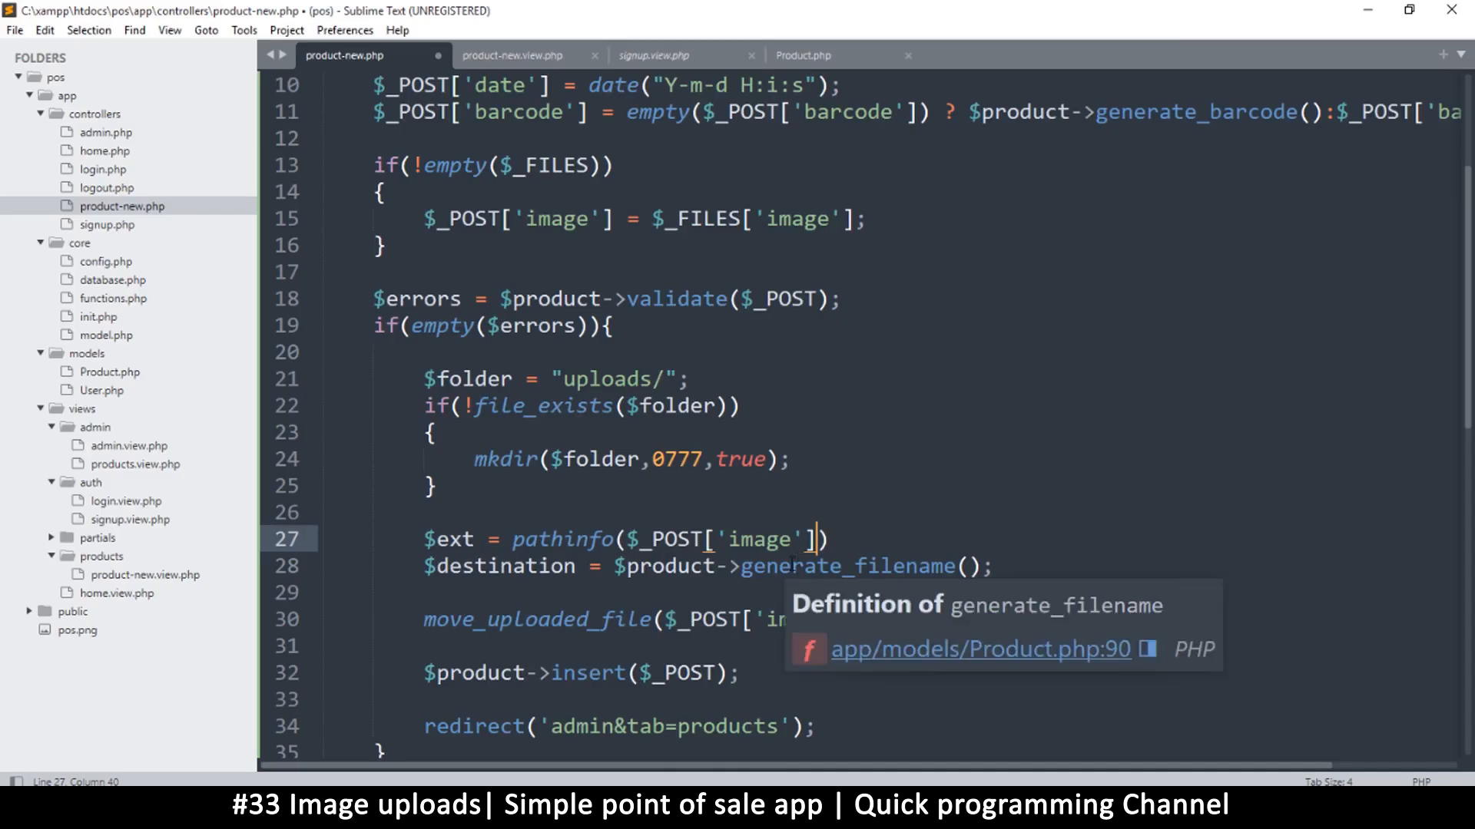
pyautogui.write("['name']")
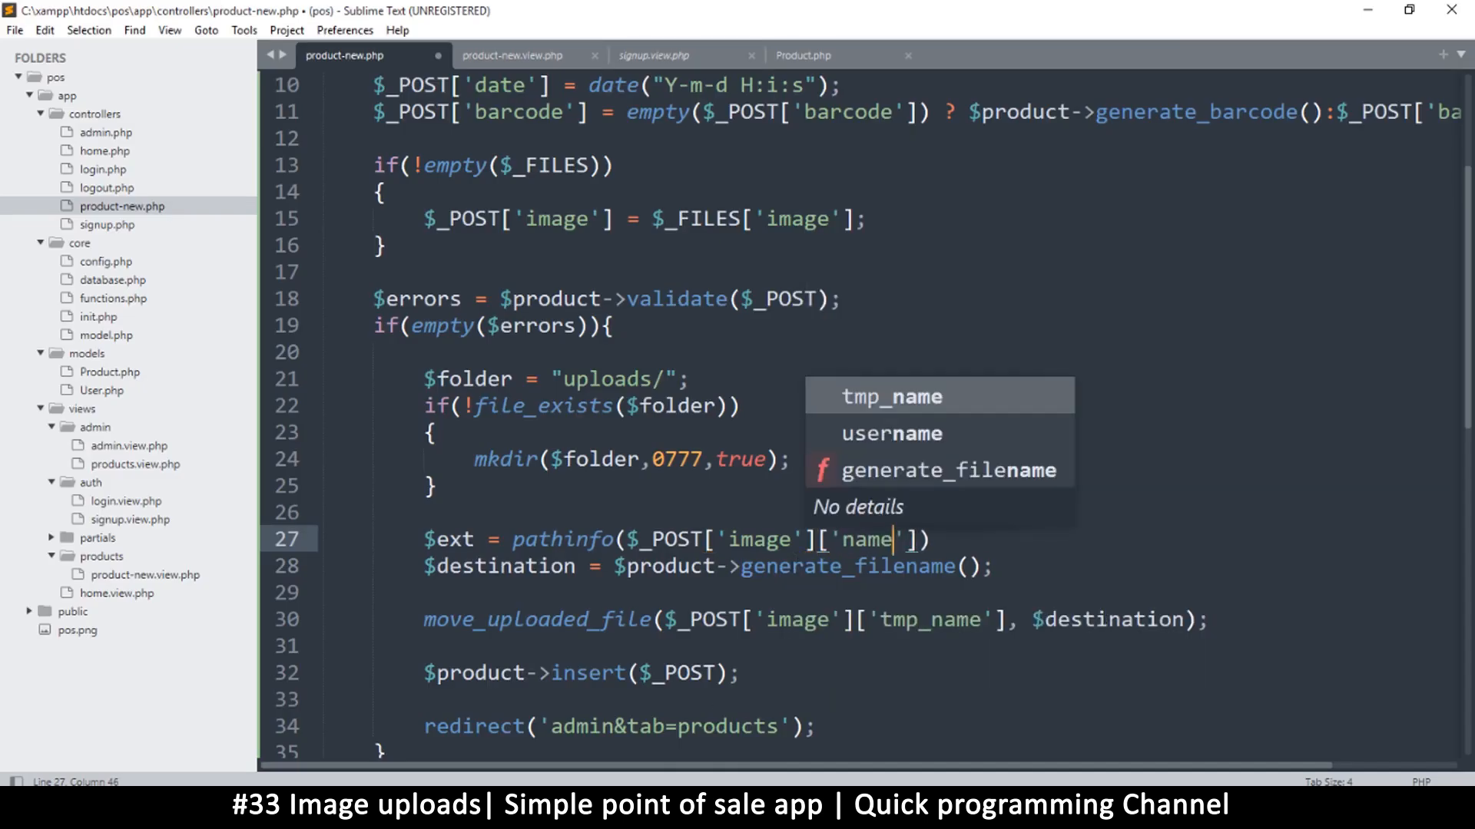
pyautogui.write(',')
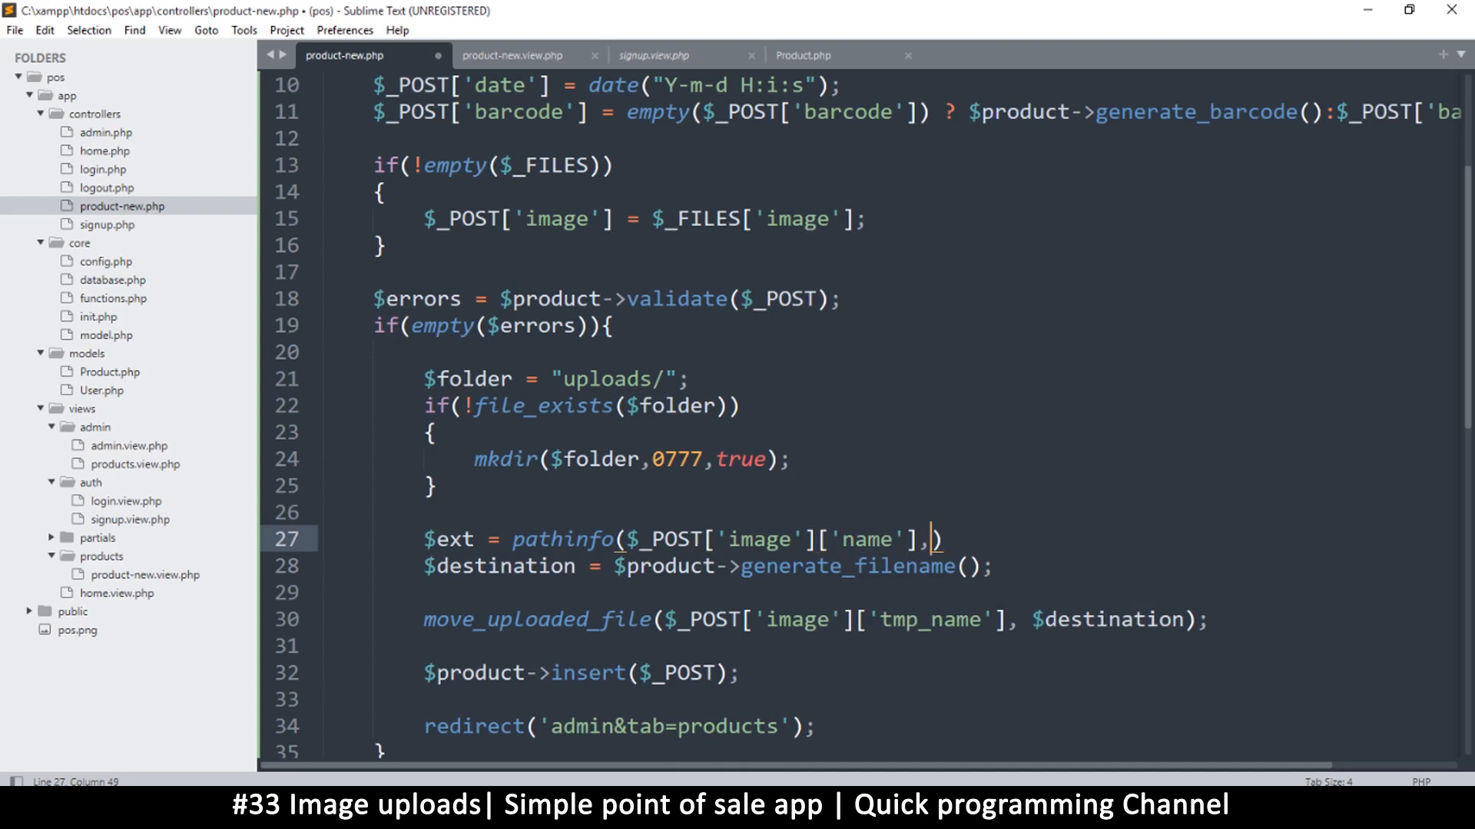
# Step: Pass PATHINFO_EXTENSION, wrap the call in strtolower, and reuse $ext
pyautogui.write('PATH')
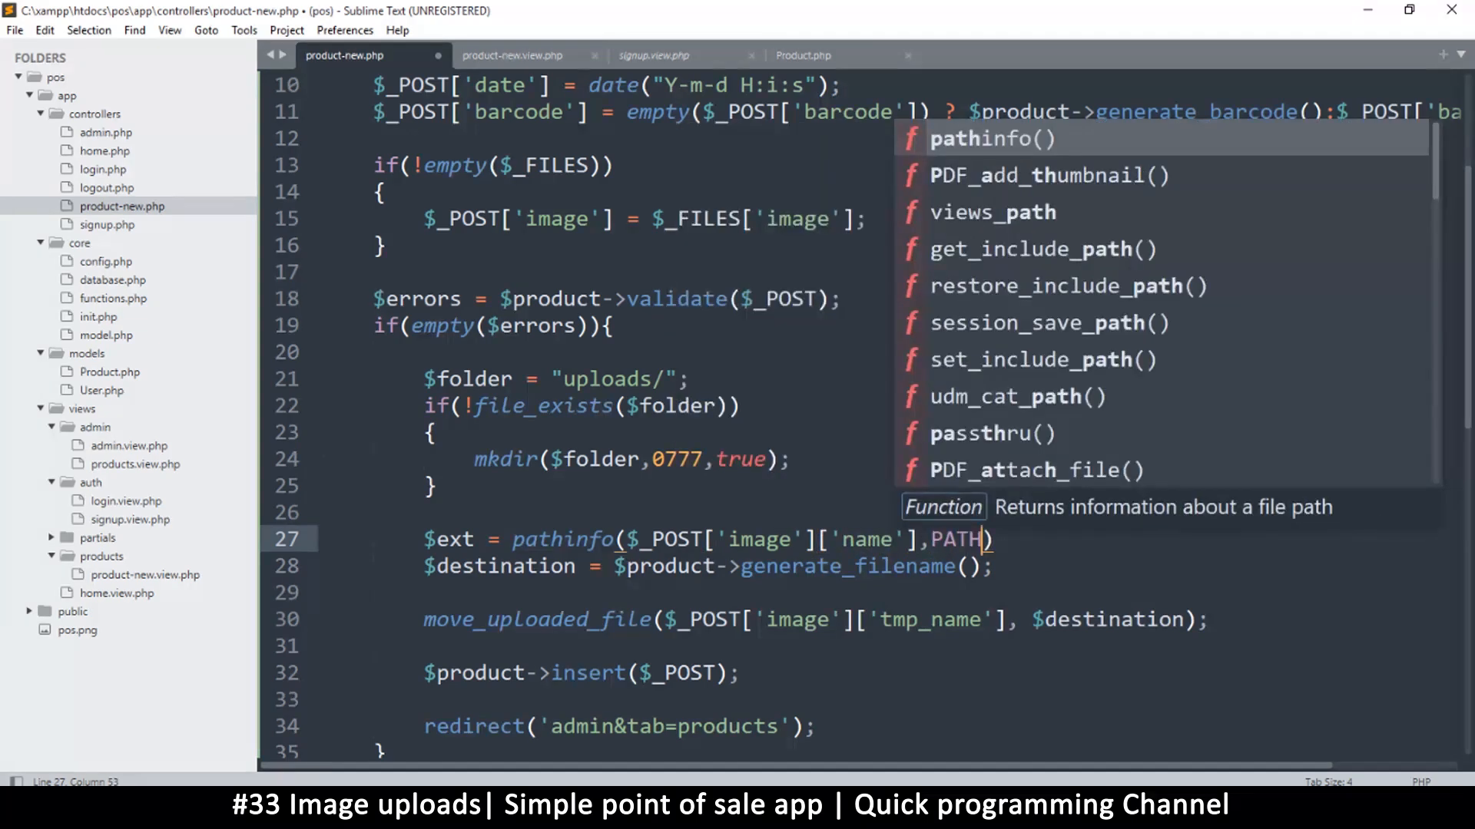
pyautogui.write('INFO')
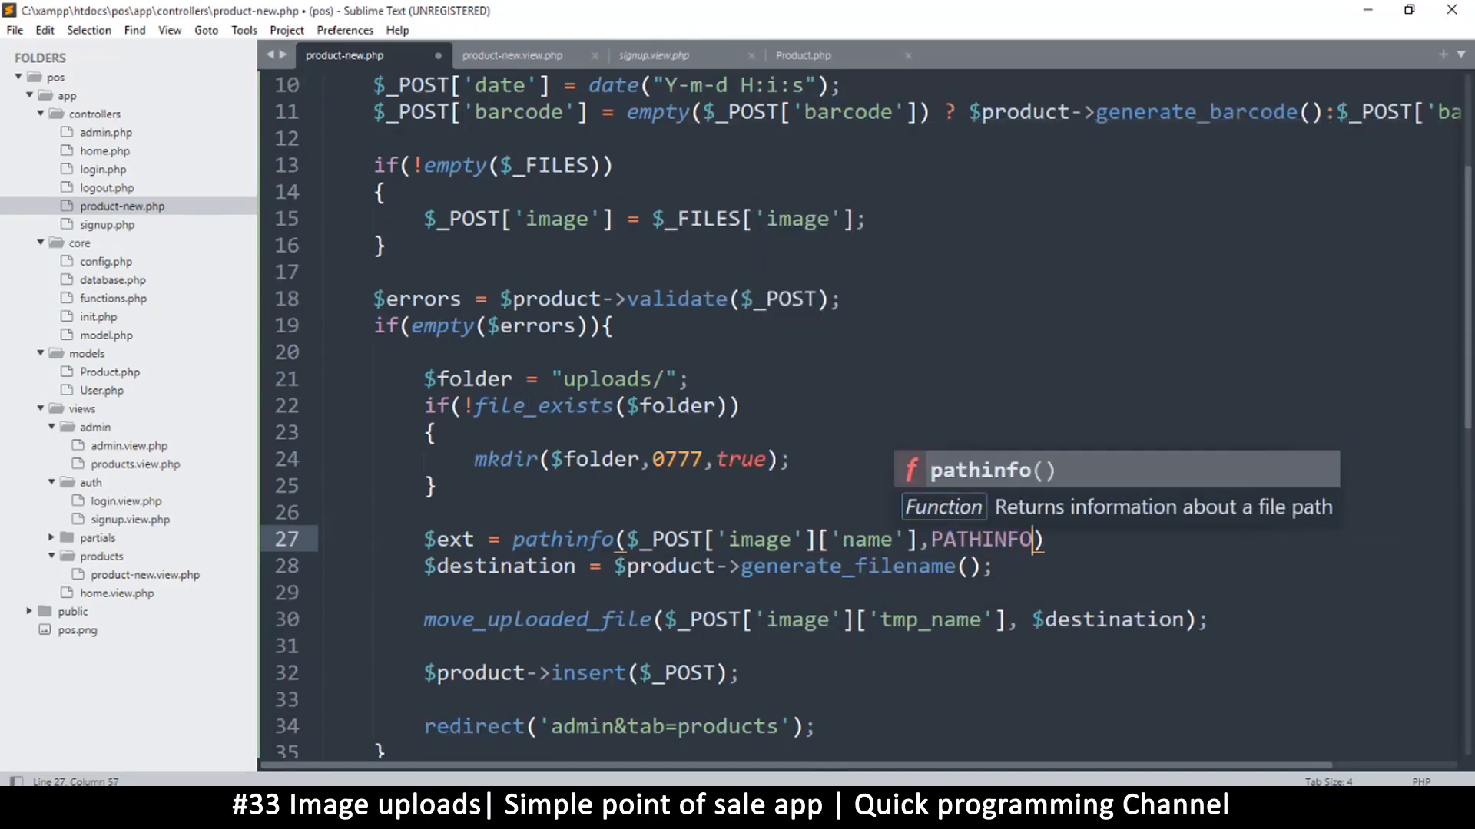
pyautogui.write('_EXTE')
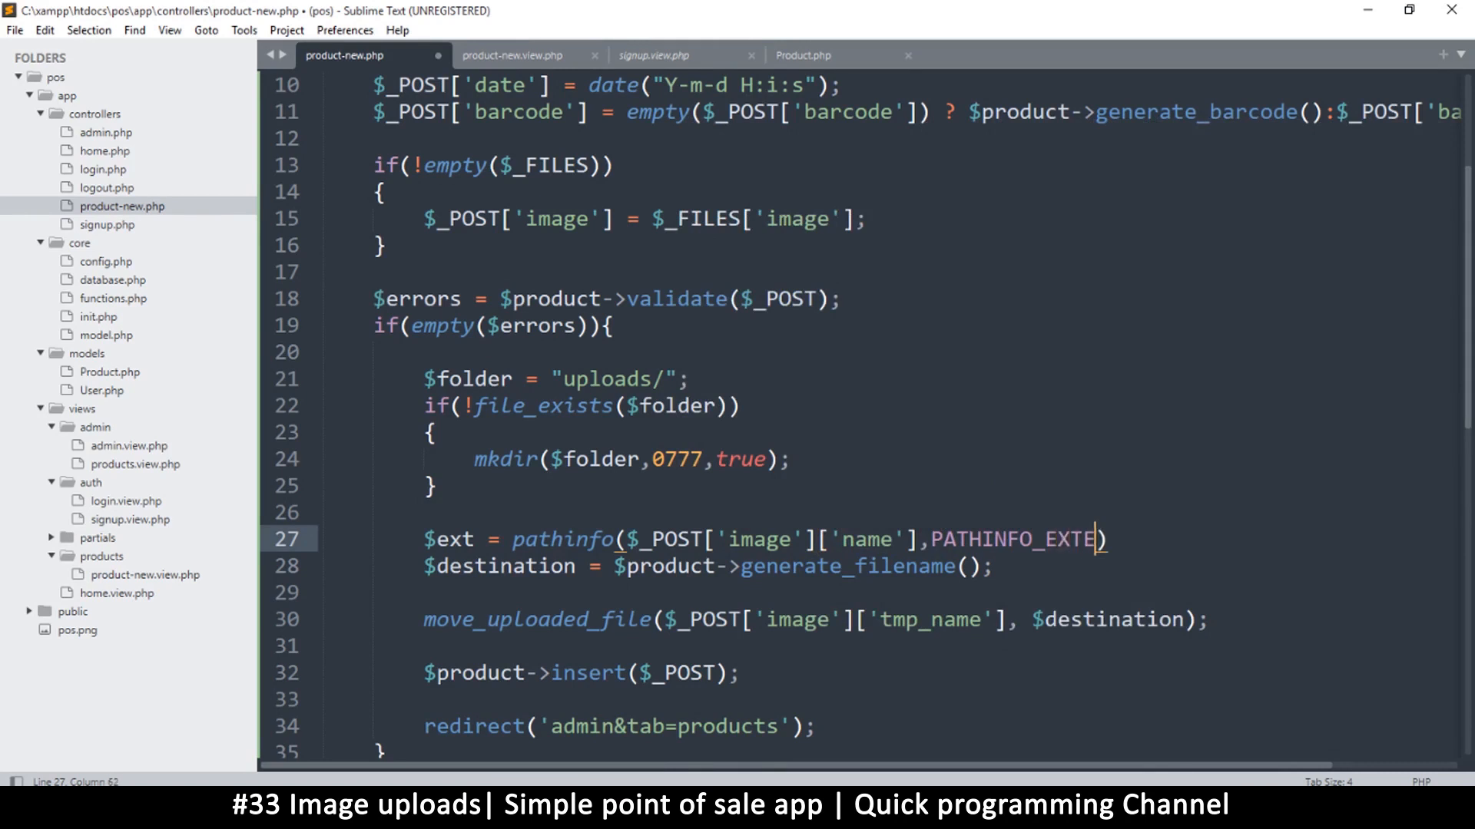
pyautogui.write('NSION')
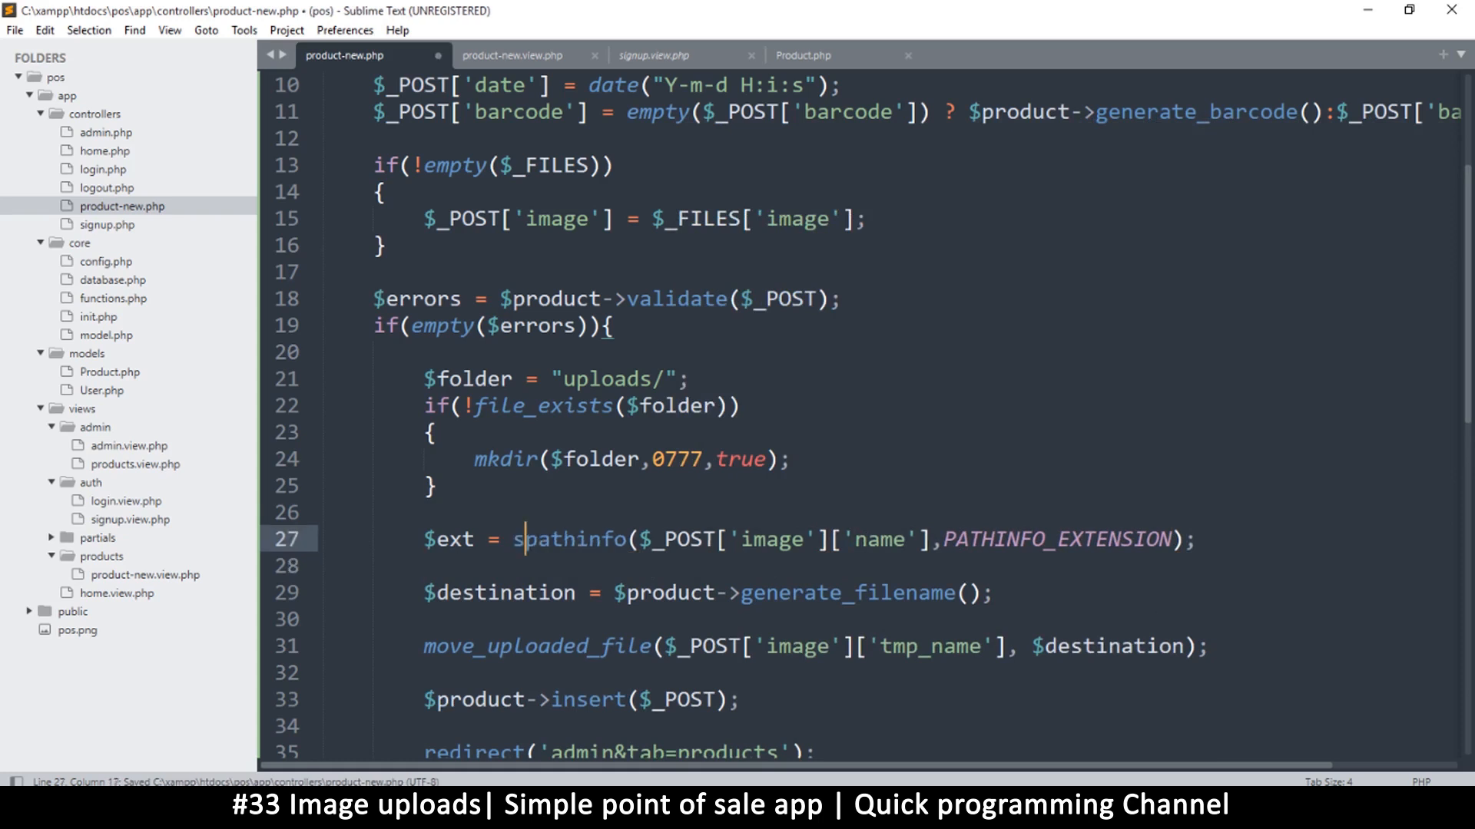
pyautogui.write('strtolower')
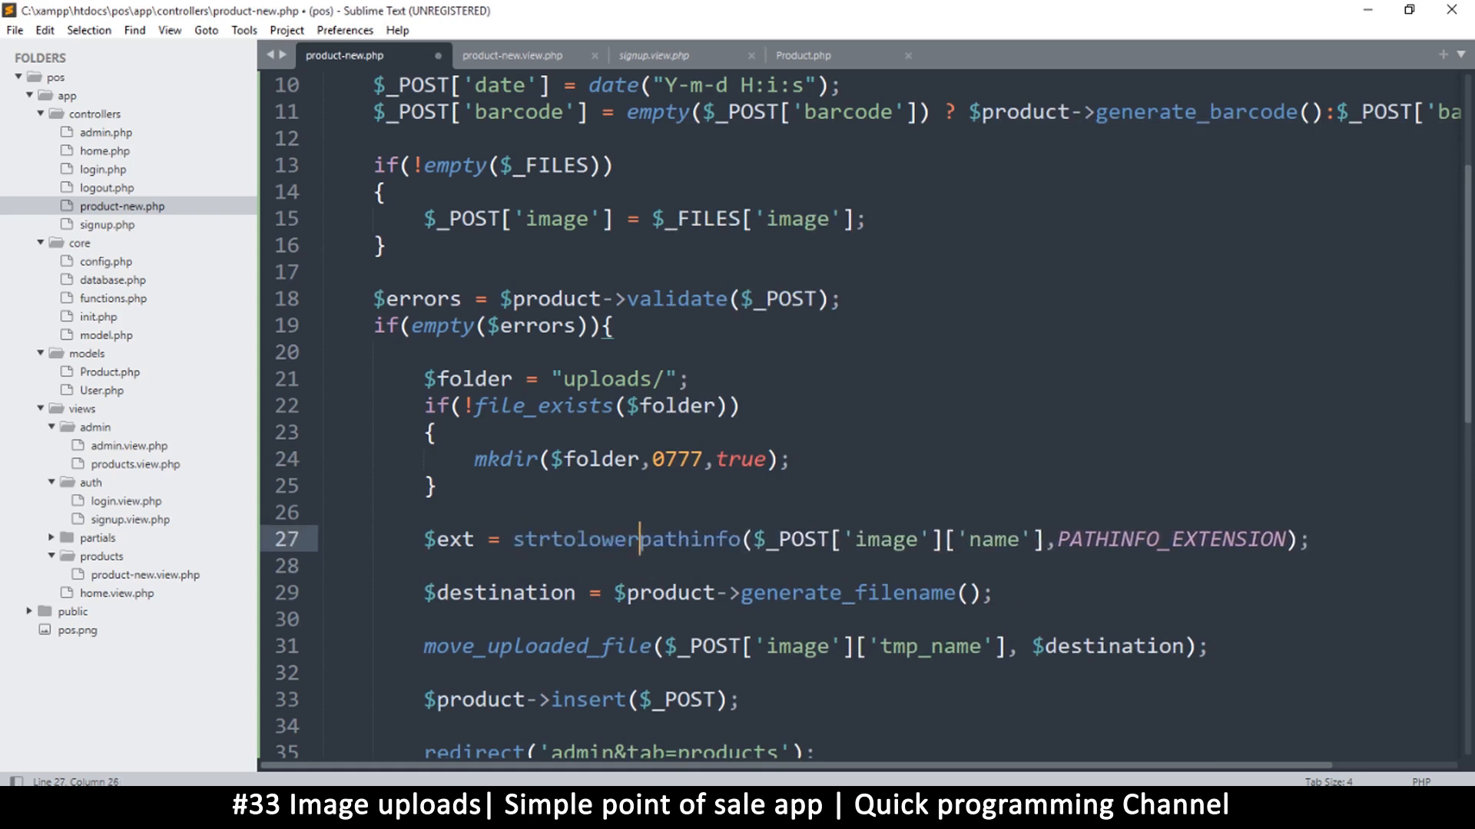
pyautogui.write('(')
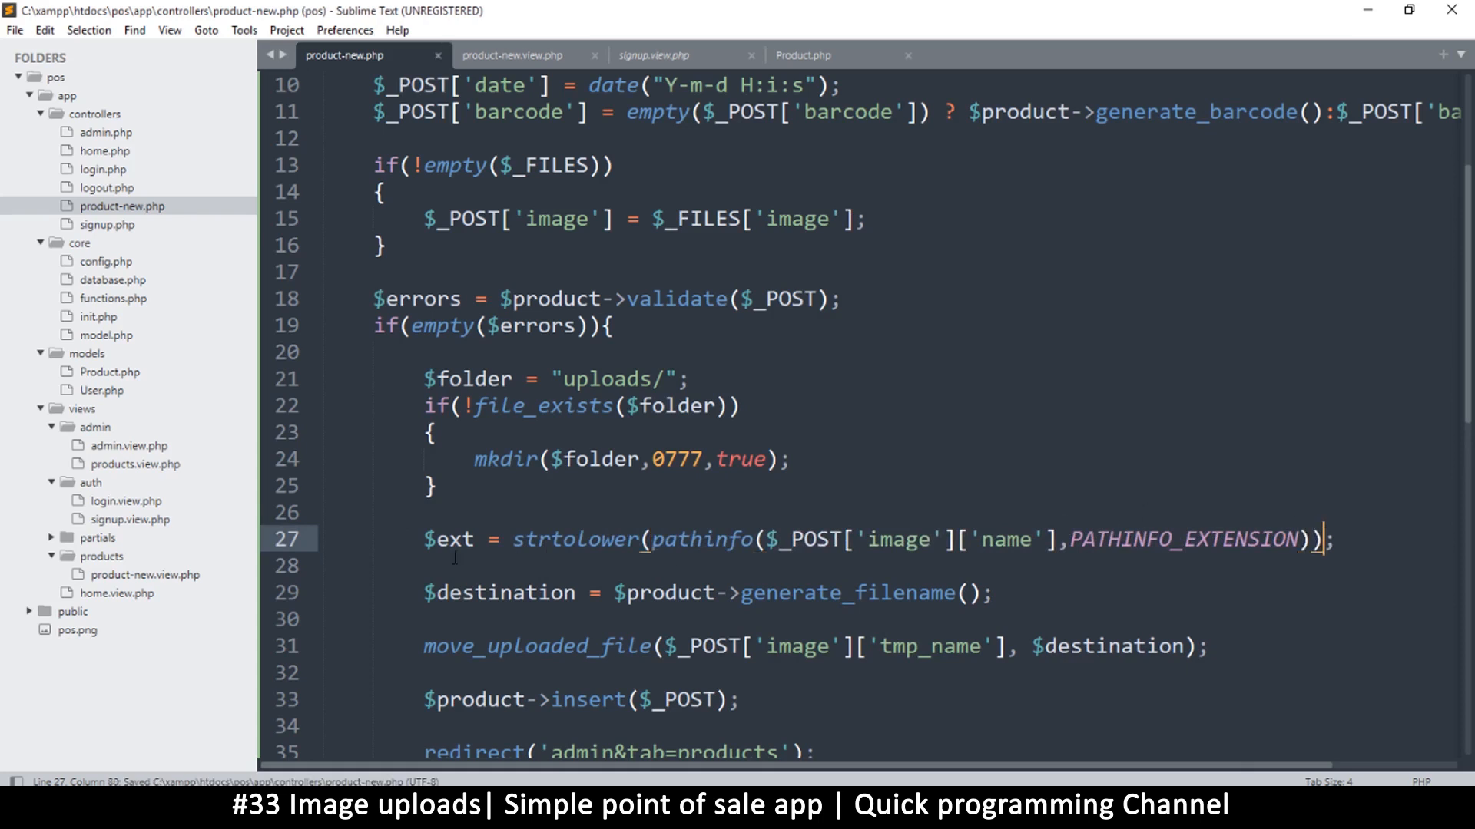
pyautogui.doubleClick(449, 539)
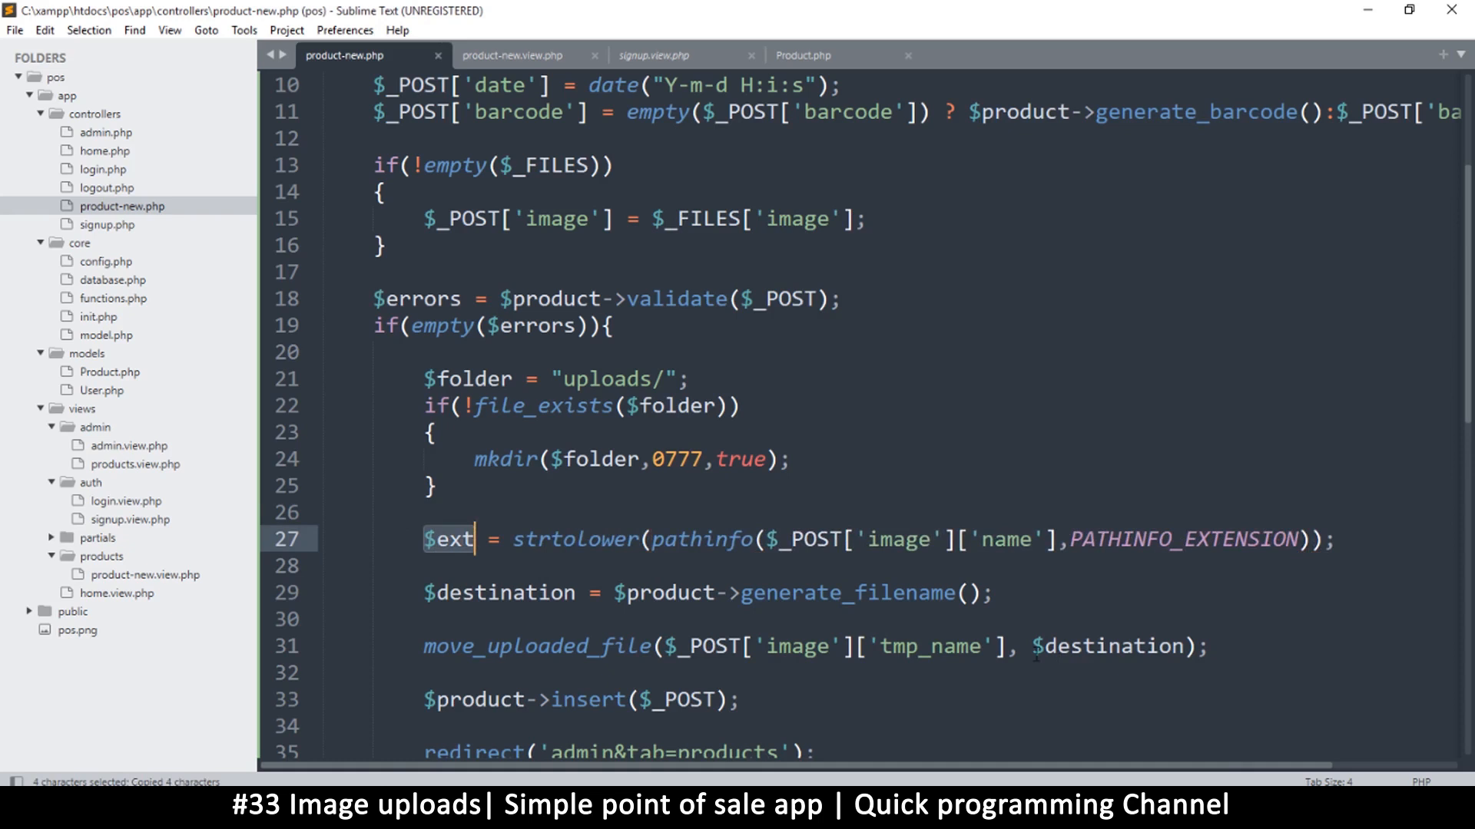
pyautogui.write('$ext')
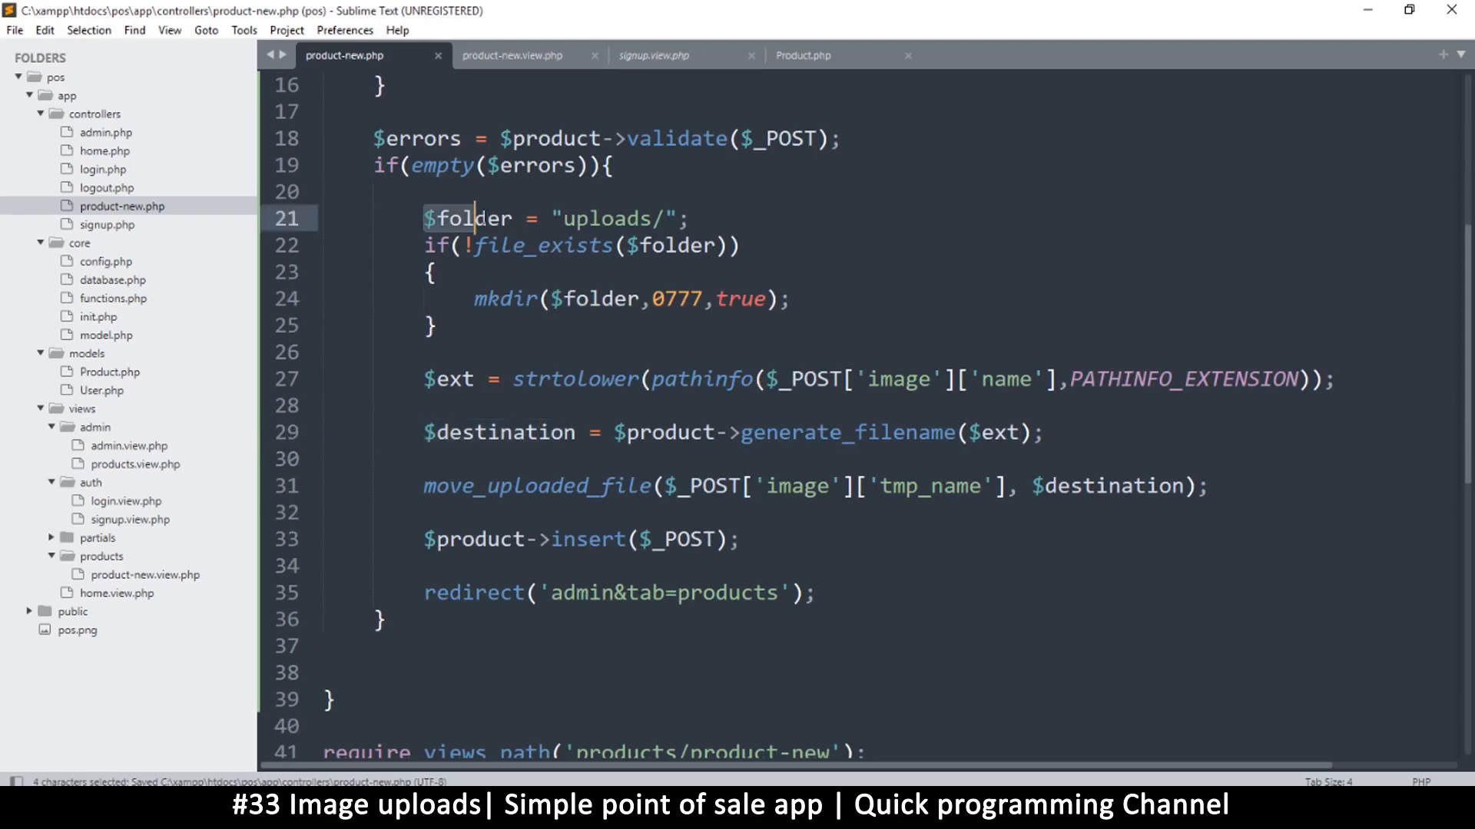
pyautogui.click(616, 432)
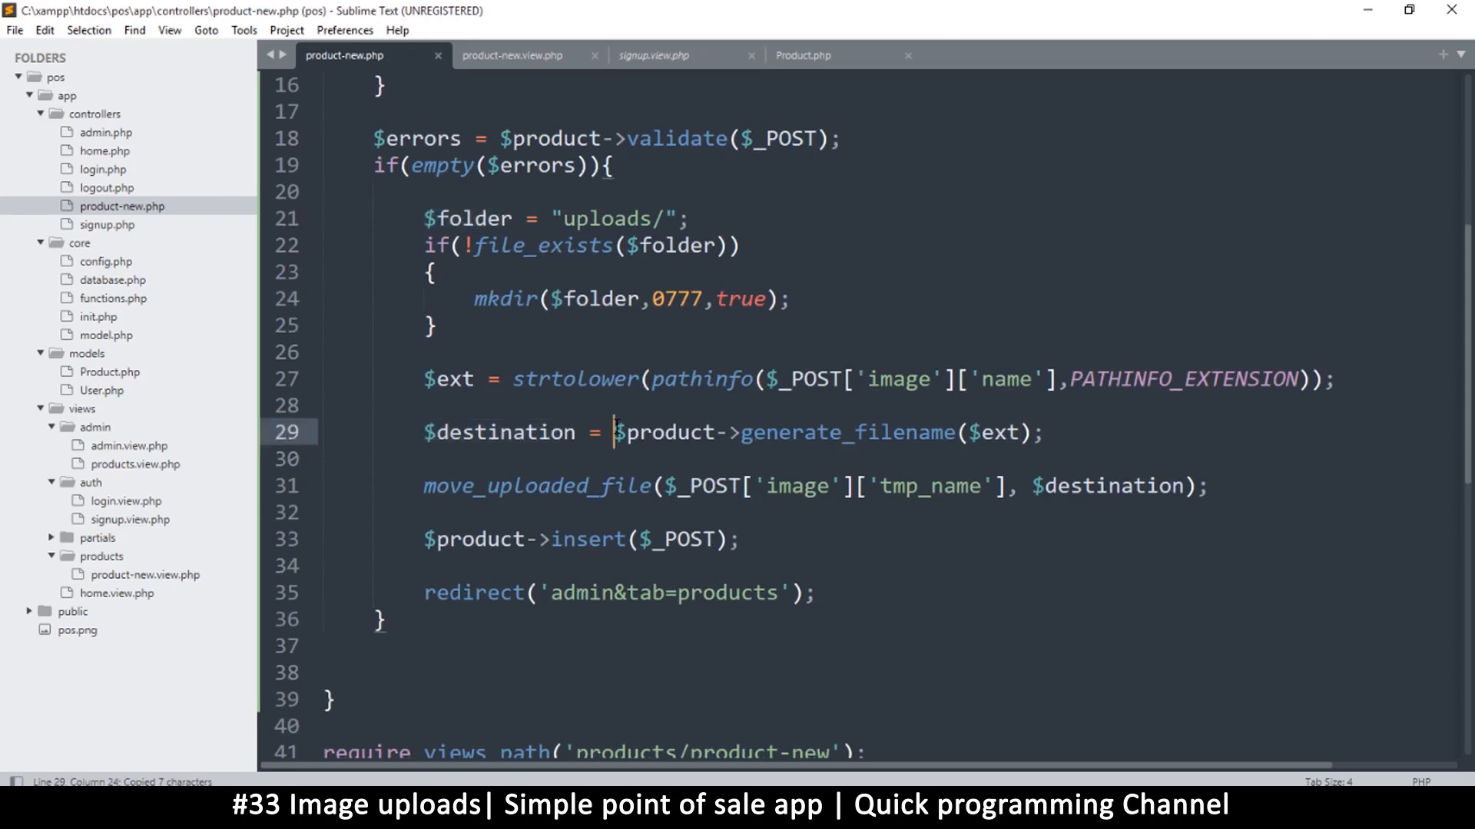
pyautogui.write('$folder.')
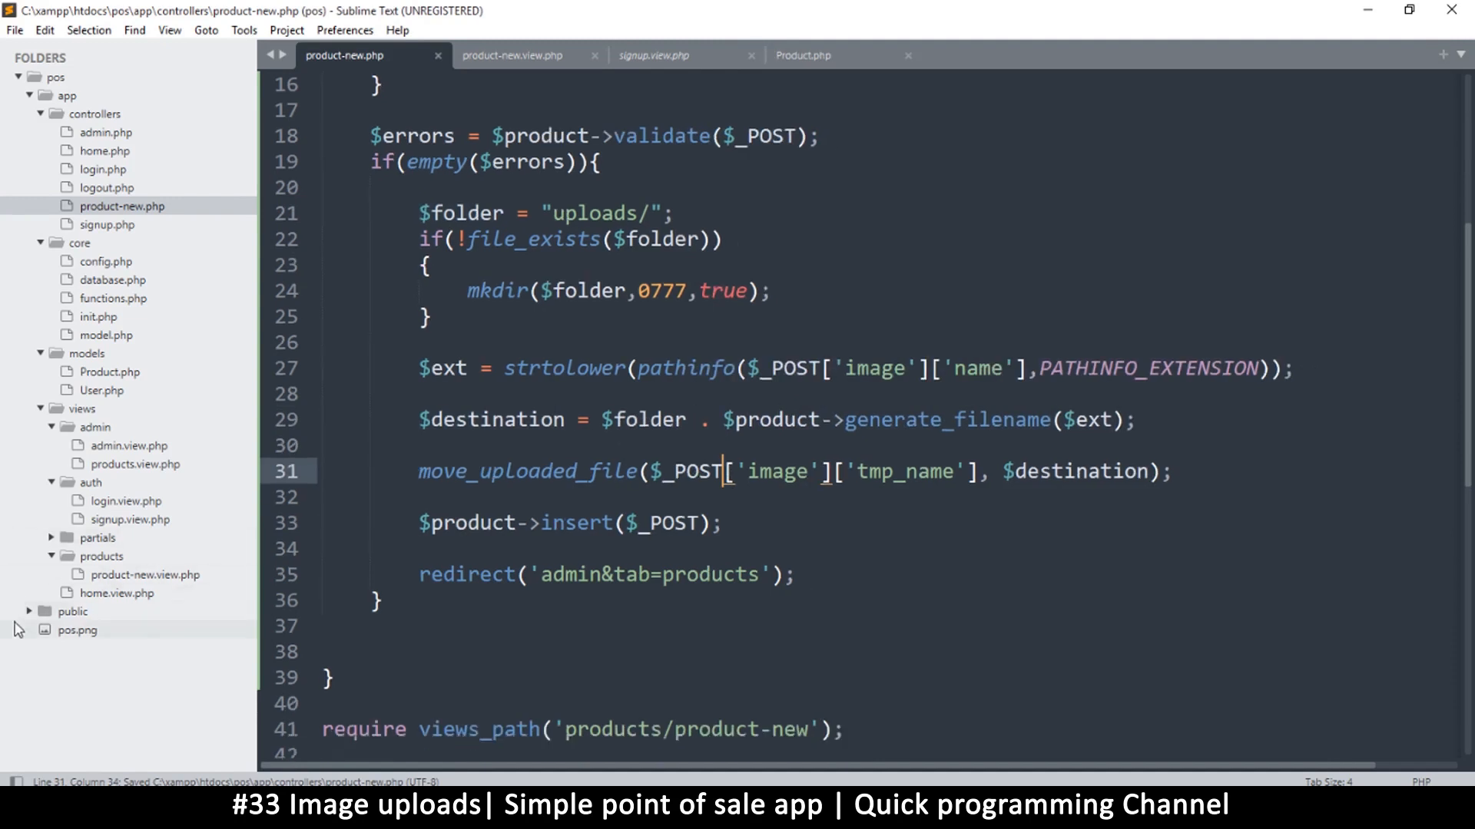
pyautogui.click(71, 611)
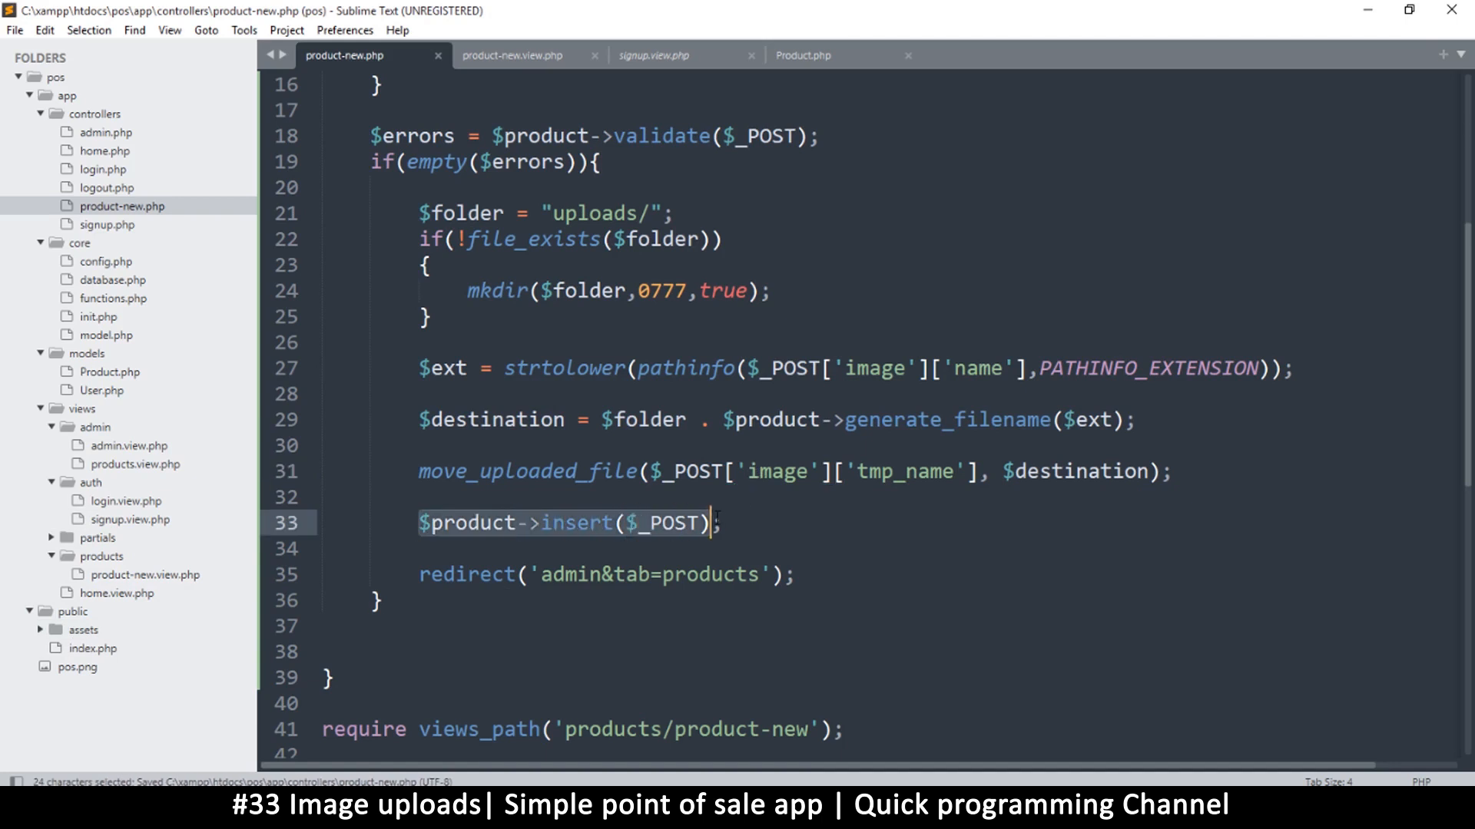
pyautogui.click(722, 523)
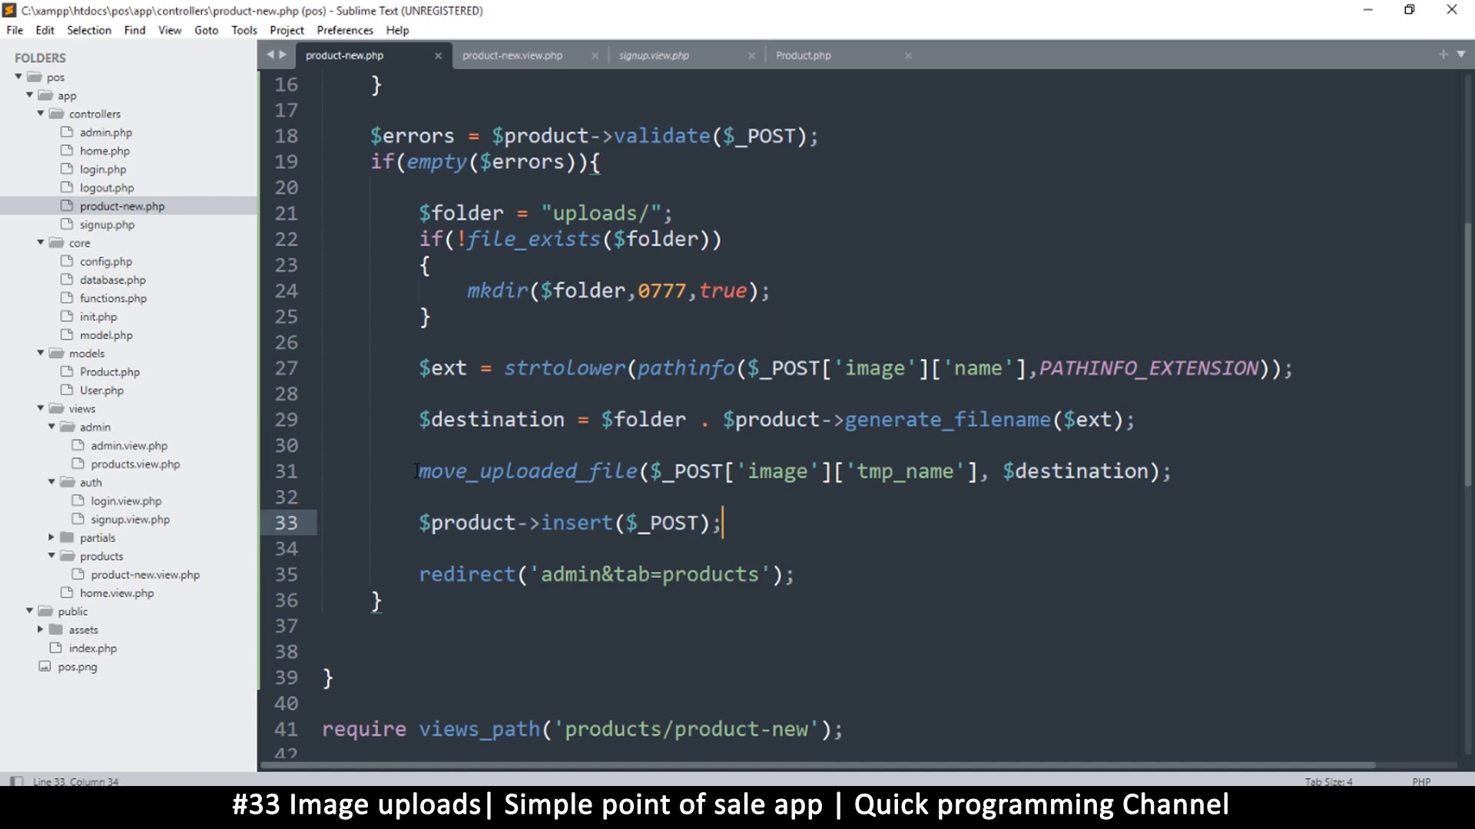
pyautogui.doubleClick(527, 471)
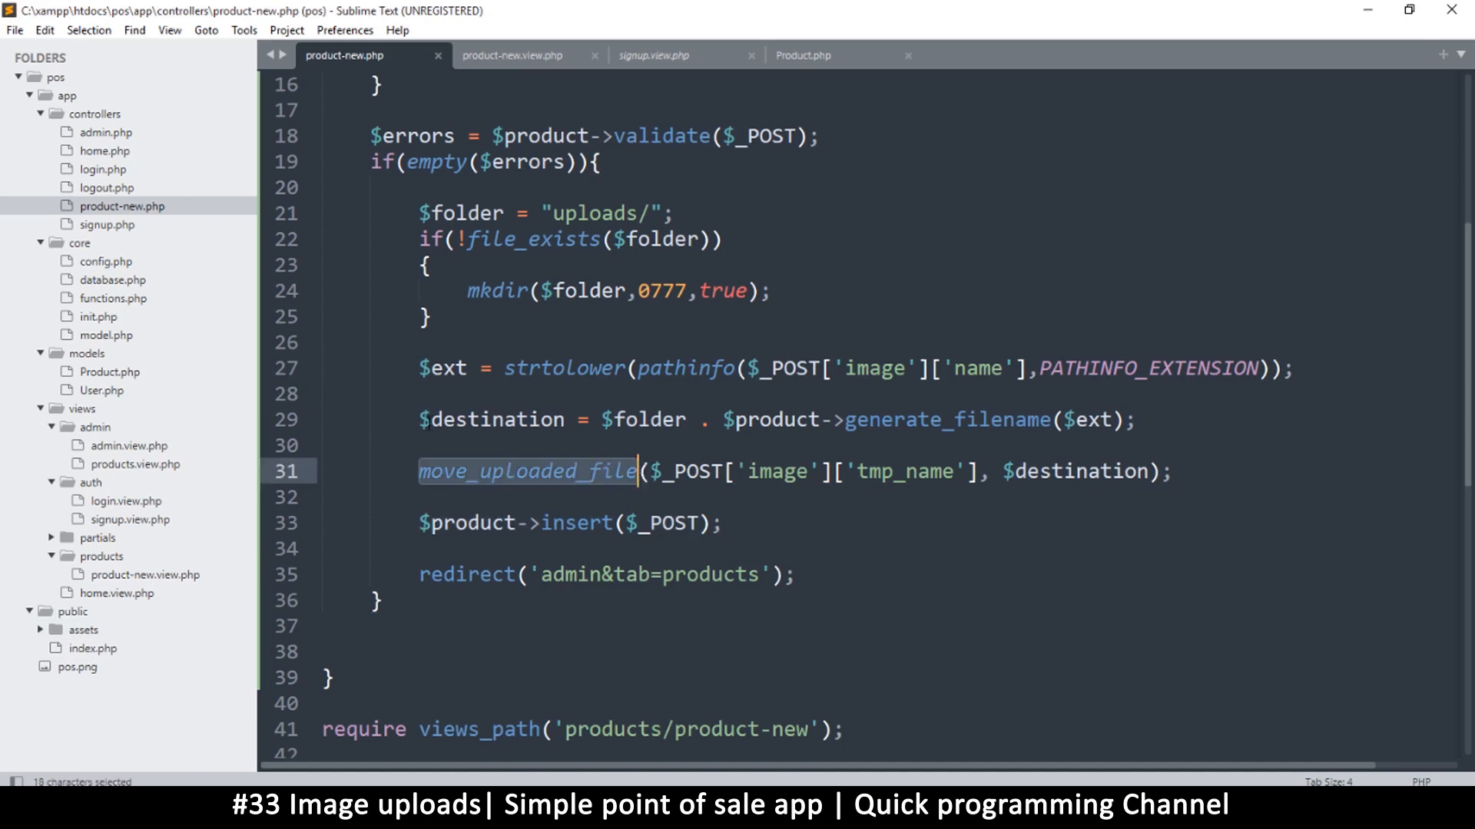
pyautogui.doubleClick(488, 419)
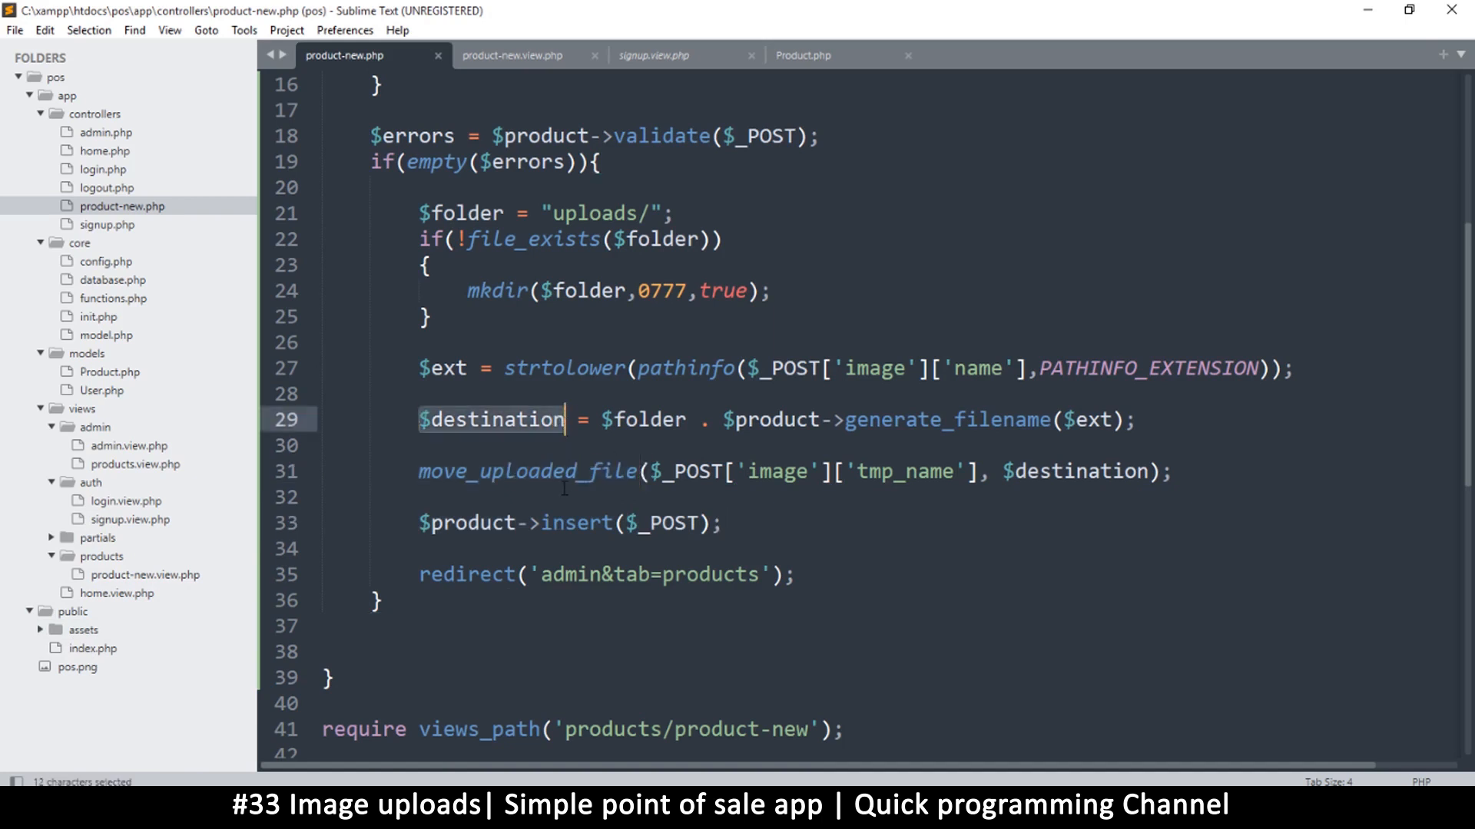
pyautogui.press('ctrl+c')
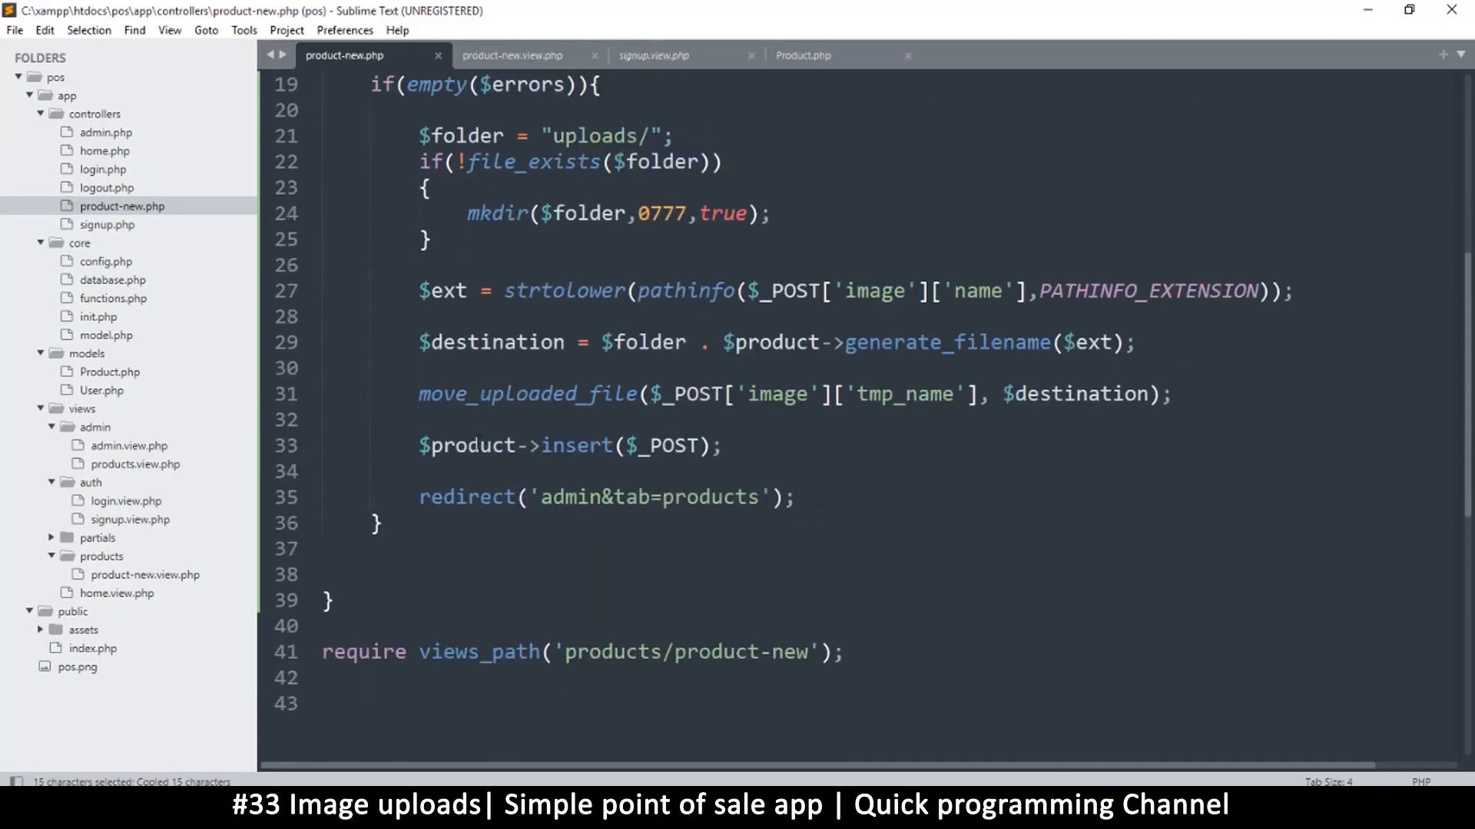
# Step: Below move_uploaded_file, set $_POST['image'] = $destination; and save the controller
pyautogui.write("$_POST['image'] =")
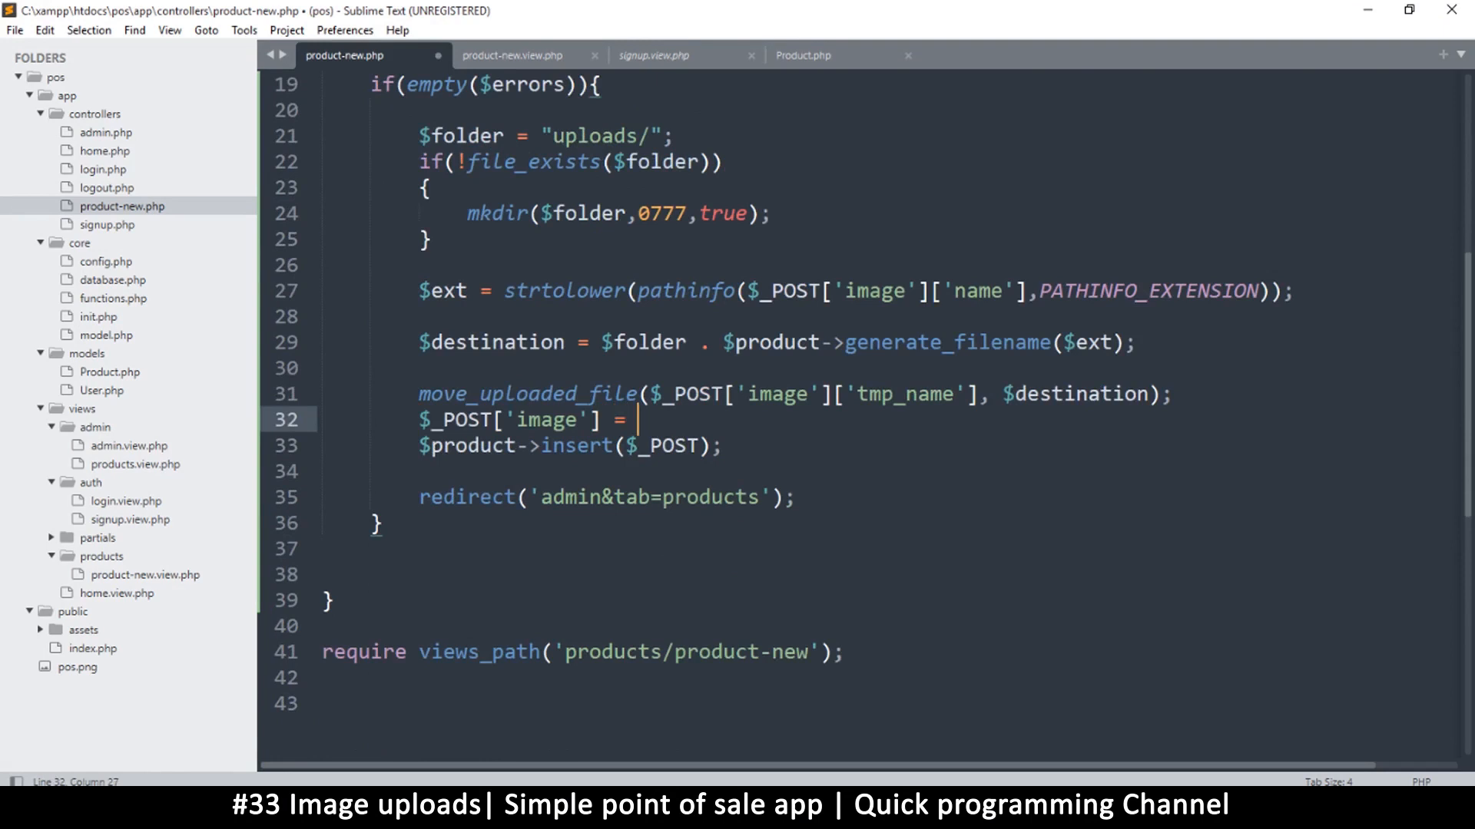
pyautogui.write('$destination;')
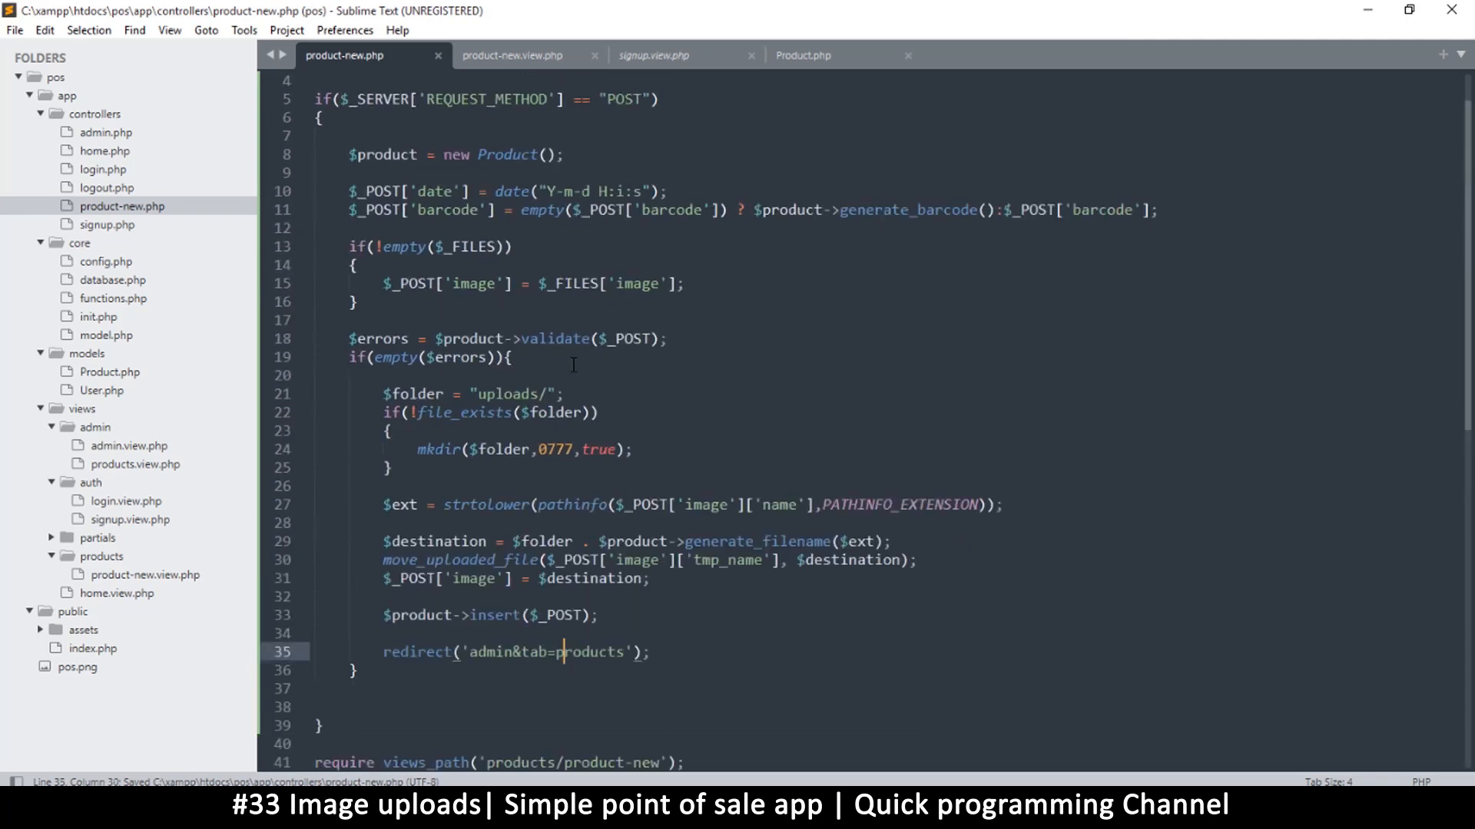
pyautogui.scroll(-3)
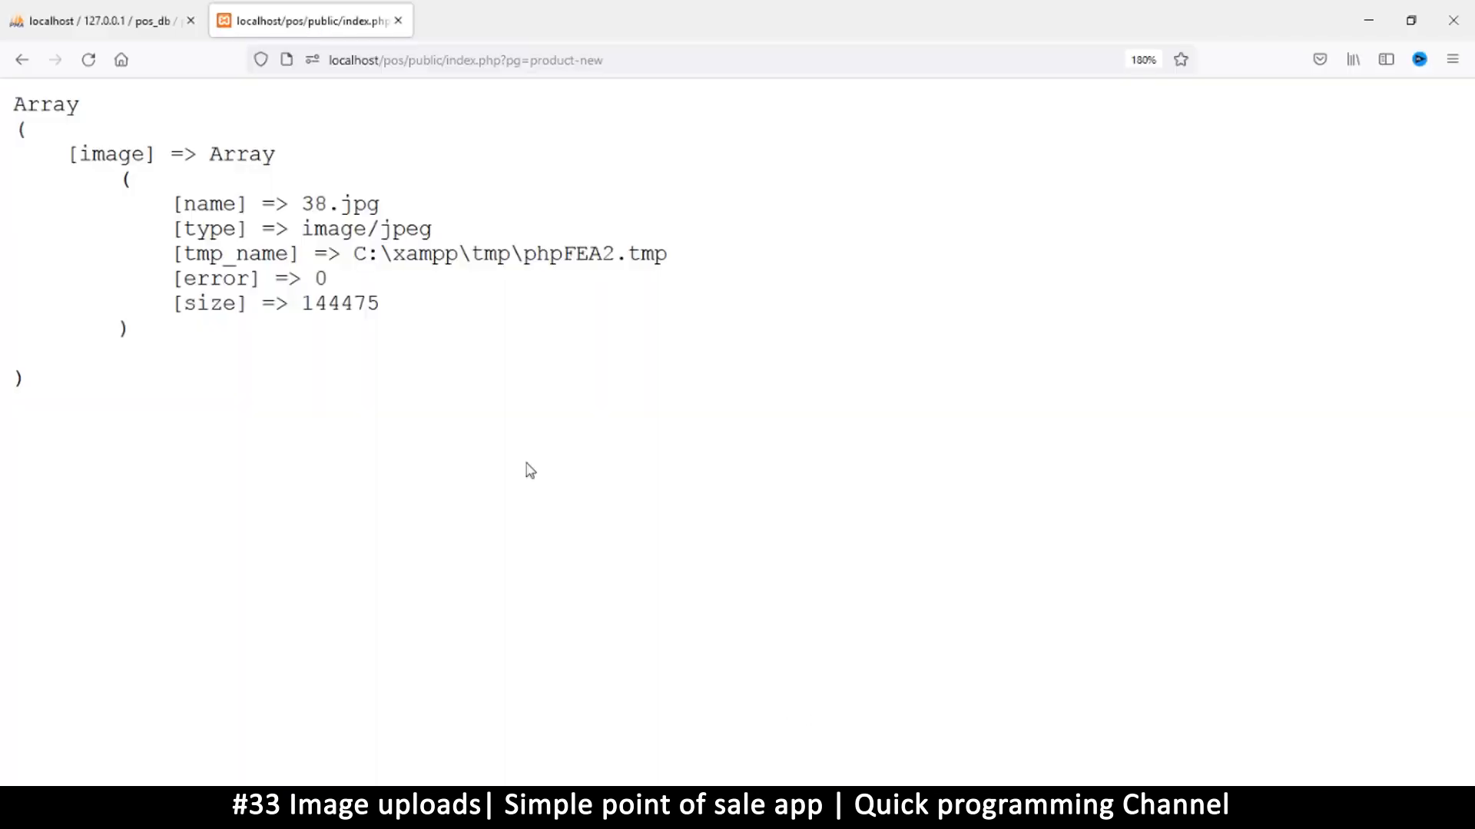
# Step: Reload the Add Product form and choose banetti-foods.jpg as the product image
pyautogui.click(88, 59)
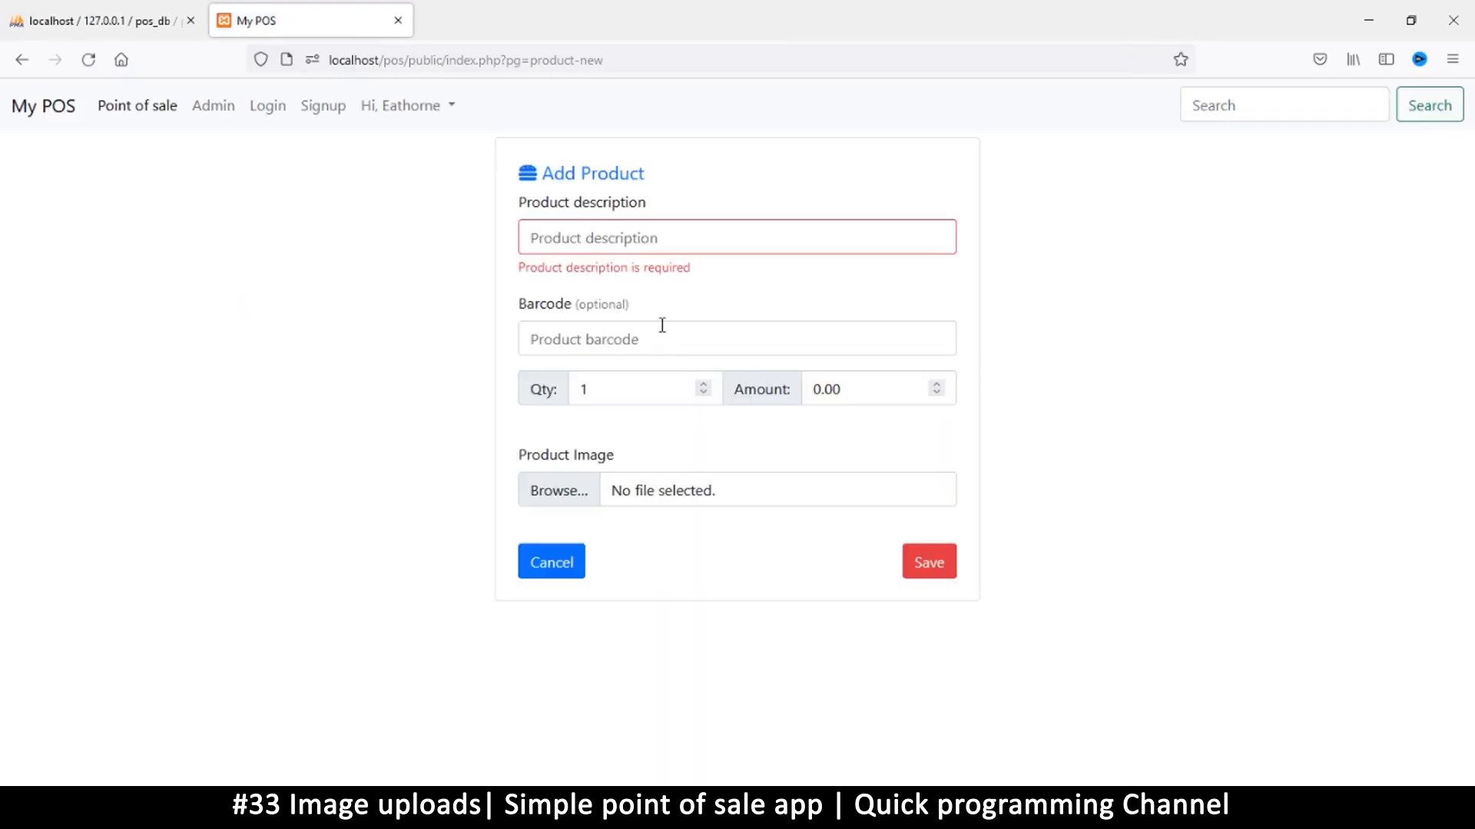
pyautogui.moveTo(648, 269)
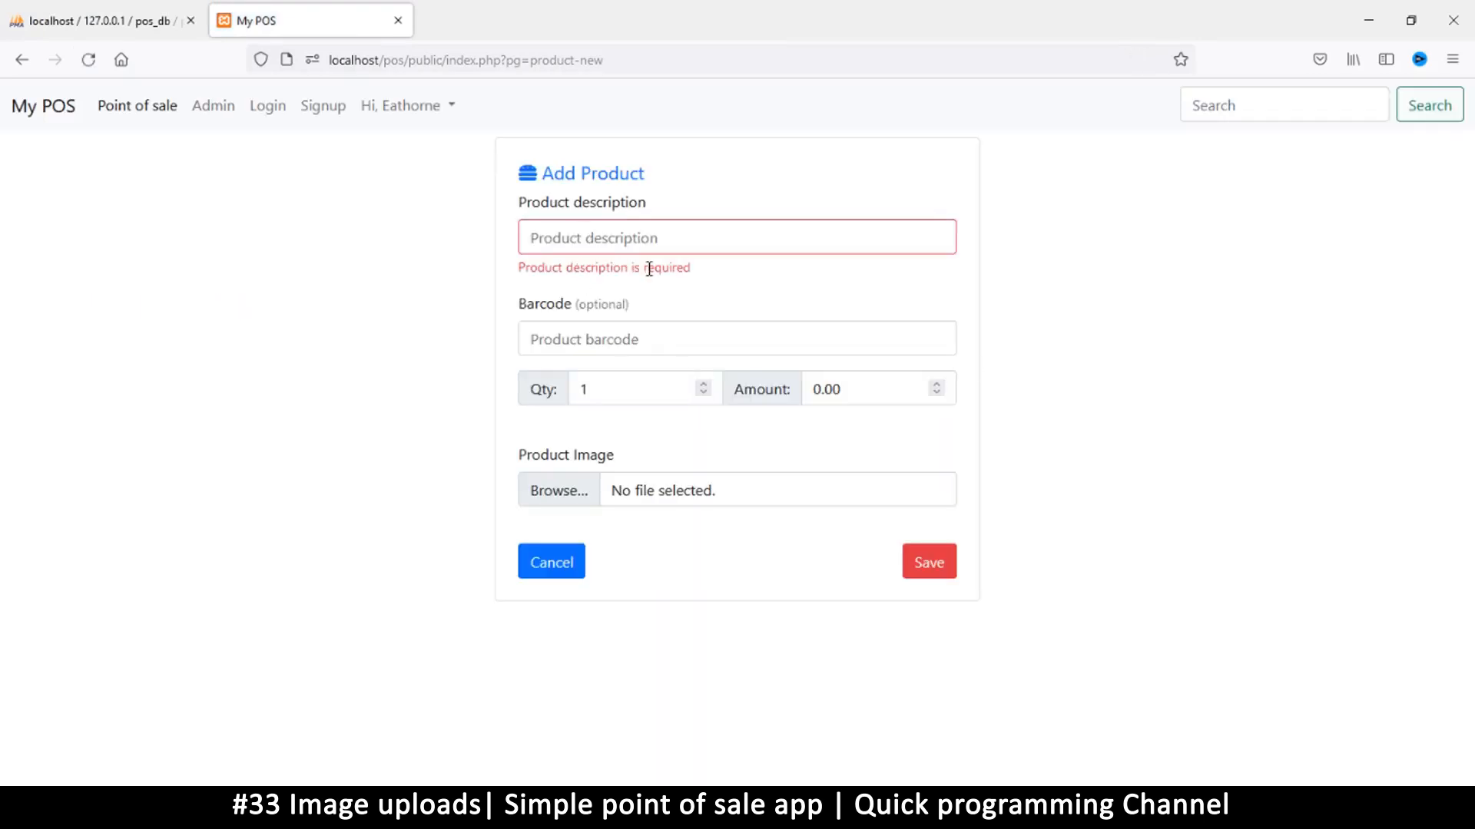
pyautogui.click(736, 237)
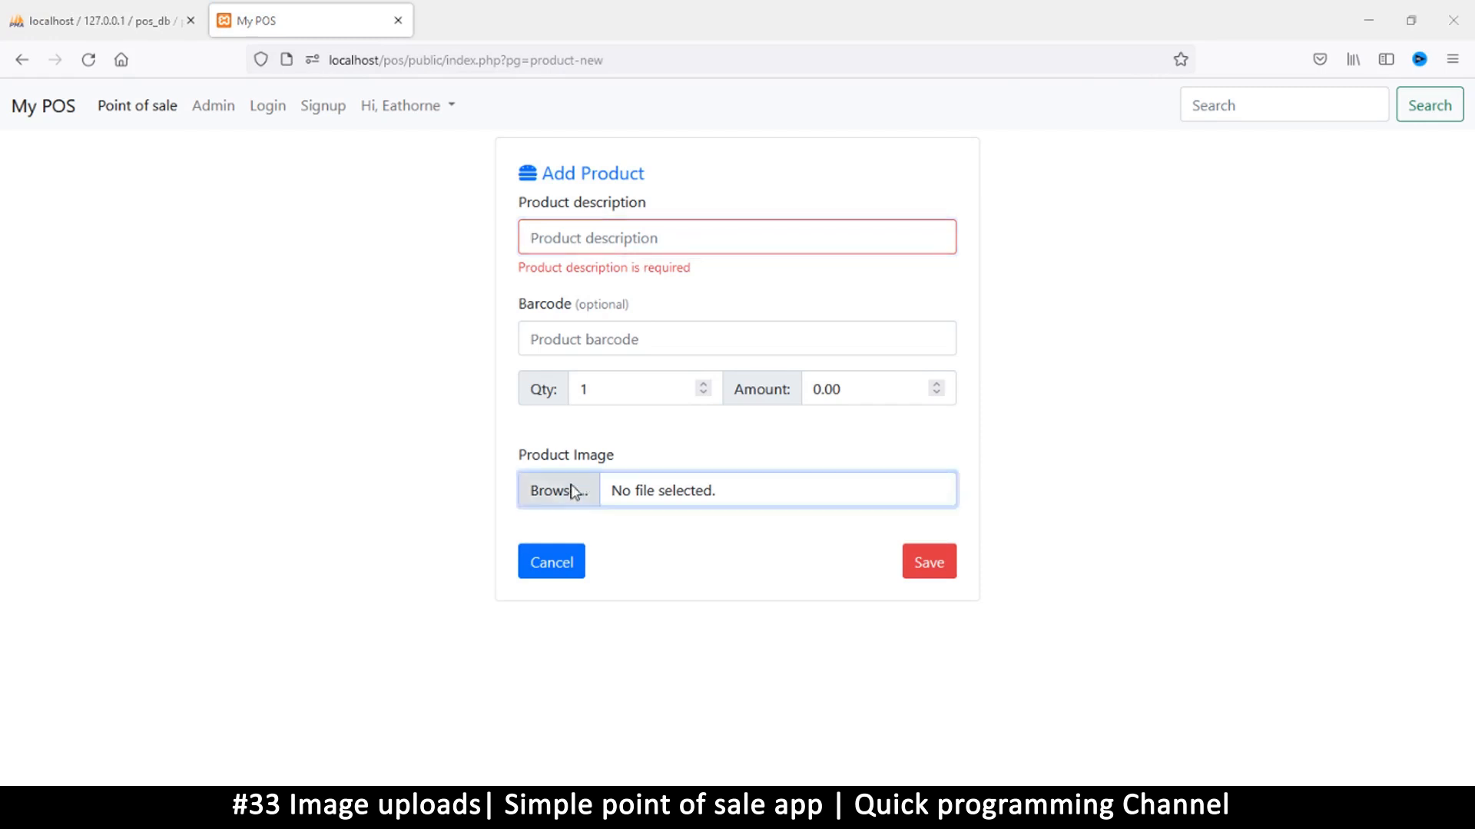
pyautogui.click(555, 490)
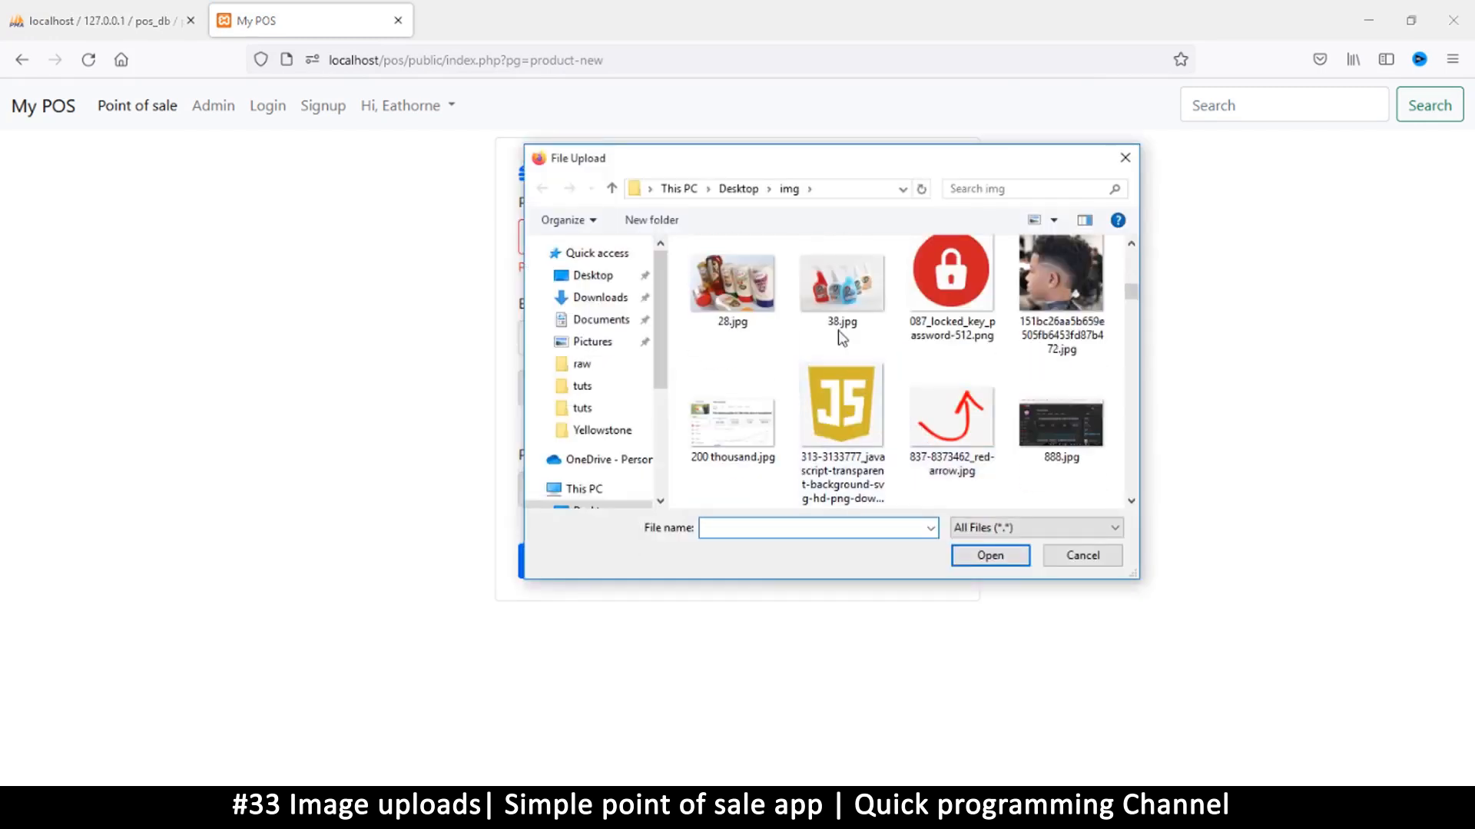
pyautogui.moveTo(839, 282)
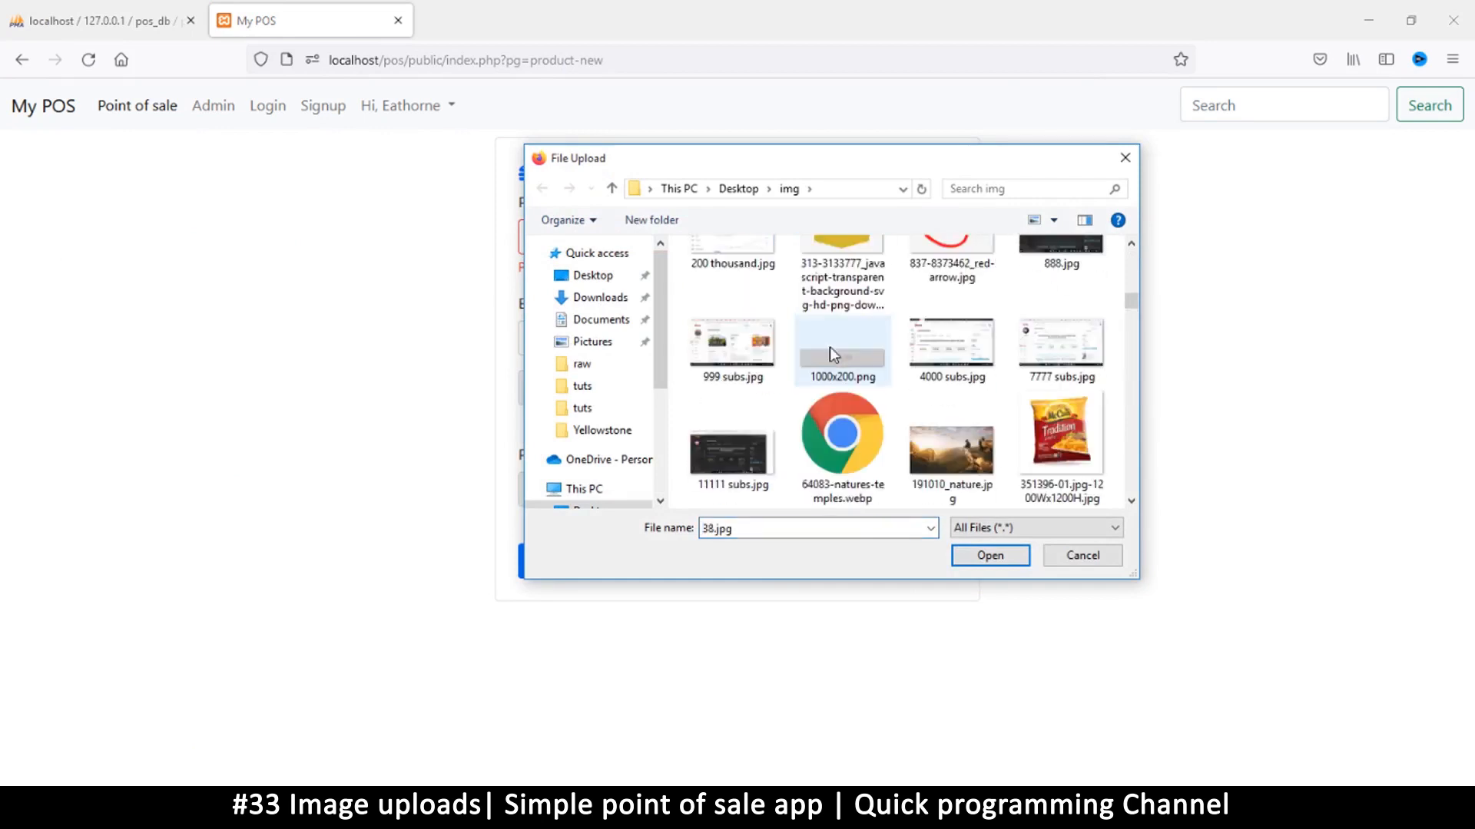
pyautogui.scroll(-3)
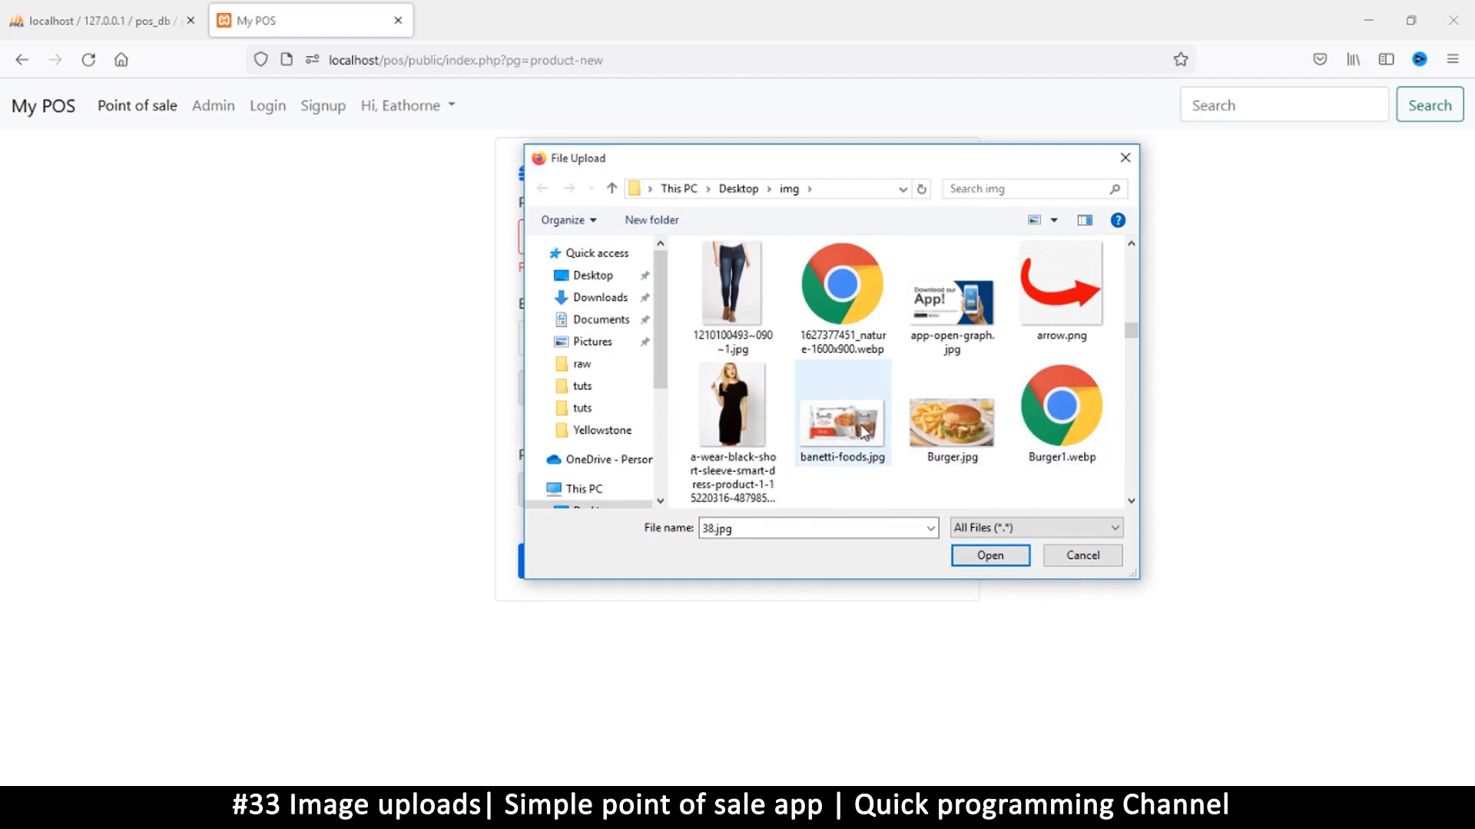
pyautogui.click(988, 554)
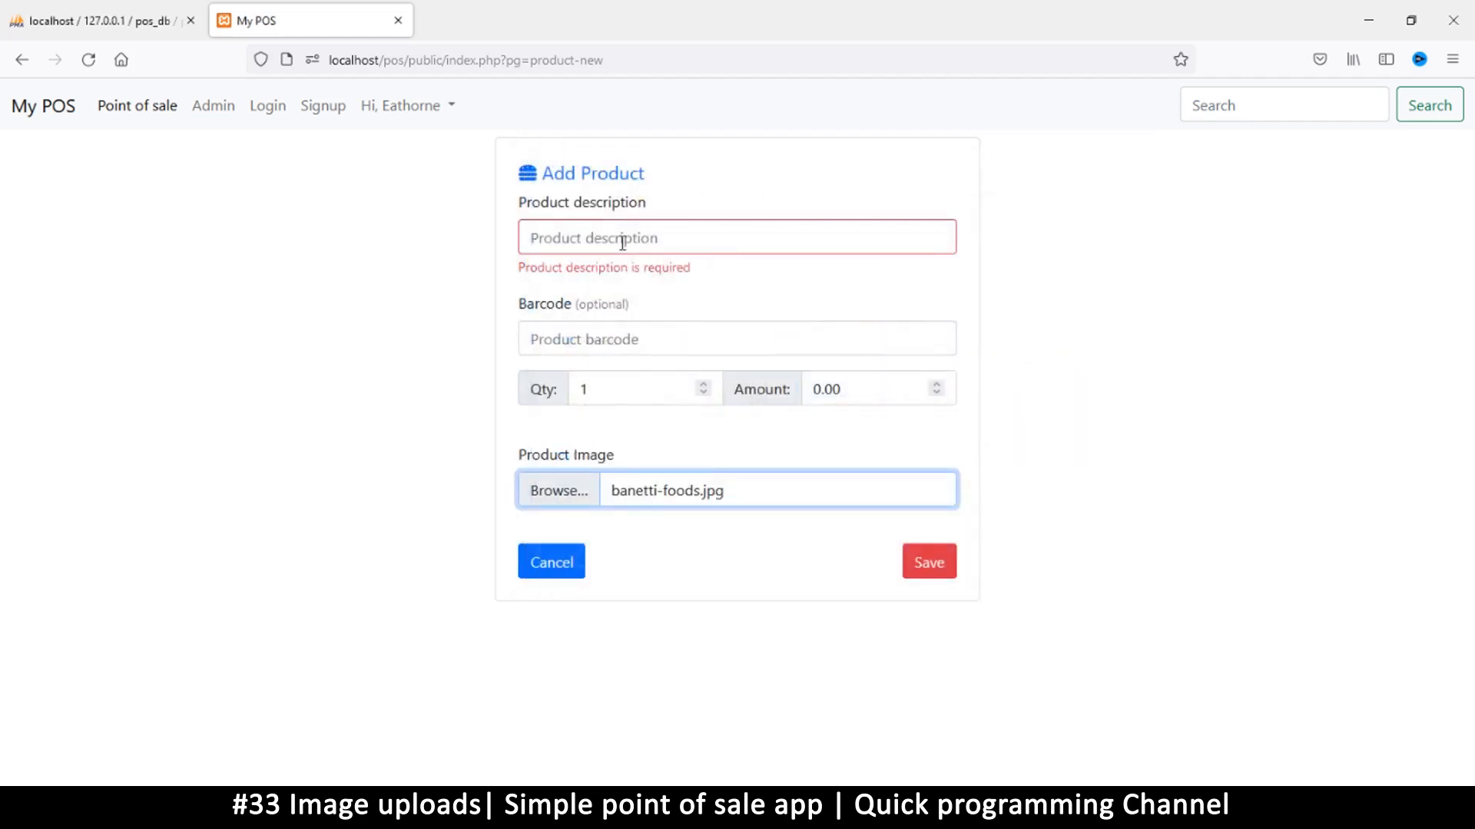
# Step: Fill in description Buscuits, amount 10.99 and quantity 100, then submit the product
pyautogui.write('Buscuits')
pyautogui.click(878, 389)
pyautogui.write('10')
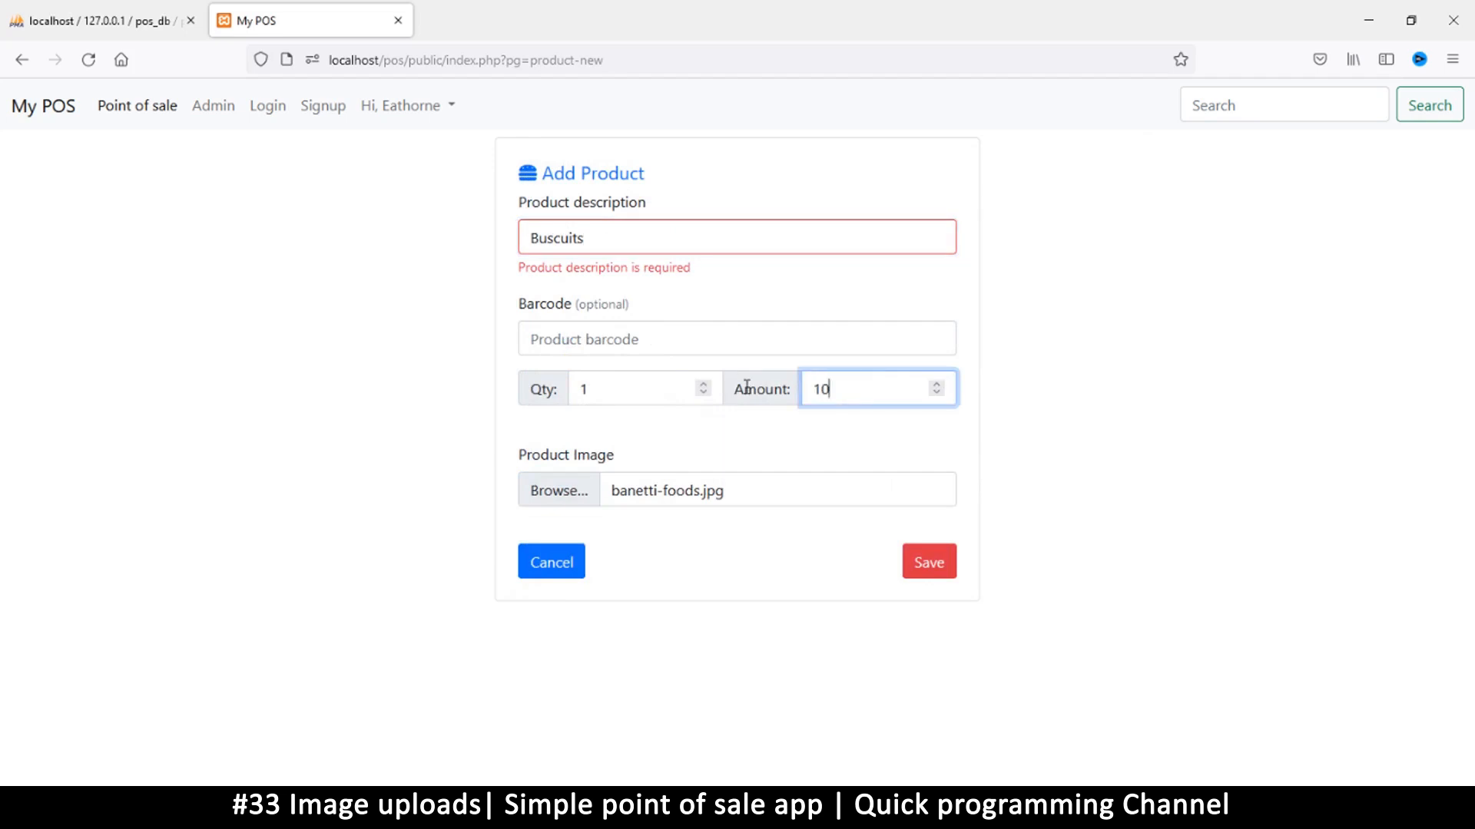
pyautogui.write('.99')
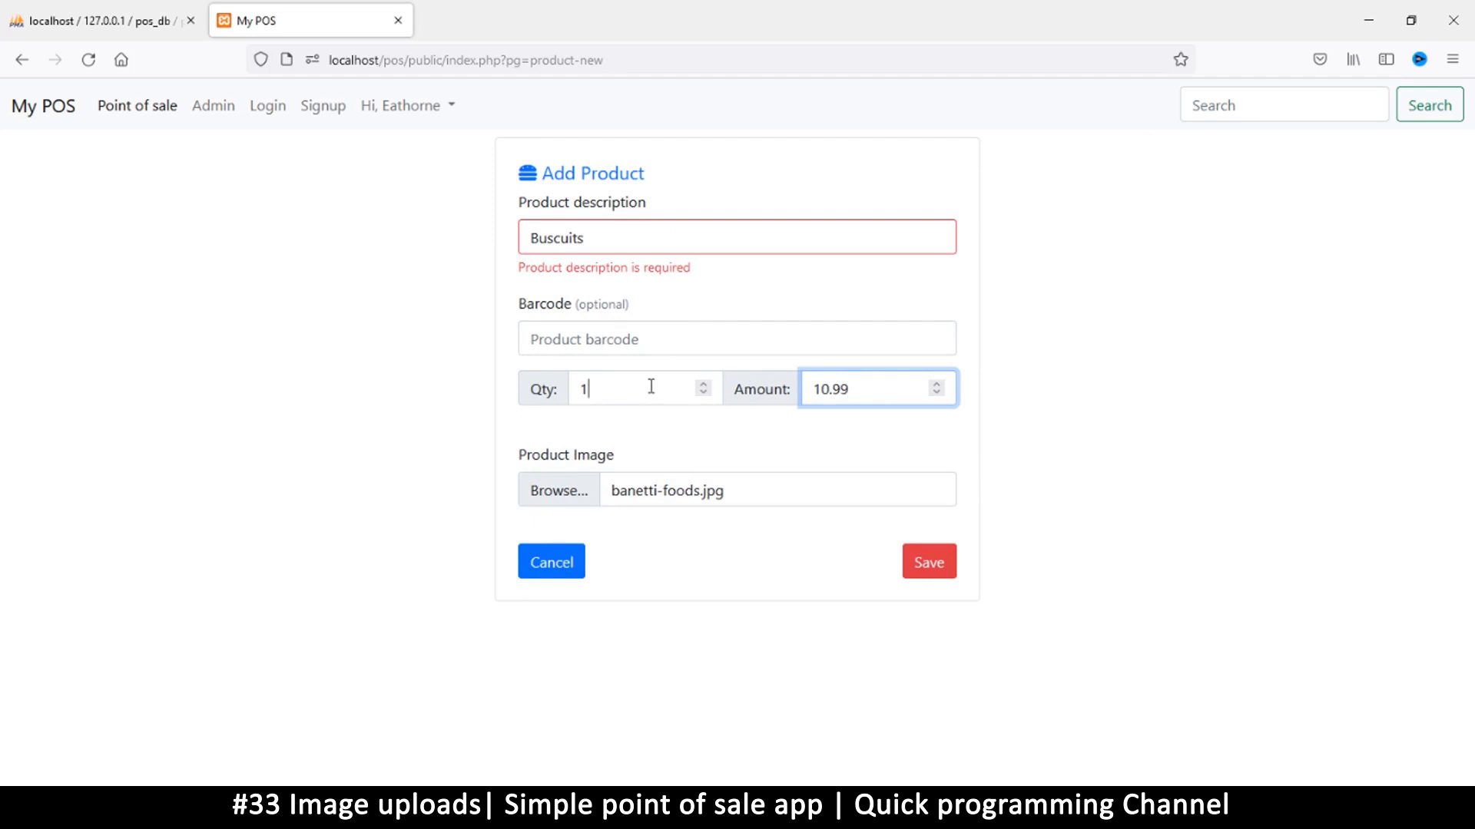
pyautogui.write('00')
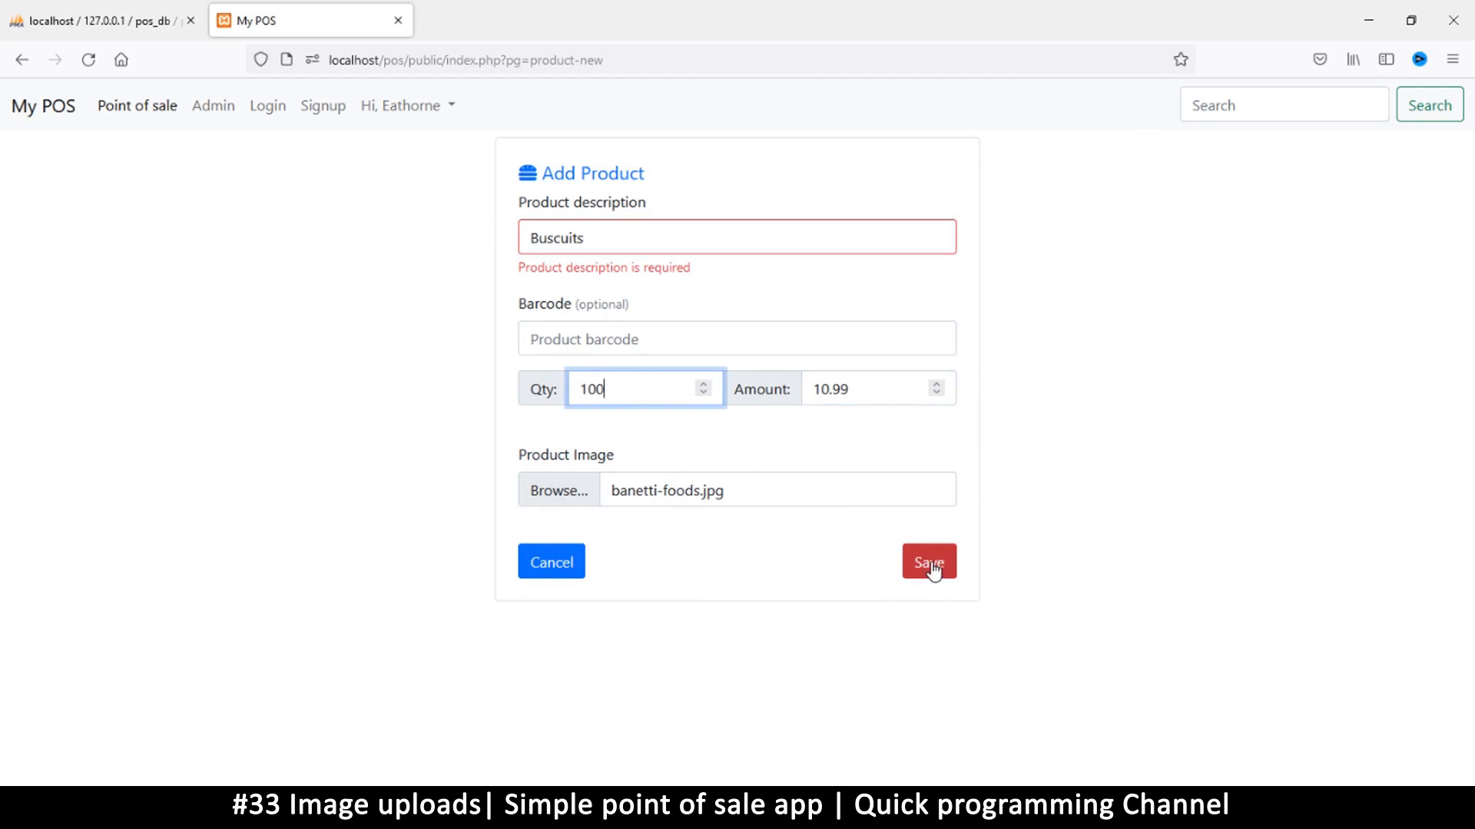
pyautogui.click(928, 562)
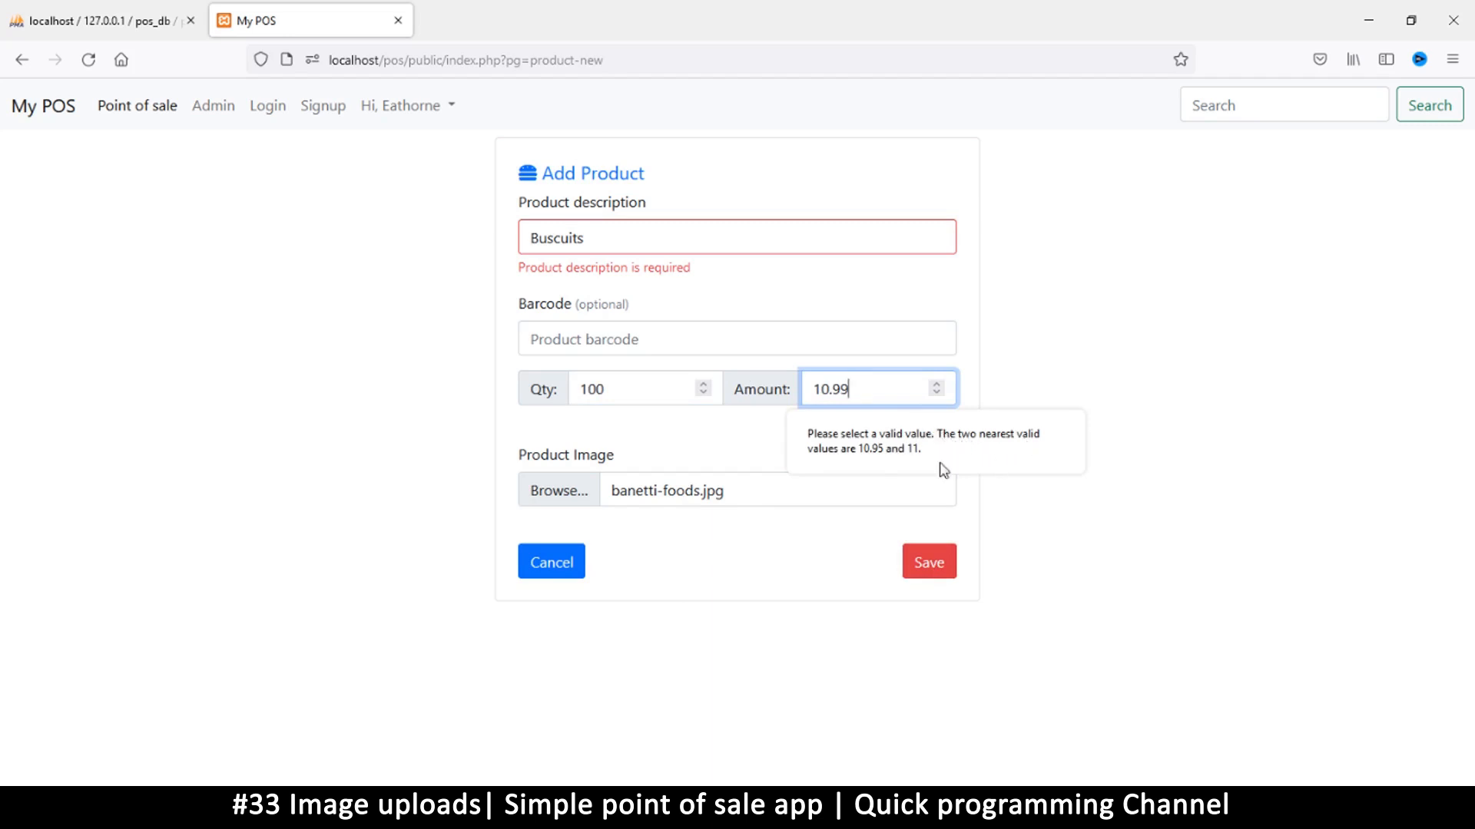
pyautogui.moveTo(930, 460)
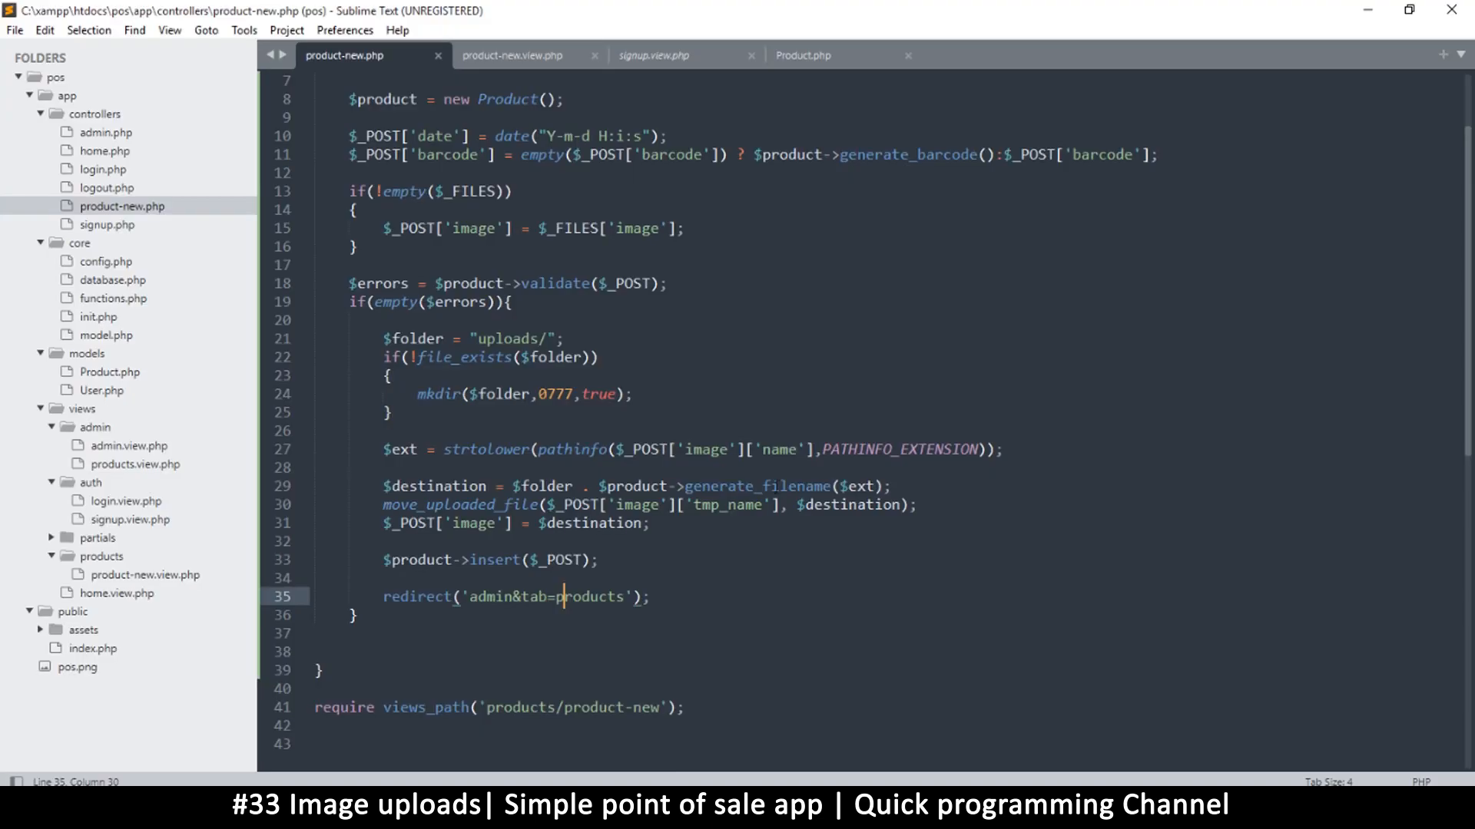
# Step: Switch to product-new.view.php and inspect the amount field's step setting
pyautogui.click(512, 54)
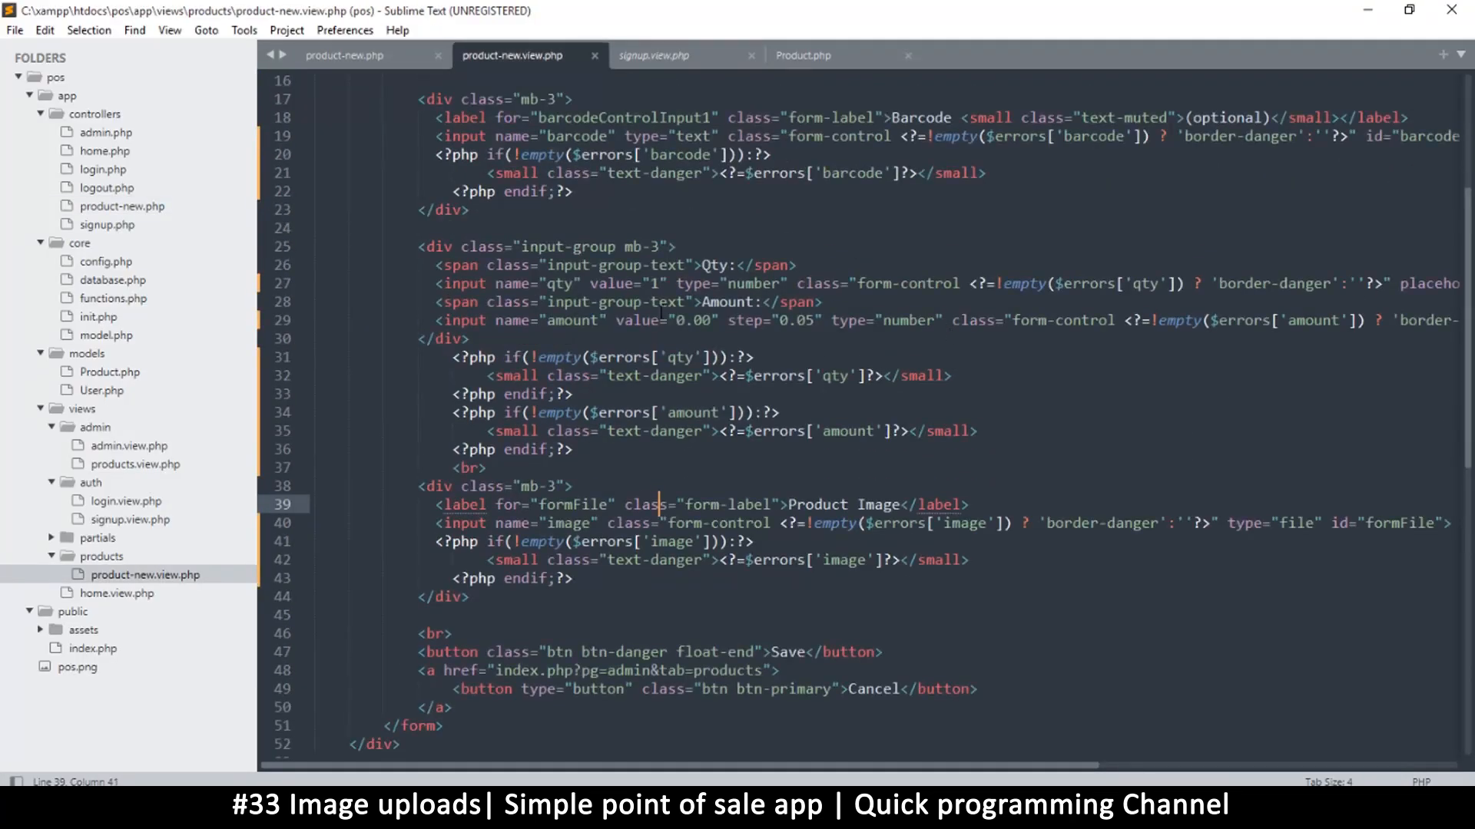
pyautogui.doubleClick(792, 320)
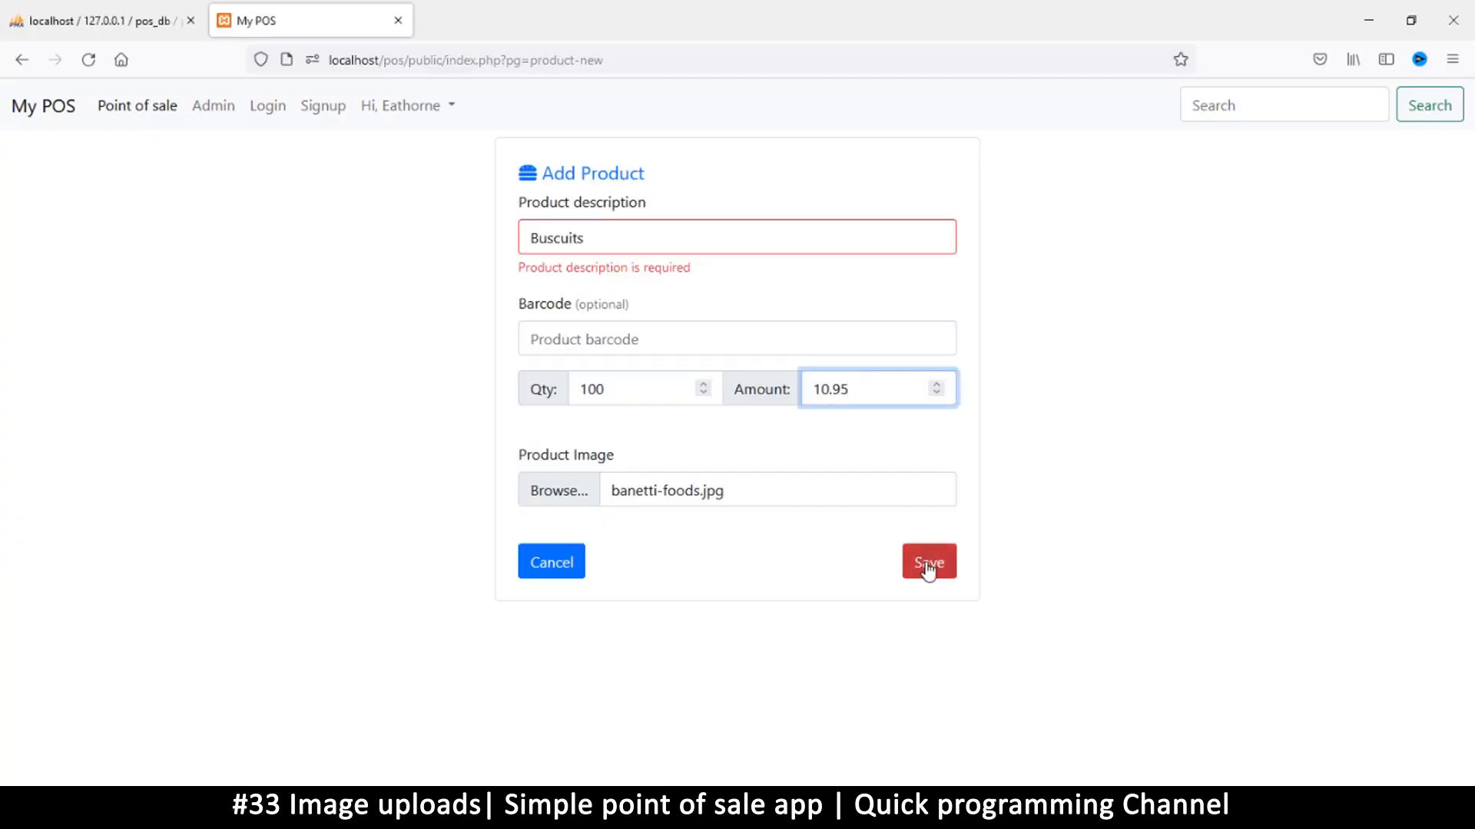
# Step: Submit with amount 10.95, highlight the preg_match warning, and check the products table
pyautogui.click(929, 562)
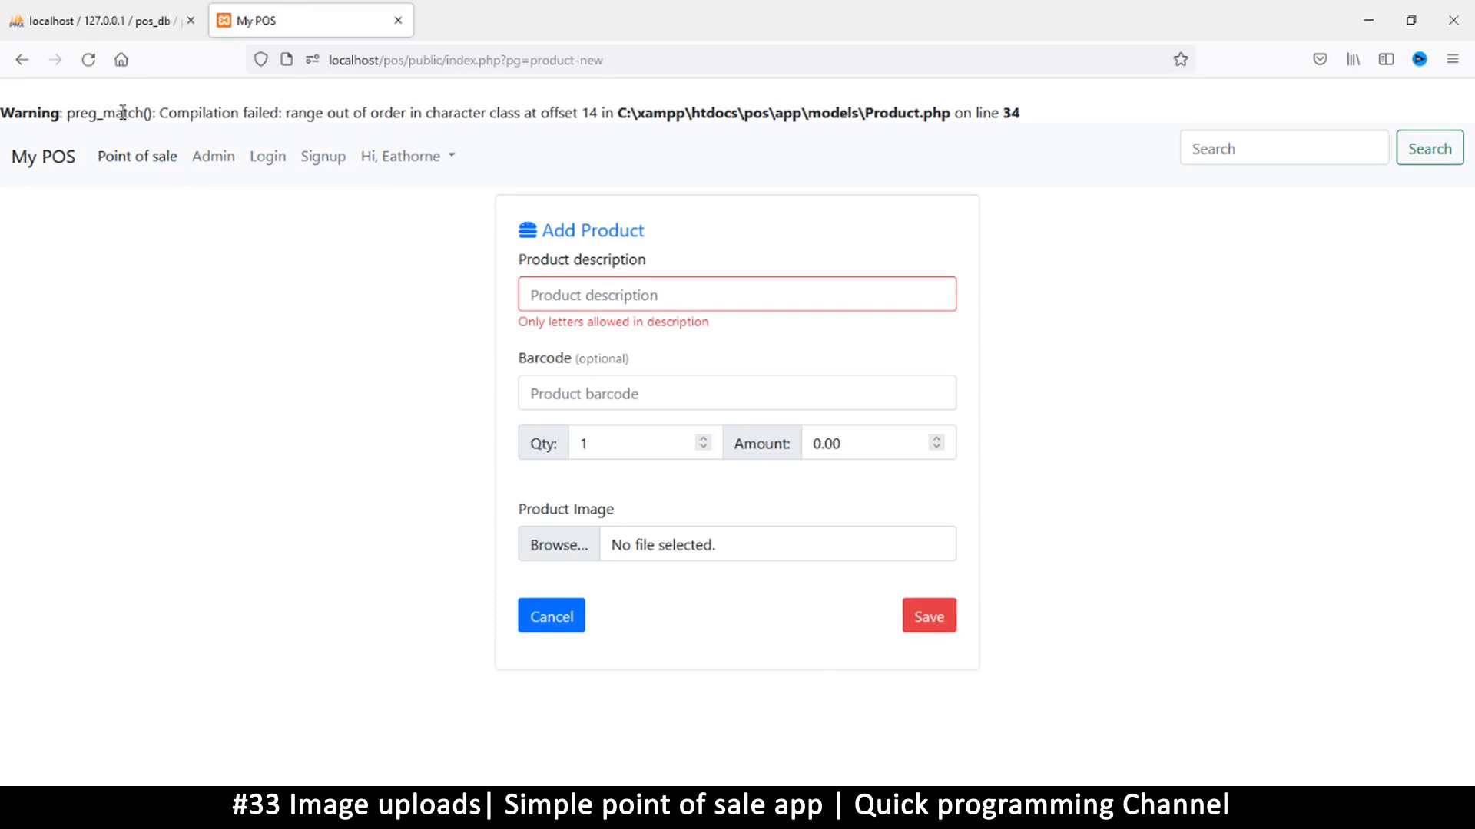
pyautogui.moveTo(168, 112); pyautogui.dragTo(372, 112)
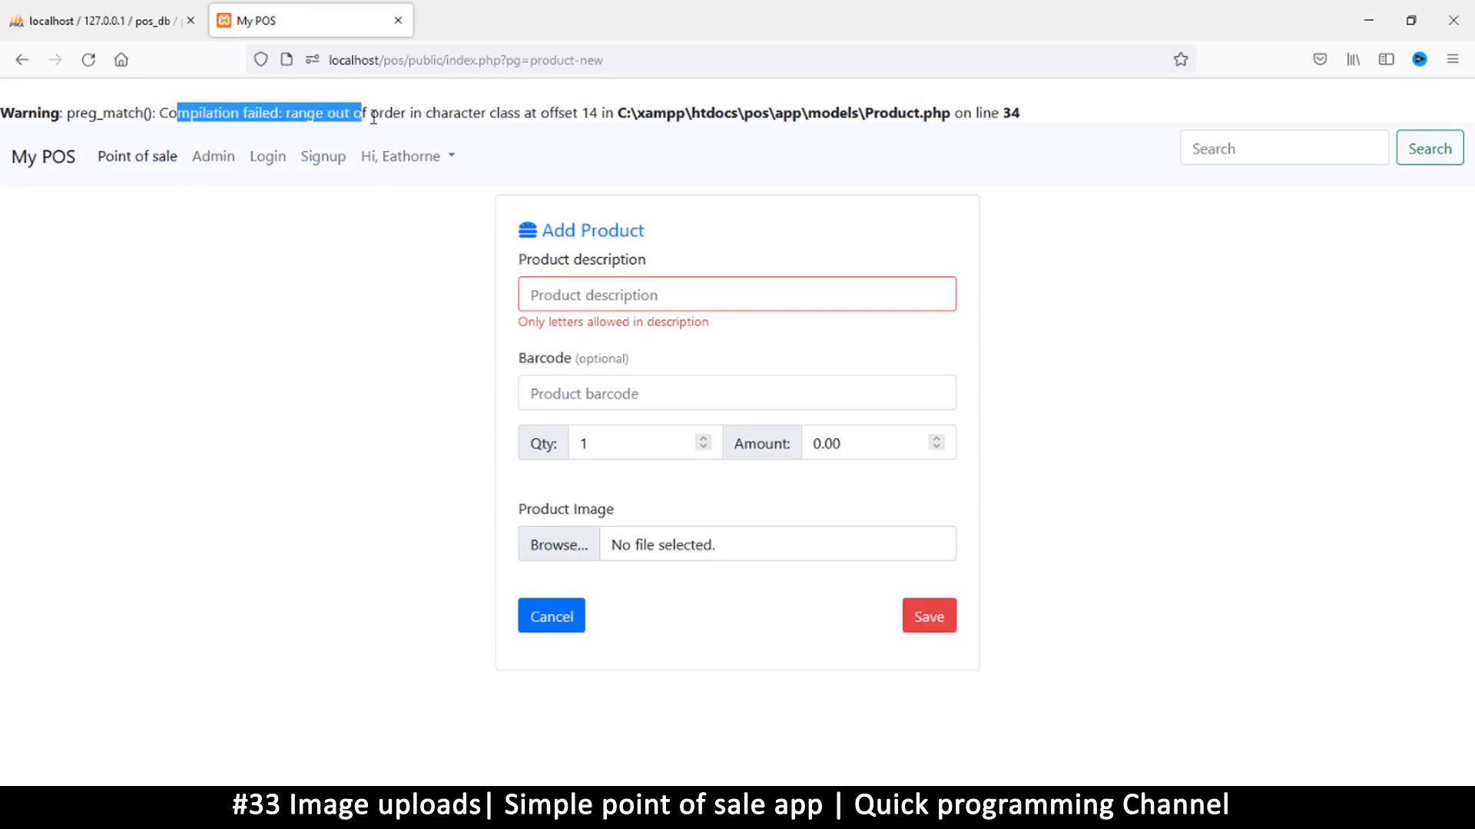
pyautogui.moveTo(371, 113); pyautogui.dragTo(452, 112)
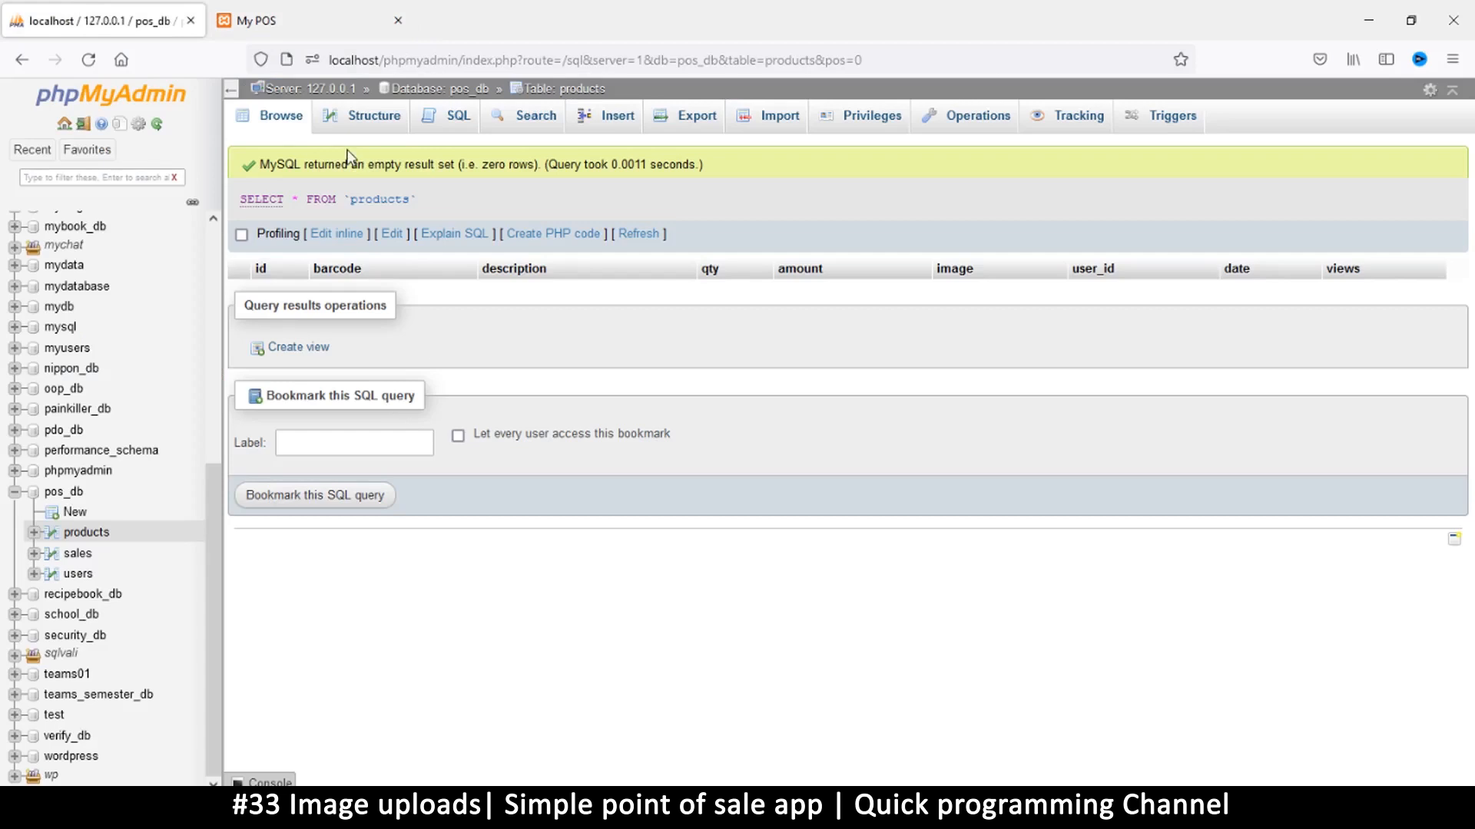
pyautogui.click(280, 114)
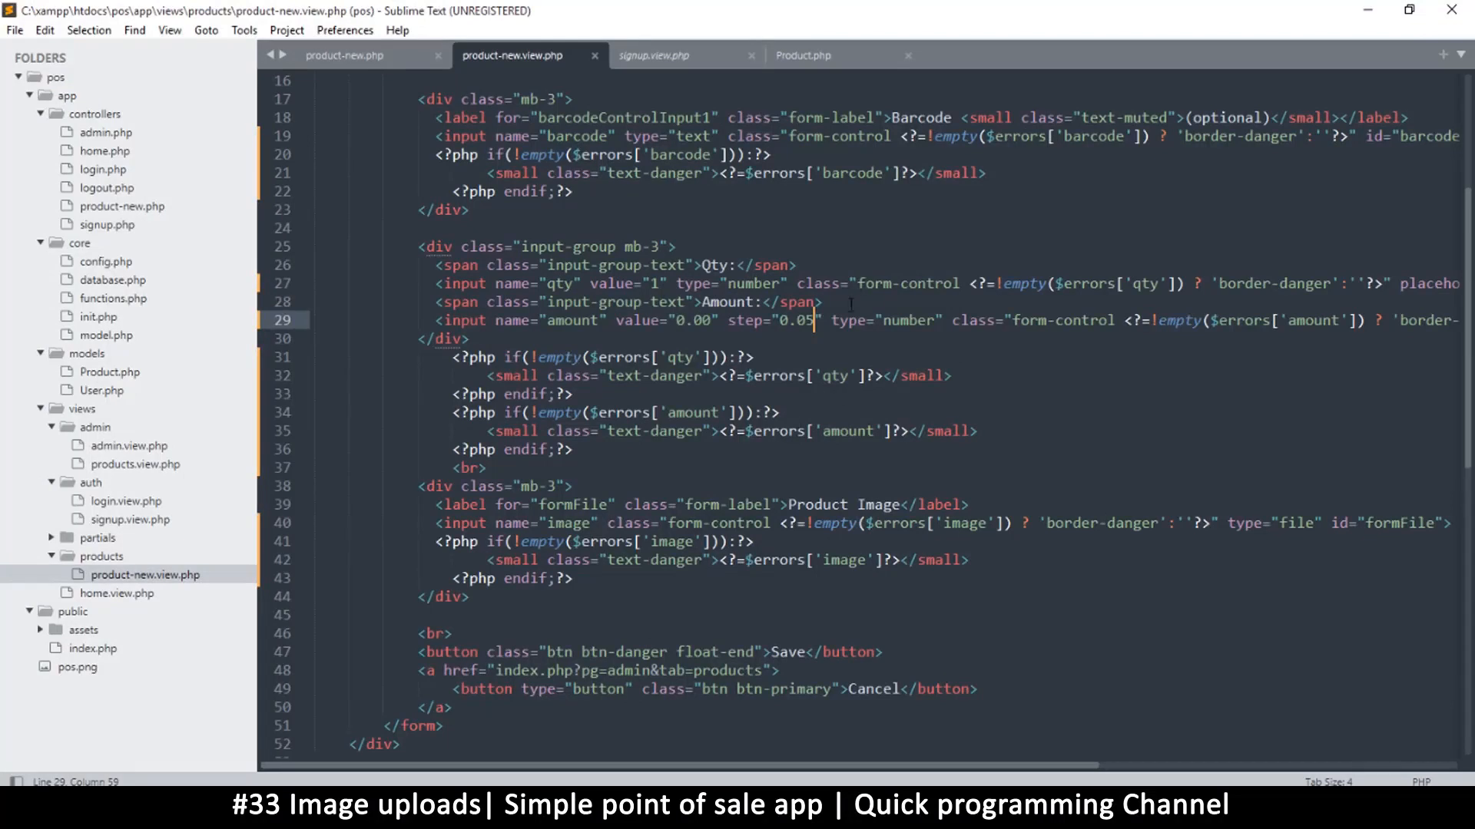
# Step: Return to the phpMyAdmin tab to recheck the still-empty products table
pyautogui.click(801, 55)
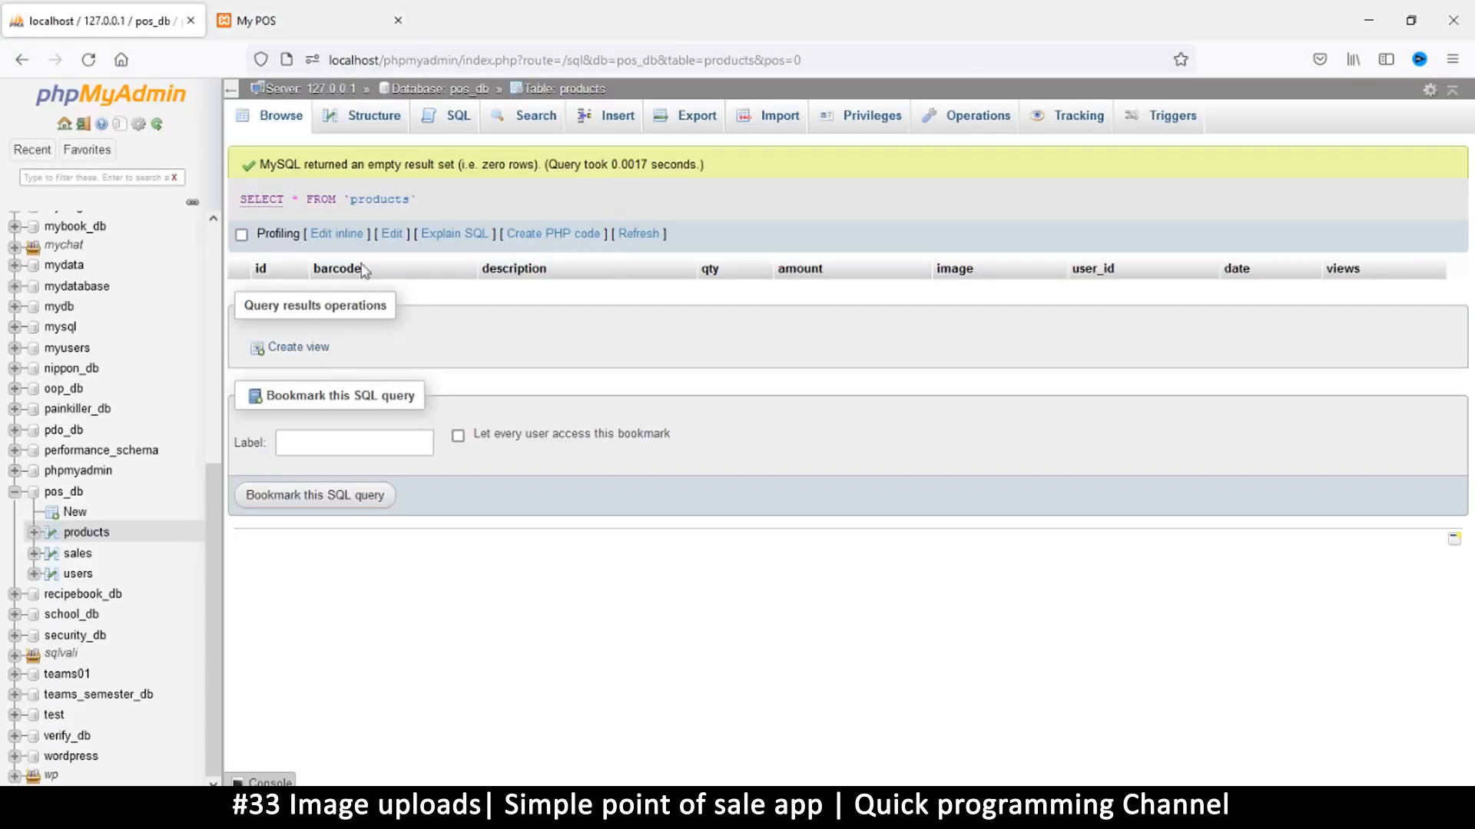
# Step: Refresh products, correct the misspelled Biscuits description, and open the users table
pyautogui.click(281, 115)
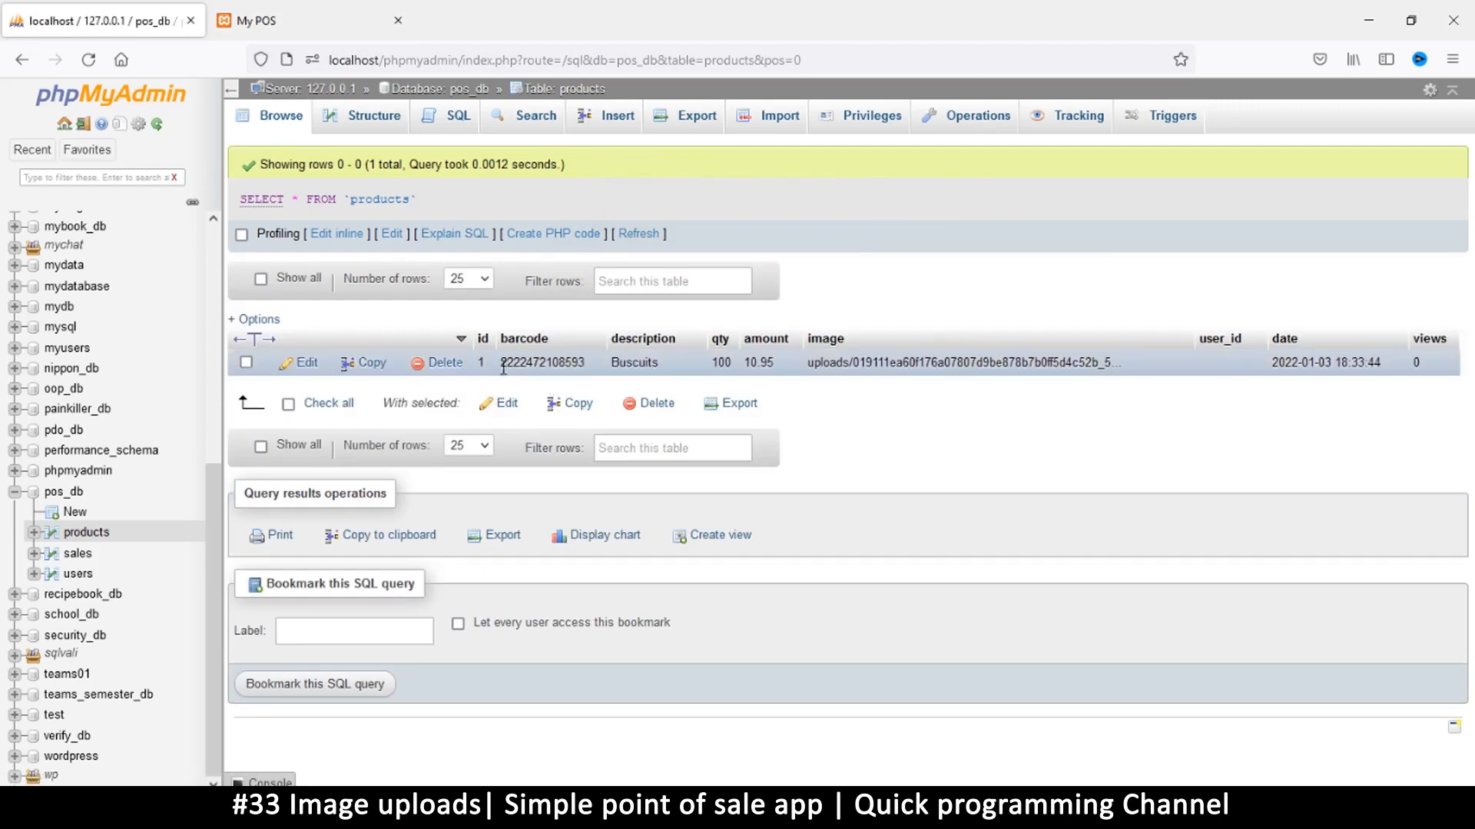
pyautogui.moveTo(679, 381)
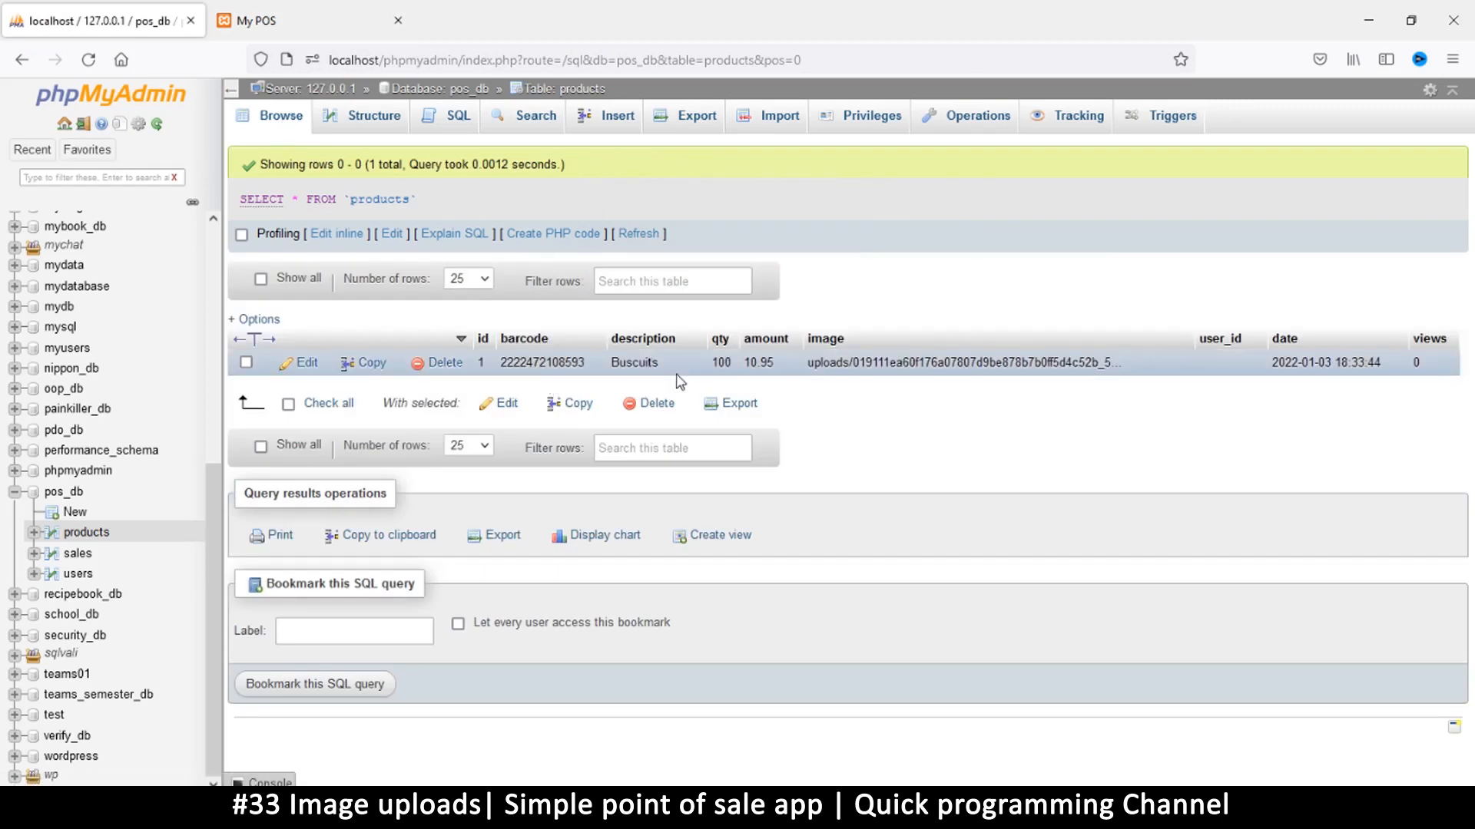
pyautogui.doubleClick(634, 362)
pyautogui.write('i')
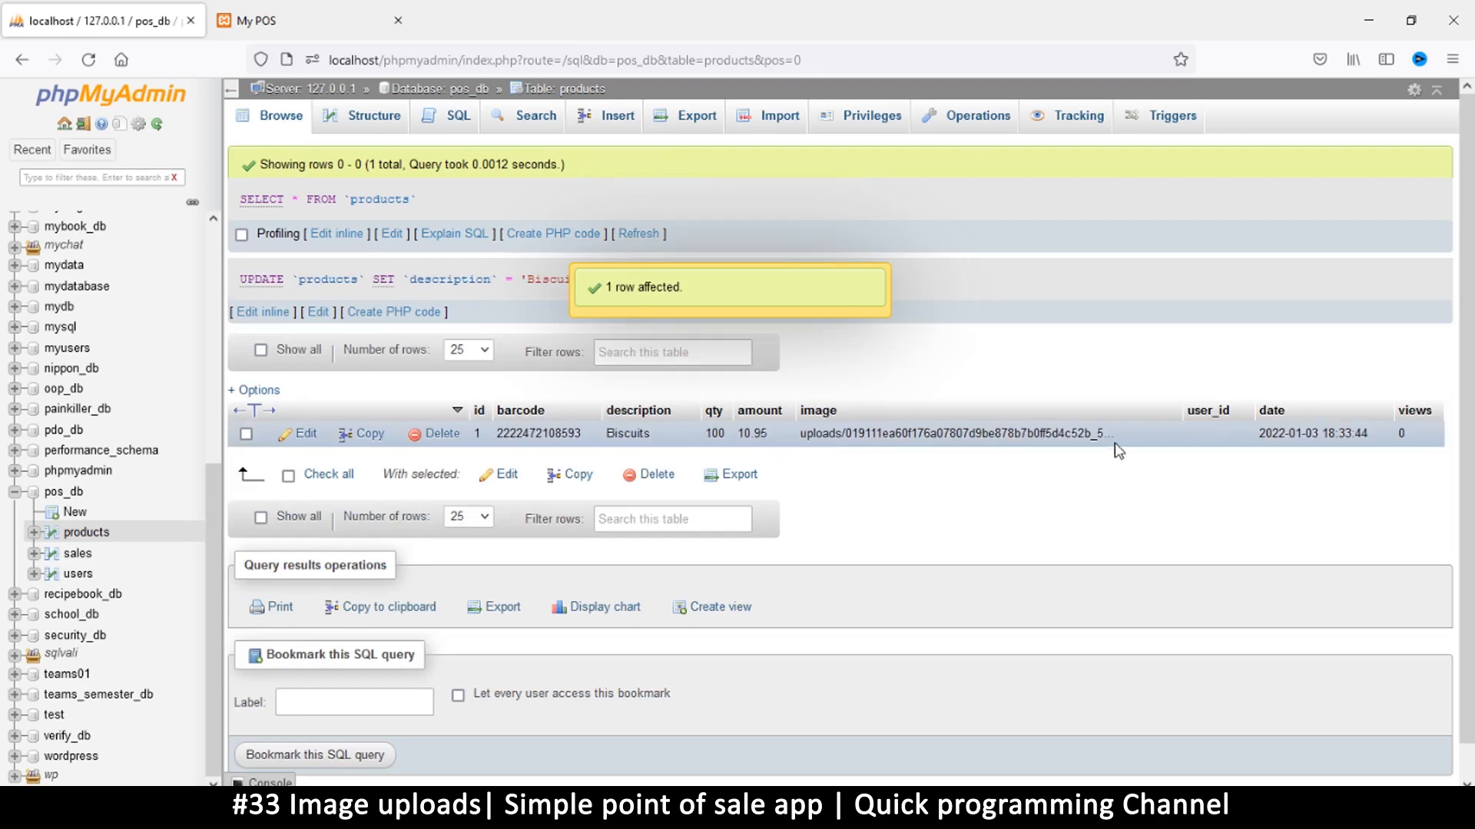
pyautogui.moveTo(939, 430)
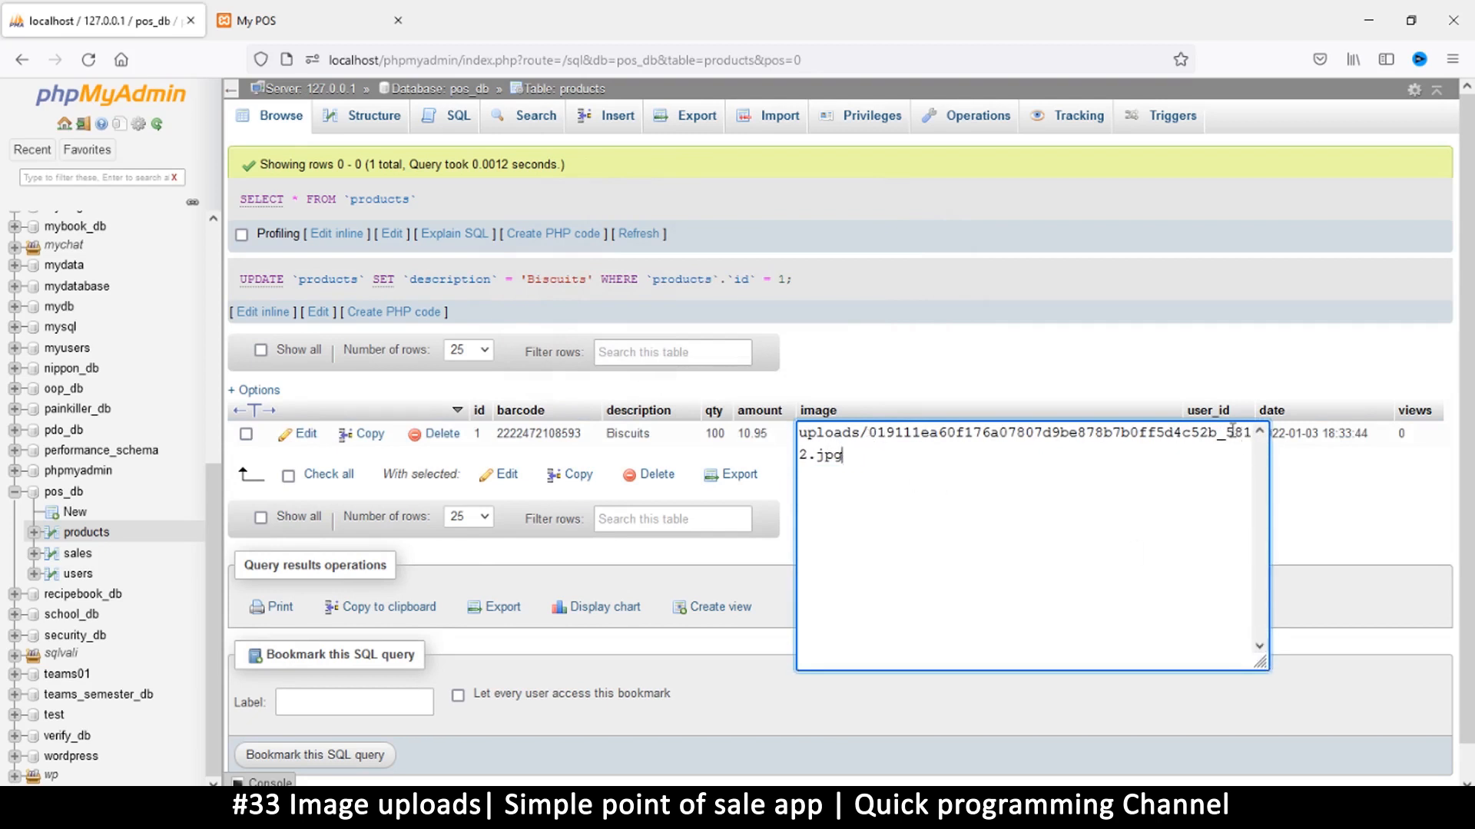
pyautogui.moveTo(1128, 563)
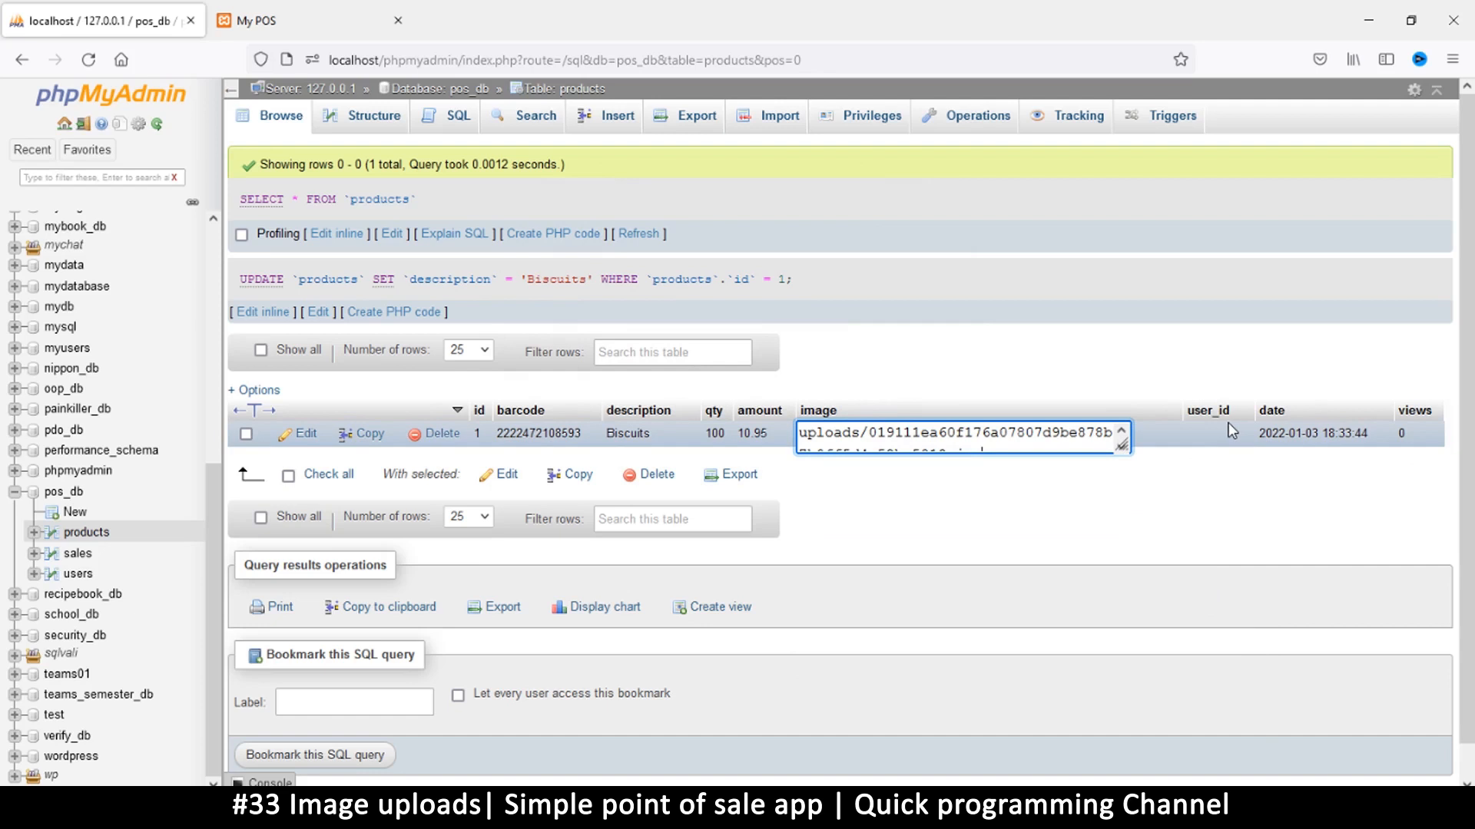
pyautogui.click(78, 573)
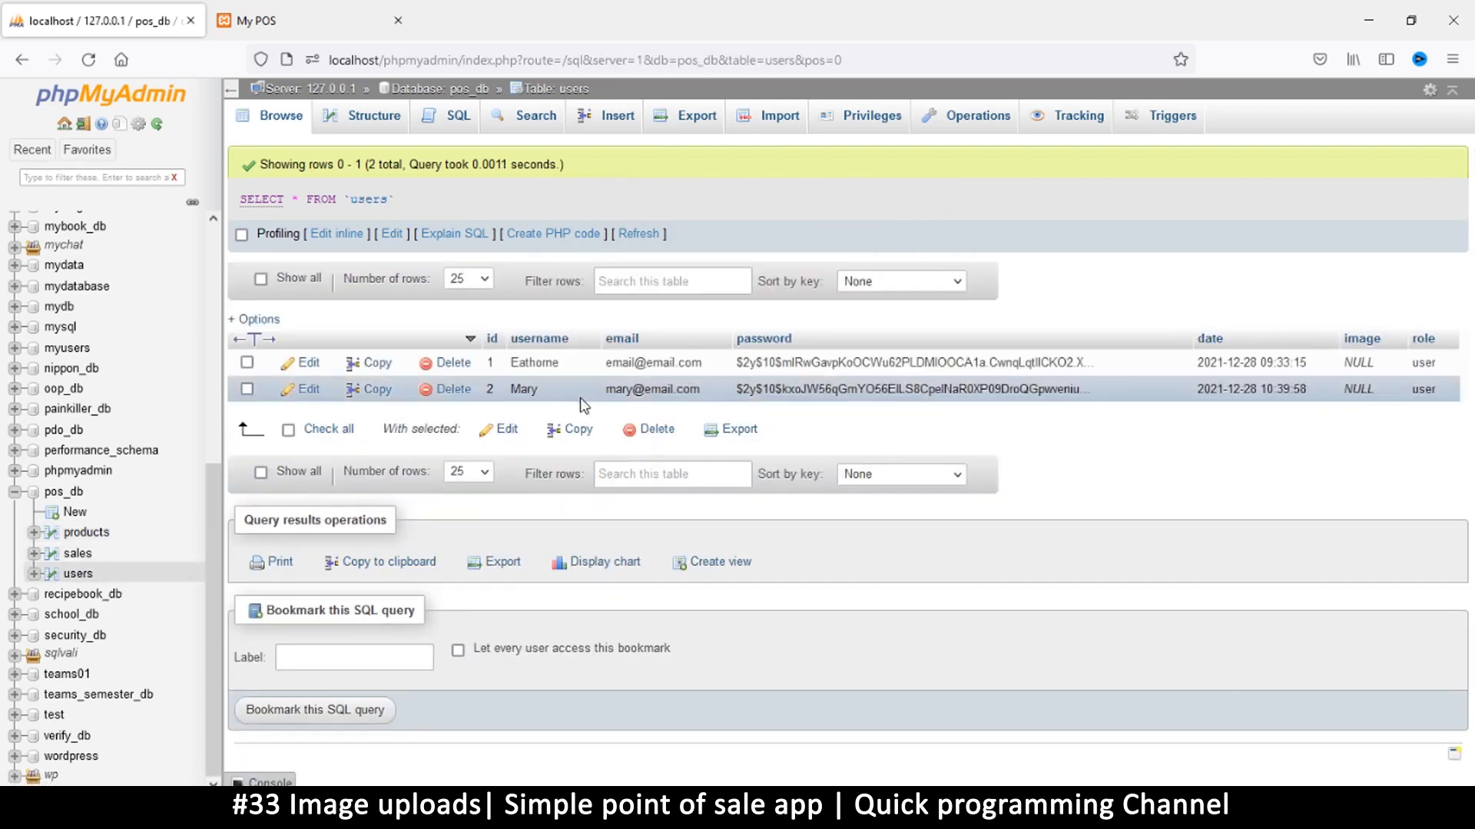
pyautogui.moveTo(686, 511)
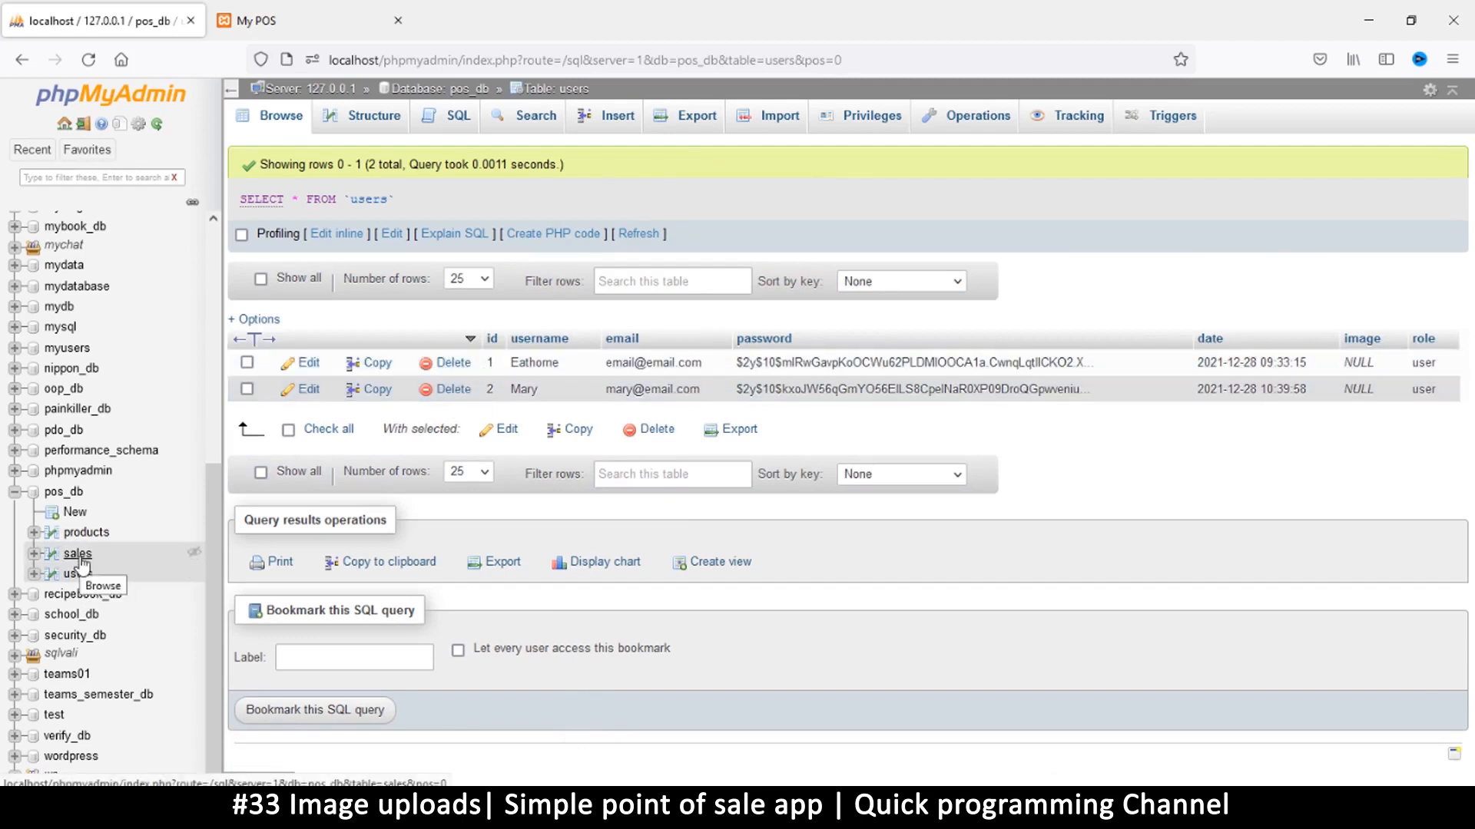
# Step: Browse the pos_db products table again from the navigation tree
pyautogui.click(86, 531)
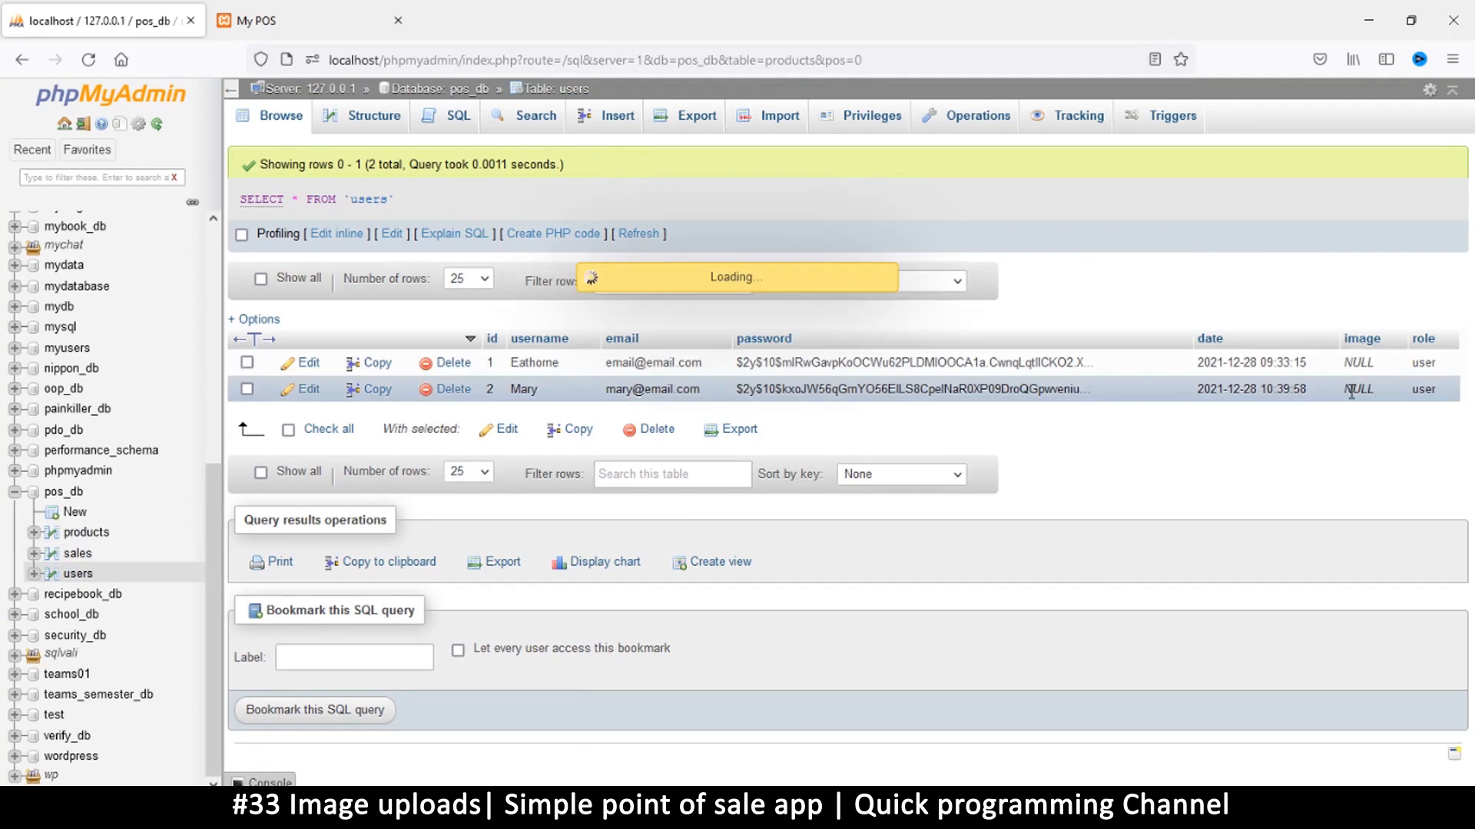
pyautogui.click(87, 532)
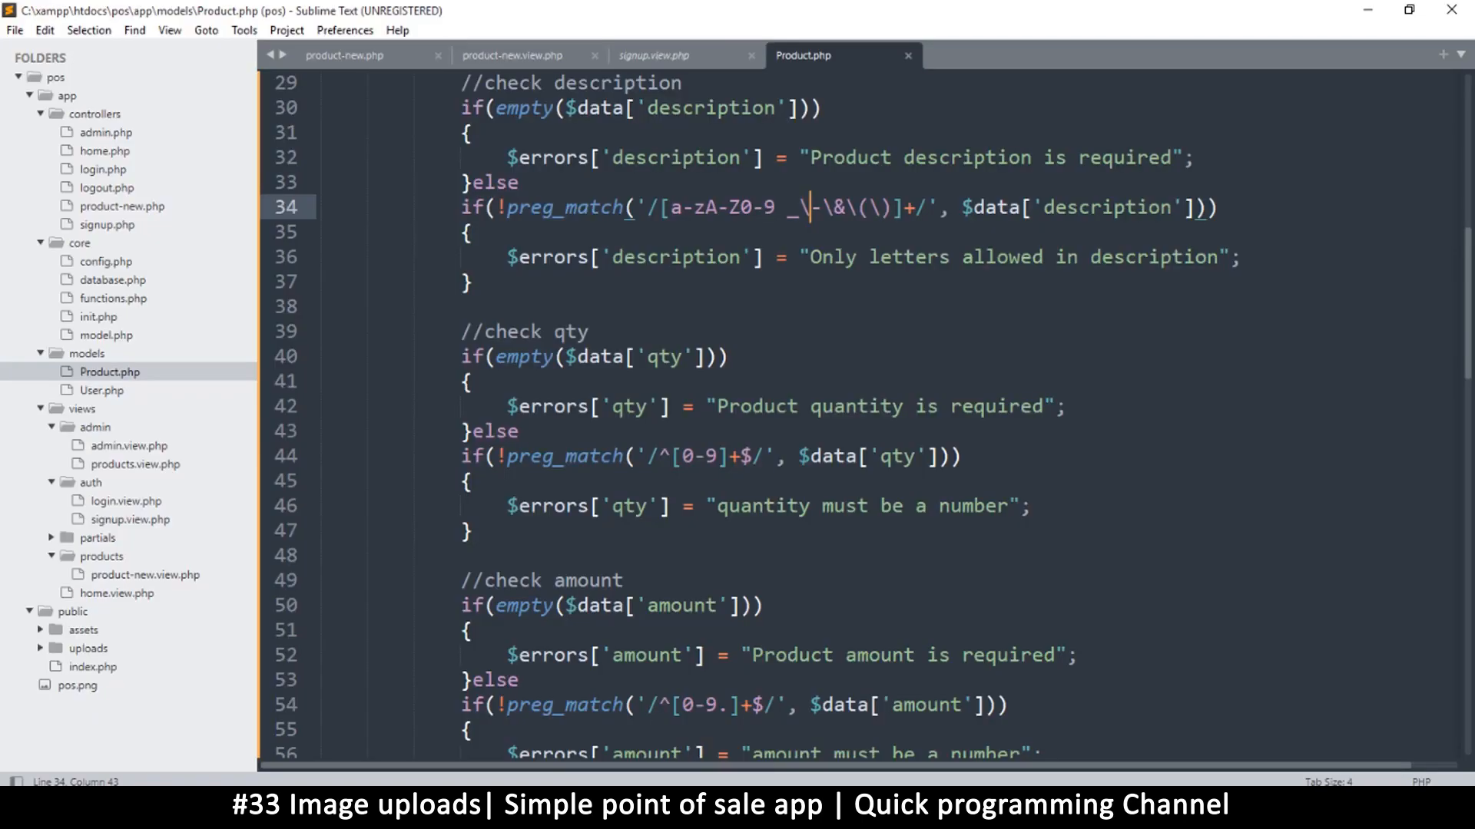
pyautogui.moveTo(120, 302)
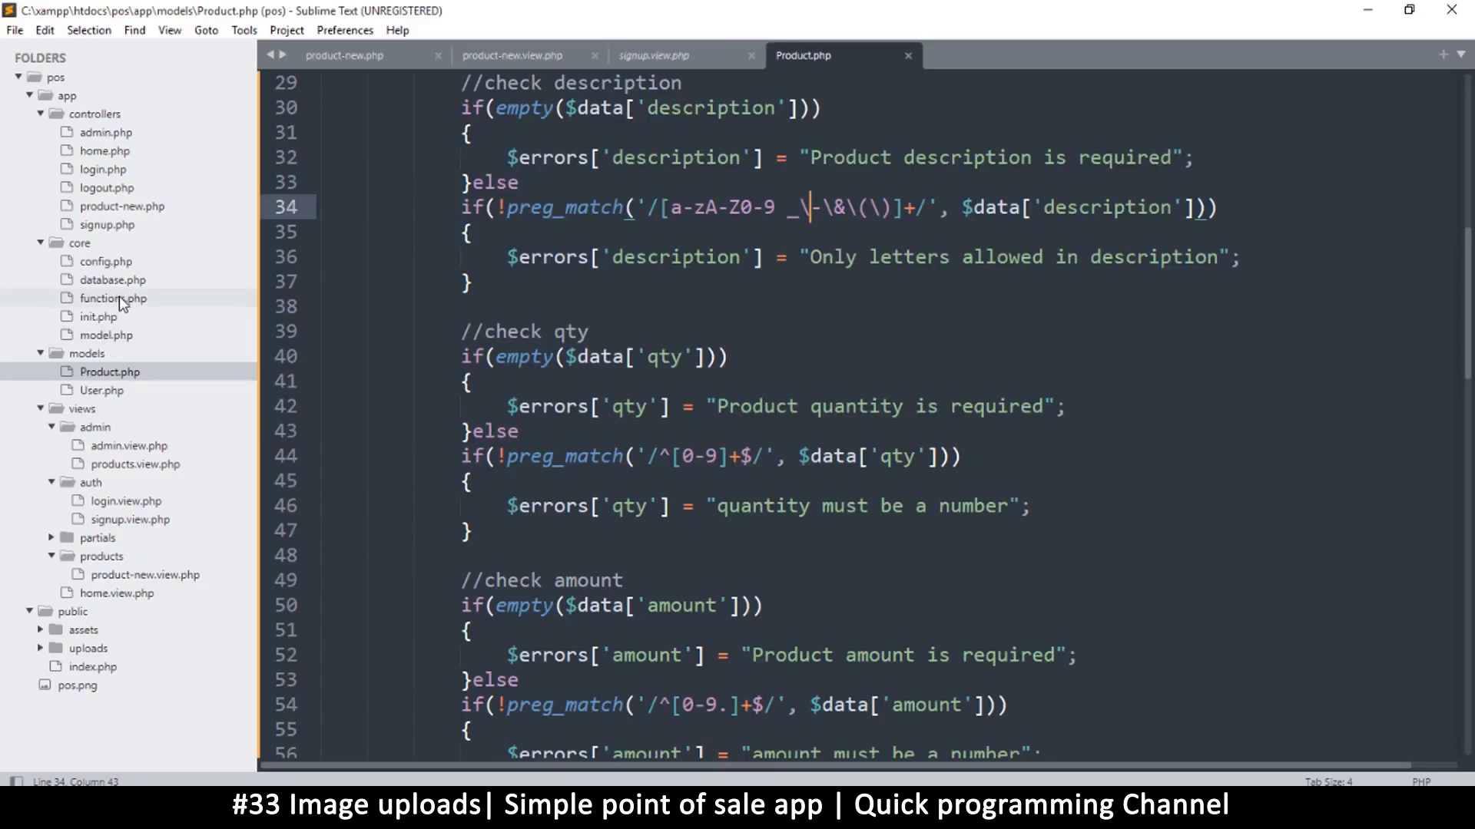
# Step: Copy auth($column) from core/functions.php and duplicate the date line as line 11 in product-new.php
pyautogui.scroll(-3)
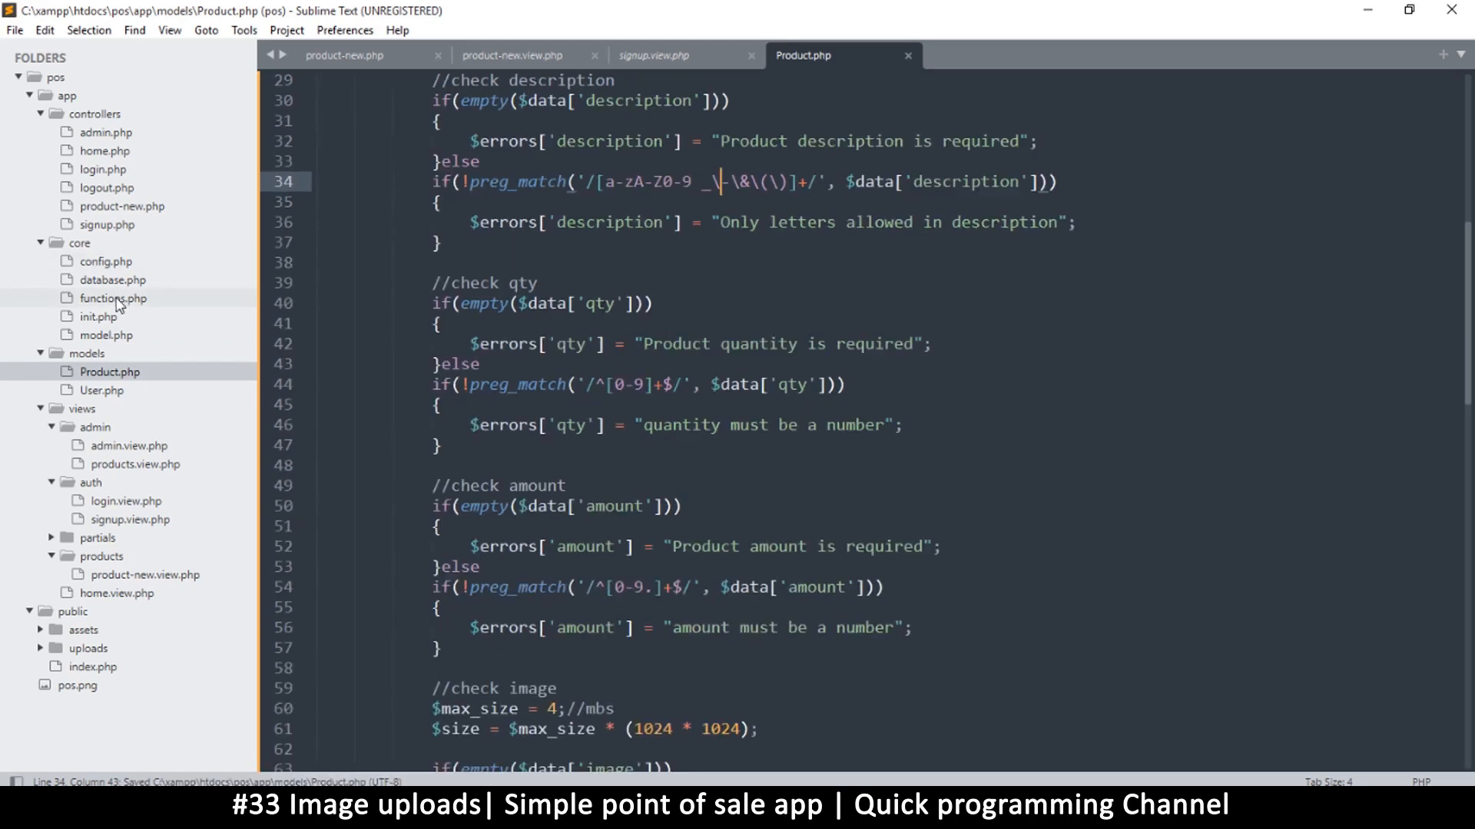
pyautogui.click(113, 298)
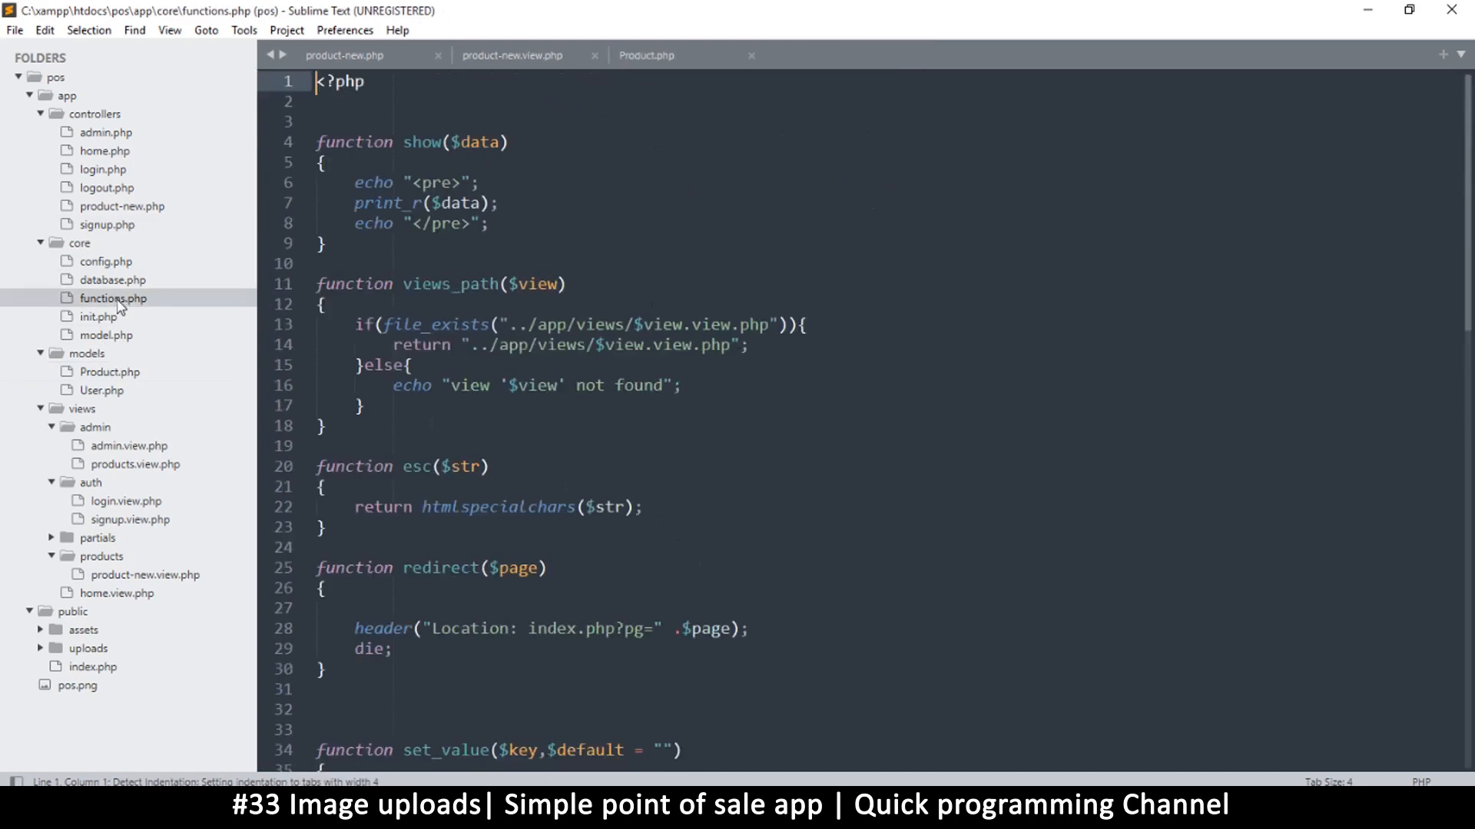
pyautogui.click(113, 298)
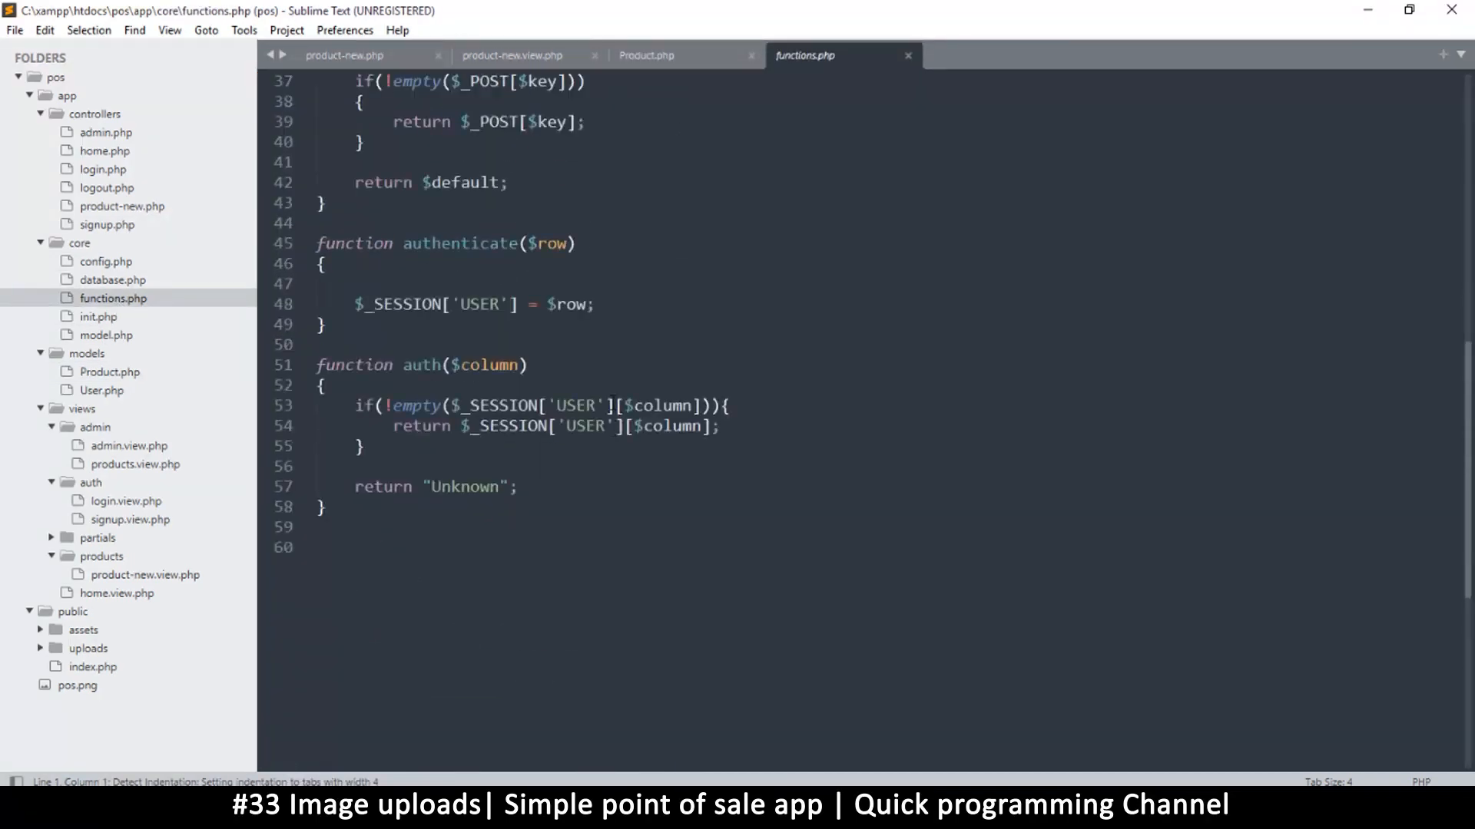
pyautogui.click(479, 527)
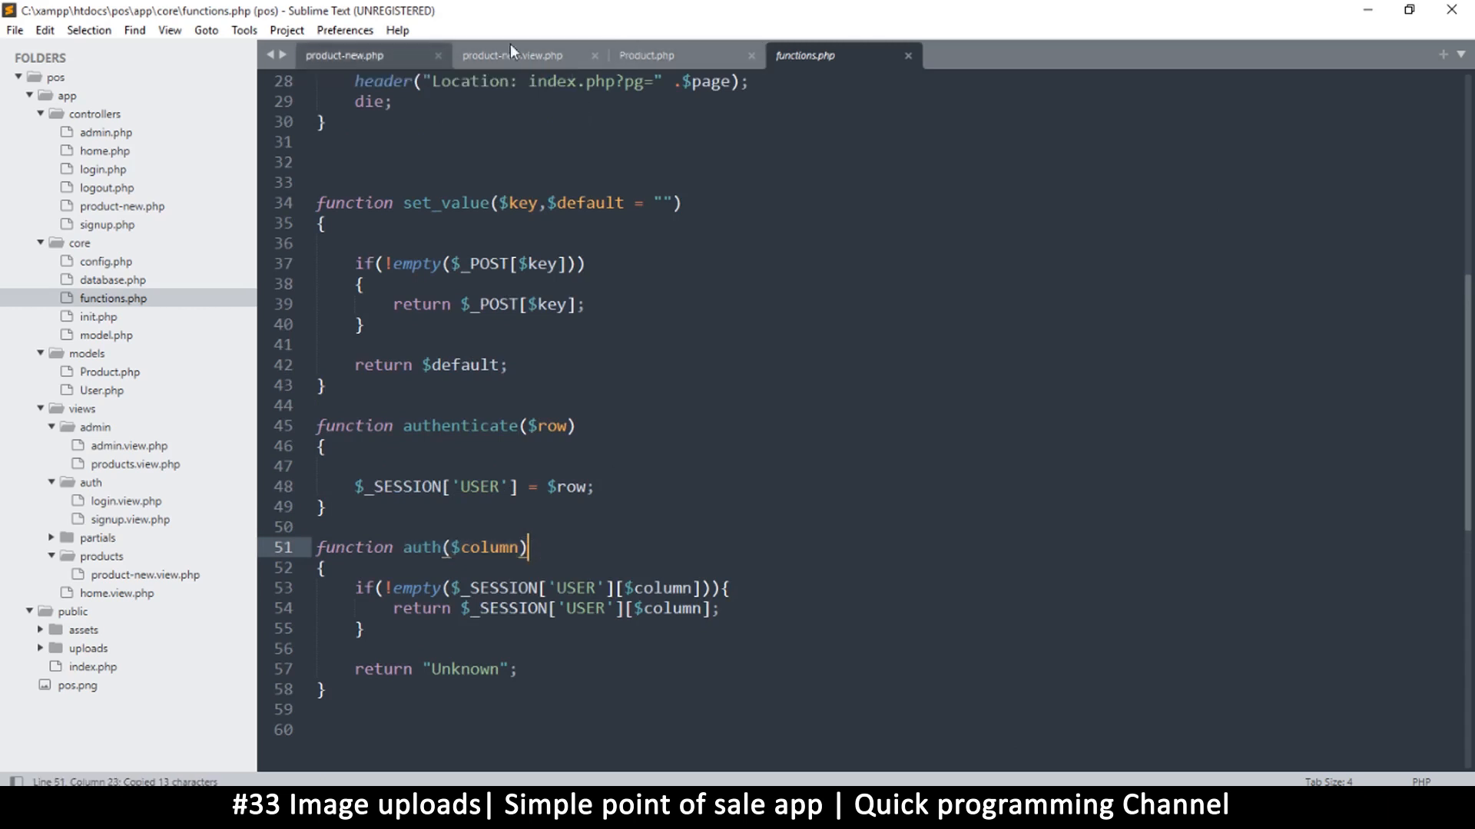
pyautogui.click(344, 54)
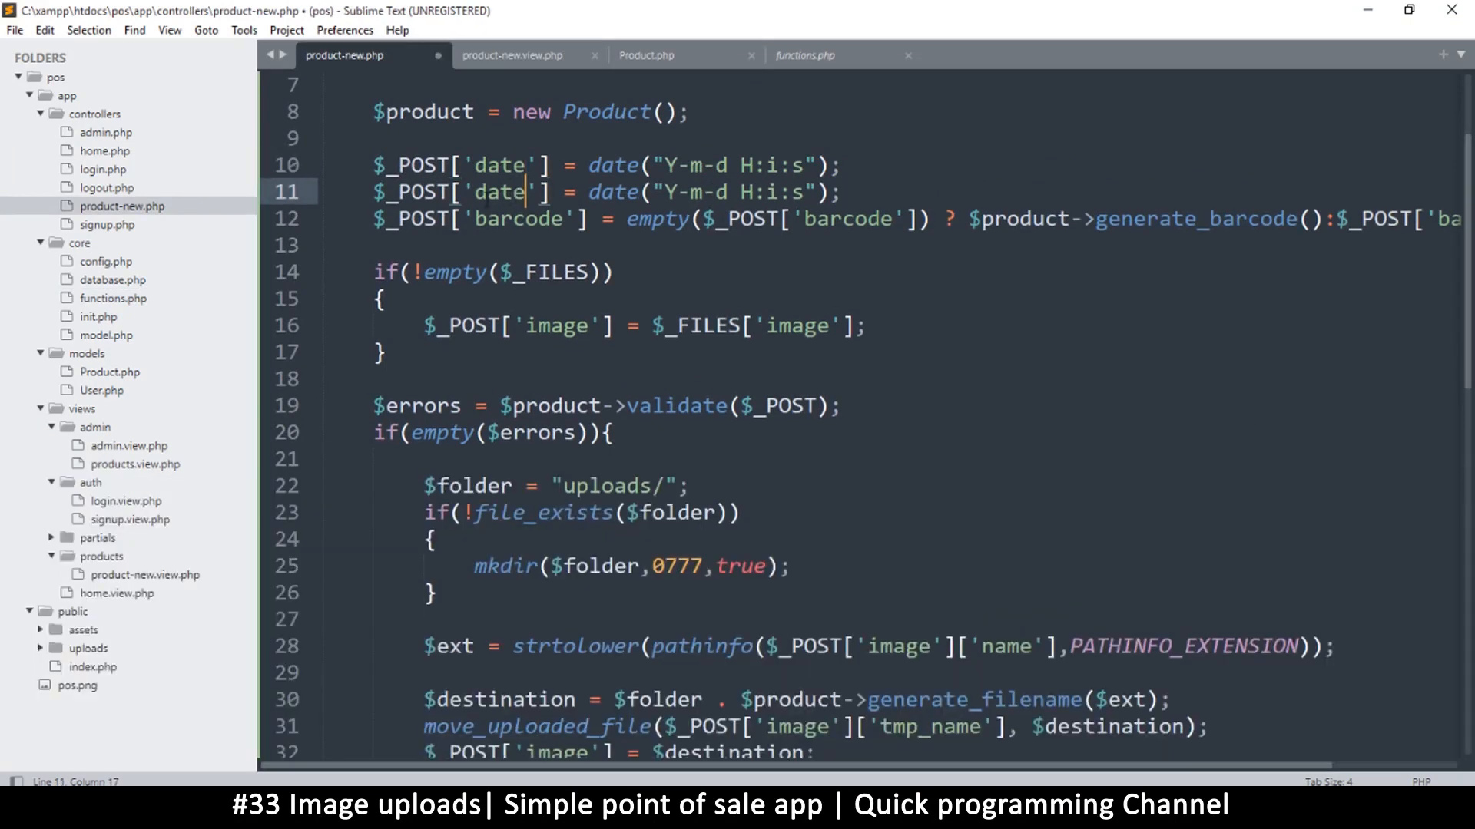
# Step: Rename line 11's date key to user and replace its date call with auth($column), selecting $column
pyautogui.doubleClick(499, 192)
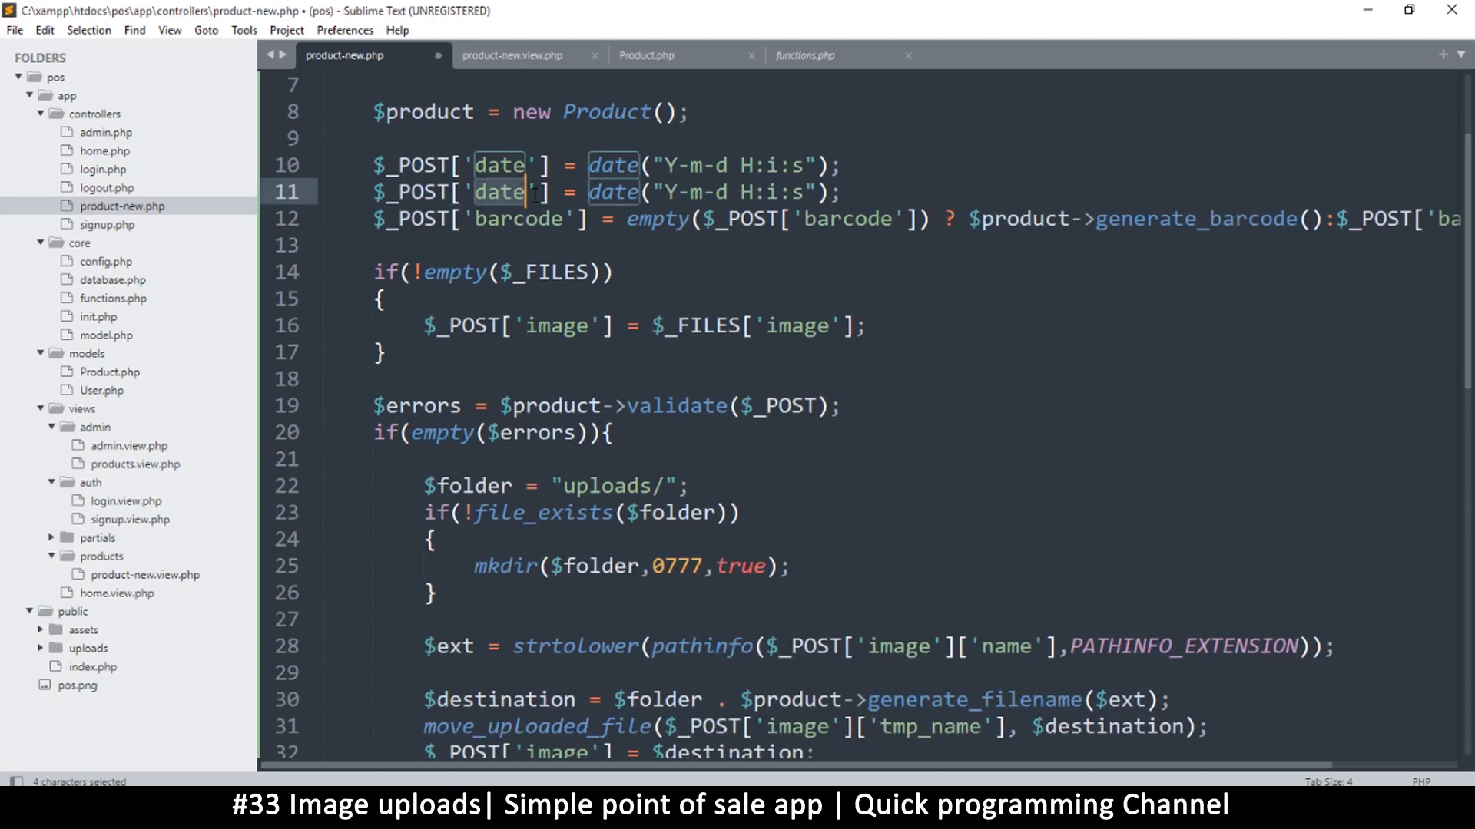
pyautogui.write('user_i')
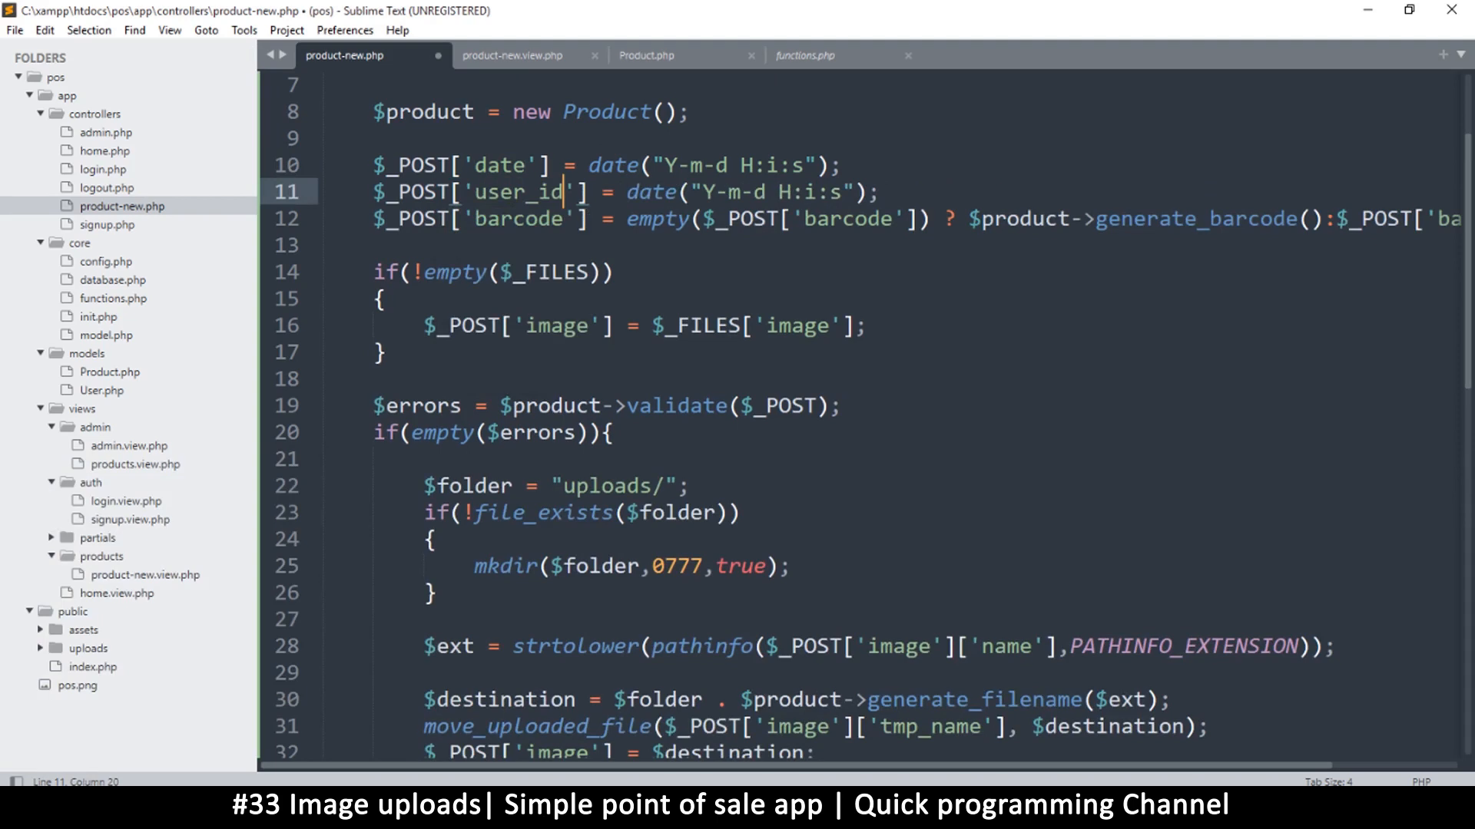
pyautogui.moveTo(629, 192); pyautogui.dragTo(780, 192)
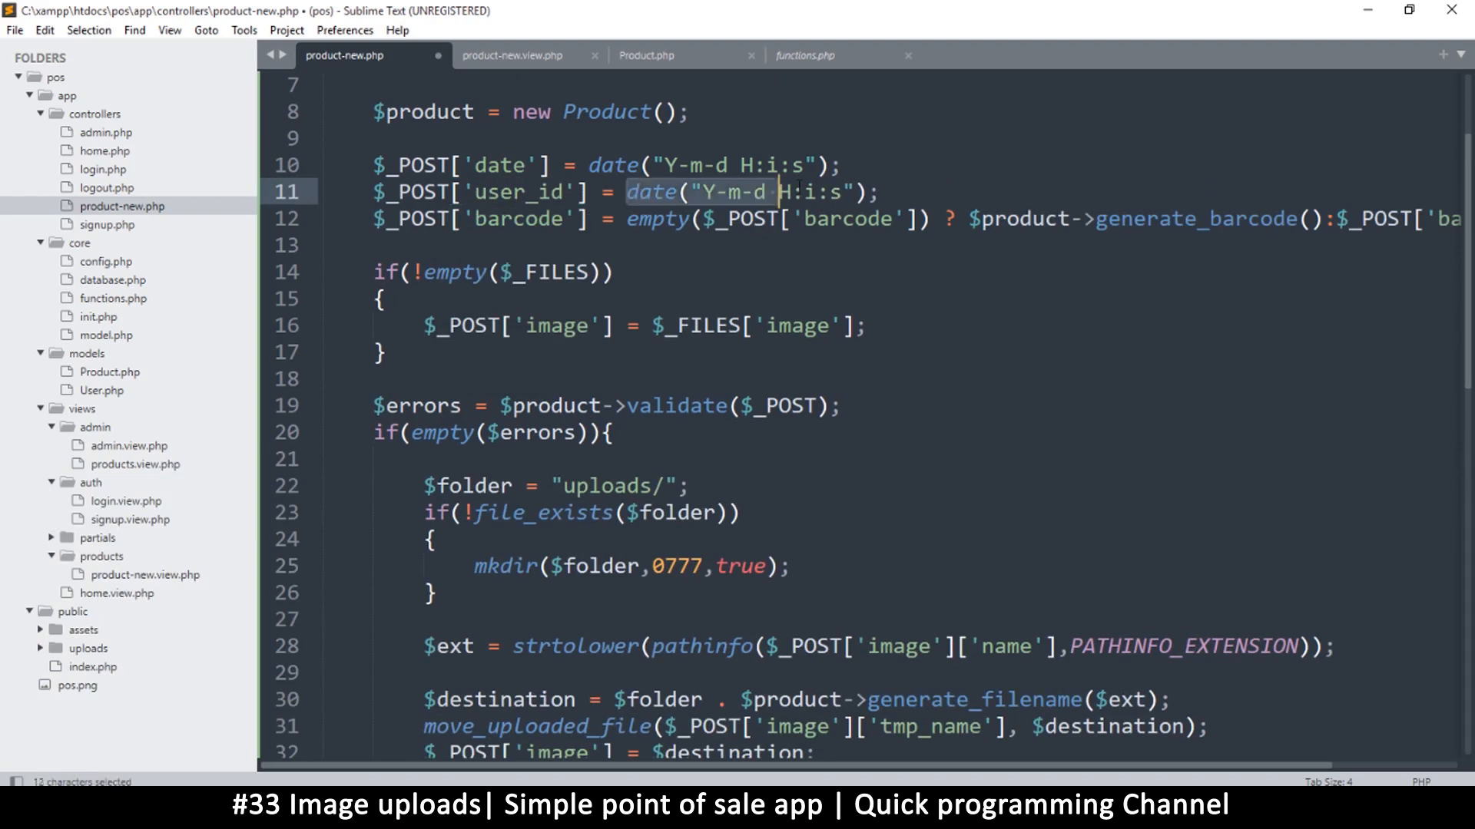
pyautogui.write('auth($column)')
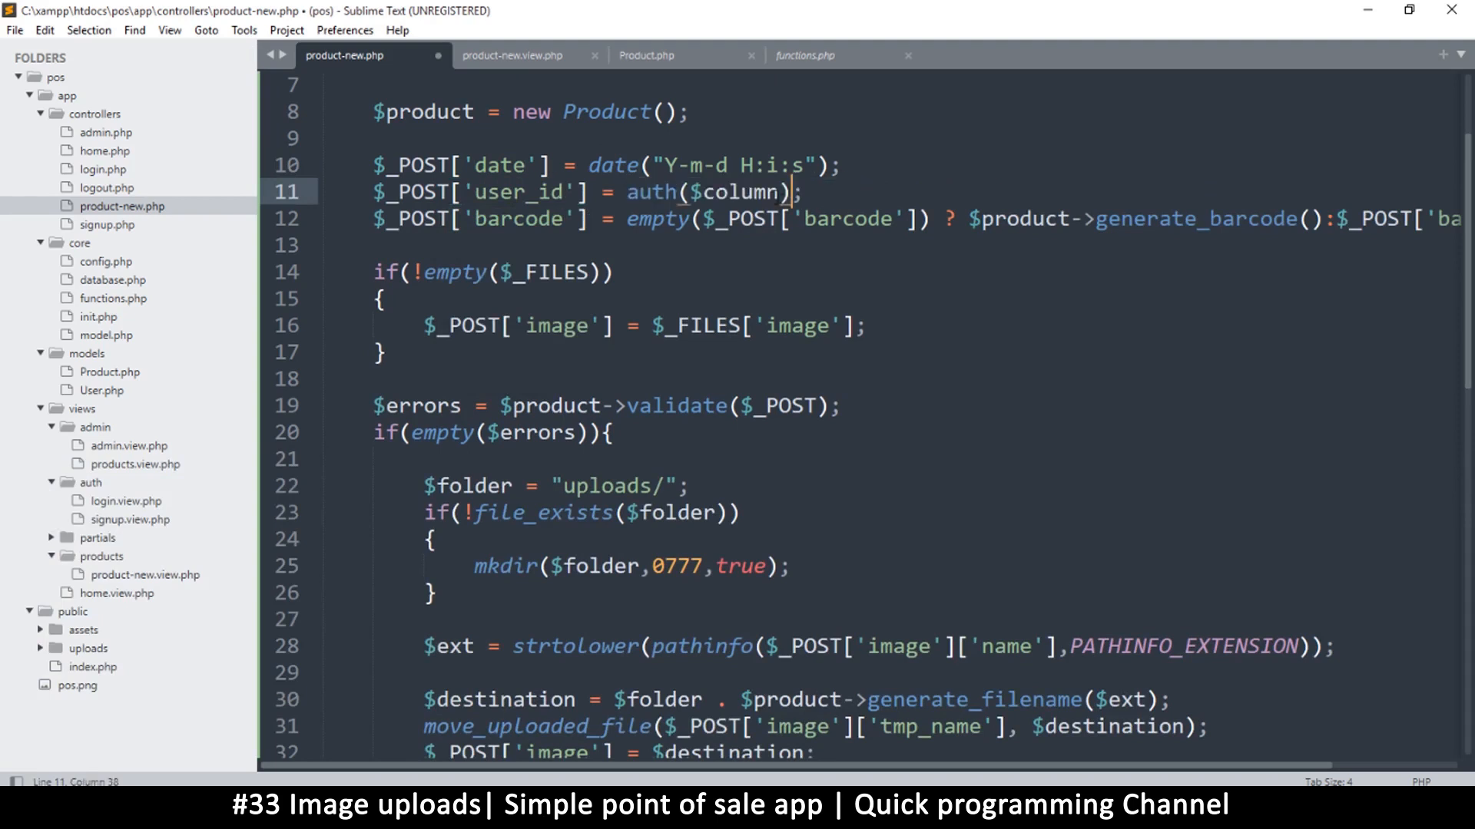
pyautogui.doubleClick(742, 192)
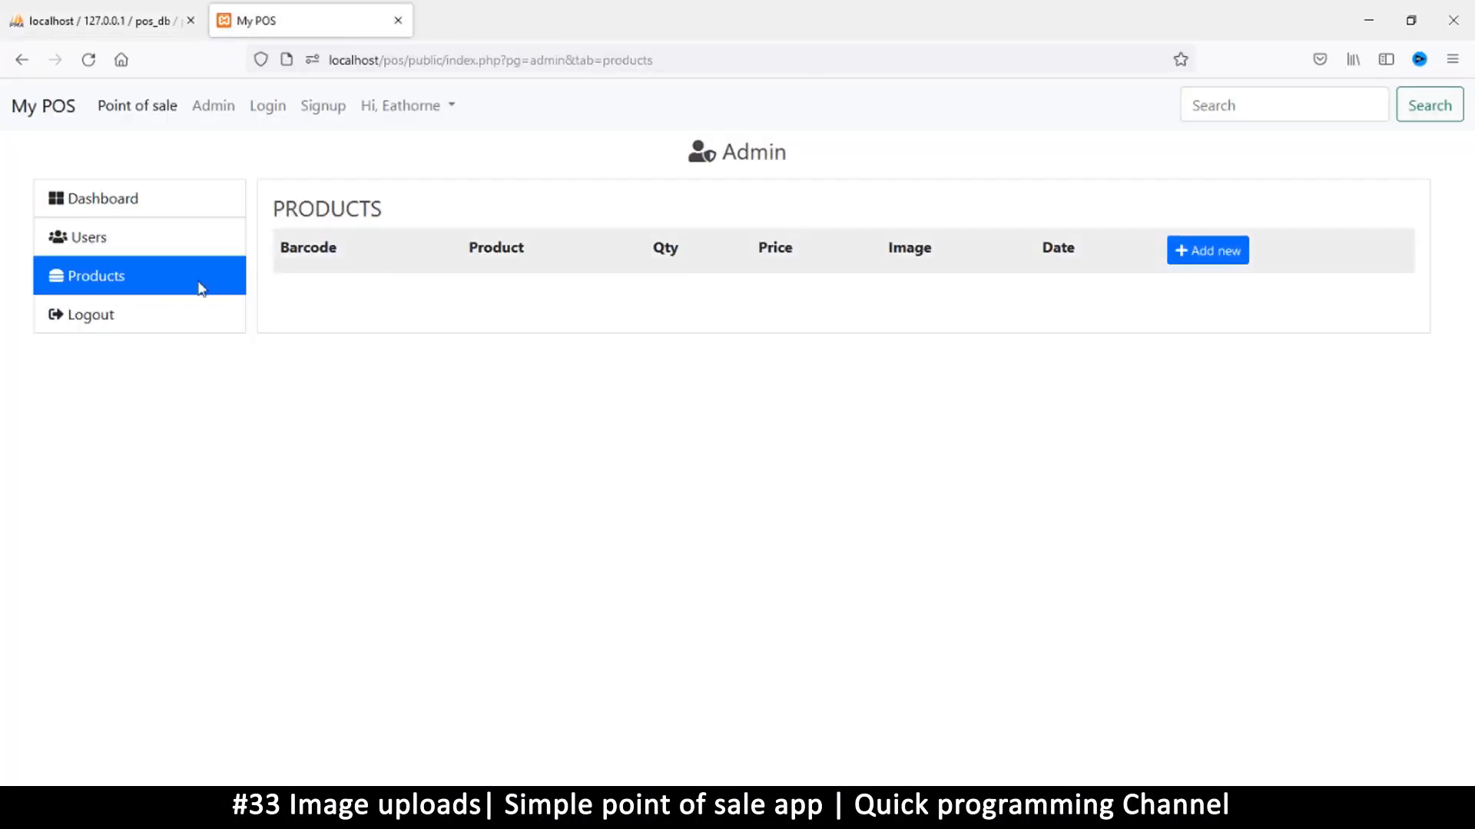
# Step: Add and save a Burger product with the Burger.jpg image, quantity 100 and amount 20.95
pyautogui.click(1207, 250)
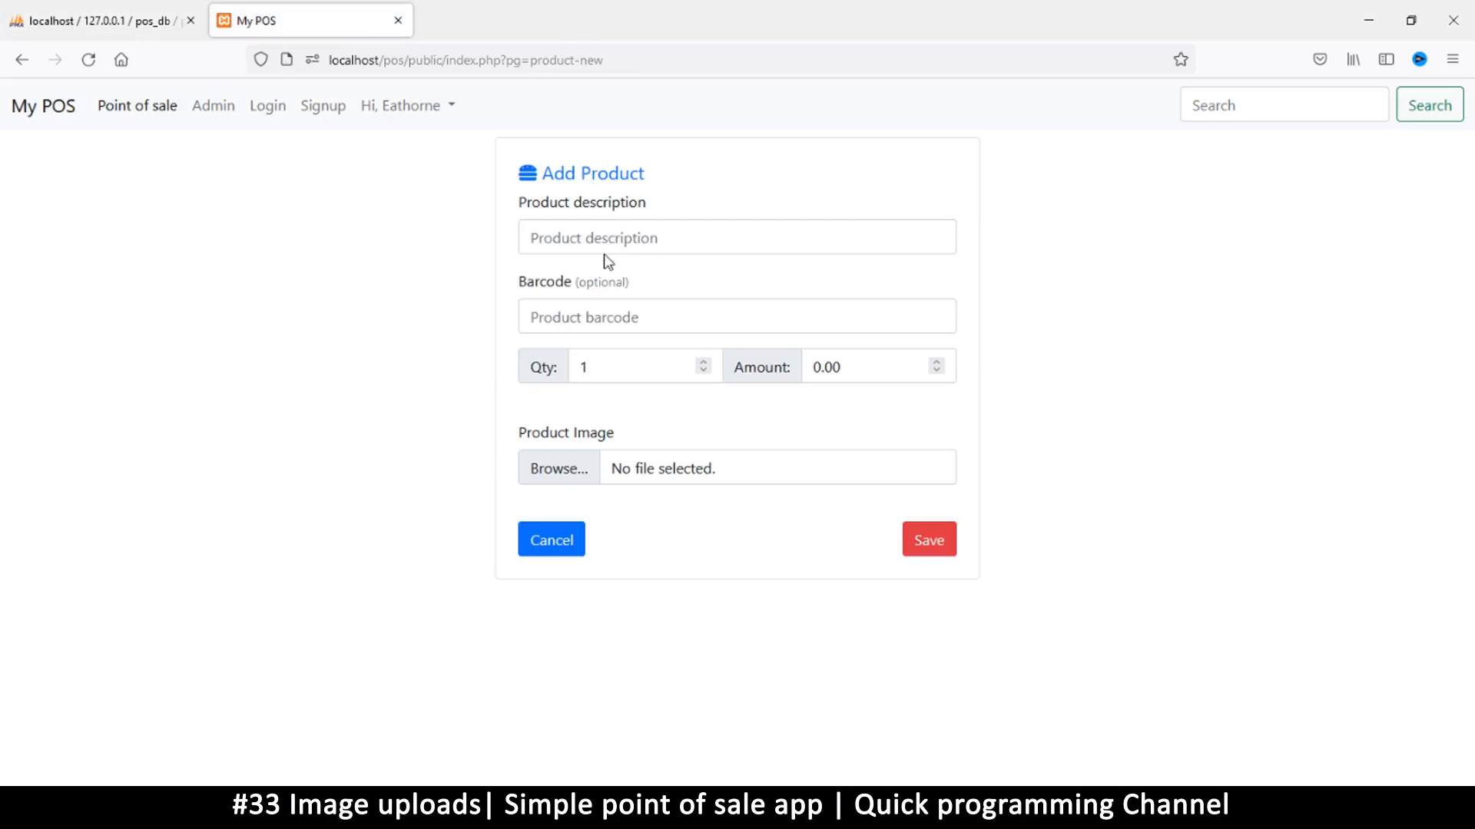
pyautogui.click(557, 468)
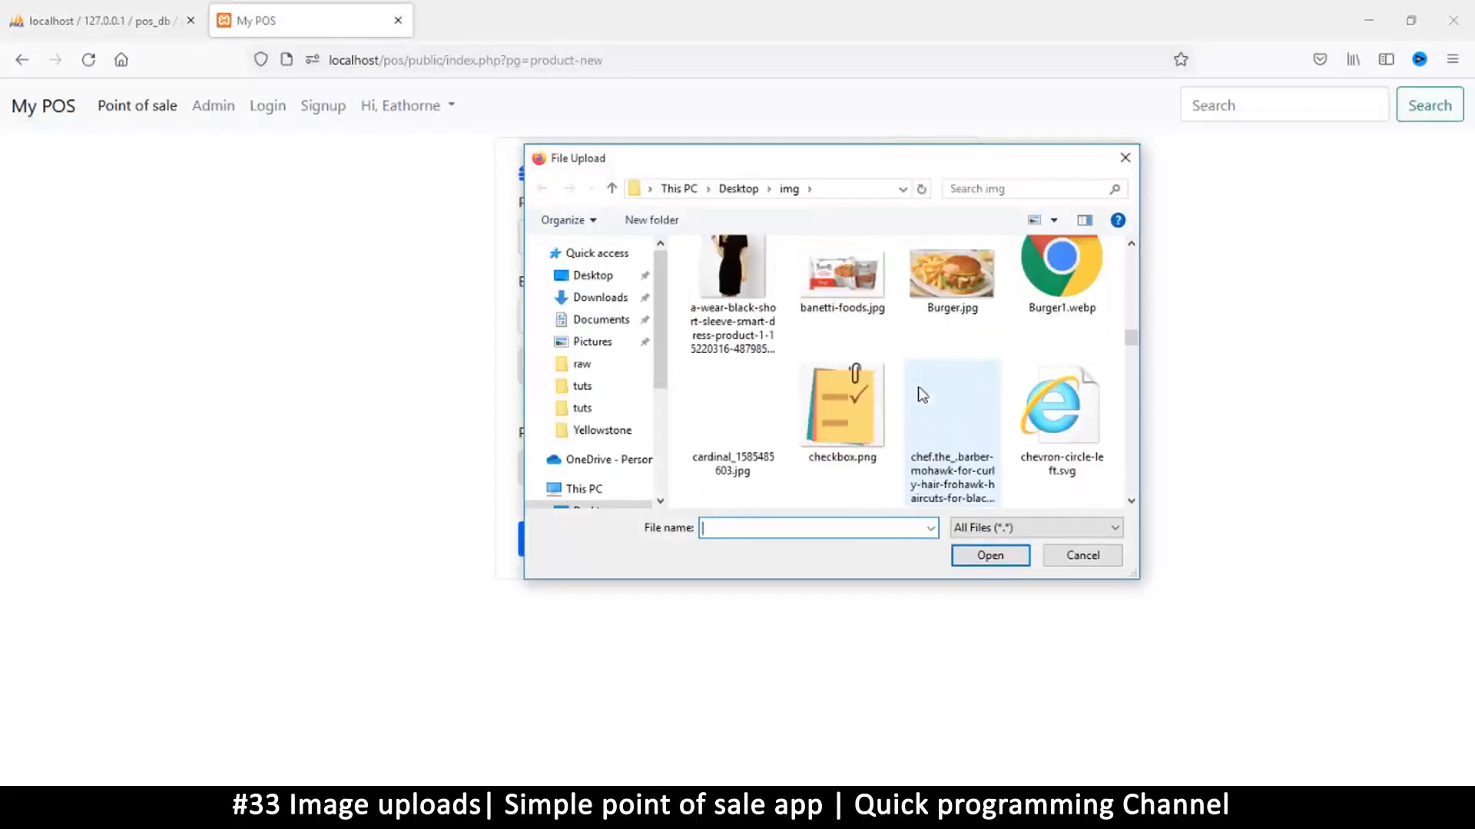
pyautogui.click(951, 277)
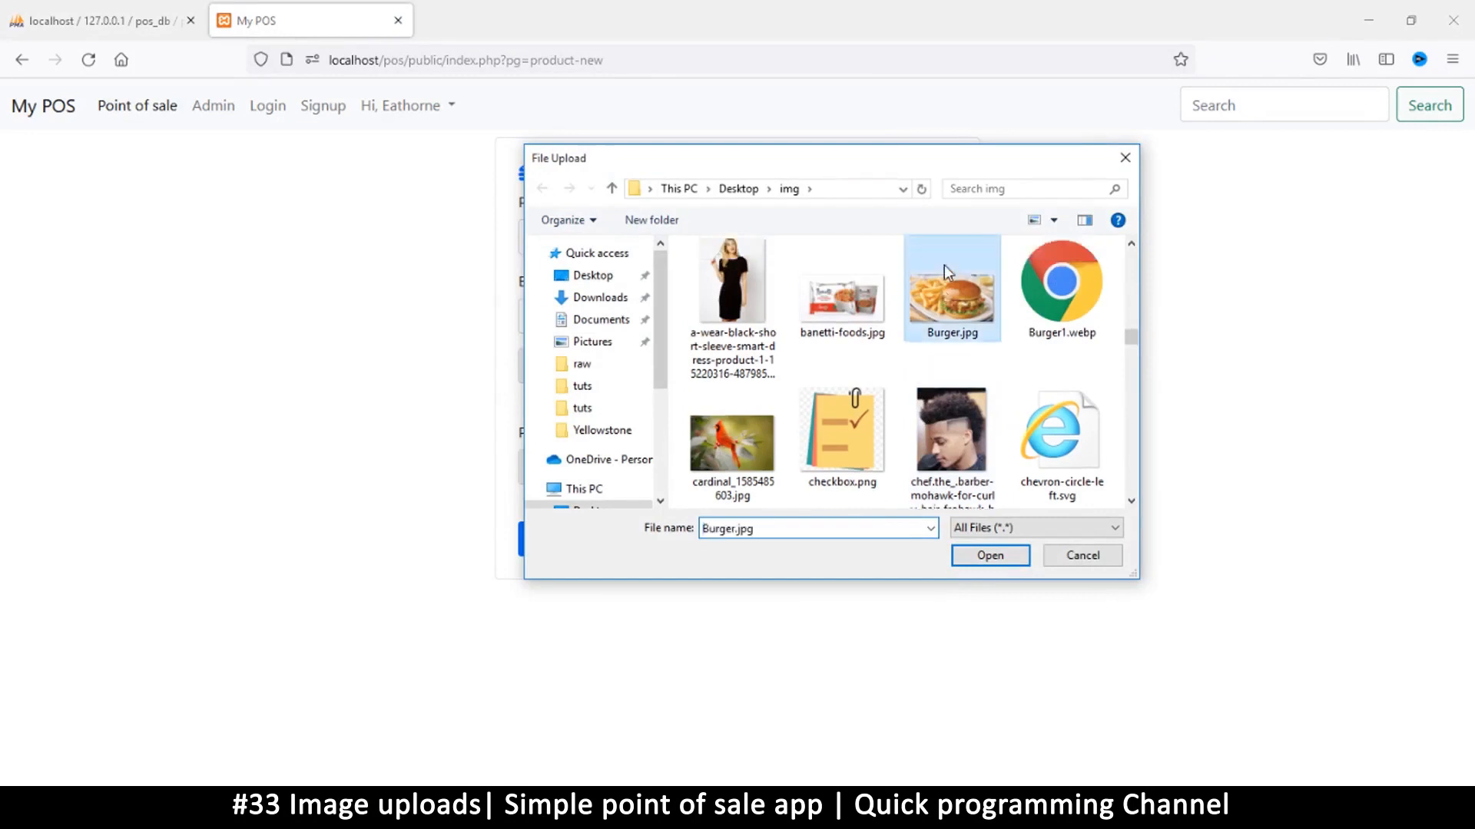
pyautogui.click(988, 554)
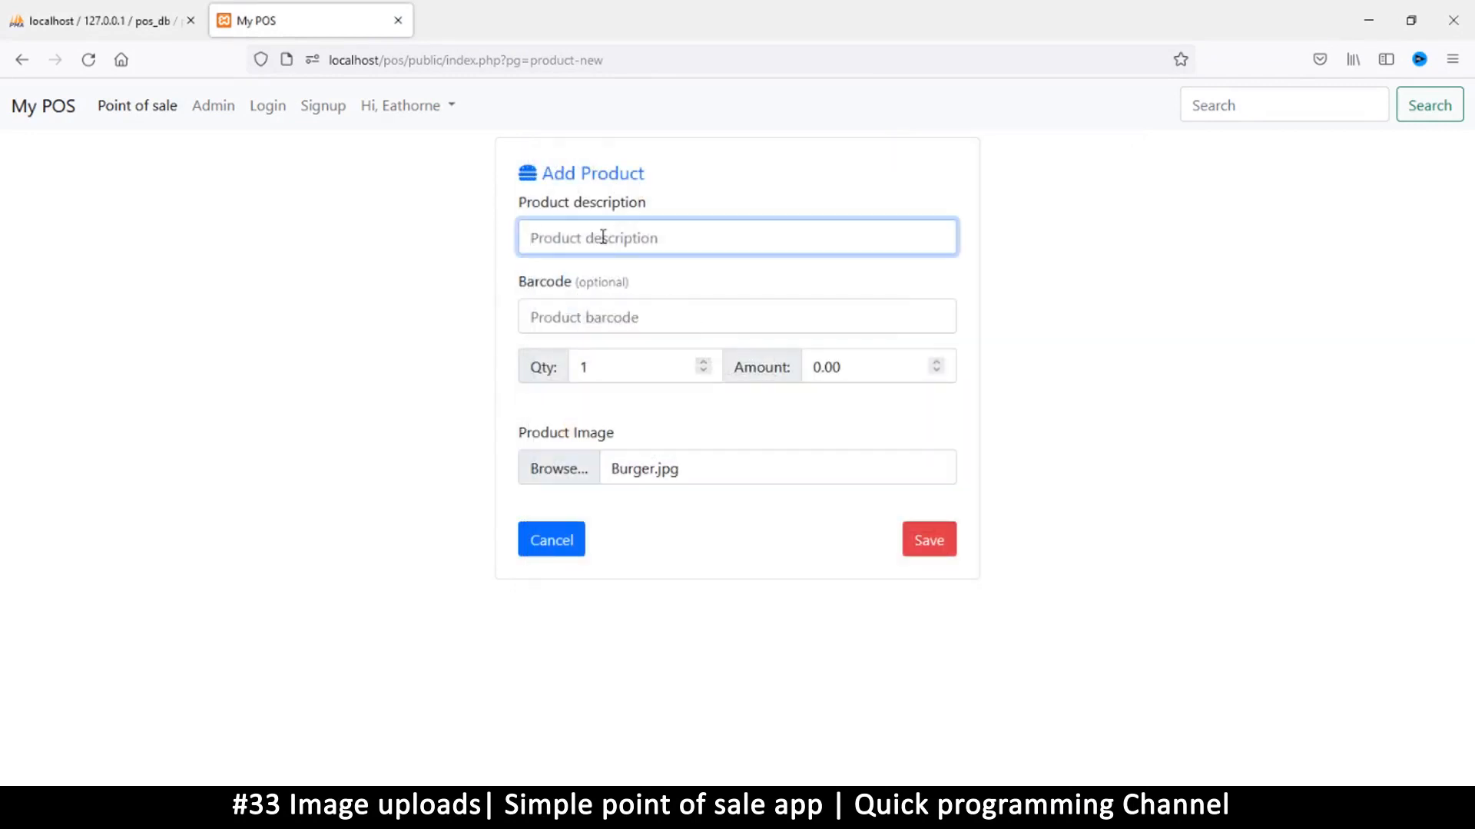
pyautogui.write('Burger')
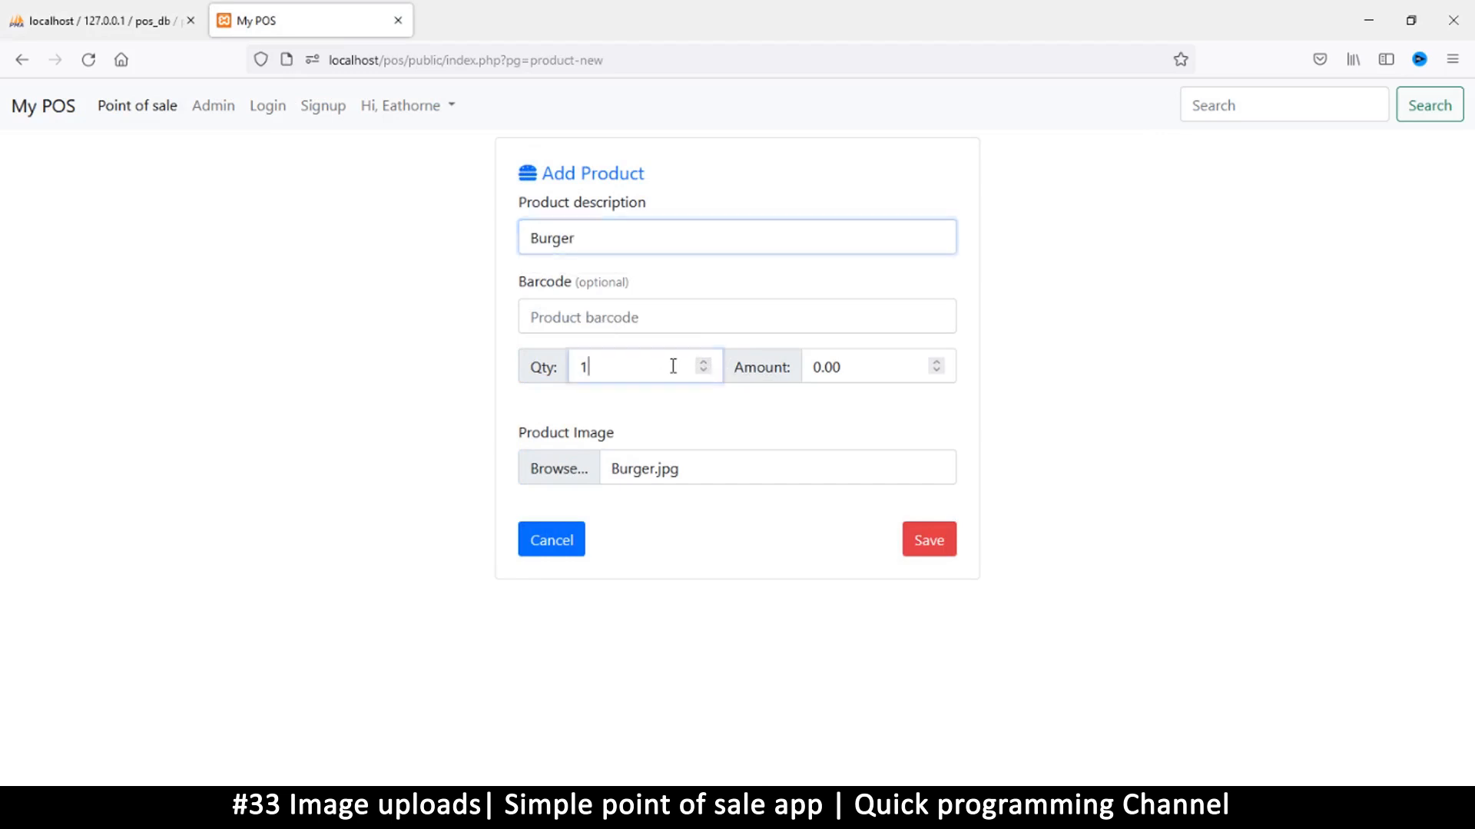
pyautogui.click(866, 365)
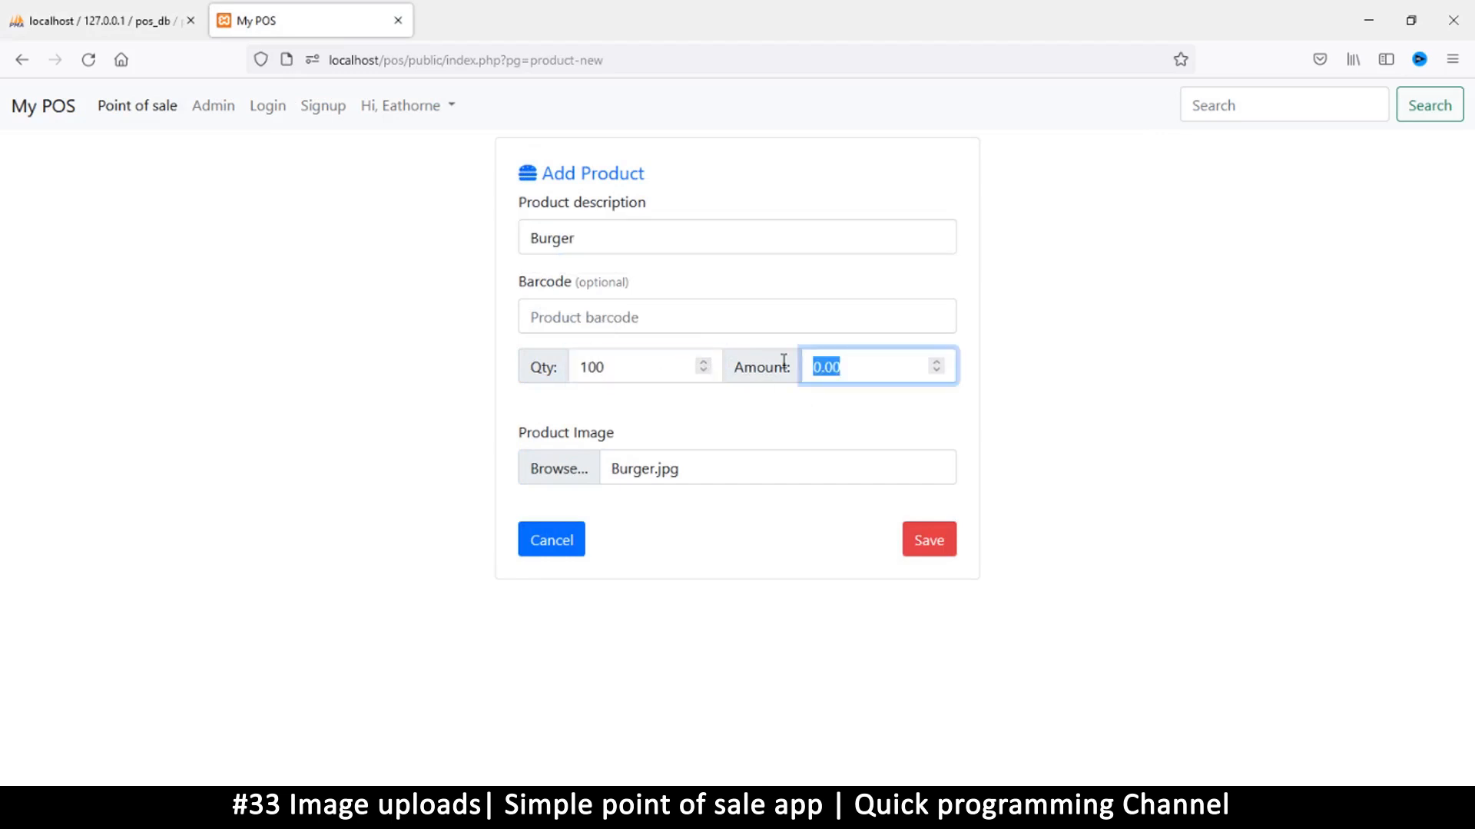
pyautogui.write('20.')
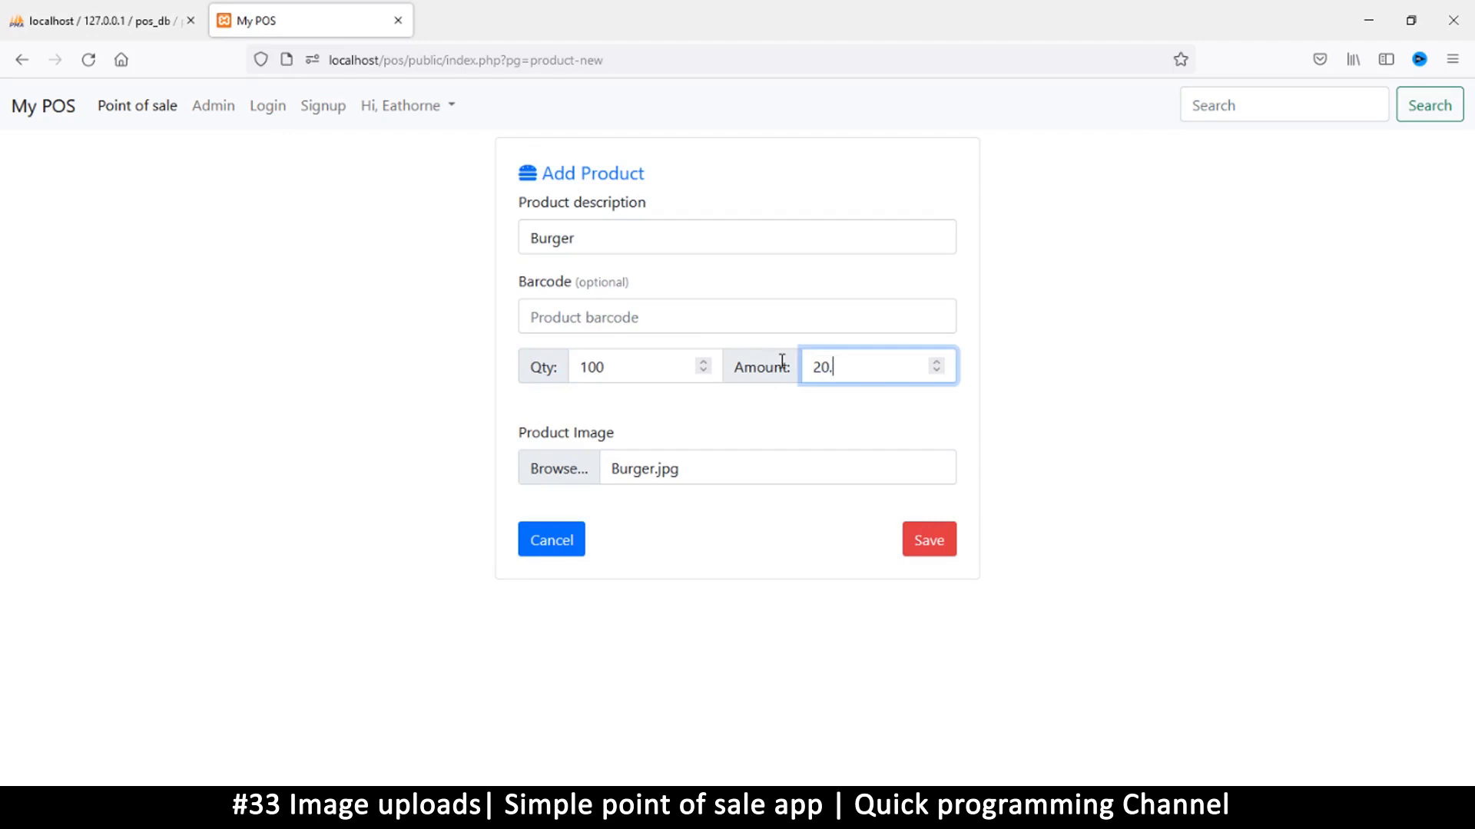
pyautogui.write('95')
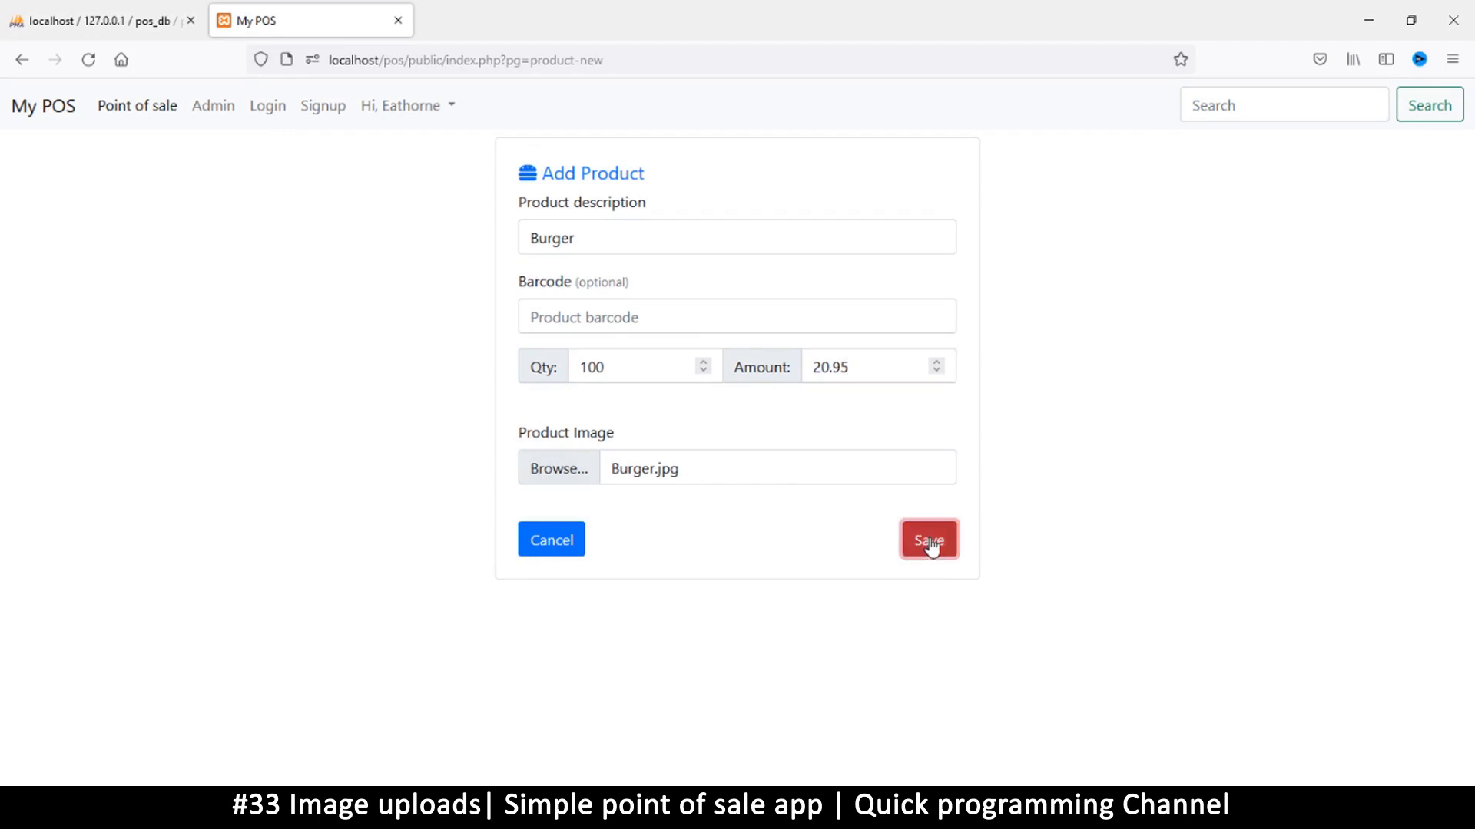
pyautogui.click(929, 539)
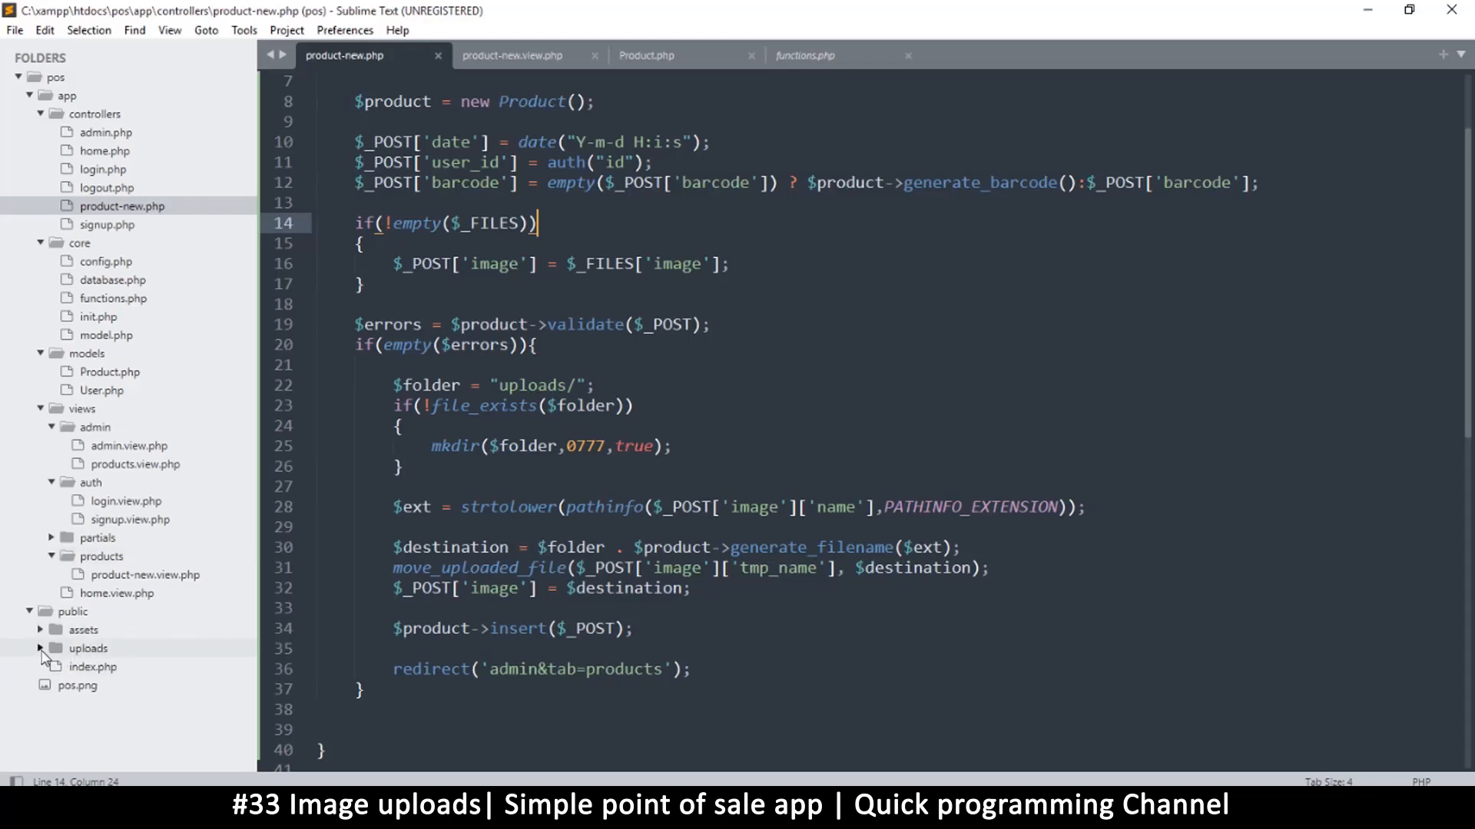
# Step: Verify in phpMyAdmin that the Burger rows have user_id 1, then return to My POS products
pyautogui.click(42, 648)
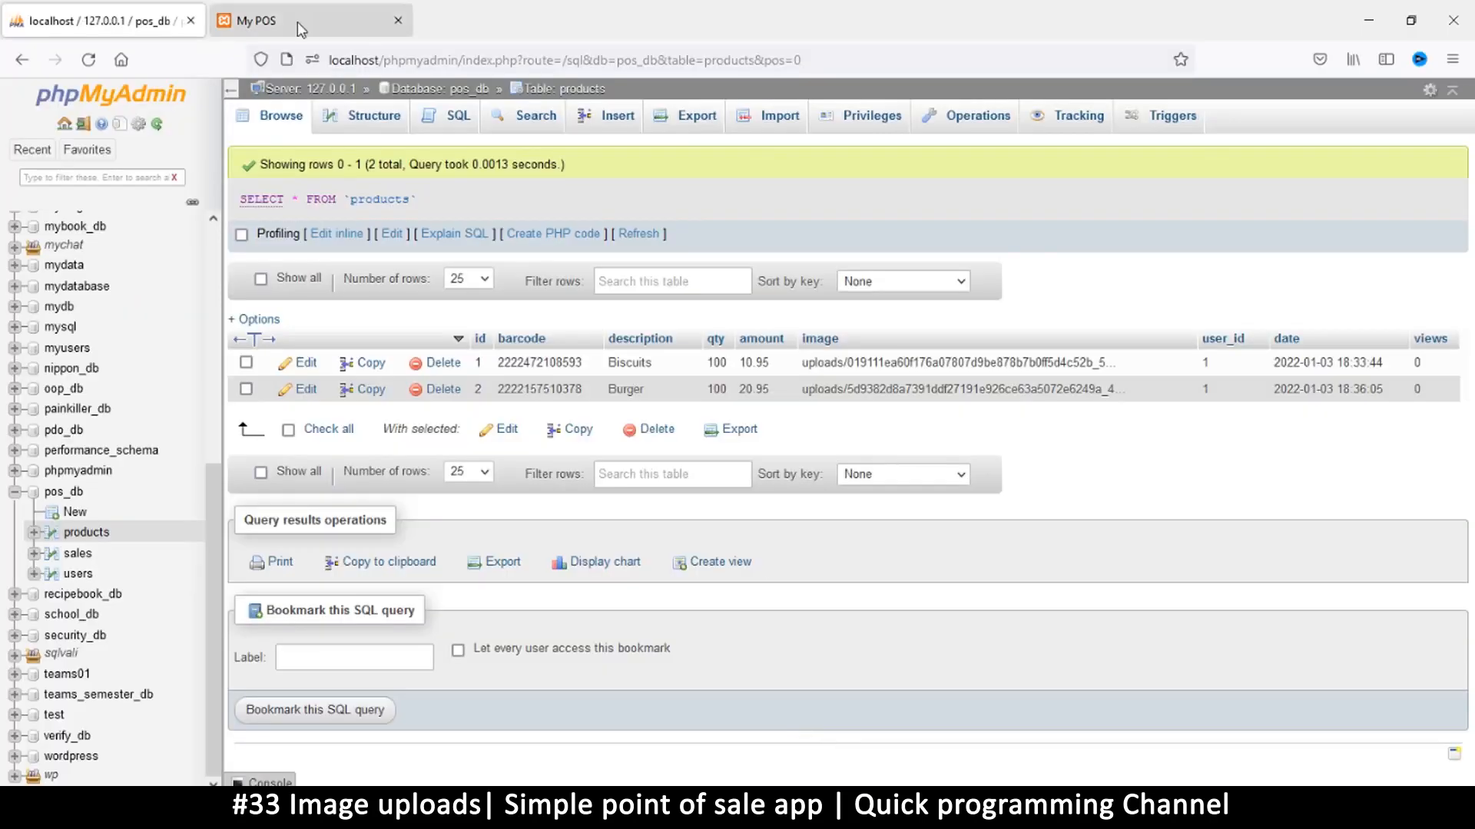
pyautogui.click(282, 20)
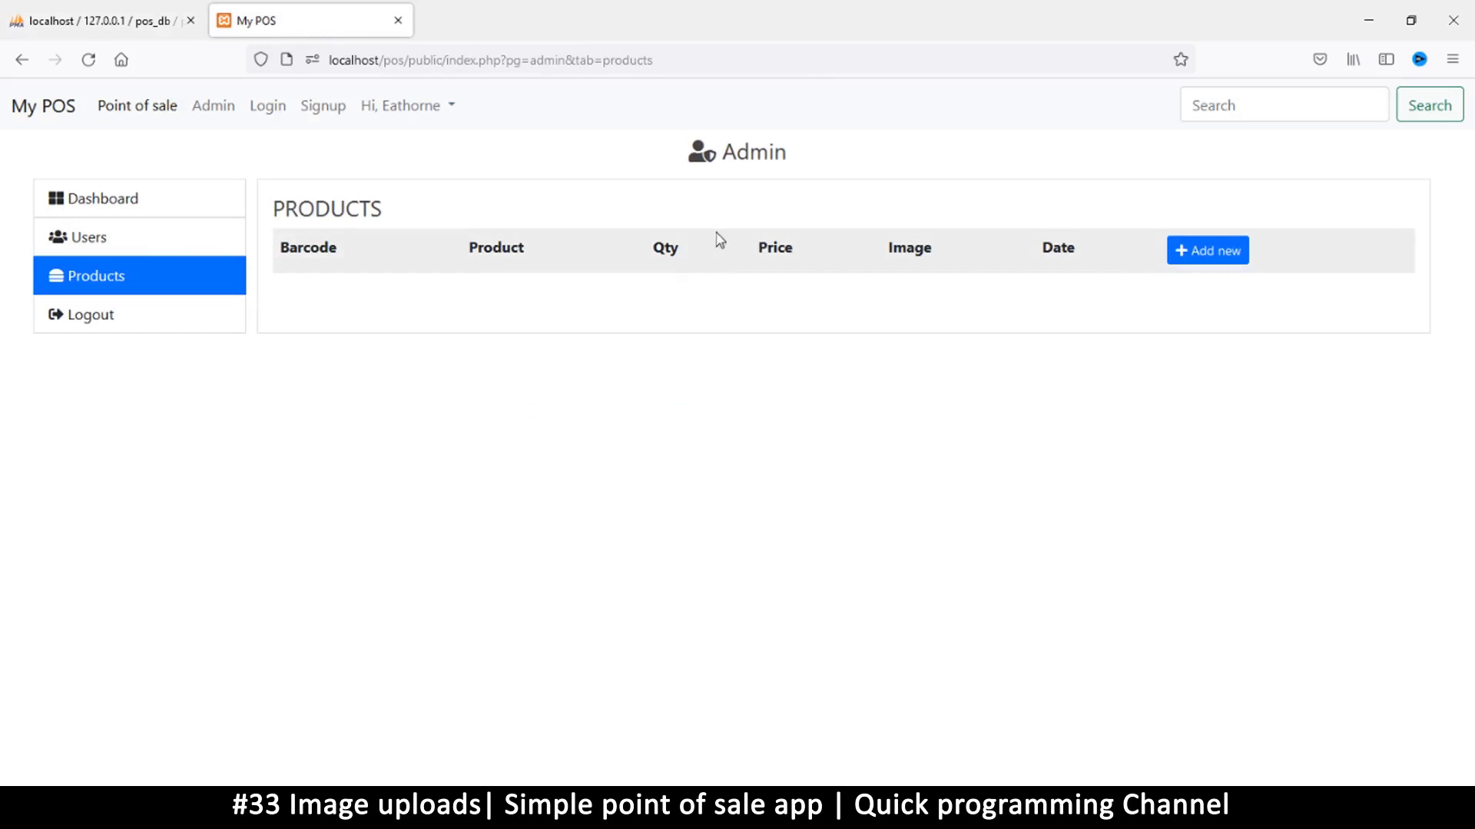